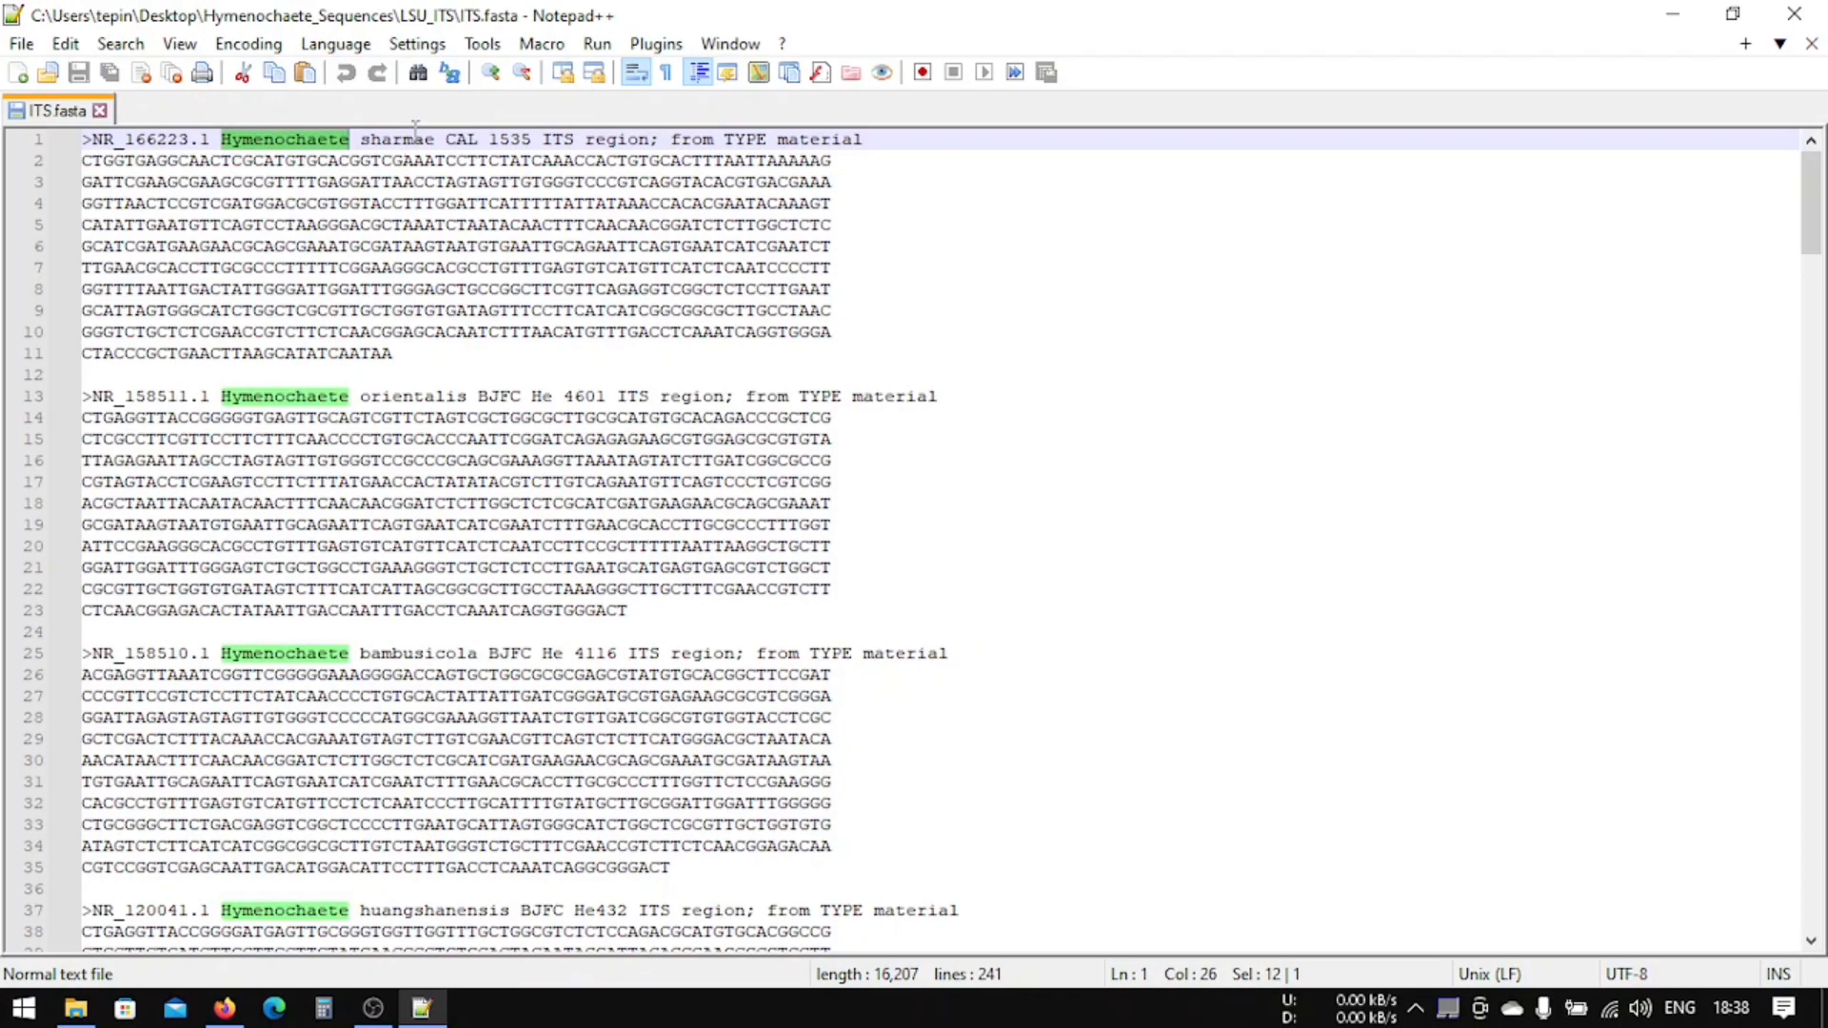
Step: Scroll through the open ITS file and select the genus name Hydnoporia
{"action": "scroll", "scroll_direction": "down", "scroll_amount": 3}
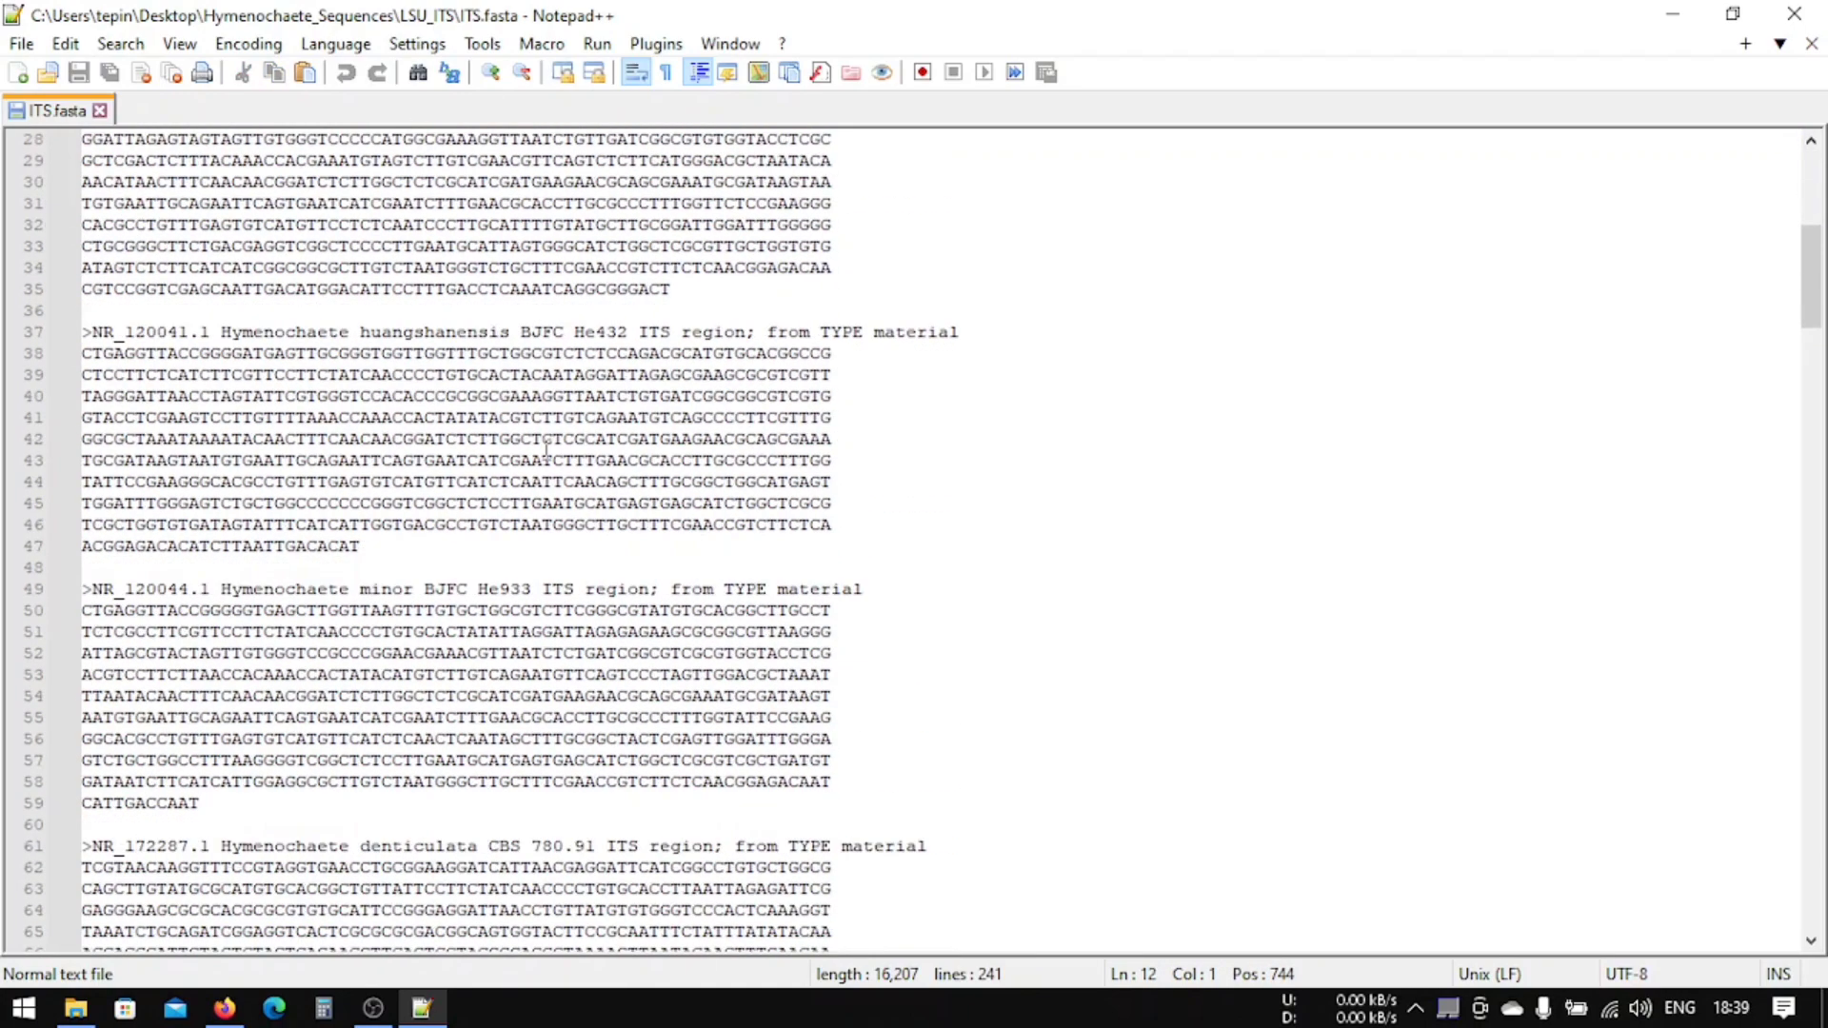
{"action": "scroll", "scroll_direction": "down", "scroll_amount": 3}
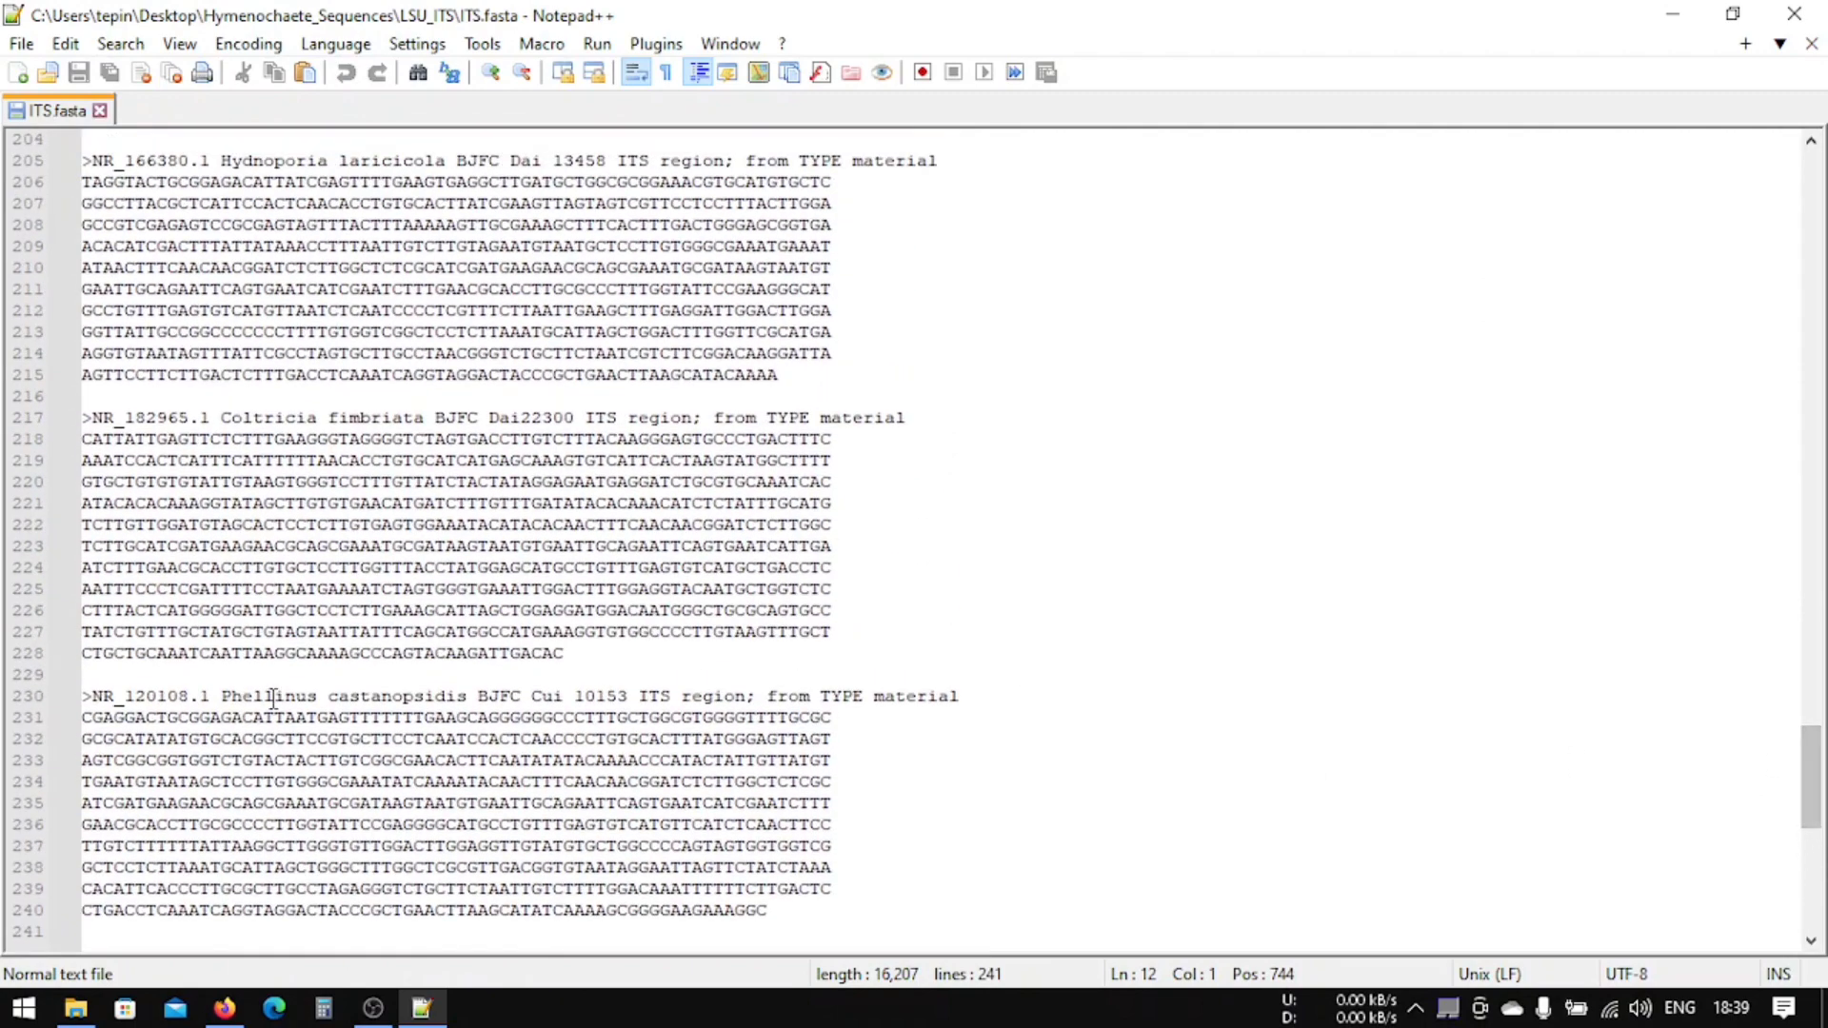
{"action": "double_click", "coordinate": [266, 547]}
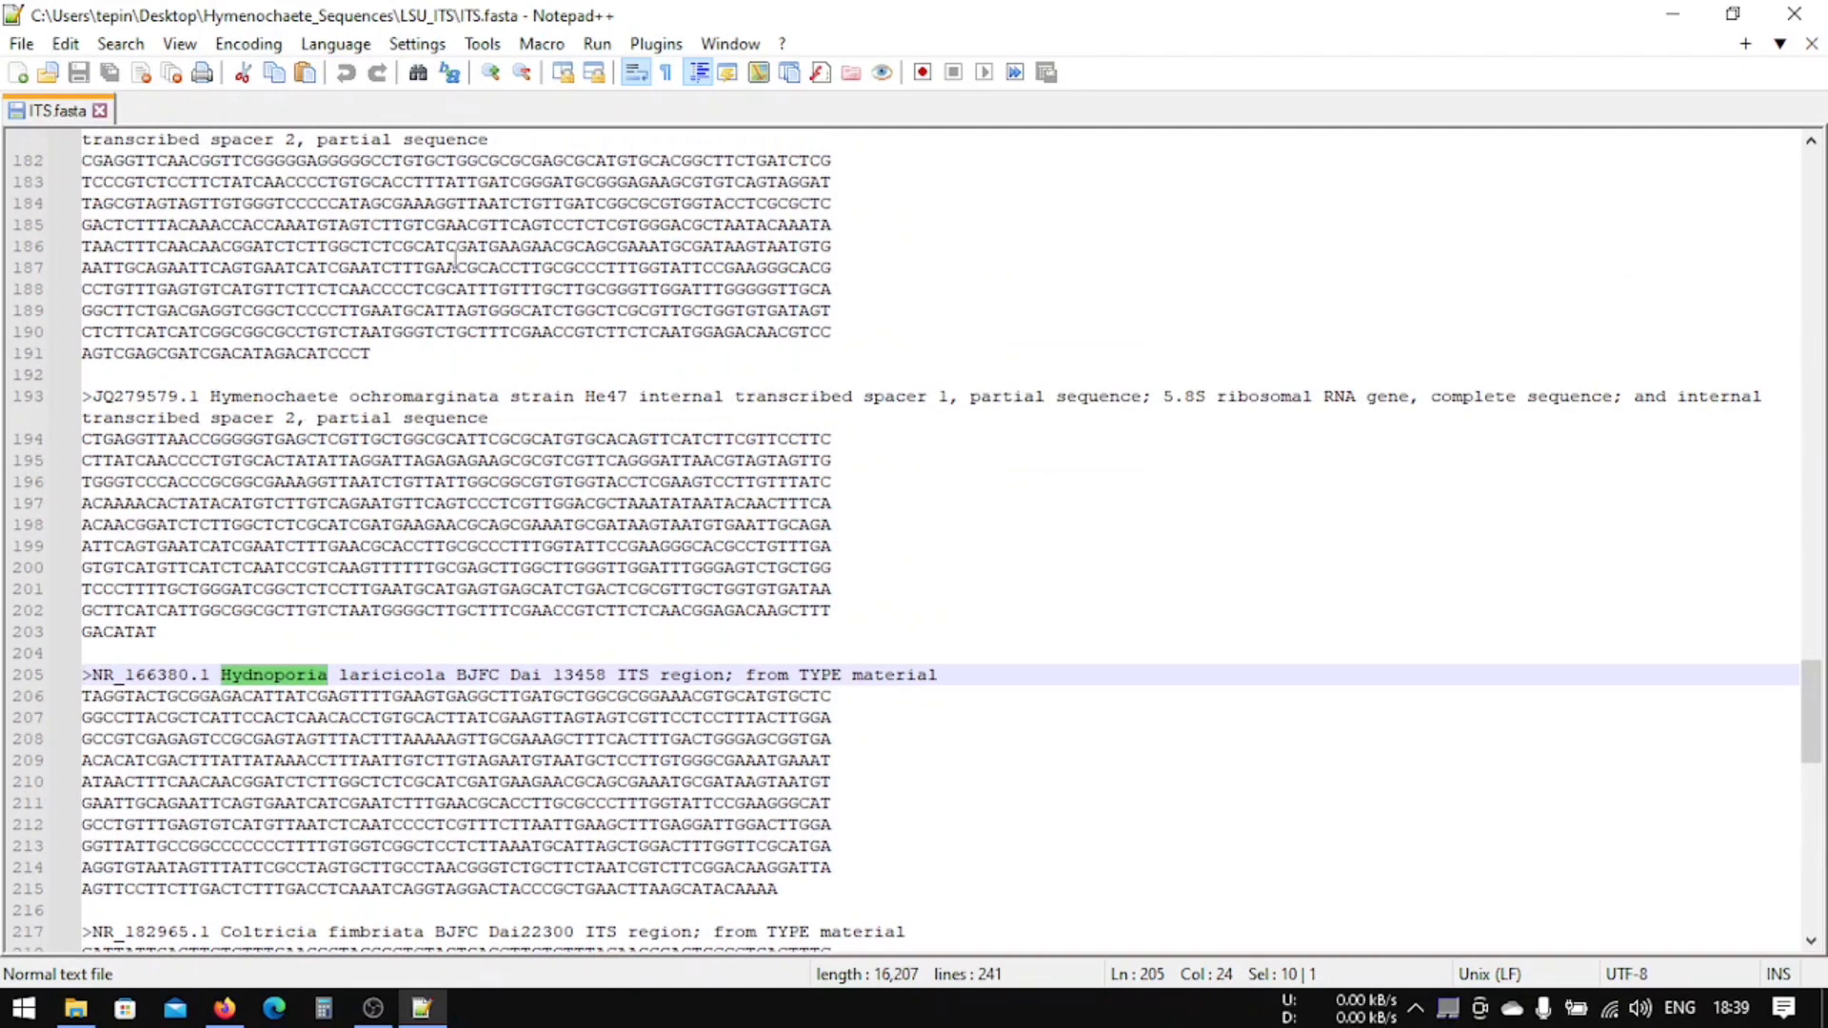
{"action": "mouse_move", "coordinate": [1803, 13]}
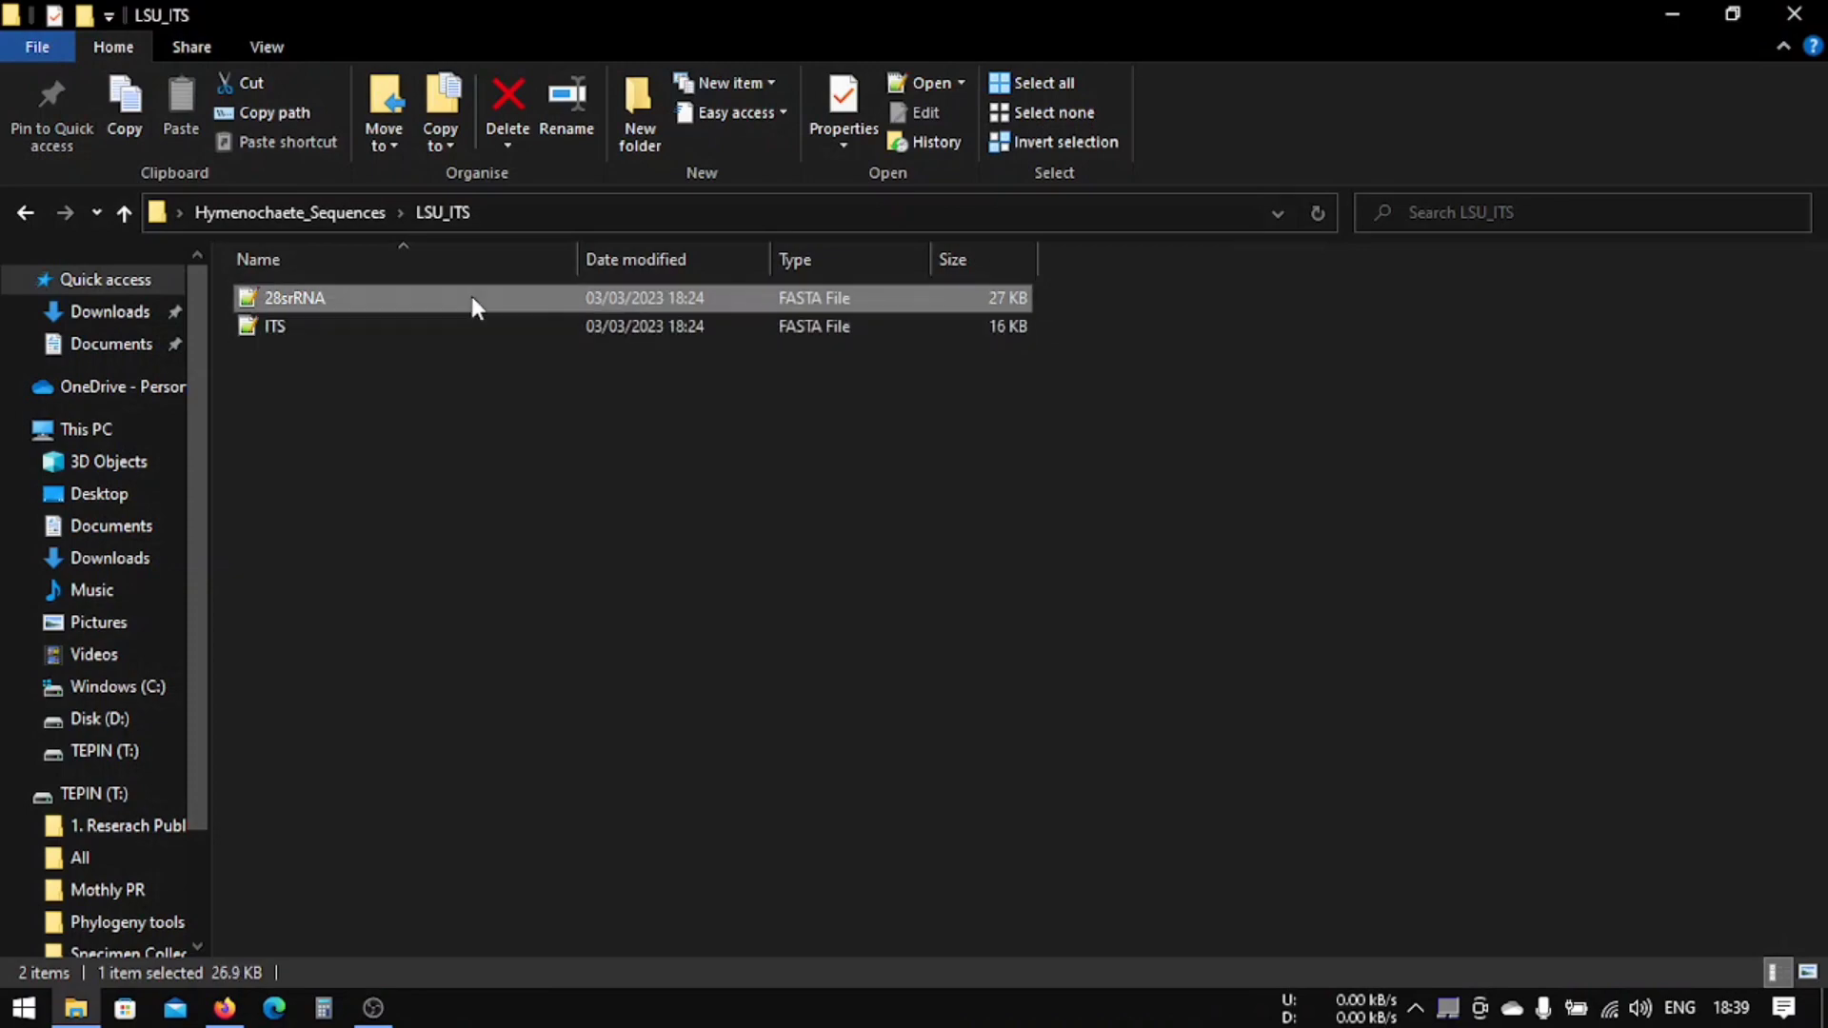
Step: Open 28srRNA.fasta in Notepad++ alongside ITS.fasta and review it
{"action": "double_click", "coordinate": [293, 297]}
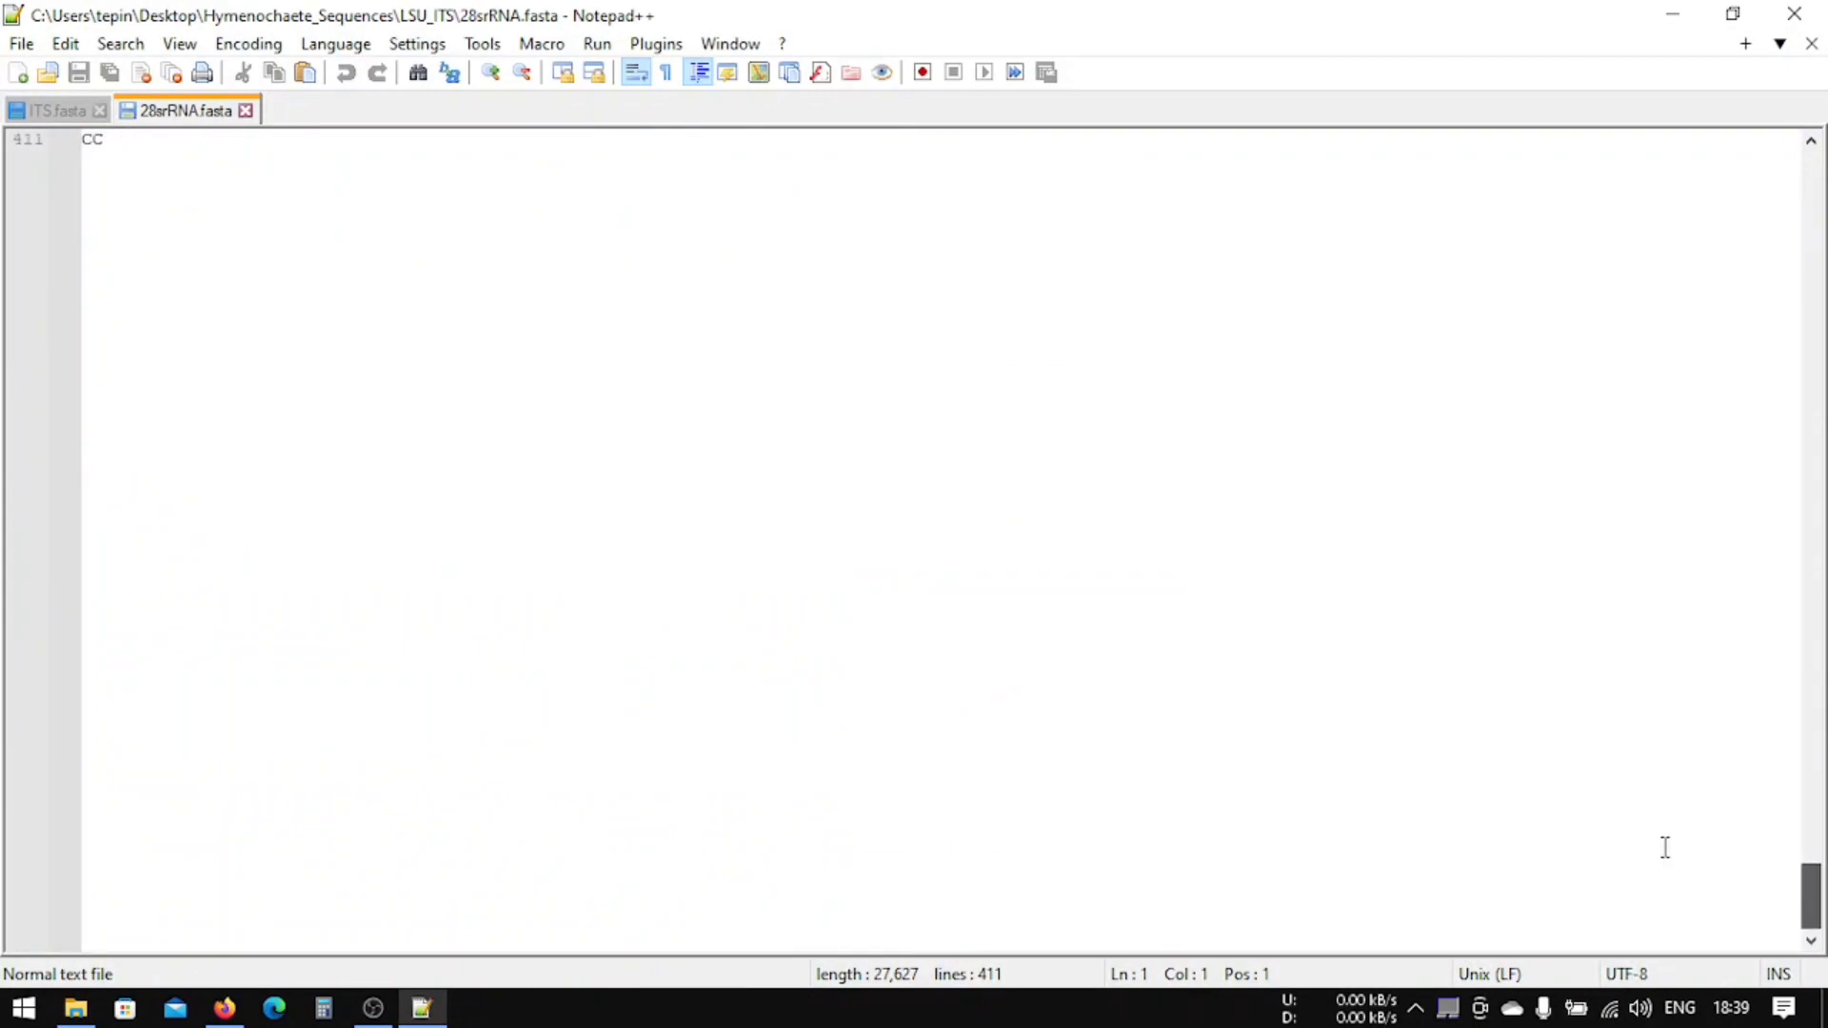
{"action": "double_click", "coordinate": [267, 331]}
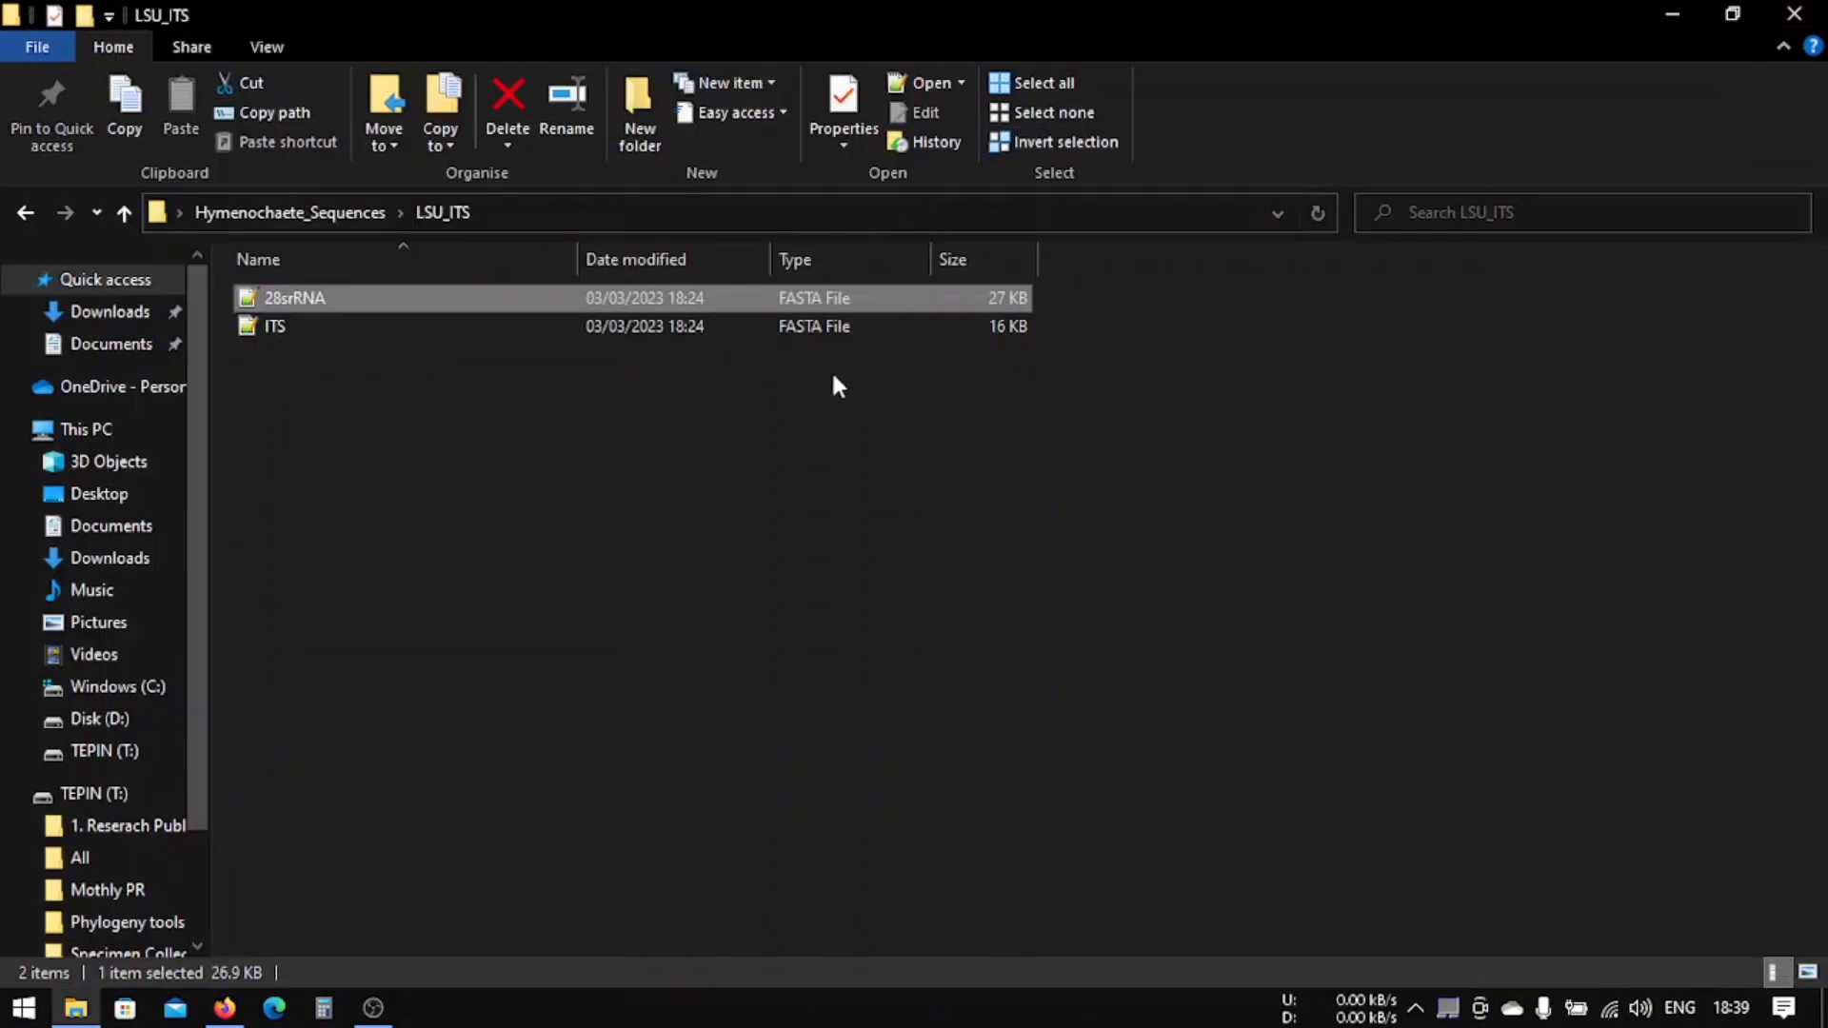
{"action": "mouse_move", "coordinate": [585, 383]}
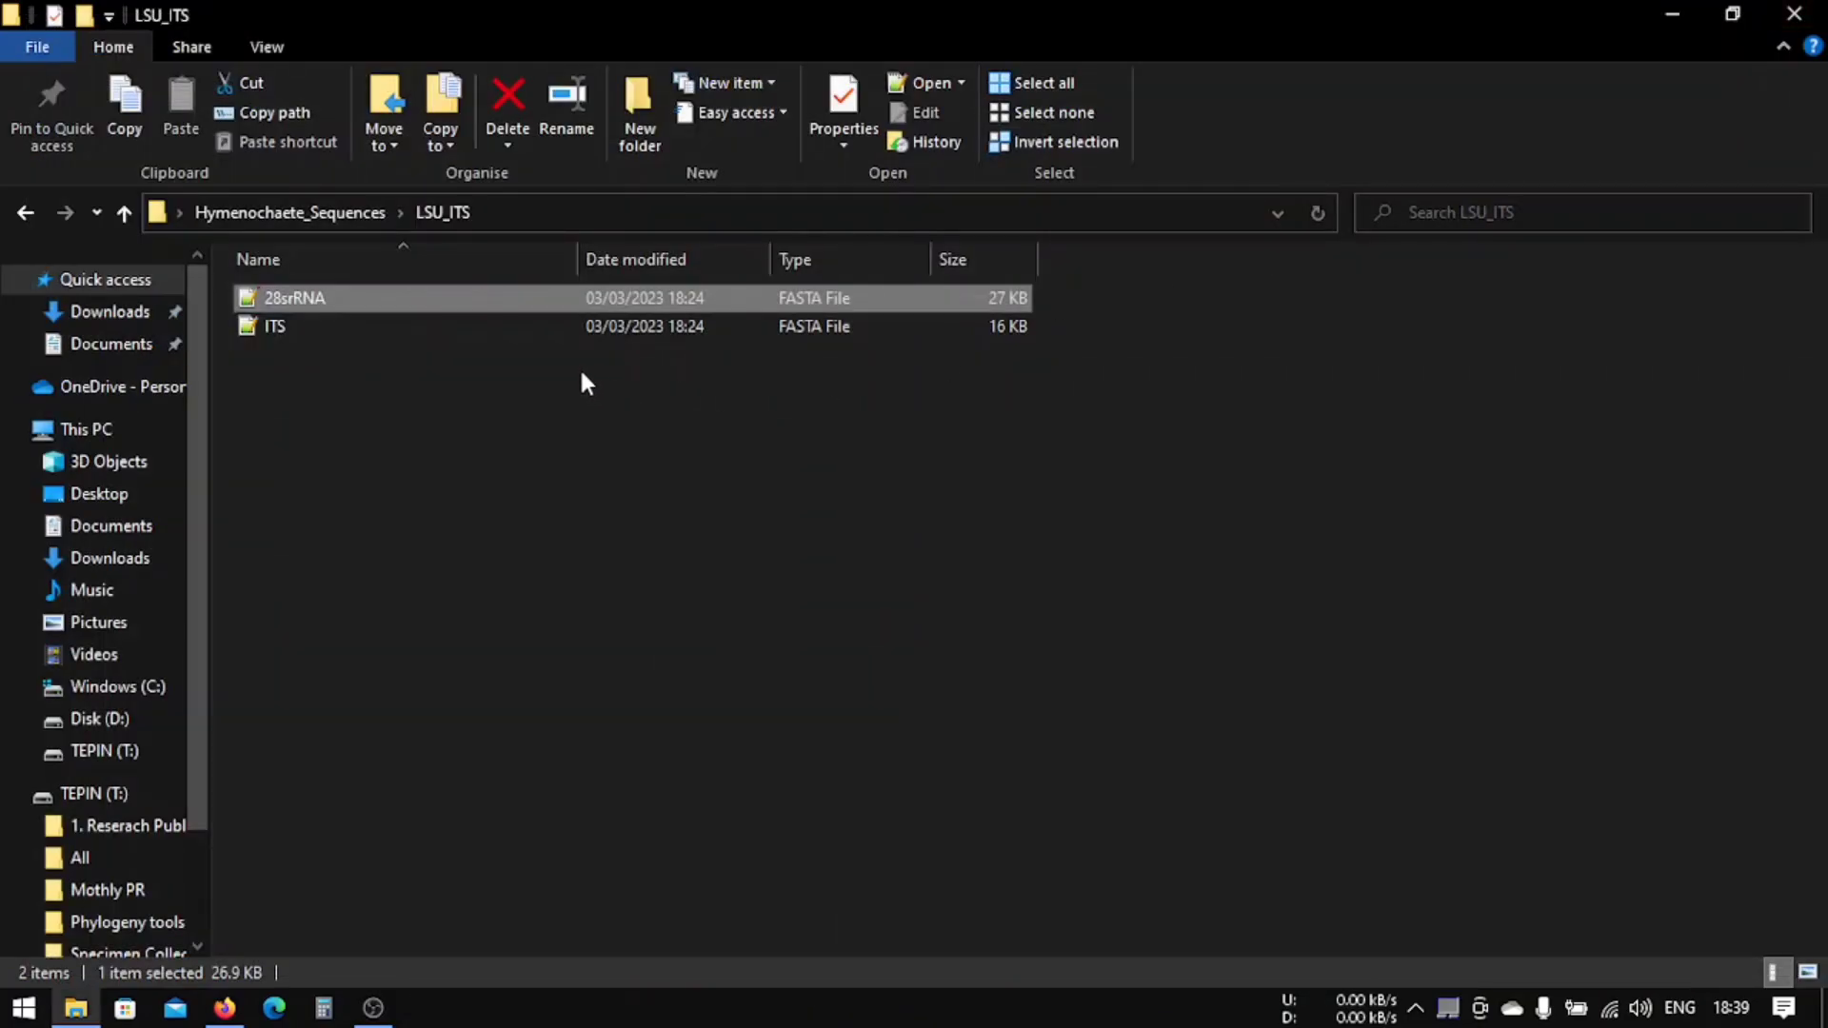
{"action": "mouse_move", "coordinate": [874, 604]}
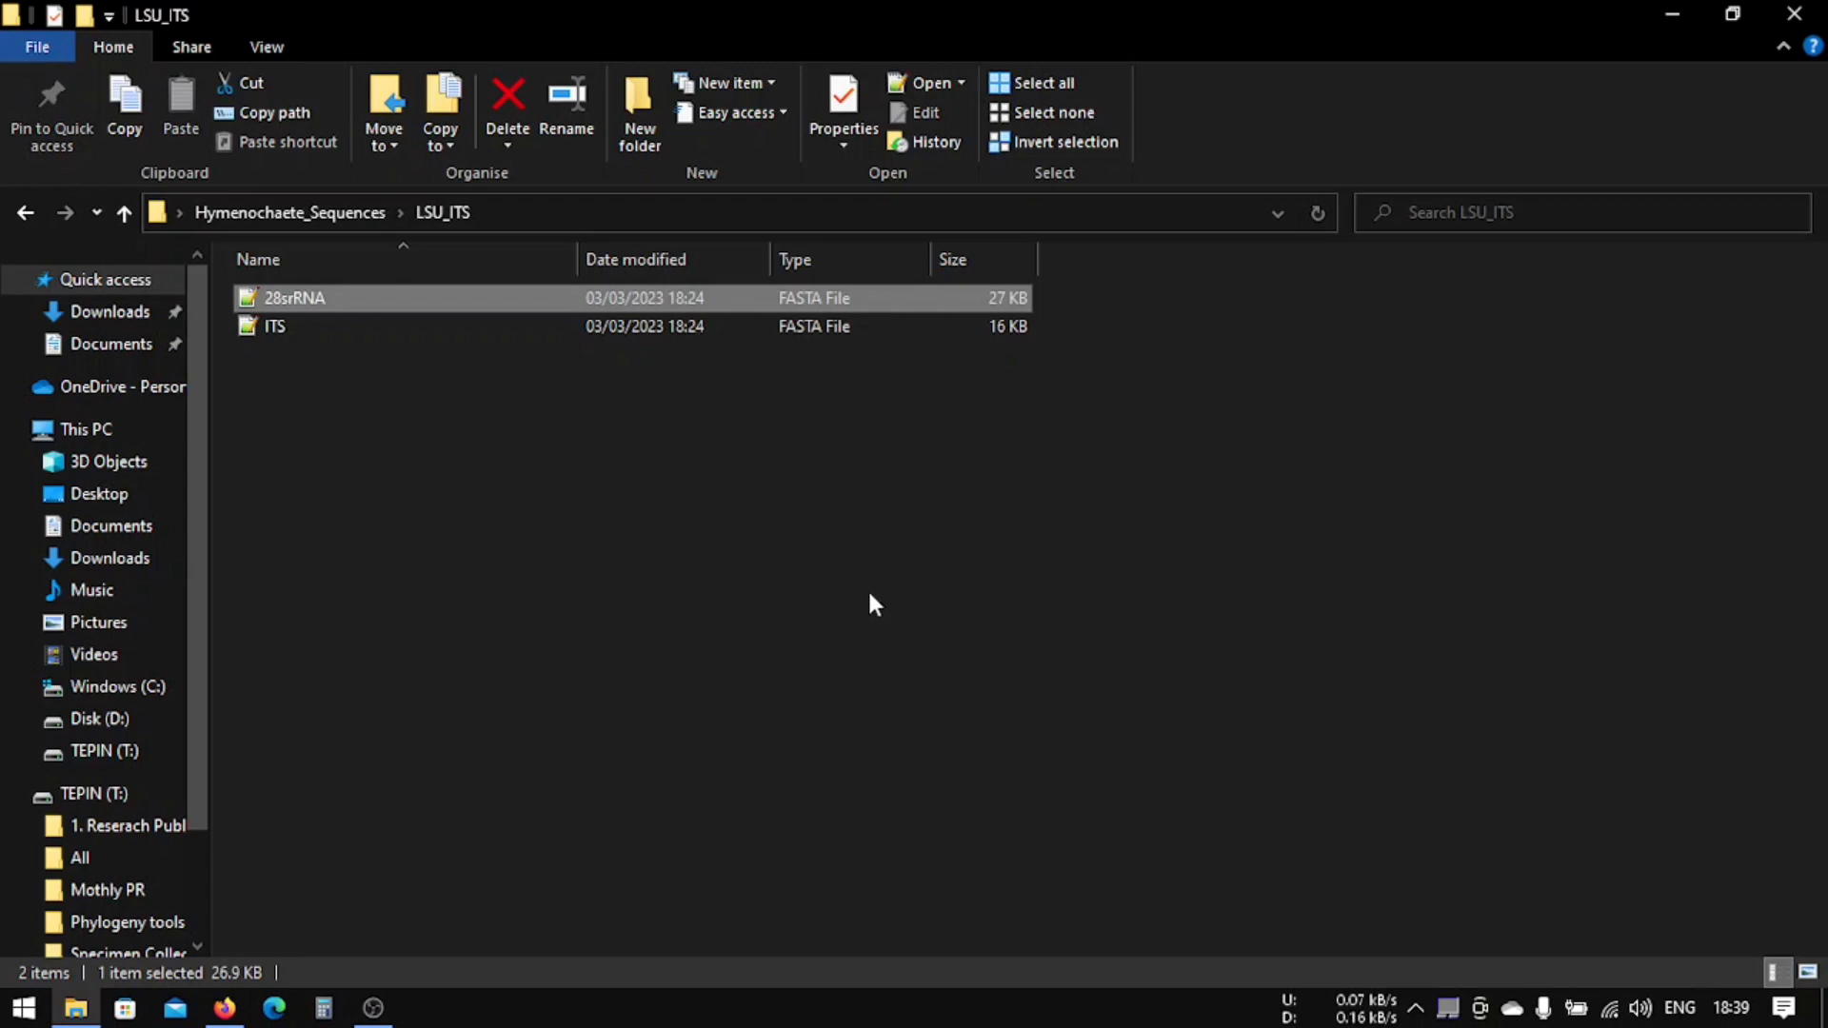
{"action": "mouse_move", "coordinate": [760, 603]}
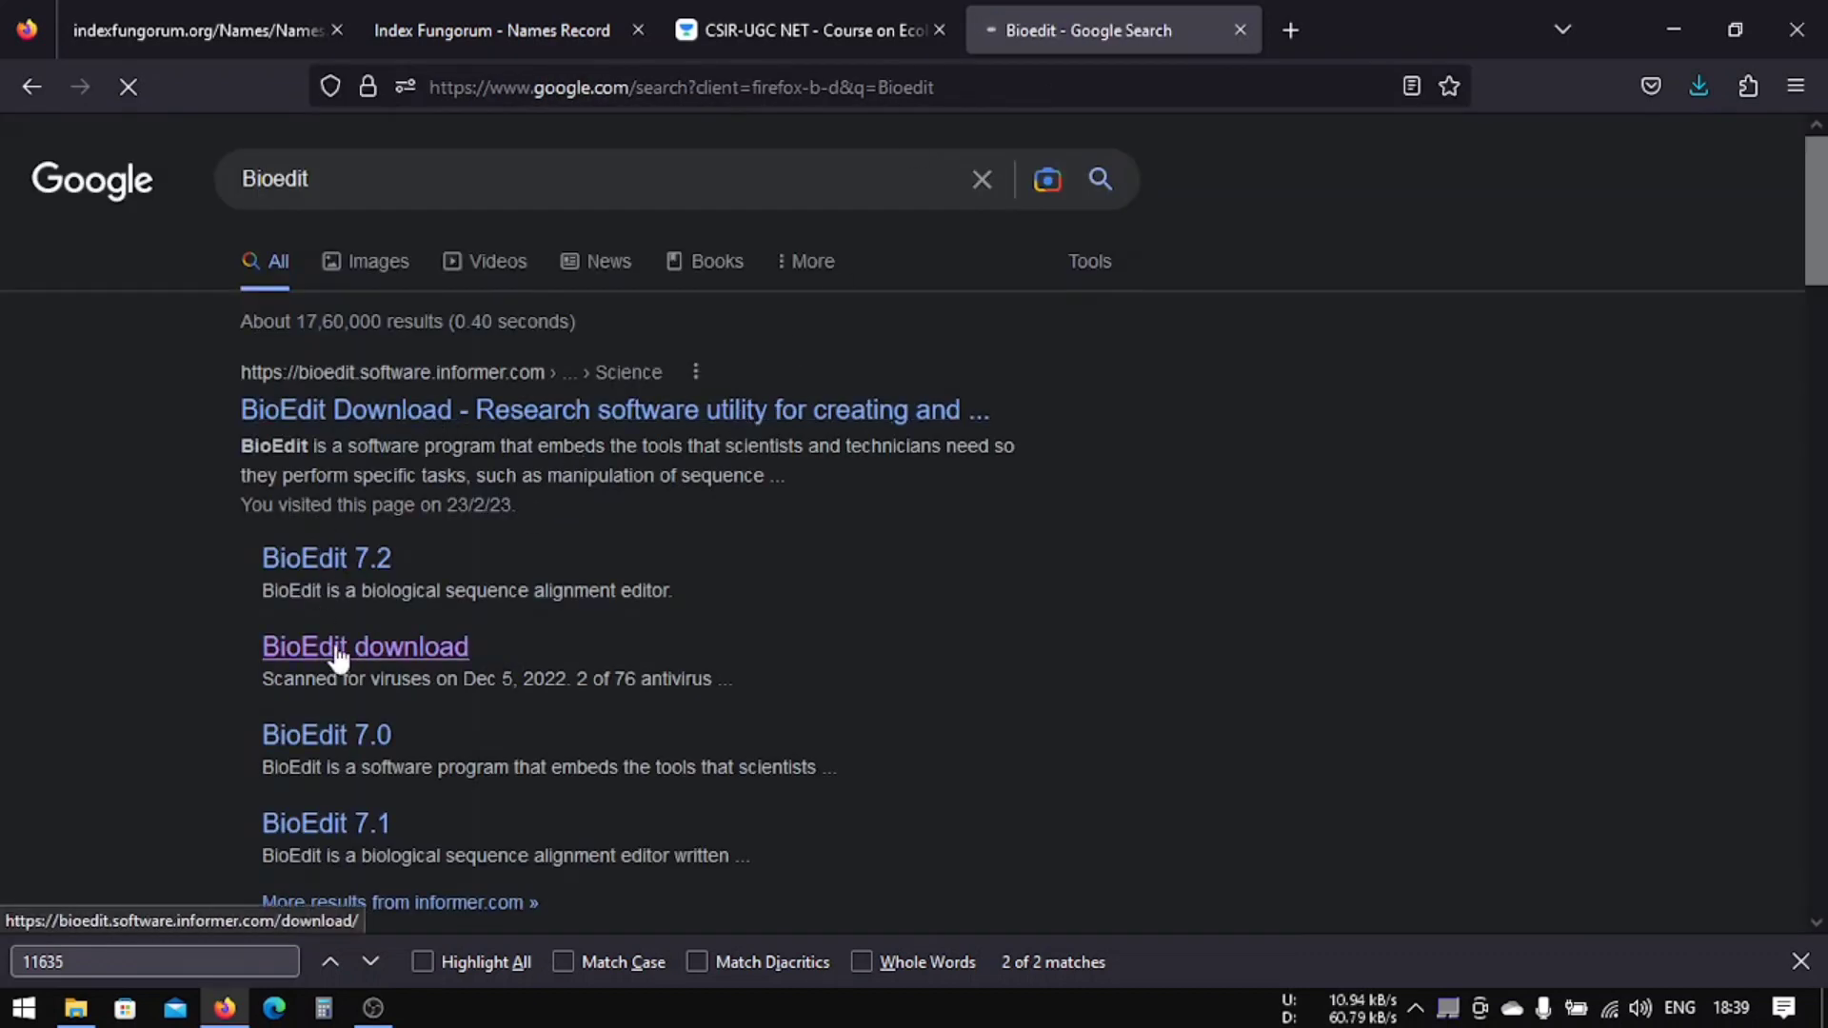
{"action": "left_click", "coordinate": [363, 646]}
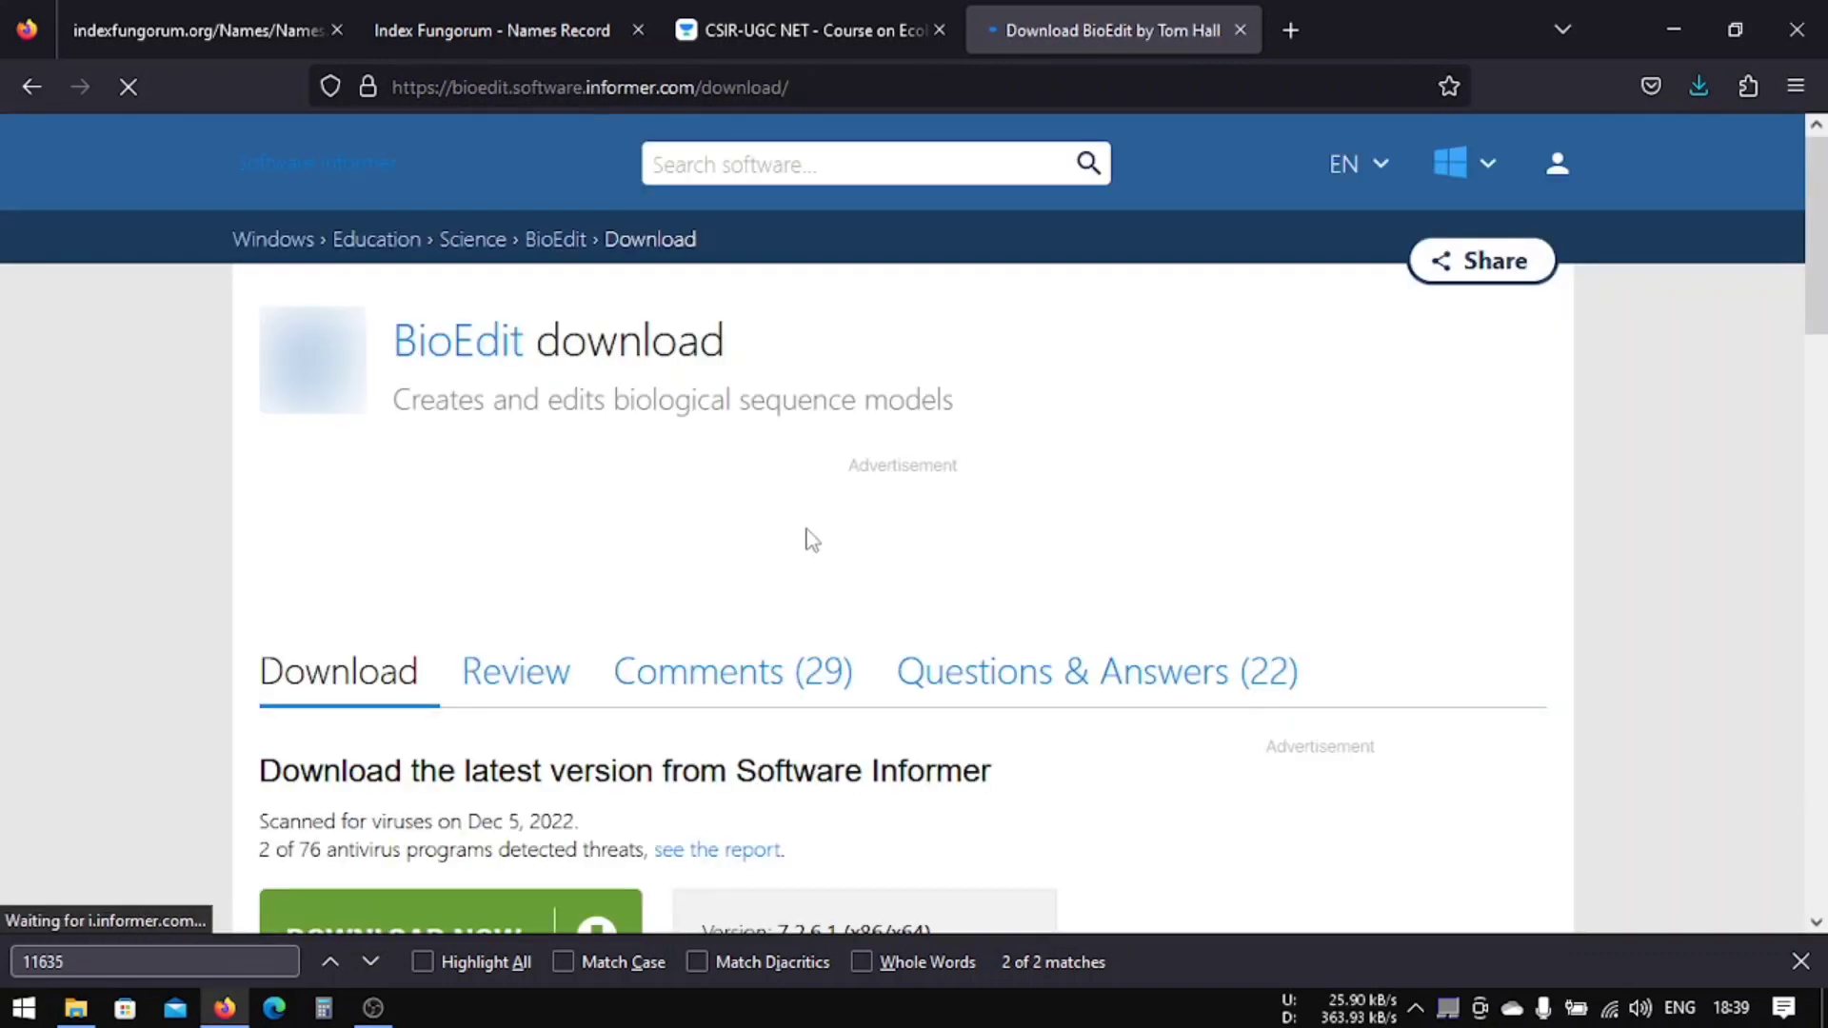
{"action": "scroll", "scroll_direction": "down", "scroll_amount": 3}
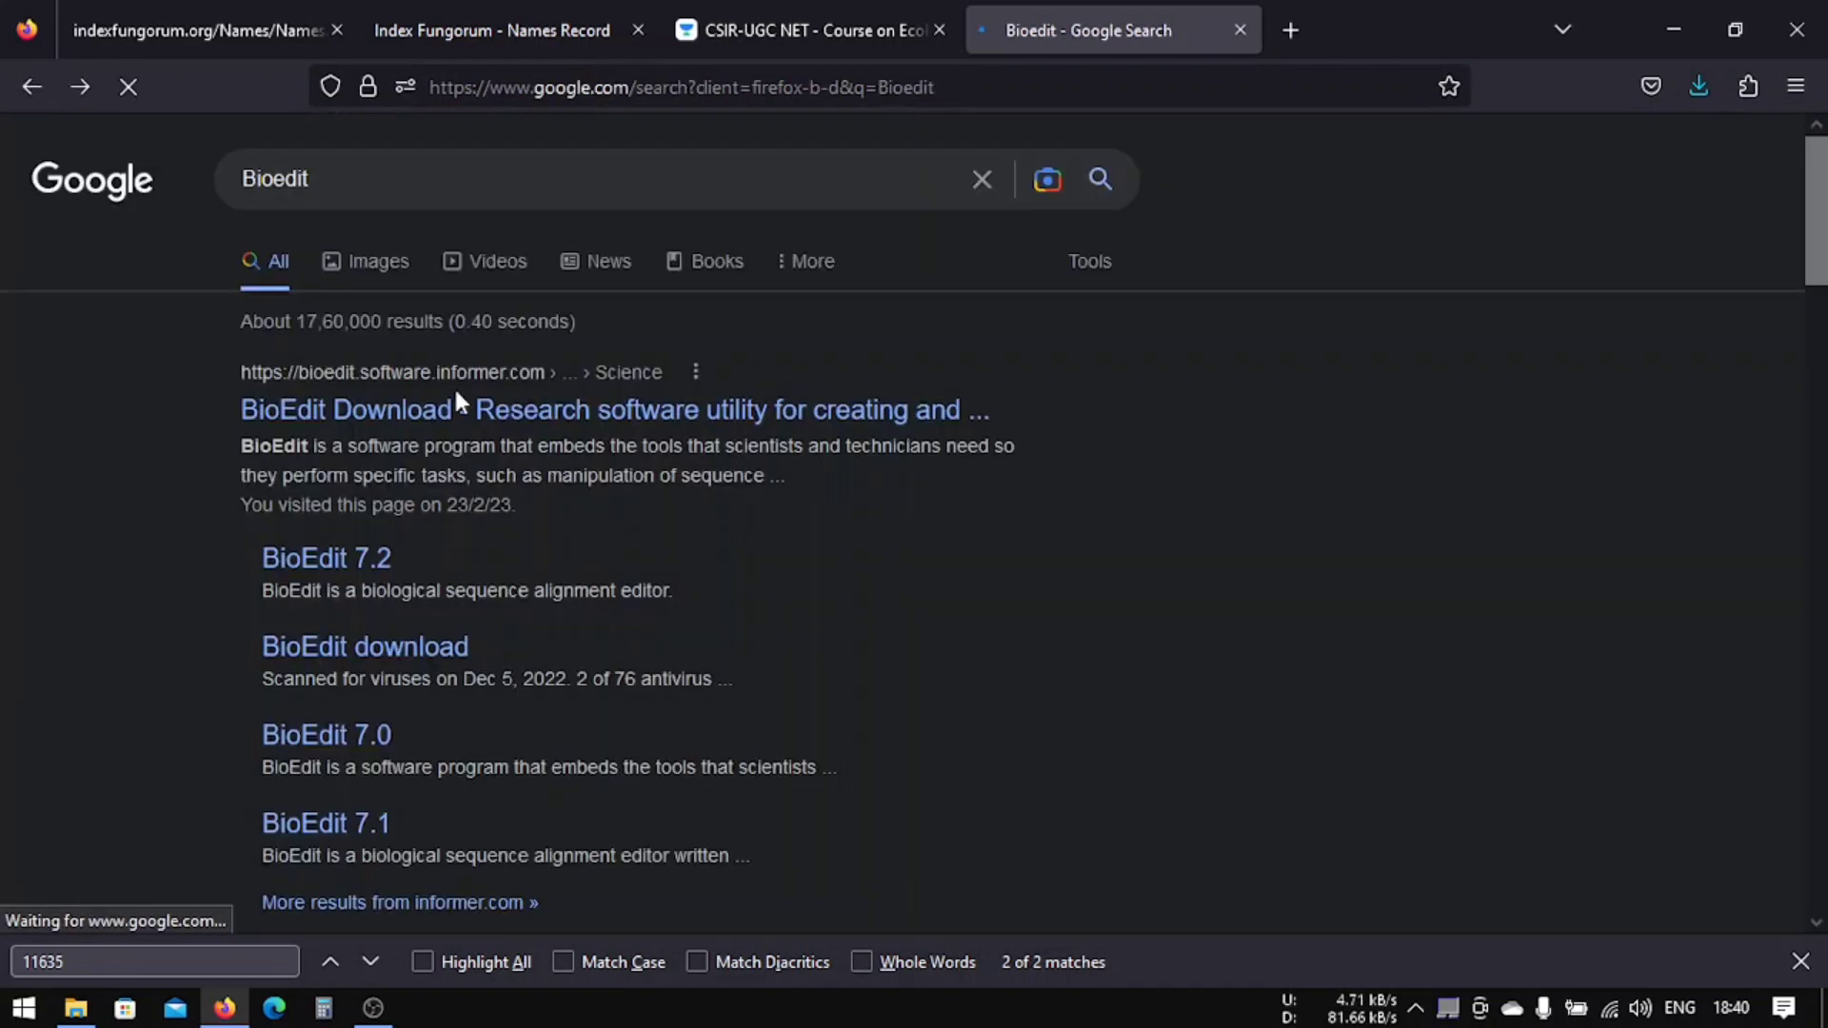
{"action": "scroll", "scroll_direction": "down", "scroll_amount": 3}
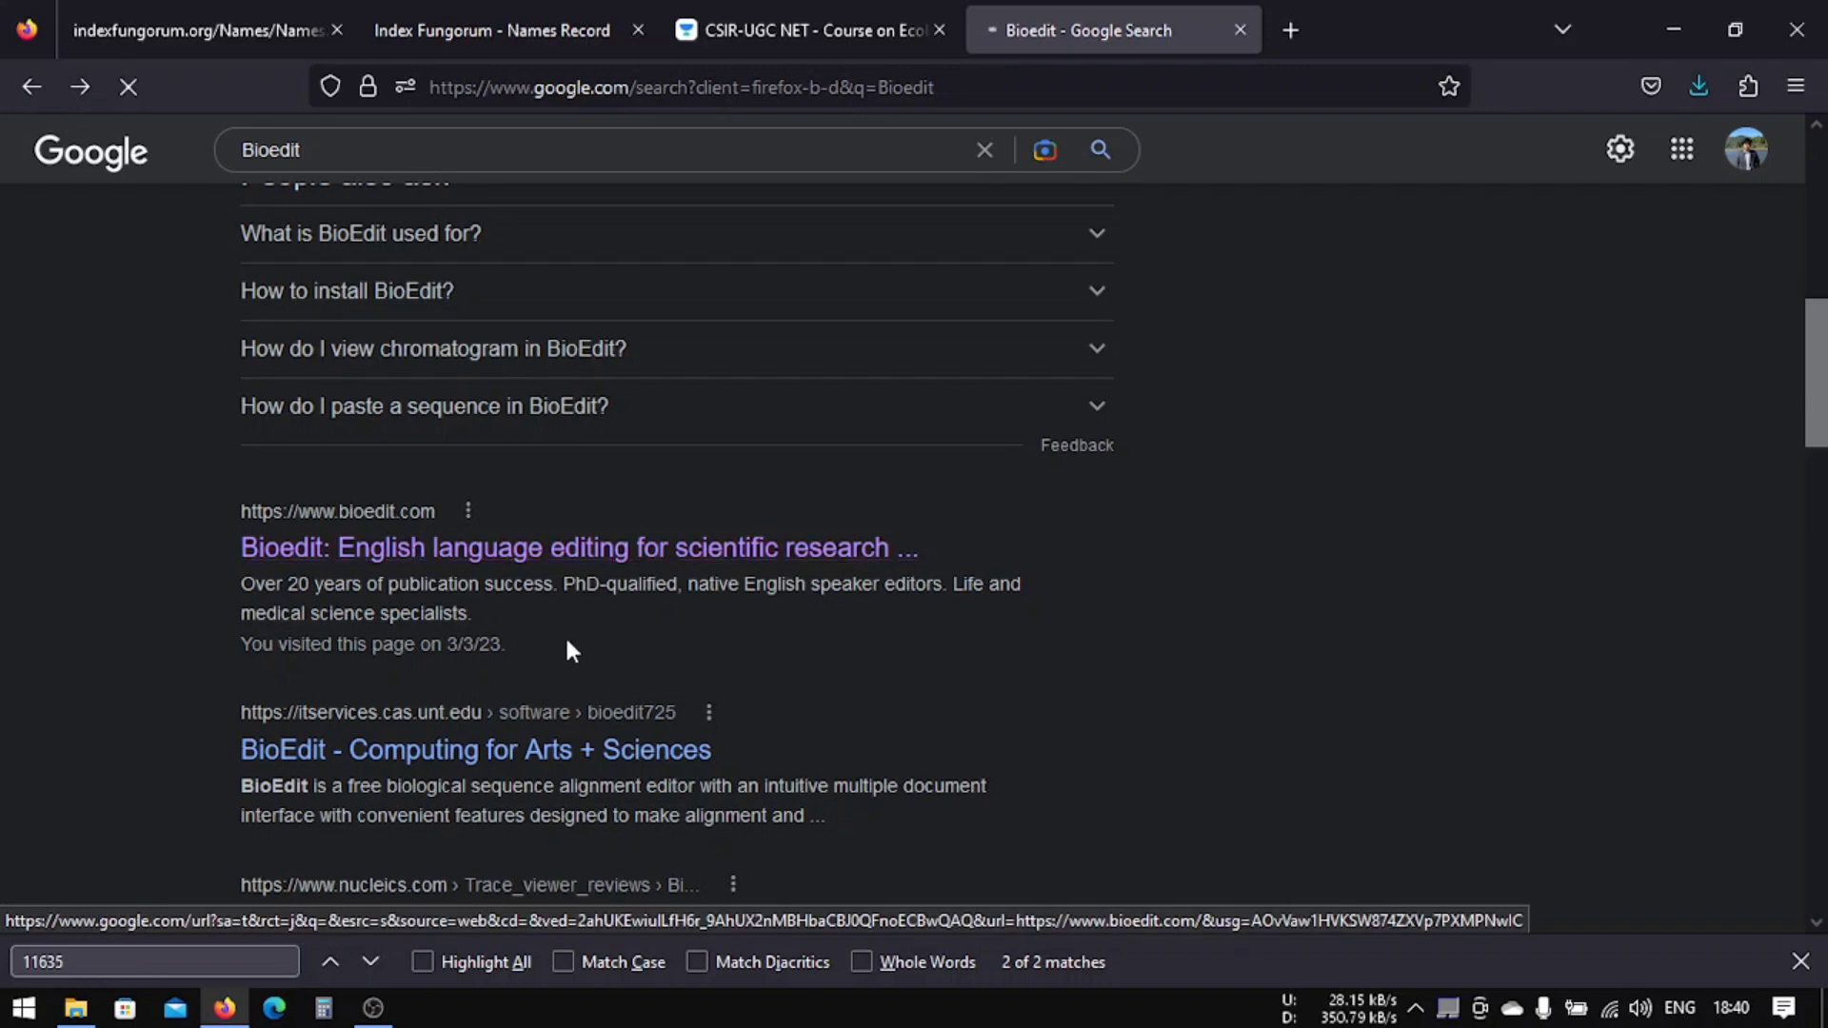
{"action": "left_click", "coordinate": [579, 548]}
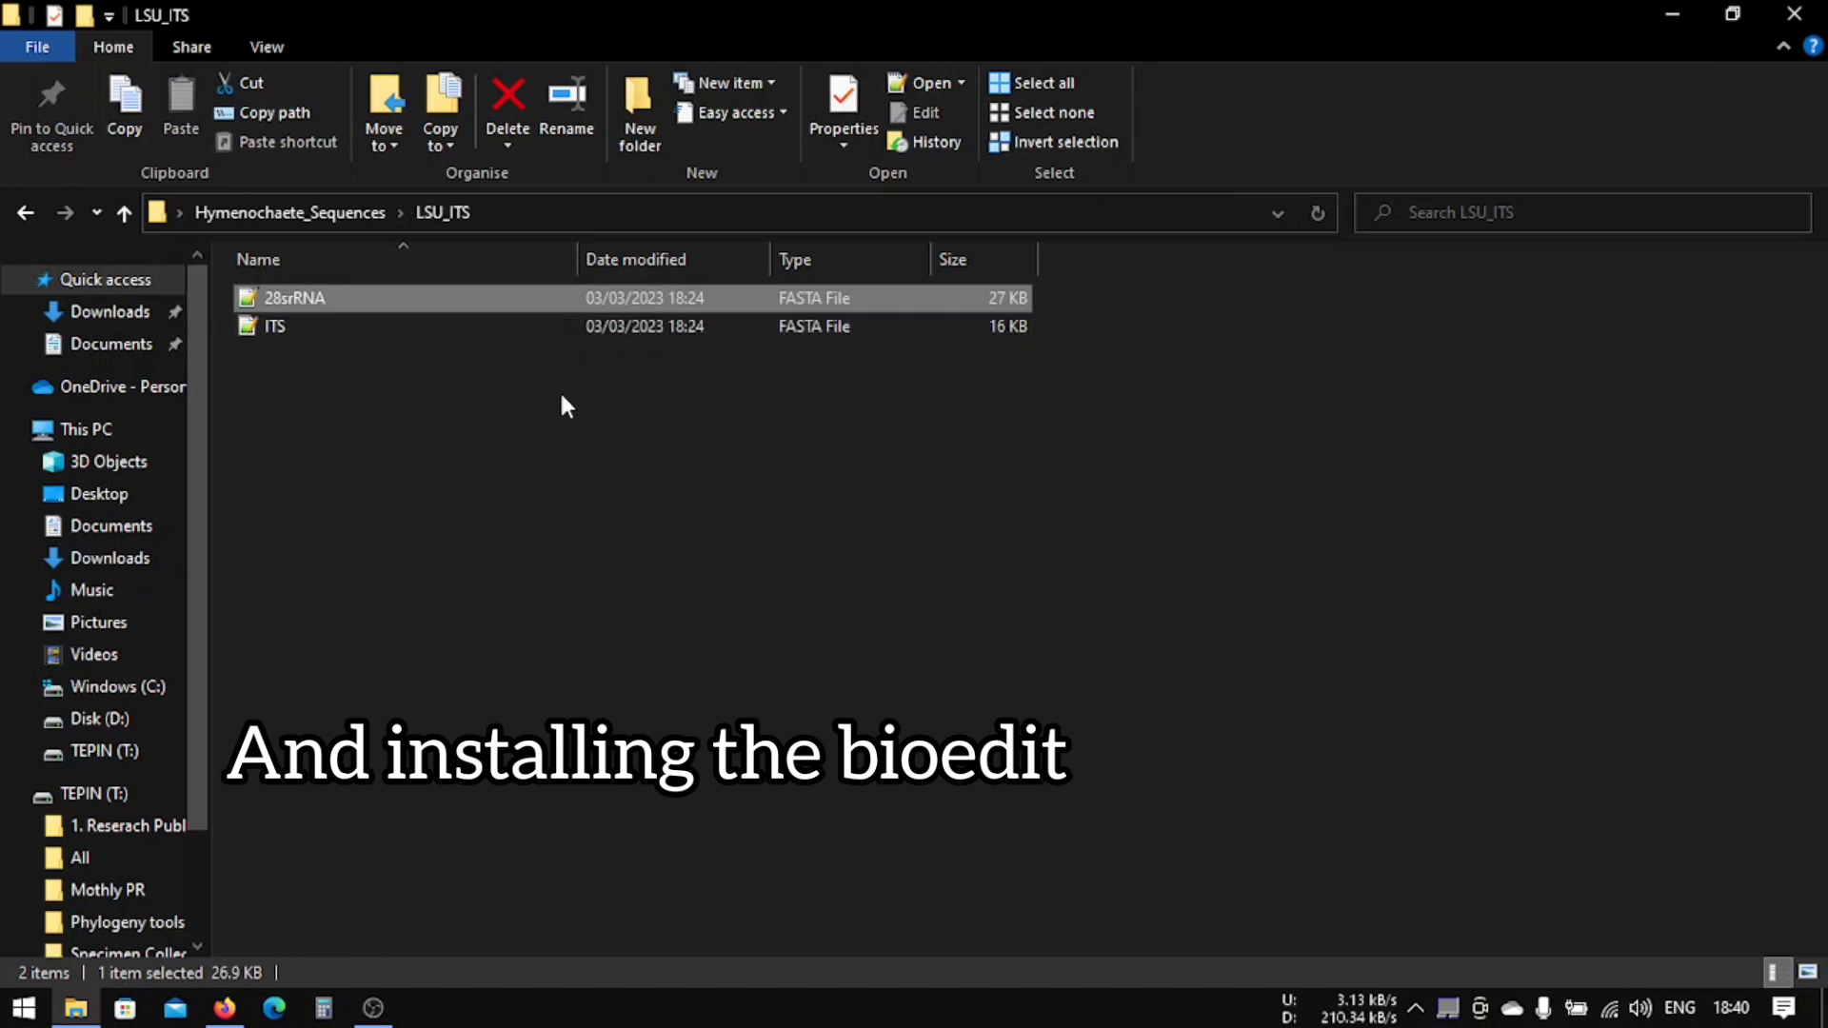
Step: Open the 28srRNA file in BioEdit through the Open with option
{"action": "right_click", "coordinate": [295, 299]}
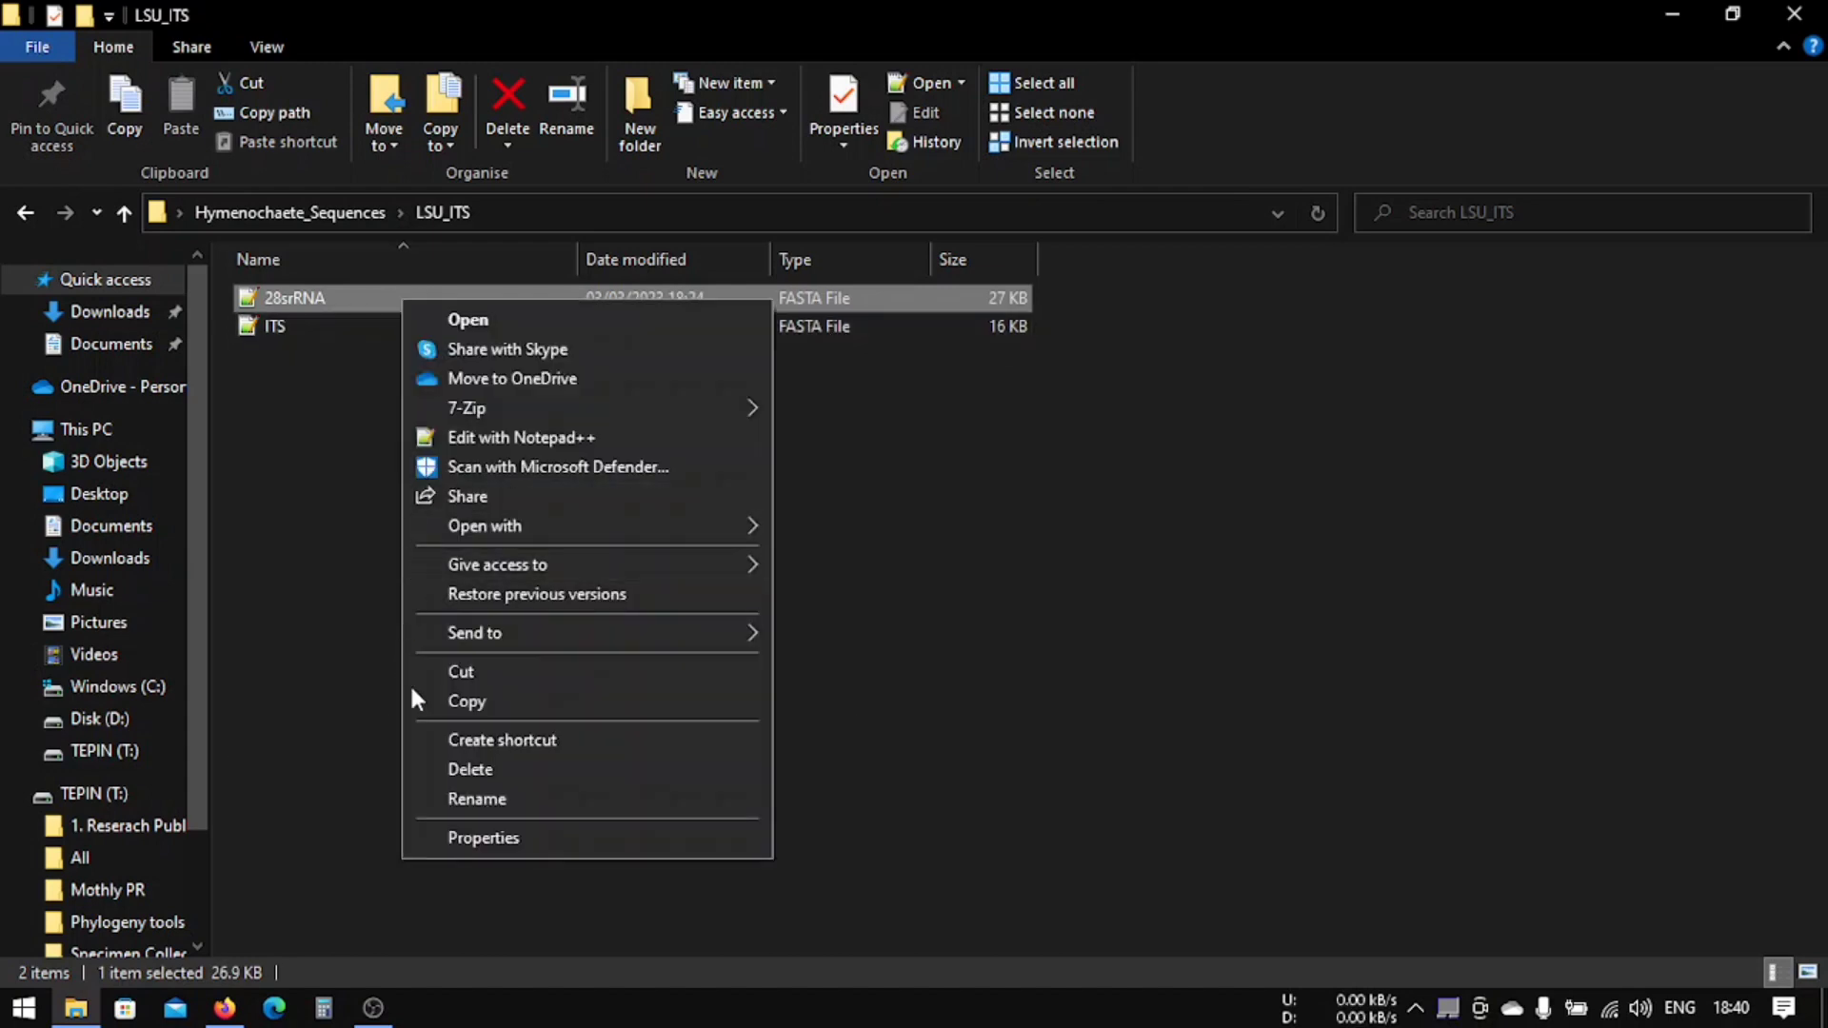
{"action": "left_click", "coordinate": [481, 838]}
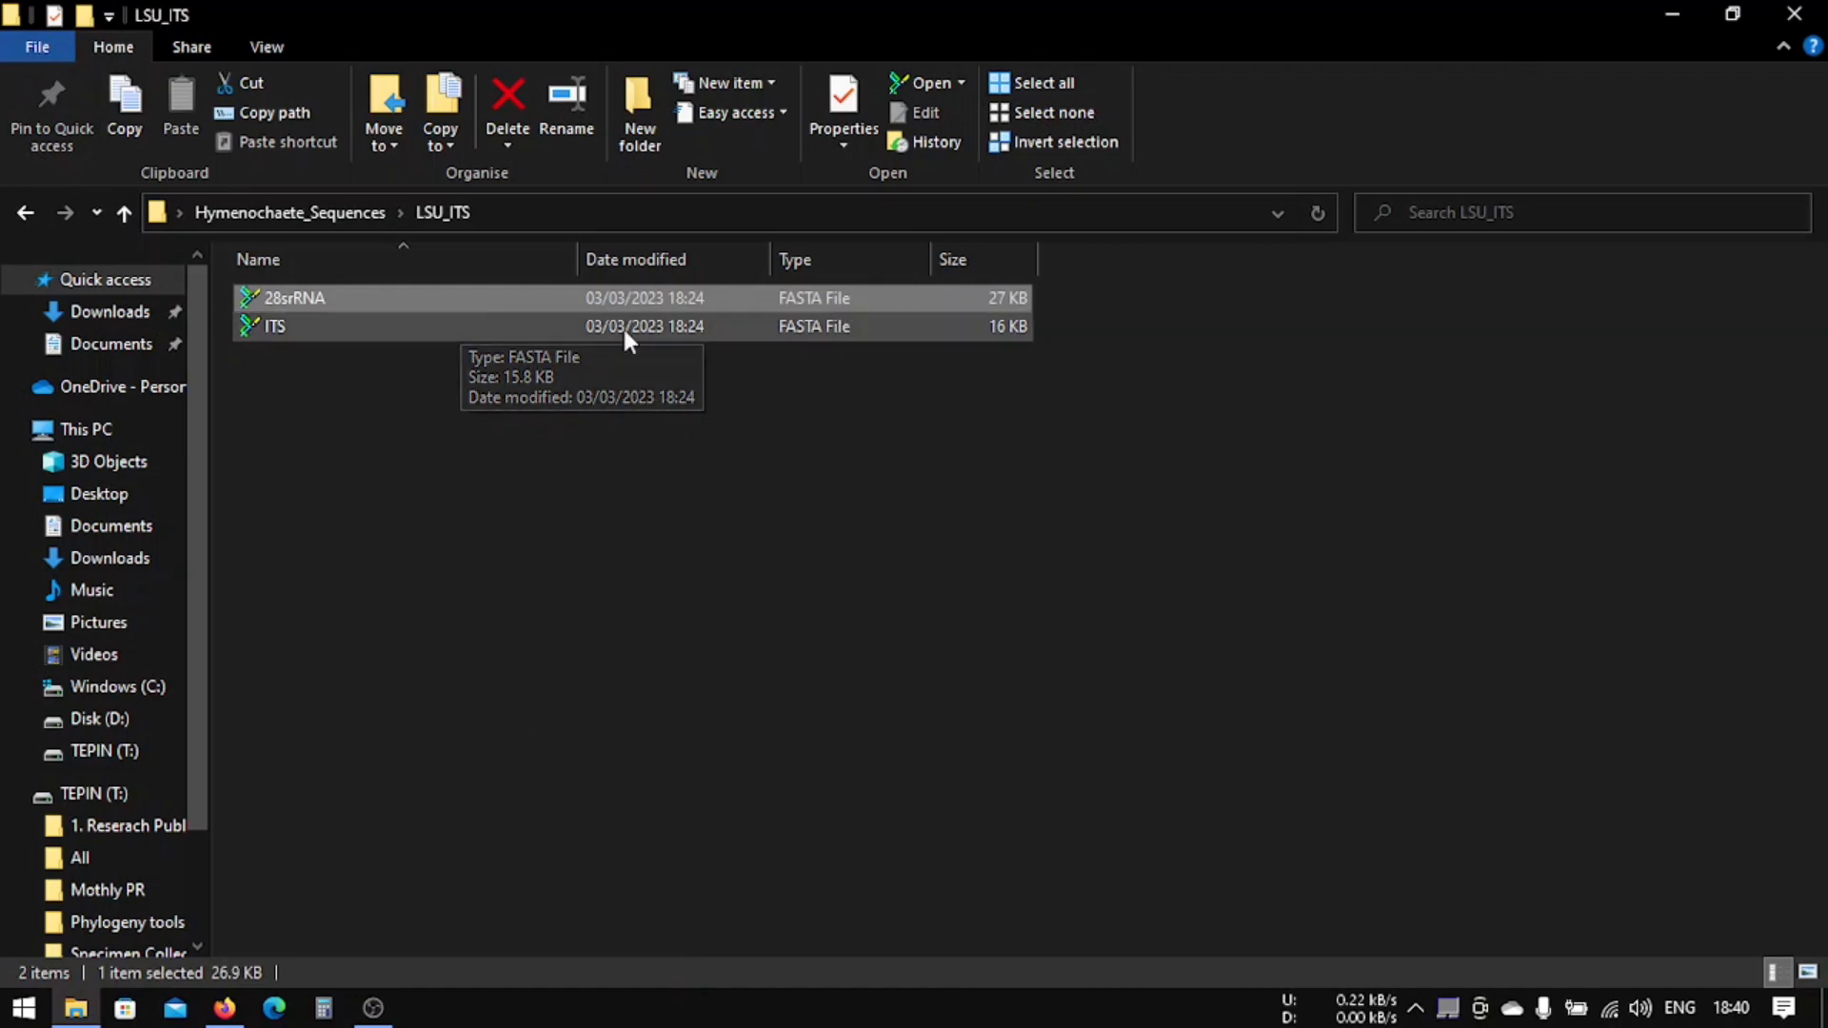
{"action": "right_click", "coordinate": [293, 297]}
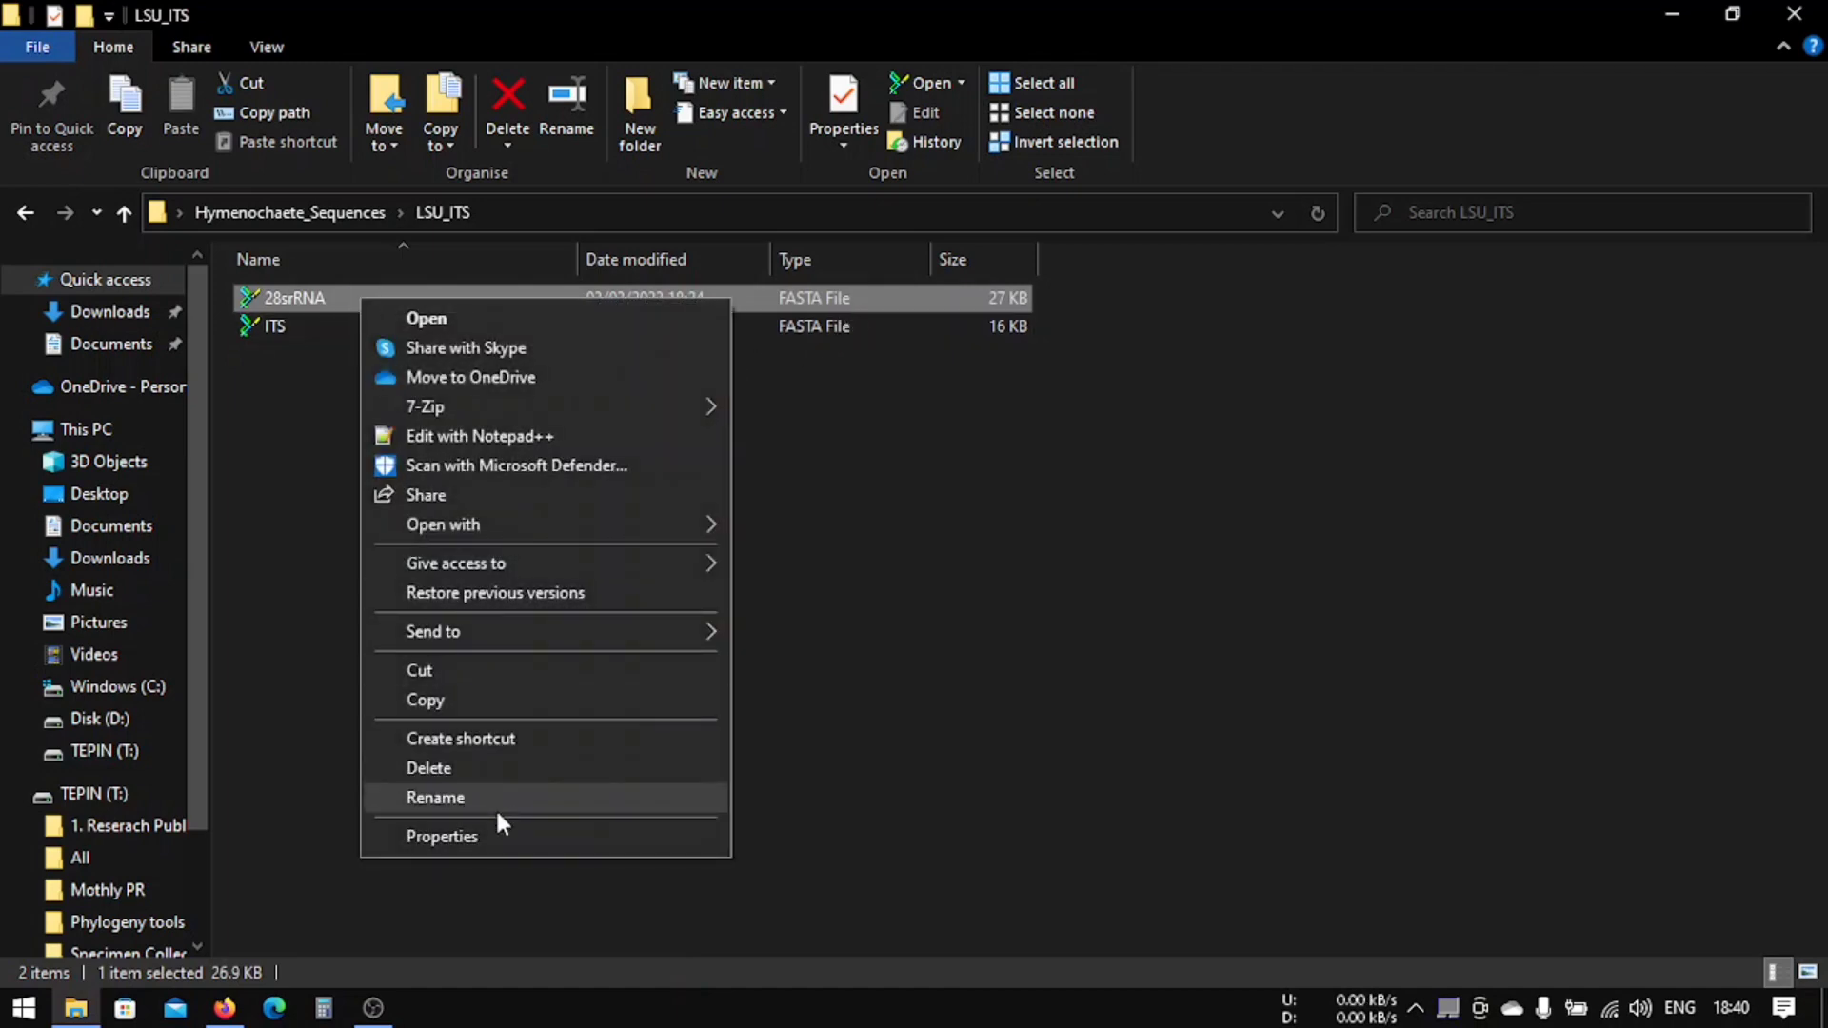
{"action": "left_click", "coordinate": [440, 836]}
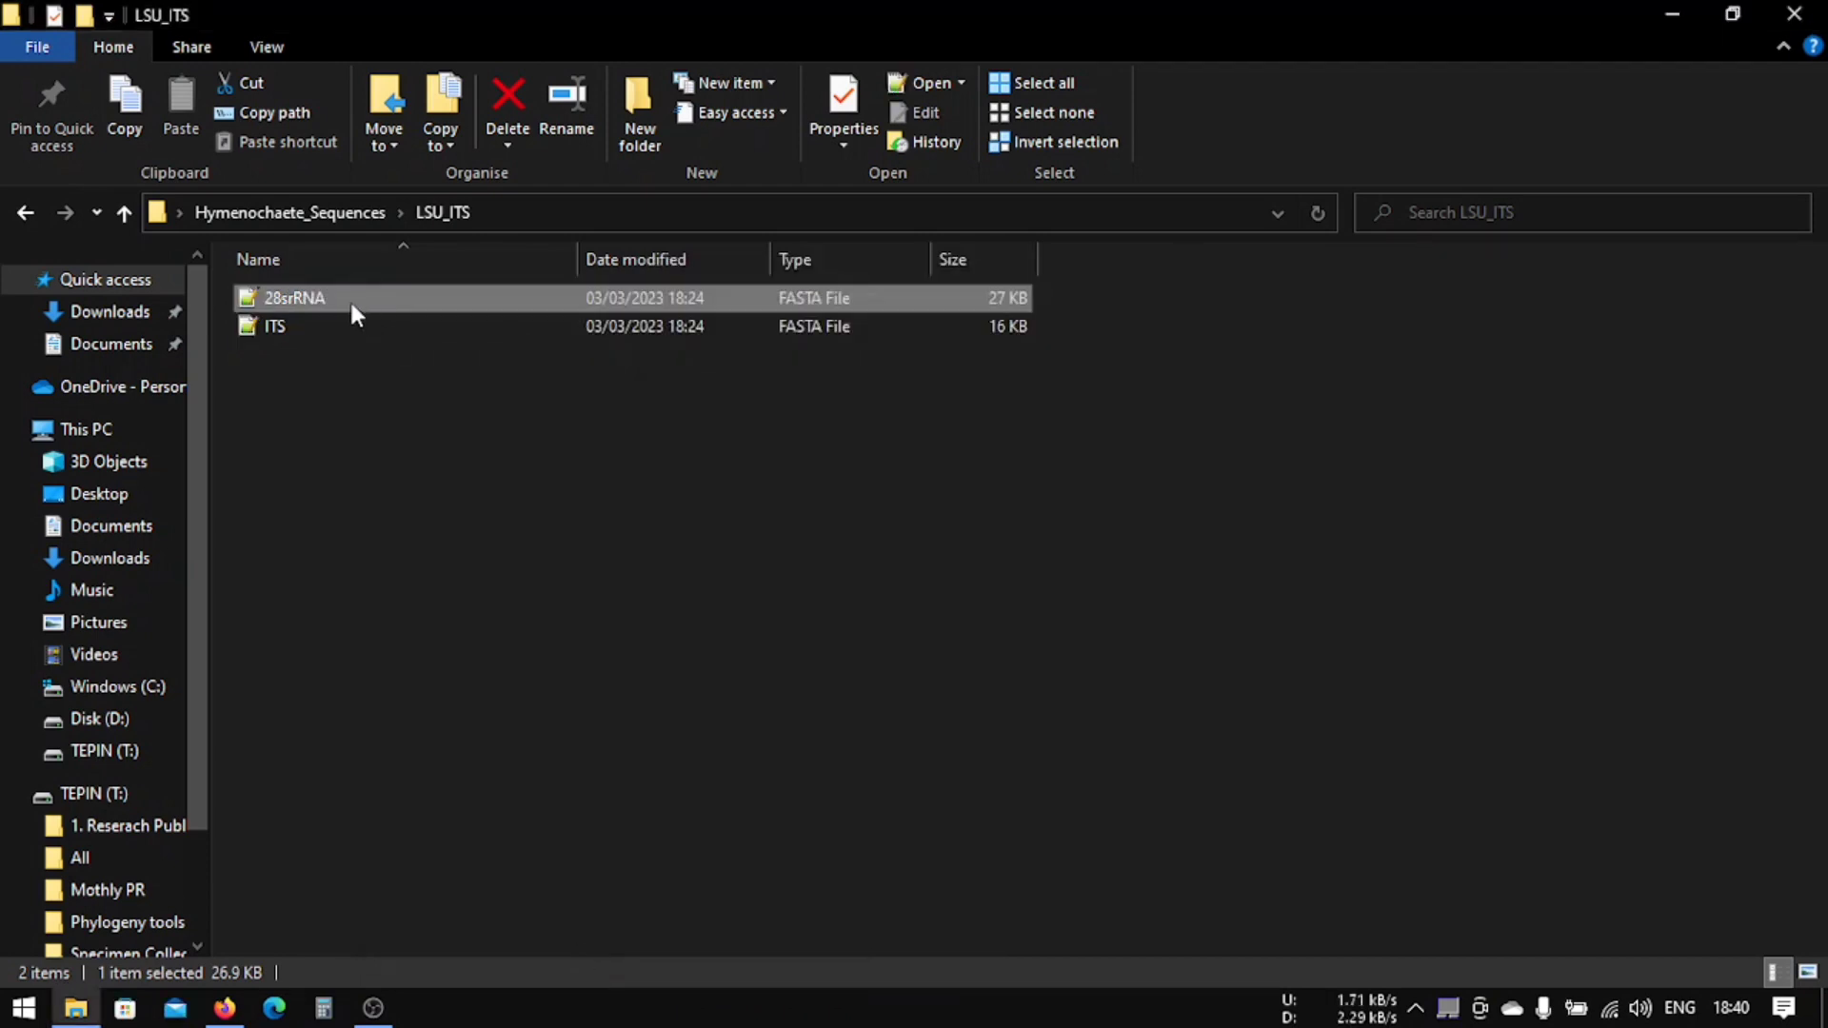
{"action": "right_click", "coordinate": [295, 299]}
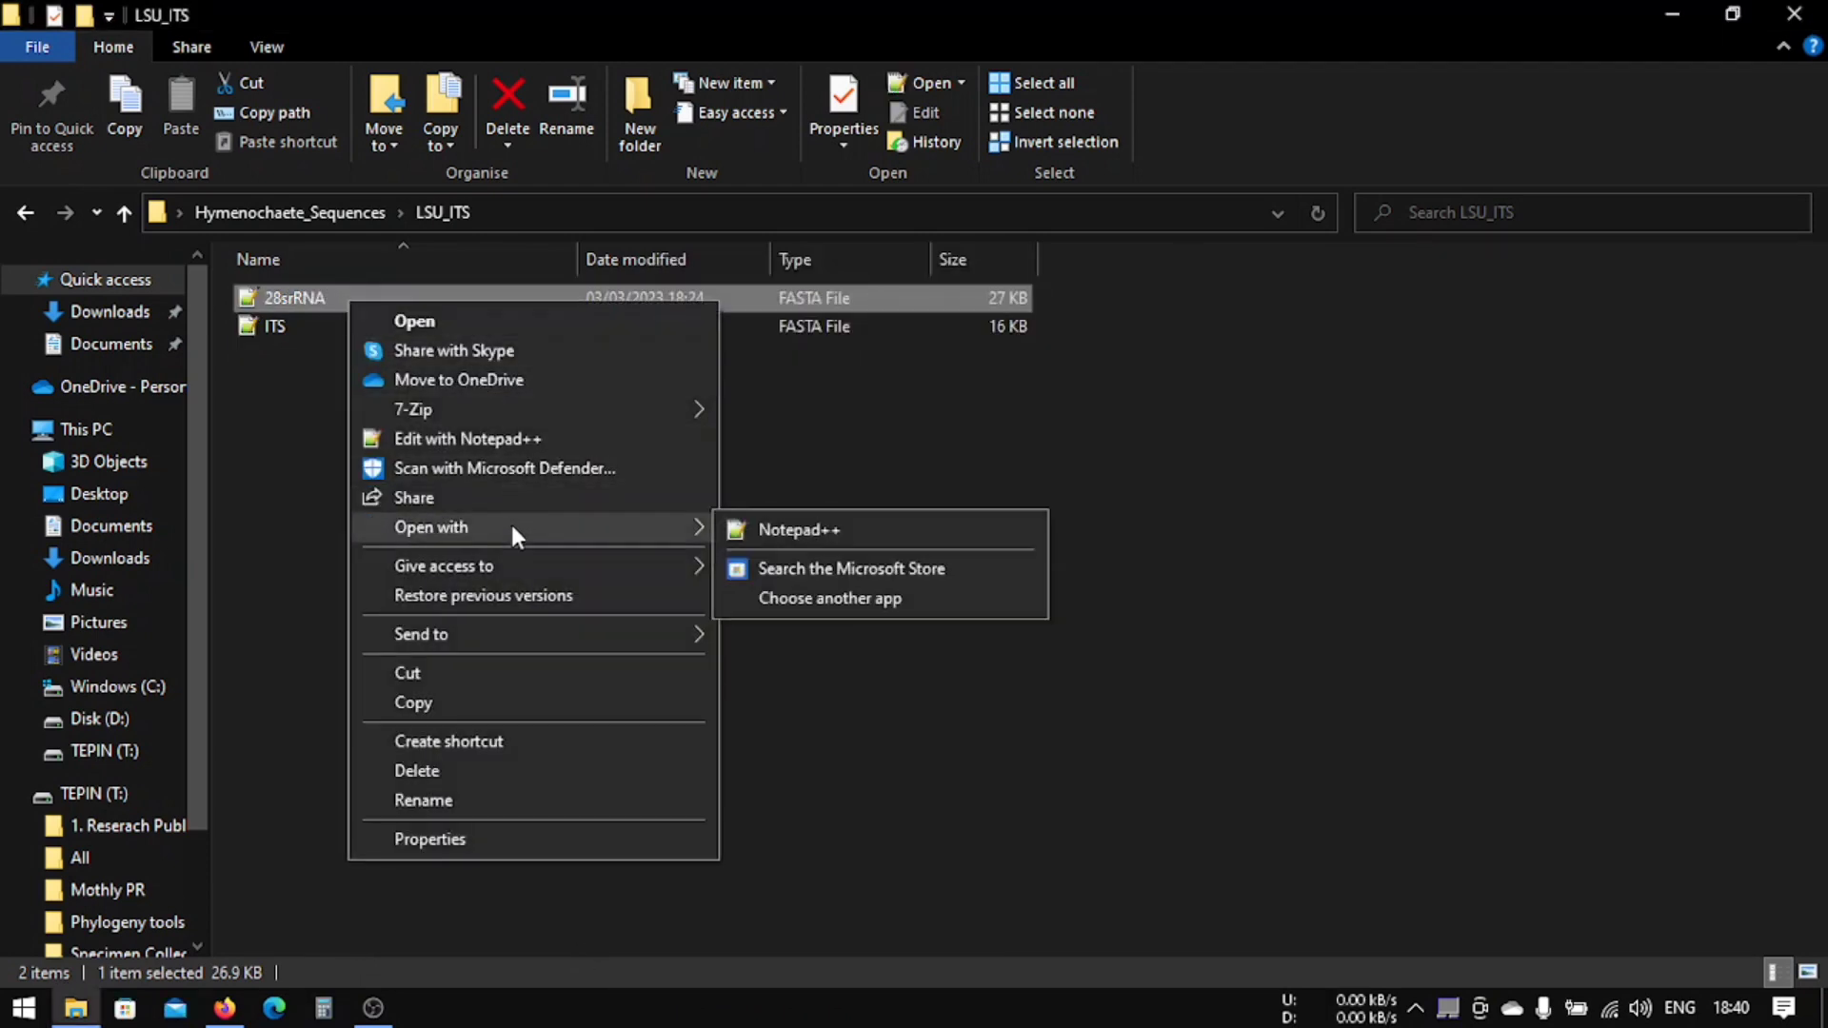
{"action": "mouse_move", "coordinate": [830, 598]}
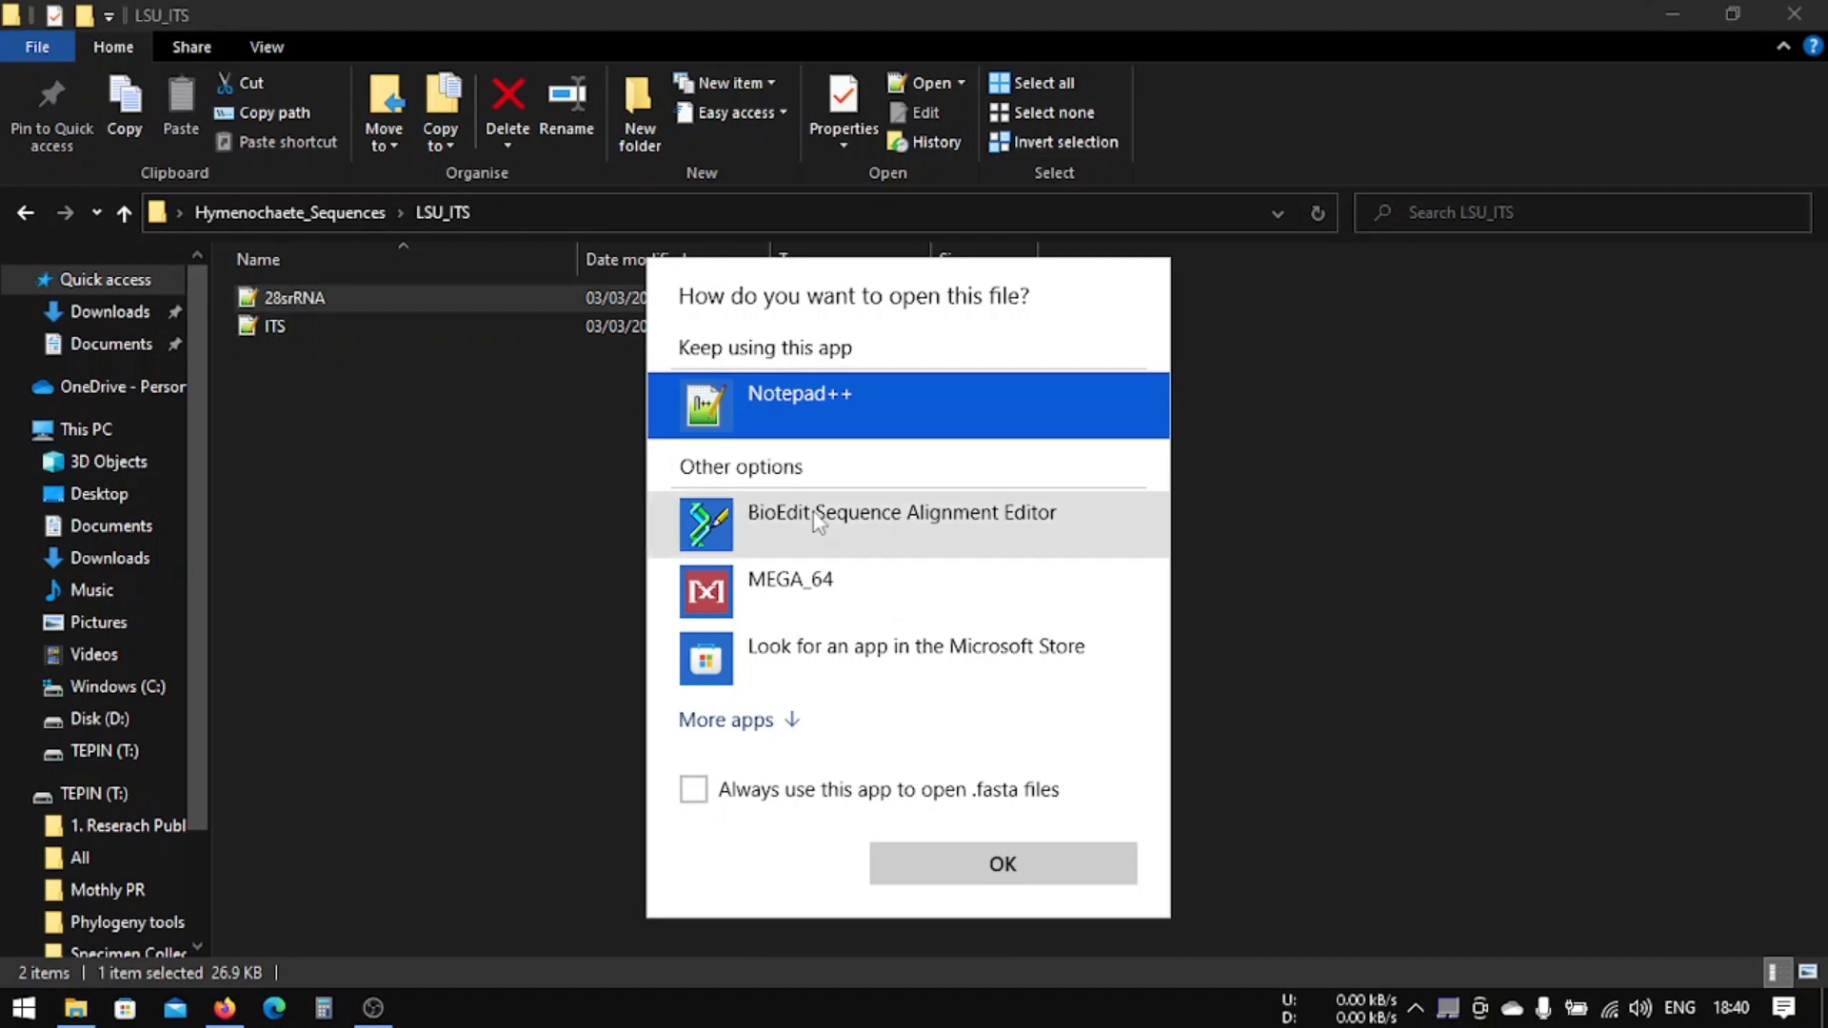
{"action": "left_click", "coordinate": [903, 524]}
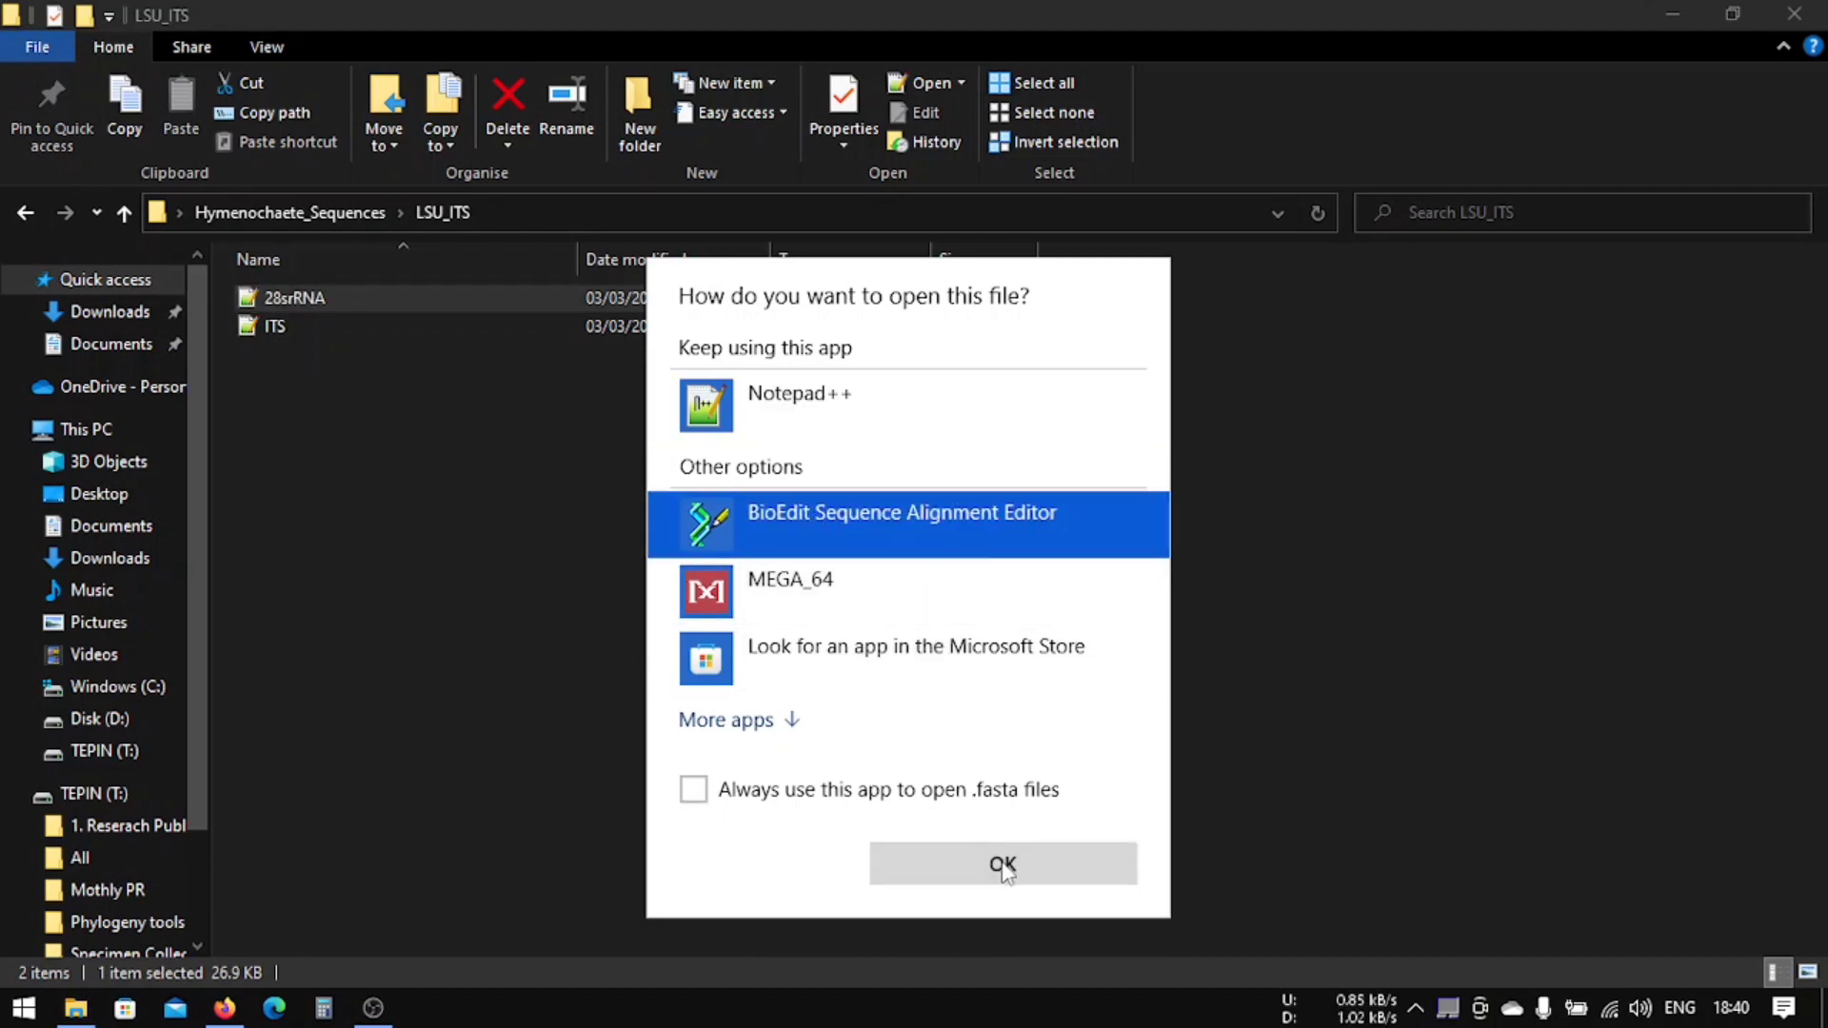
{"action": "left_click", "coordinate": [1000, 863]}
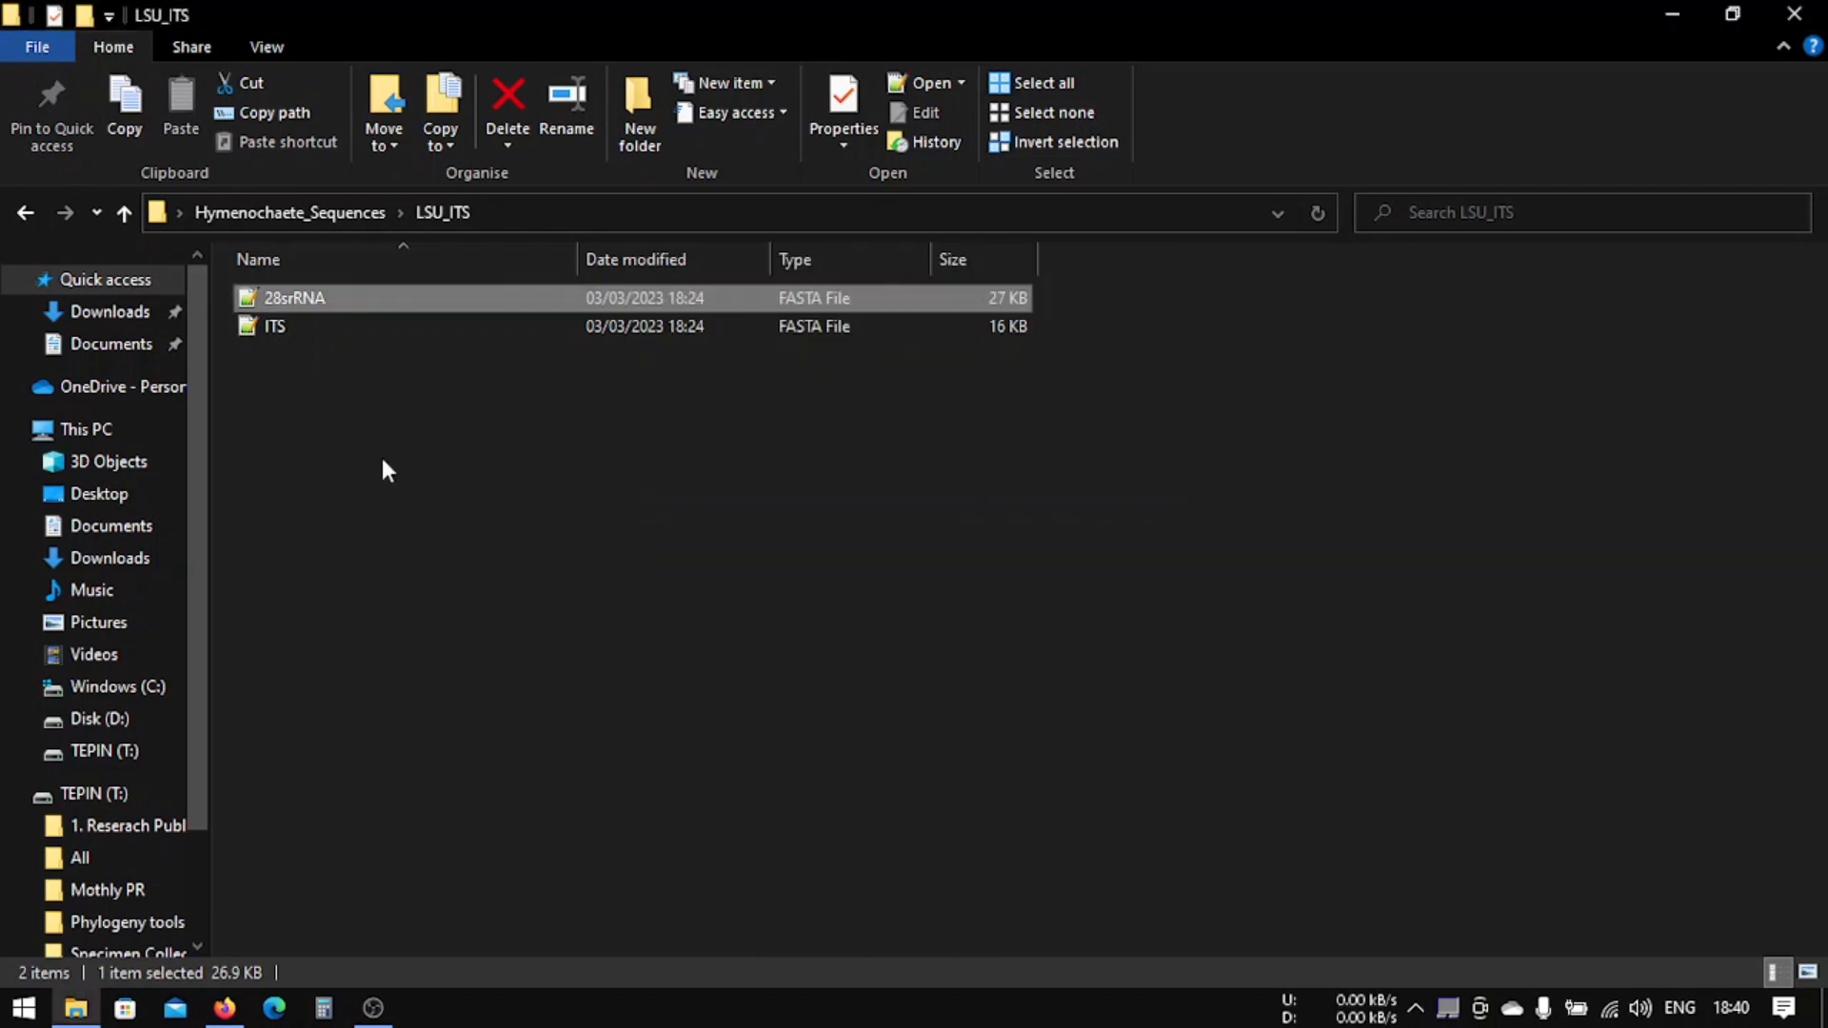
Step: Open the ITS.fasta file in BioEdit, showing its 20 Hymenochaete-related sequences
{"action": "right_click", "coordinate": [274, 325]}
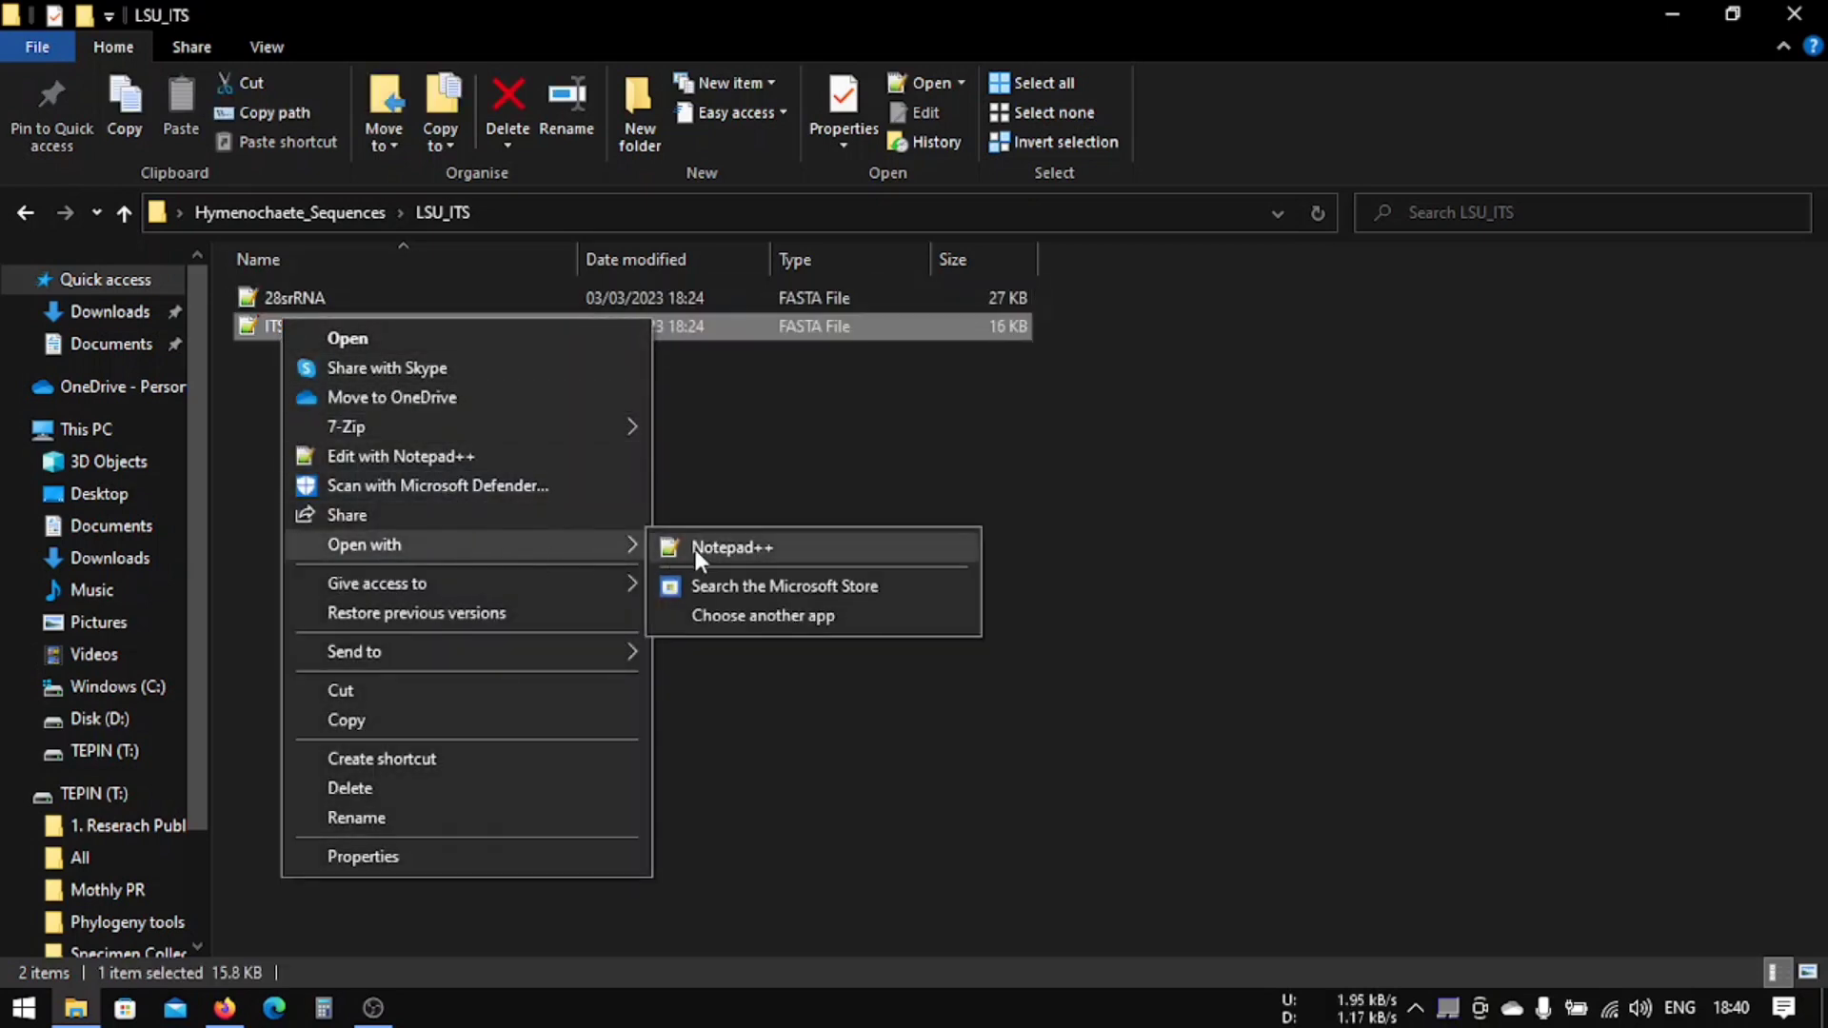
{"action": "left_click", "coordinate": [762, 615]}
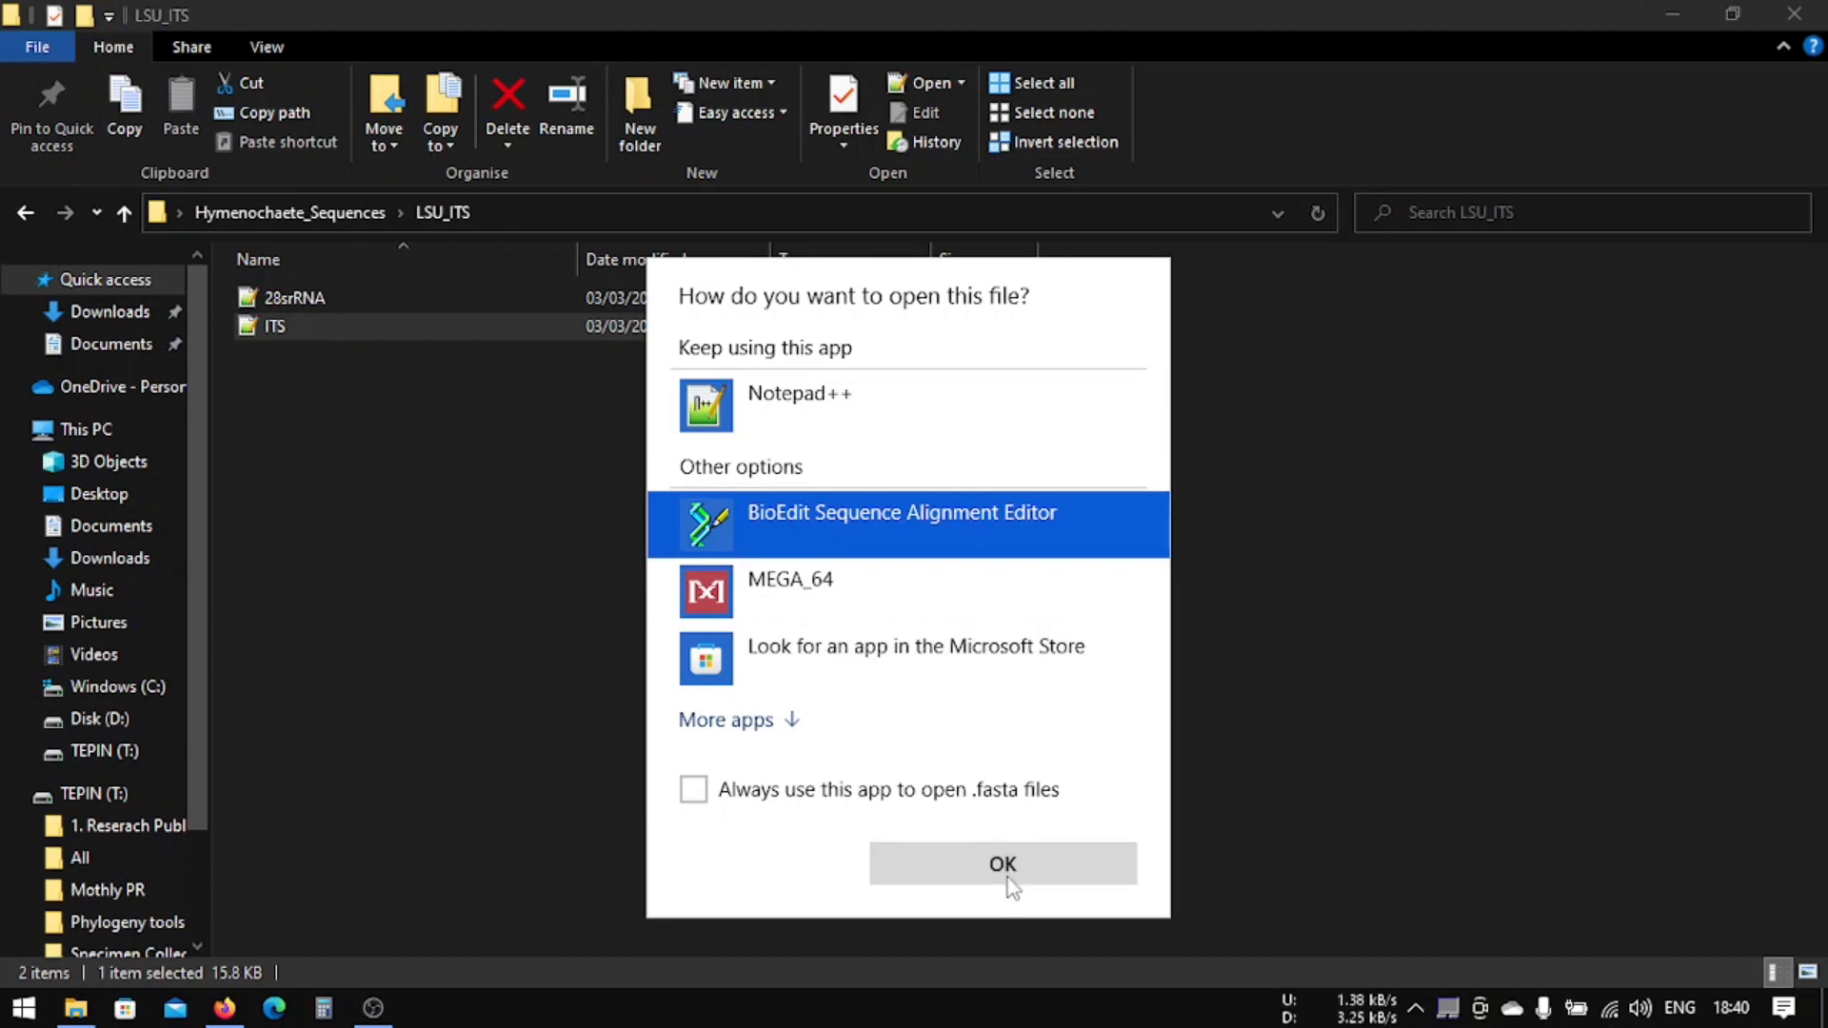
{"action": "left_click", "coordinate": [1001, 863]}
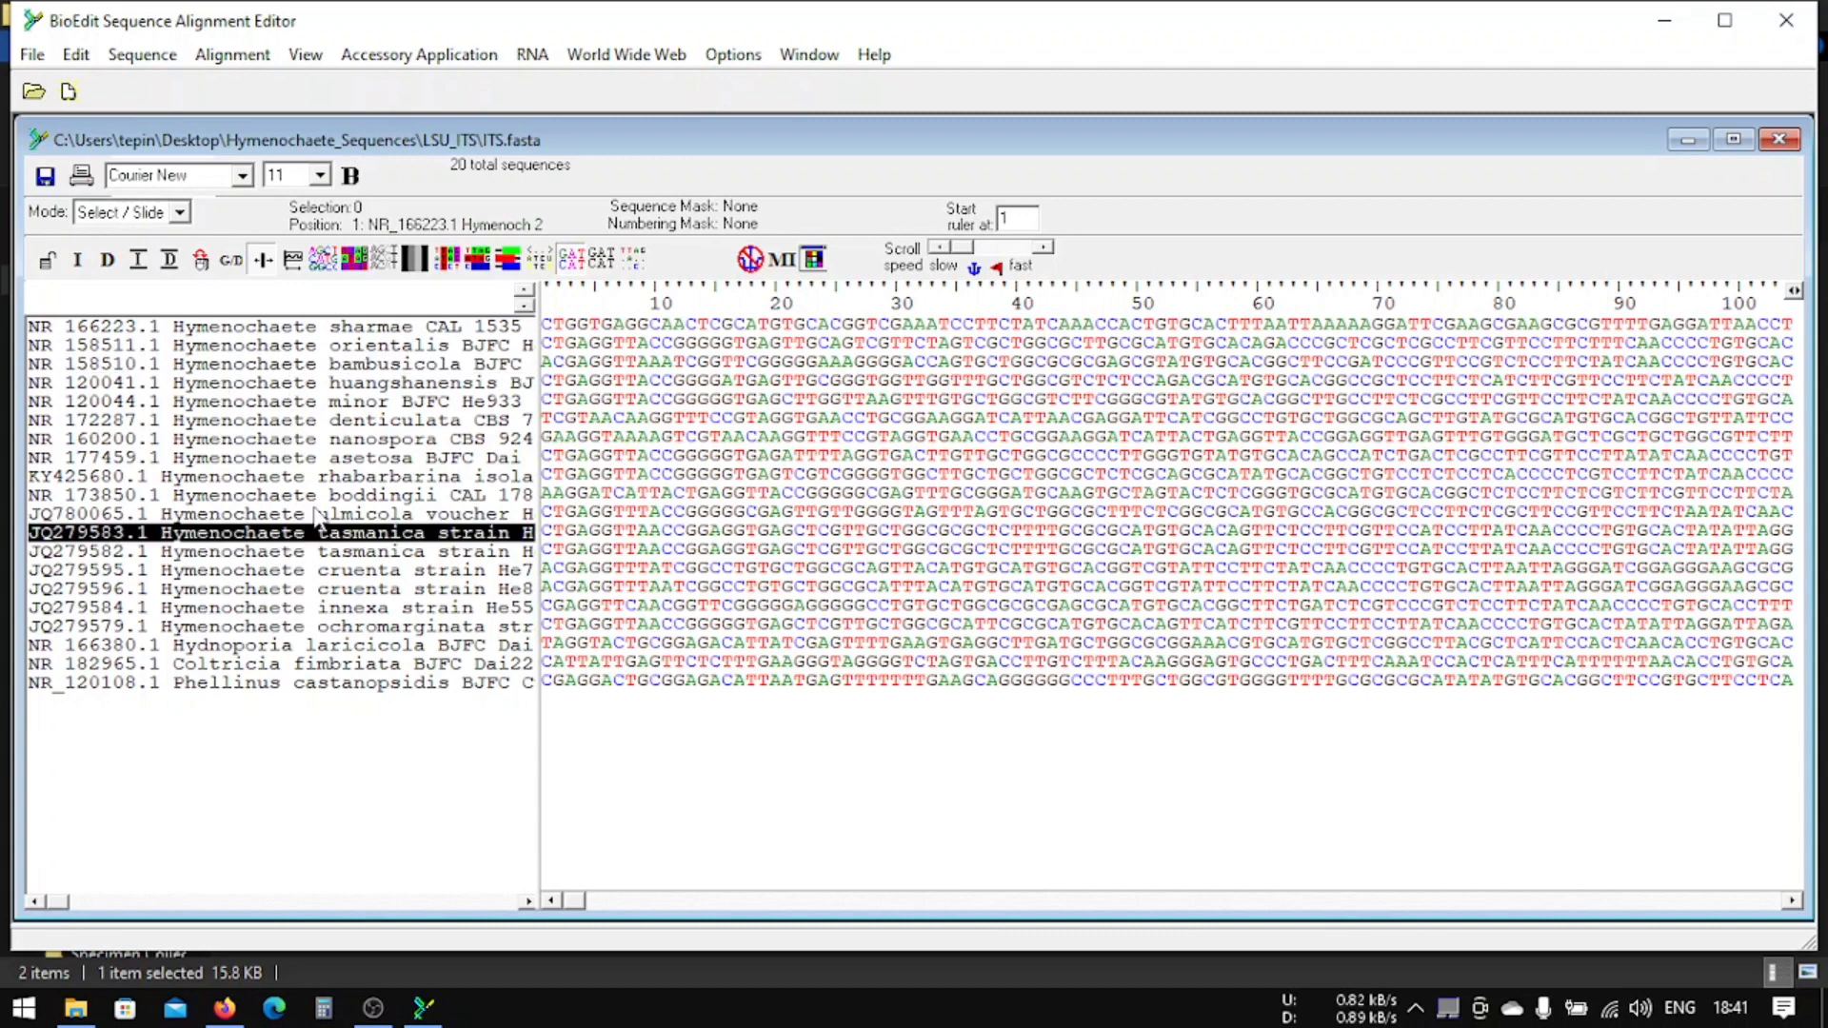
Step: Strip accession numbers such as KY425680.1 and NR_166223.1 from the ITS sequence names and apply
{"action": "left_click", "coordinate": [280, 476]}
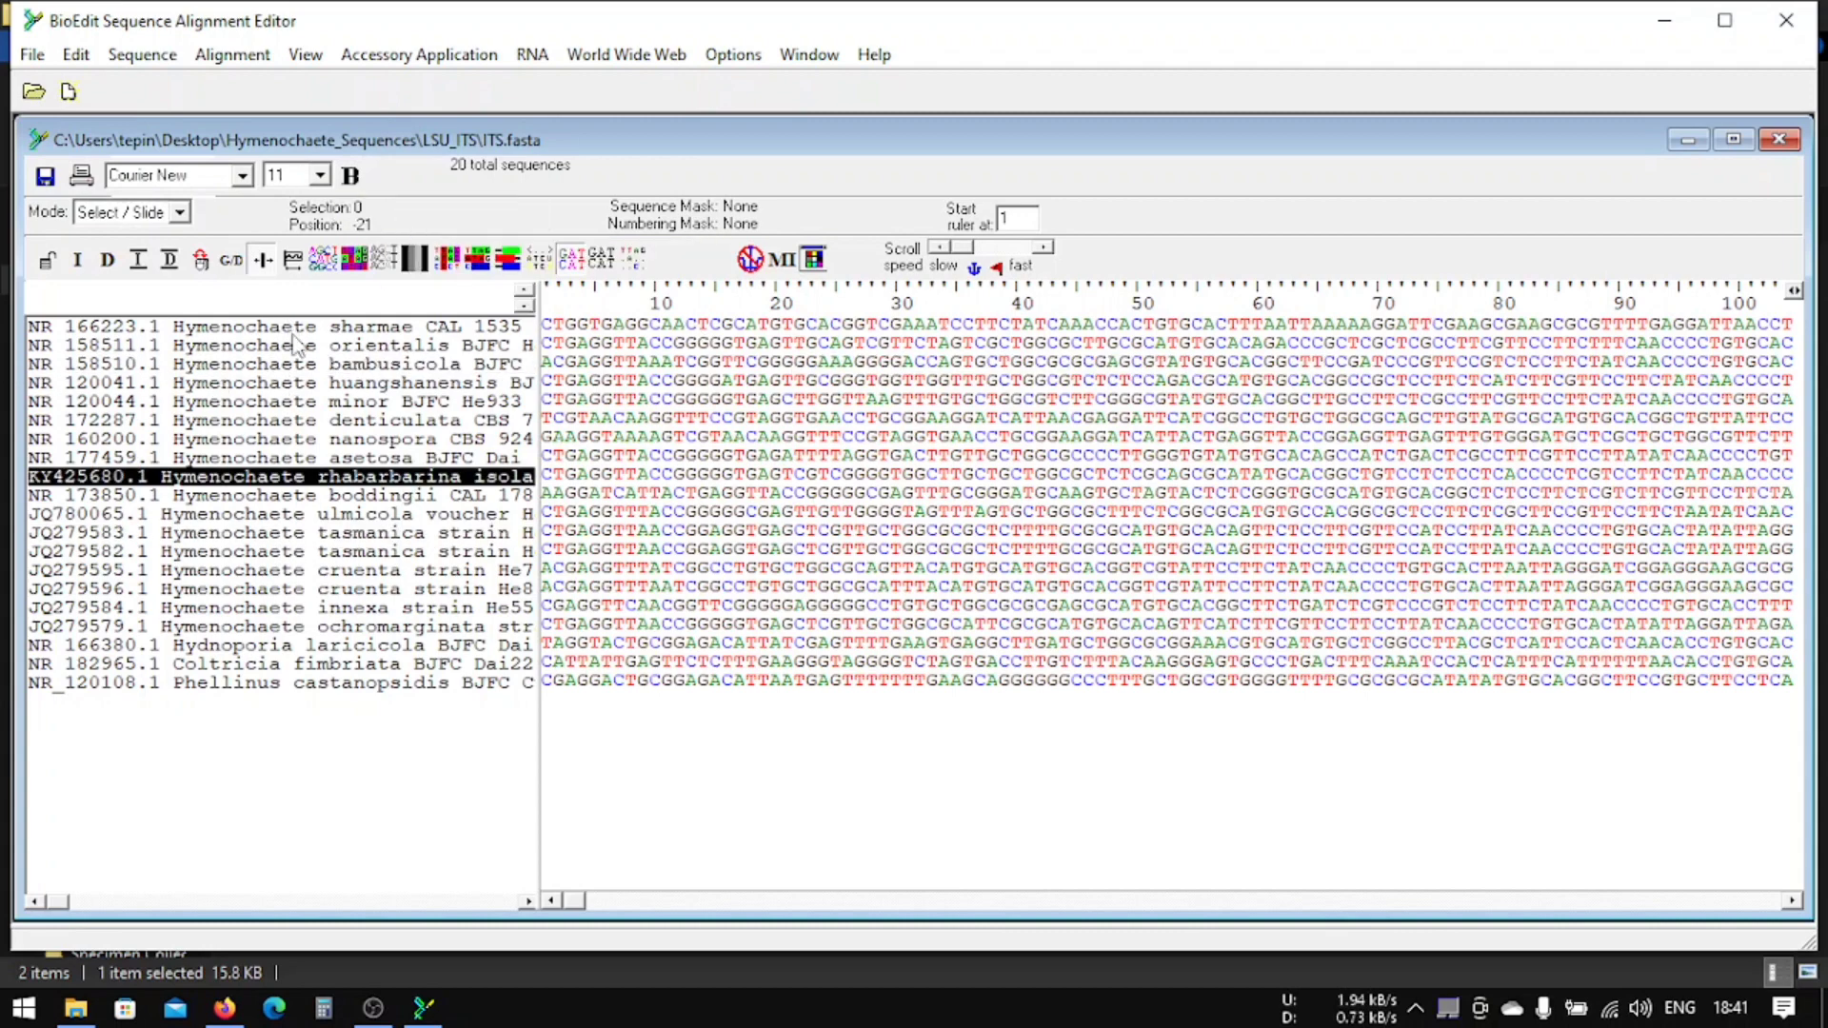
{"action": "left_click", "coordinate": [268, 345]}
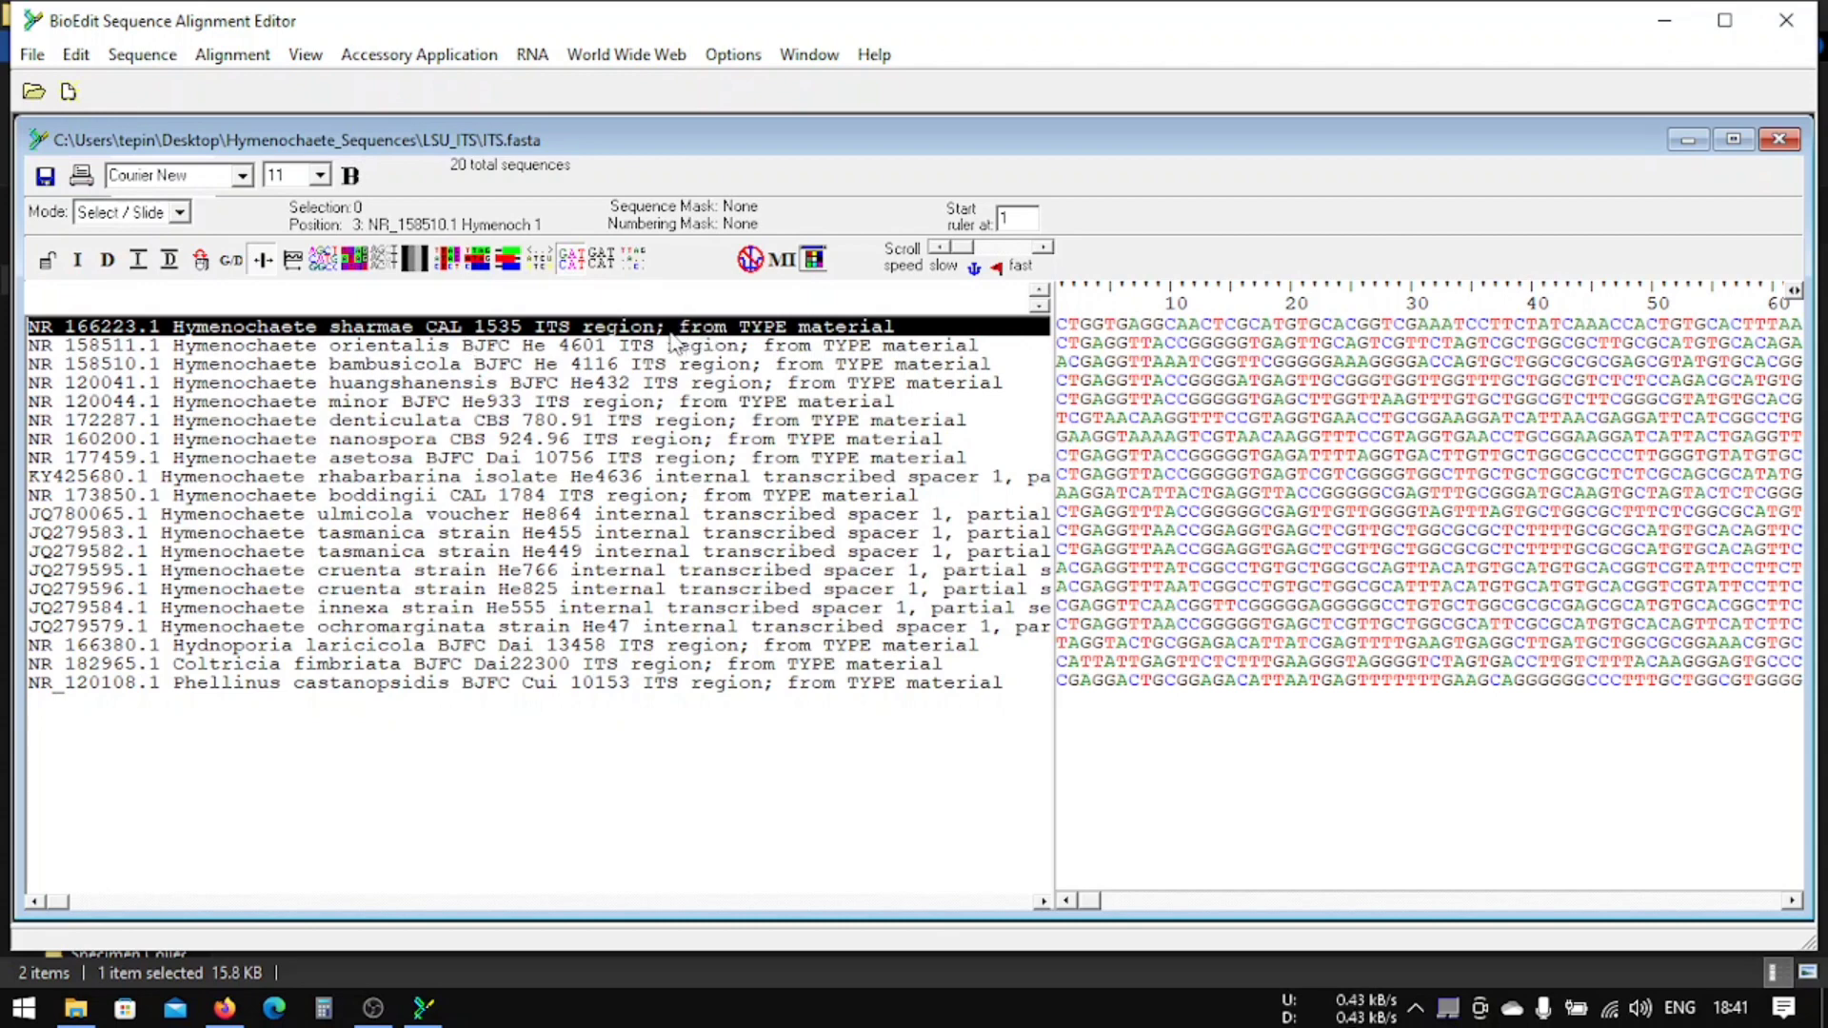
{"action": "mouse_move", "coordinate": [666, 341]}
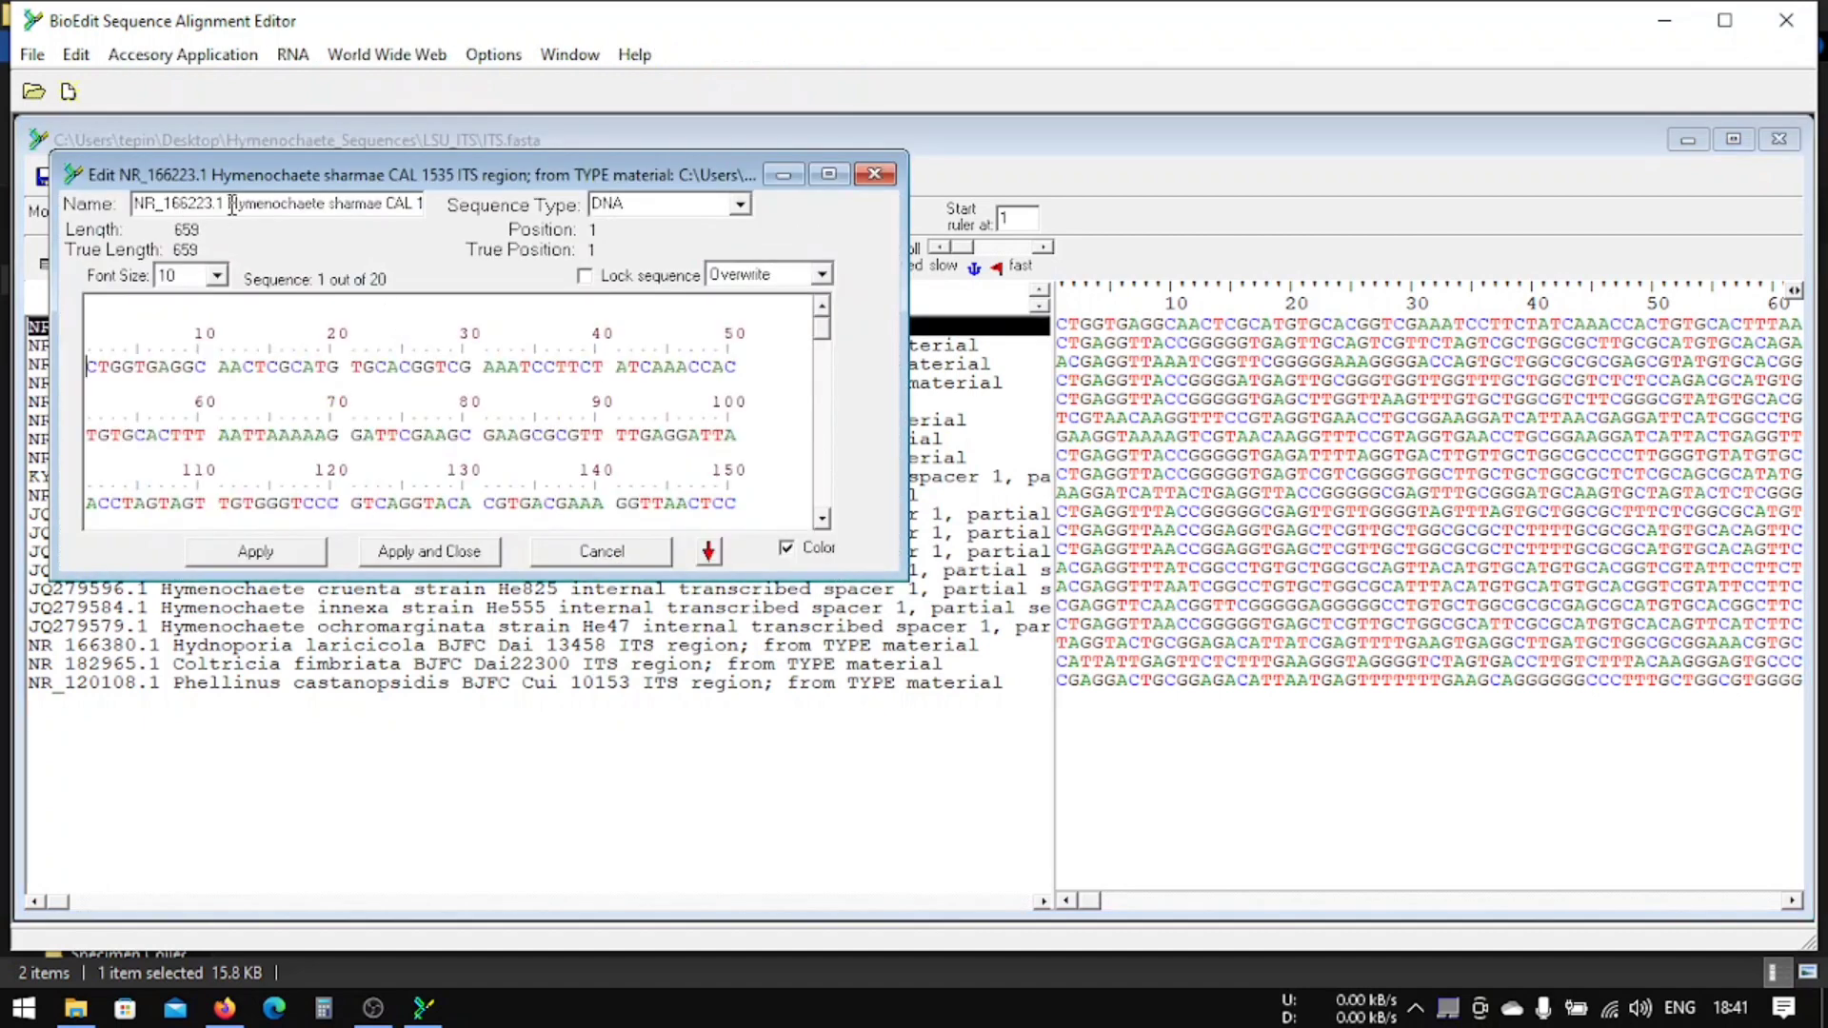
{"action": "double_click", "coordinate": [179, 203]}
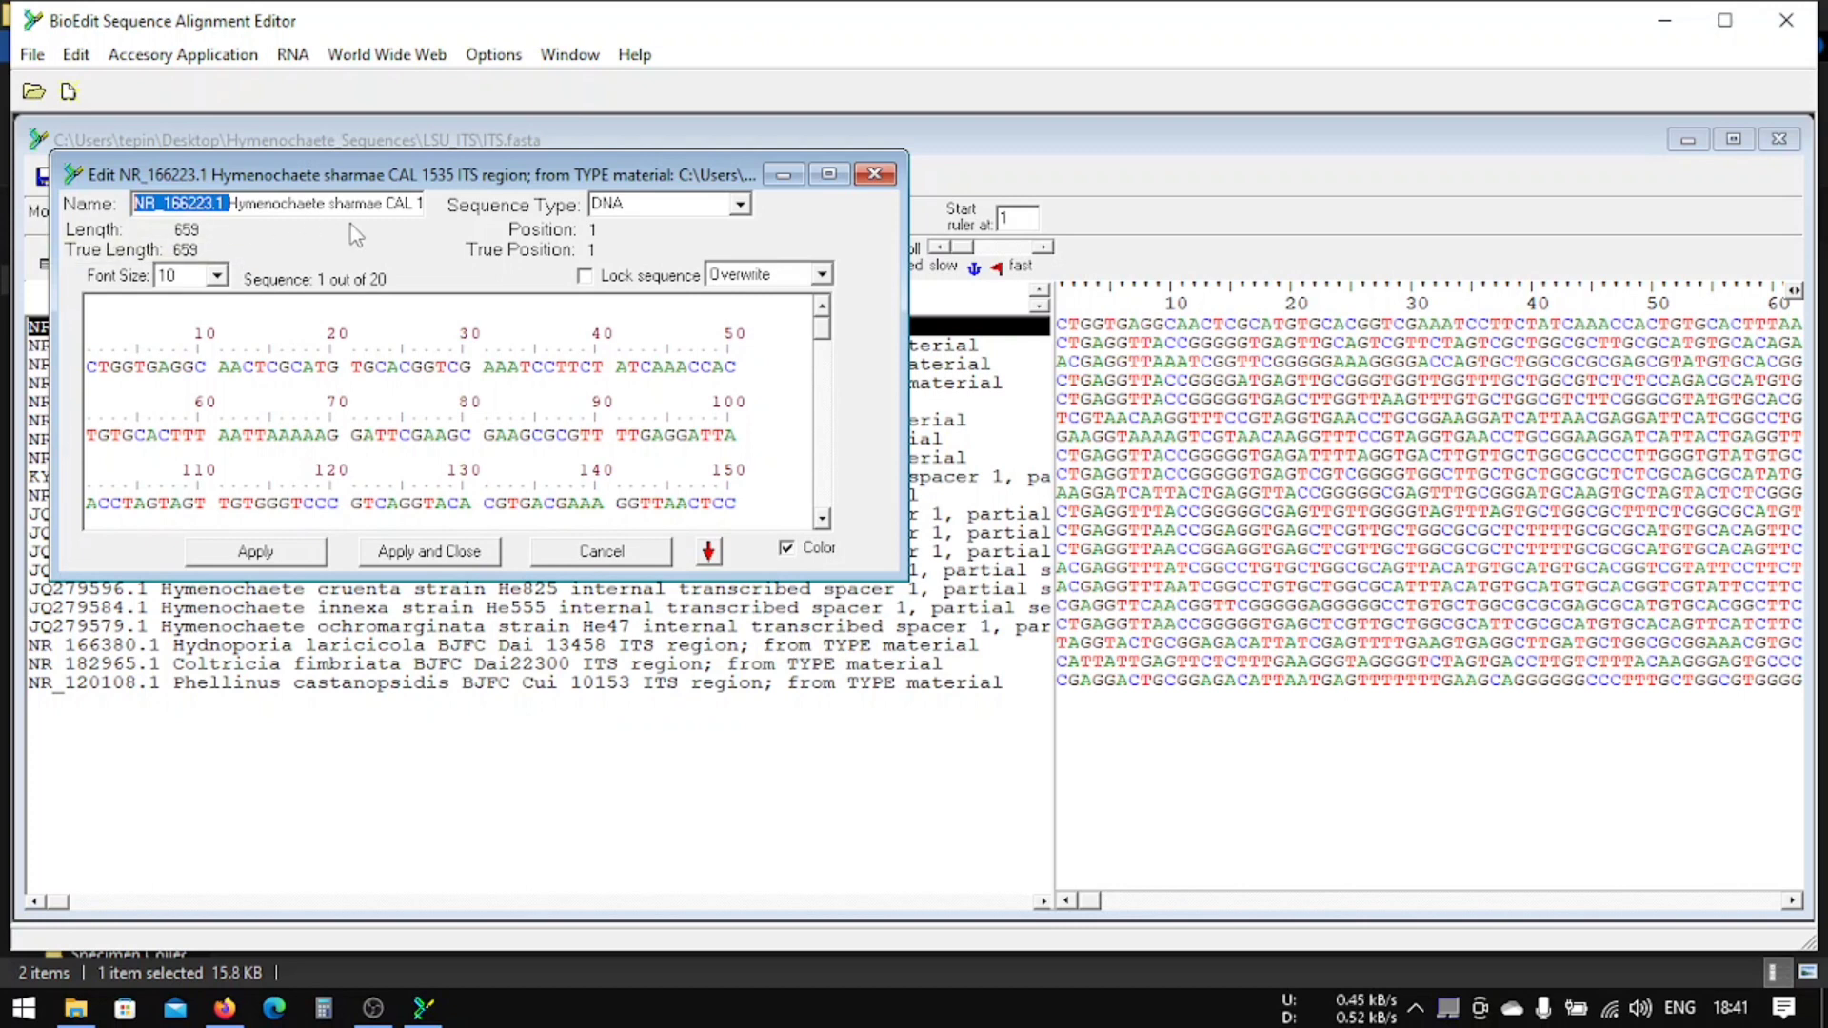
{"action": "left_click", "coordinate": [362, 204]}
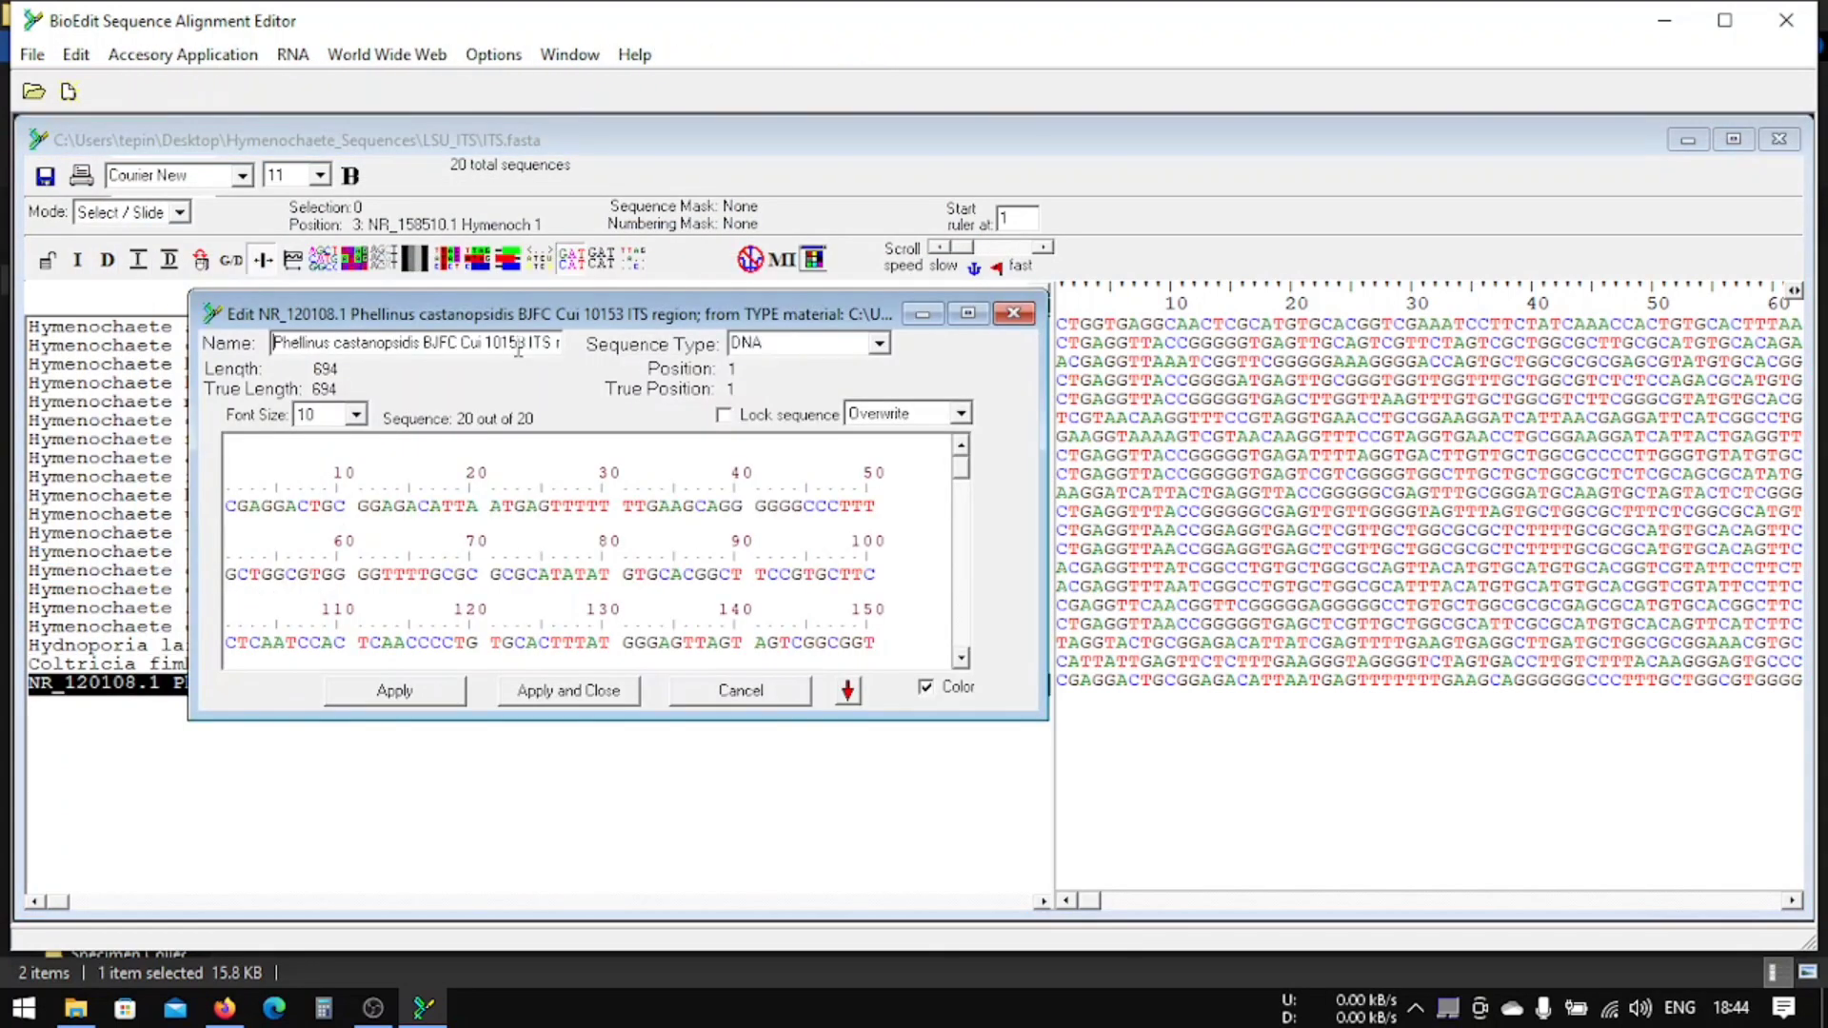
{"action": "left_click", "coordinate": [739, 689]}
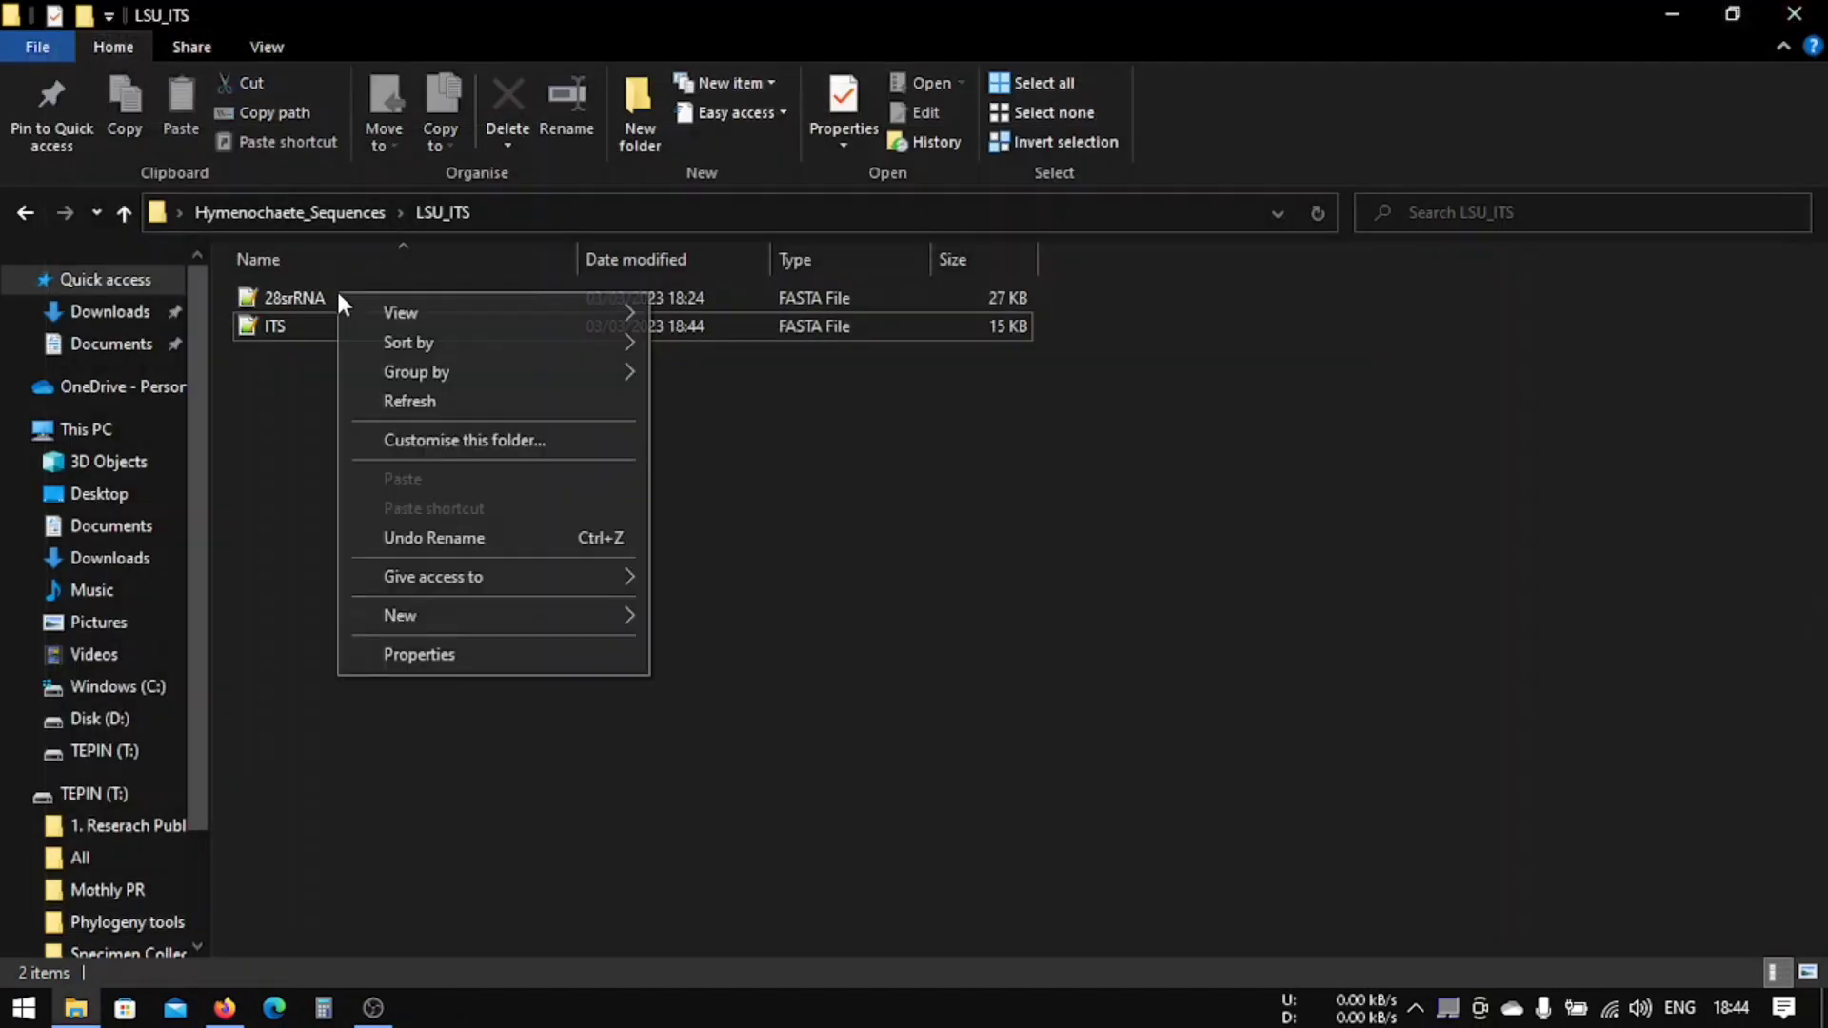
Step: Open 28srRNA in BioEdit and rename its sequences to species and strain names like 'Cui 10153'
{"action": "left_click", "coordinate": [295, 297]}
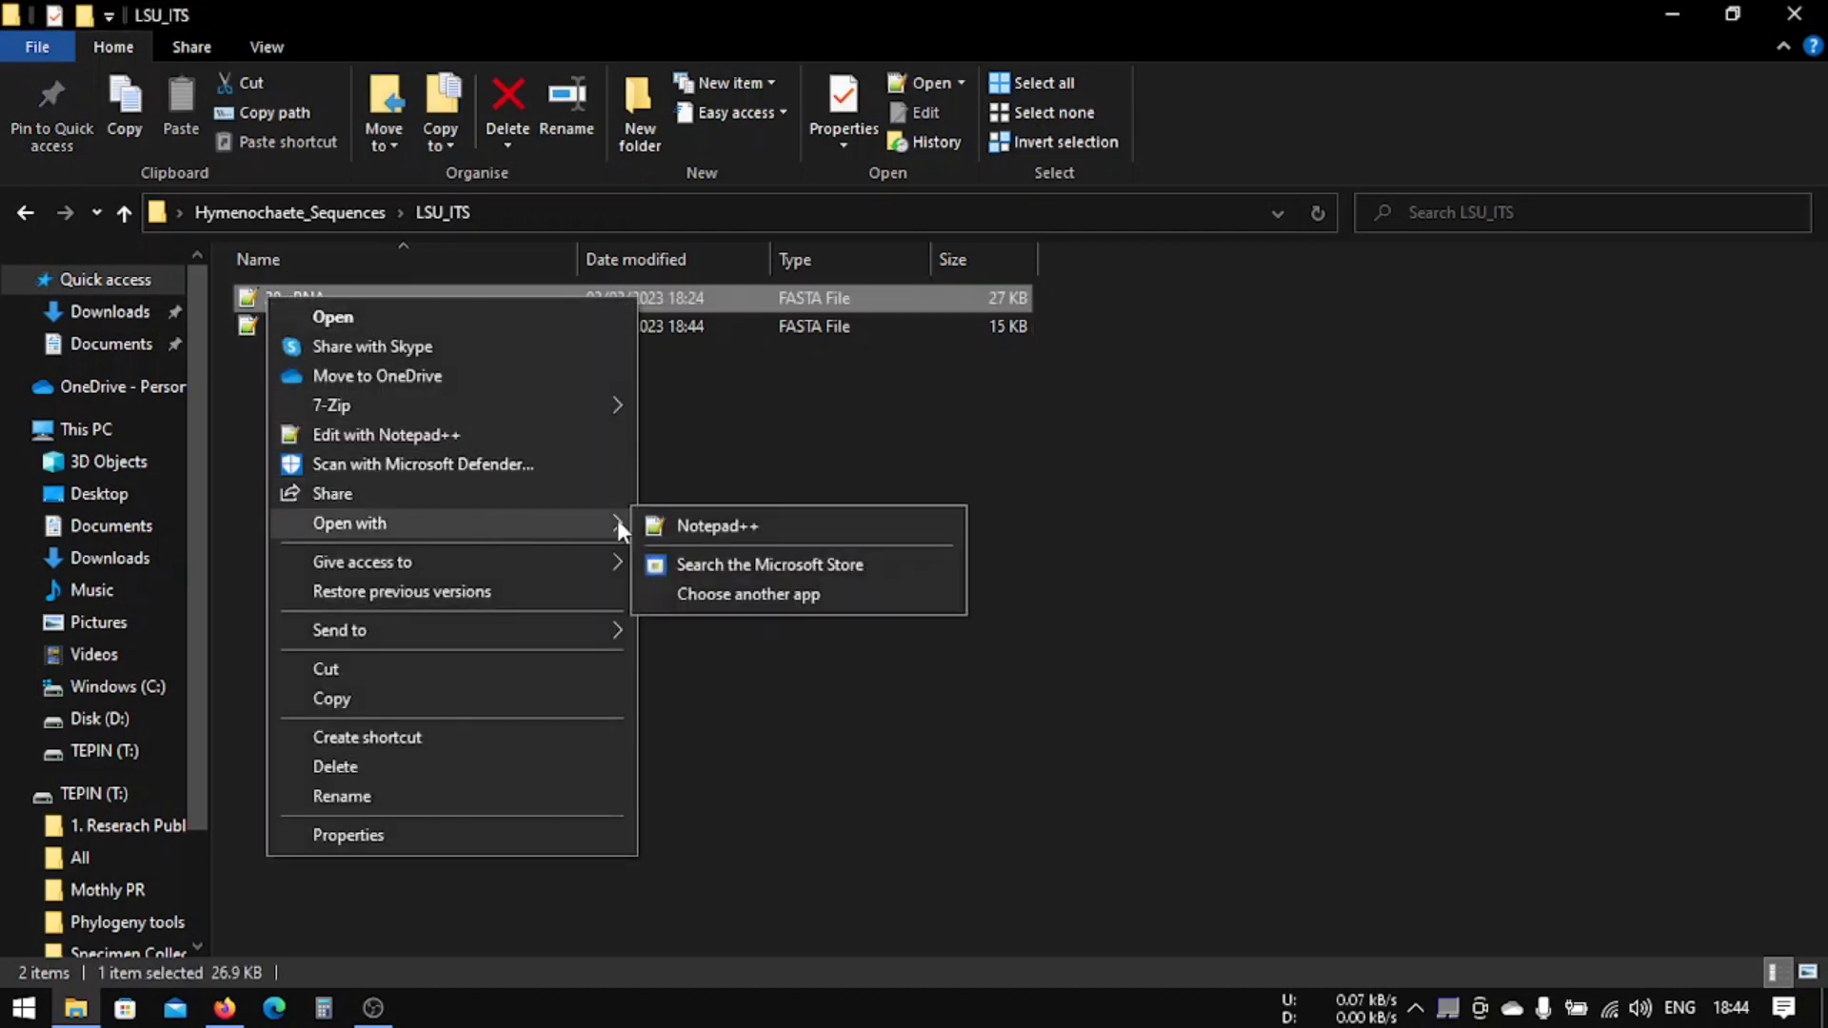
{"action": "left_click", "coordinate": [750, 595]}
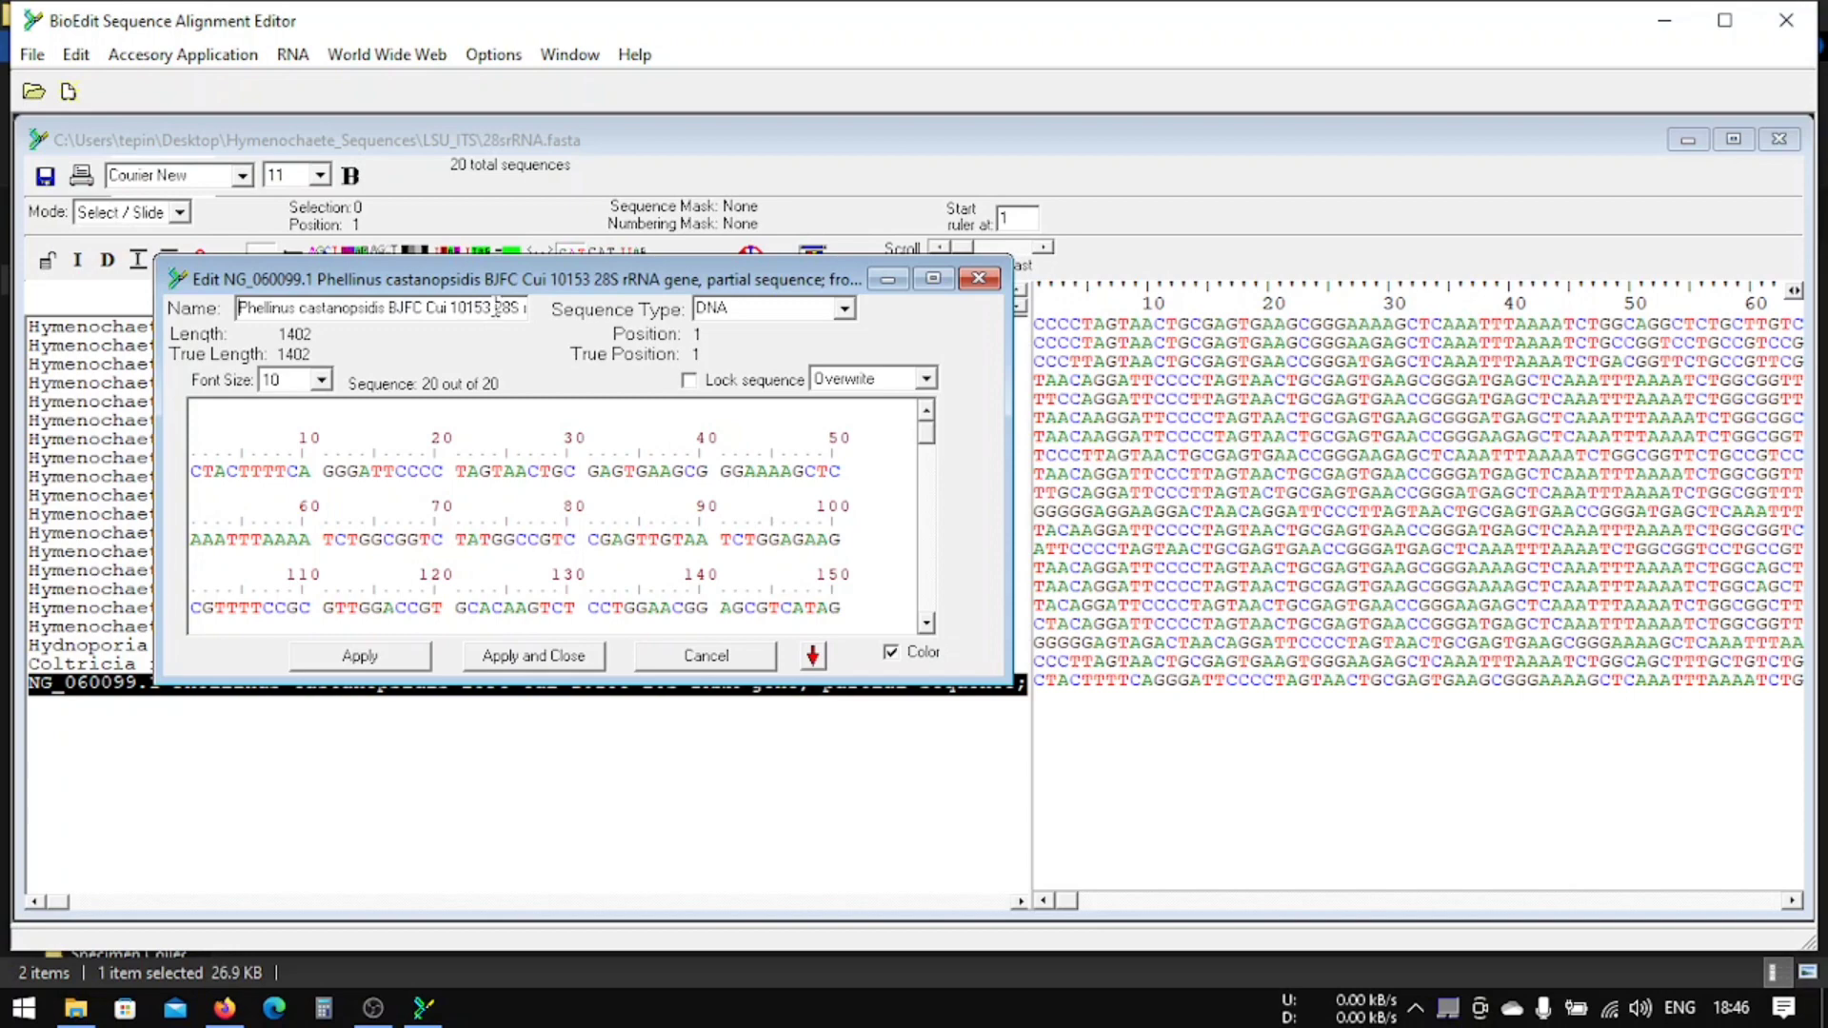
{"action": "type", "text": "Cui 10153"}
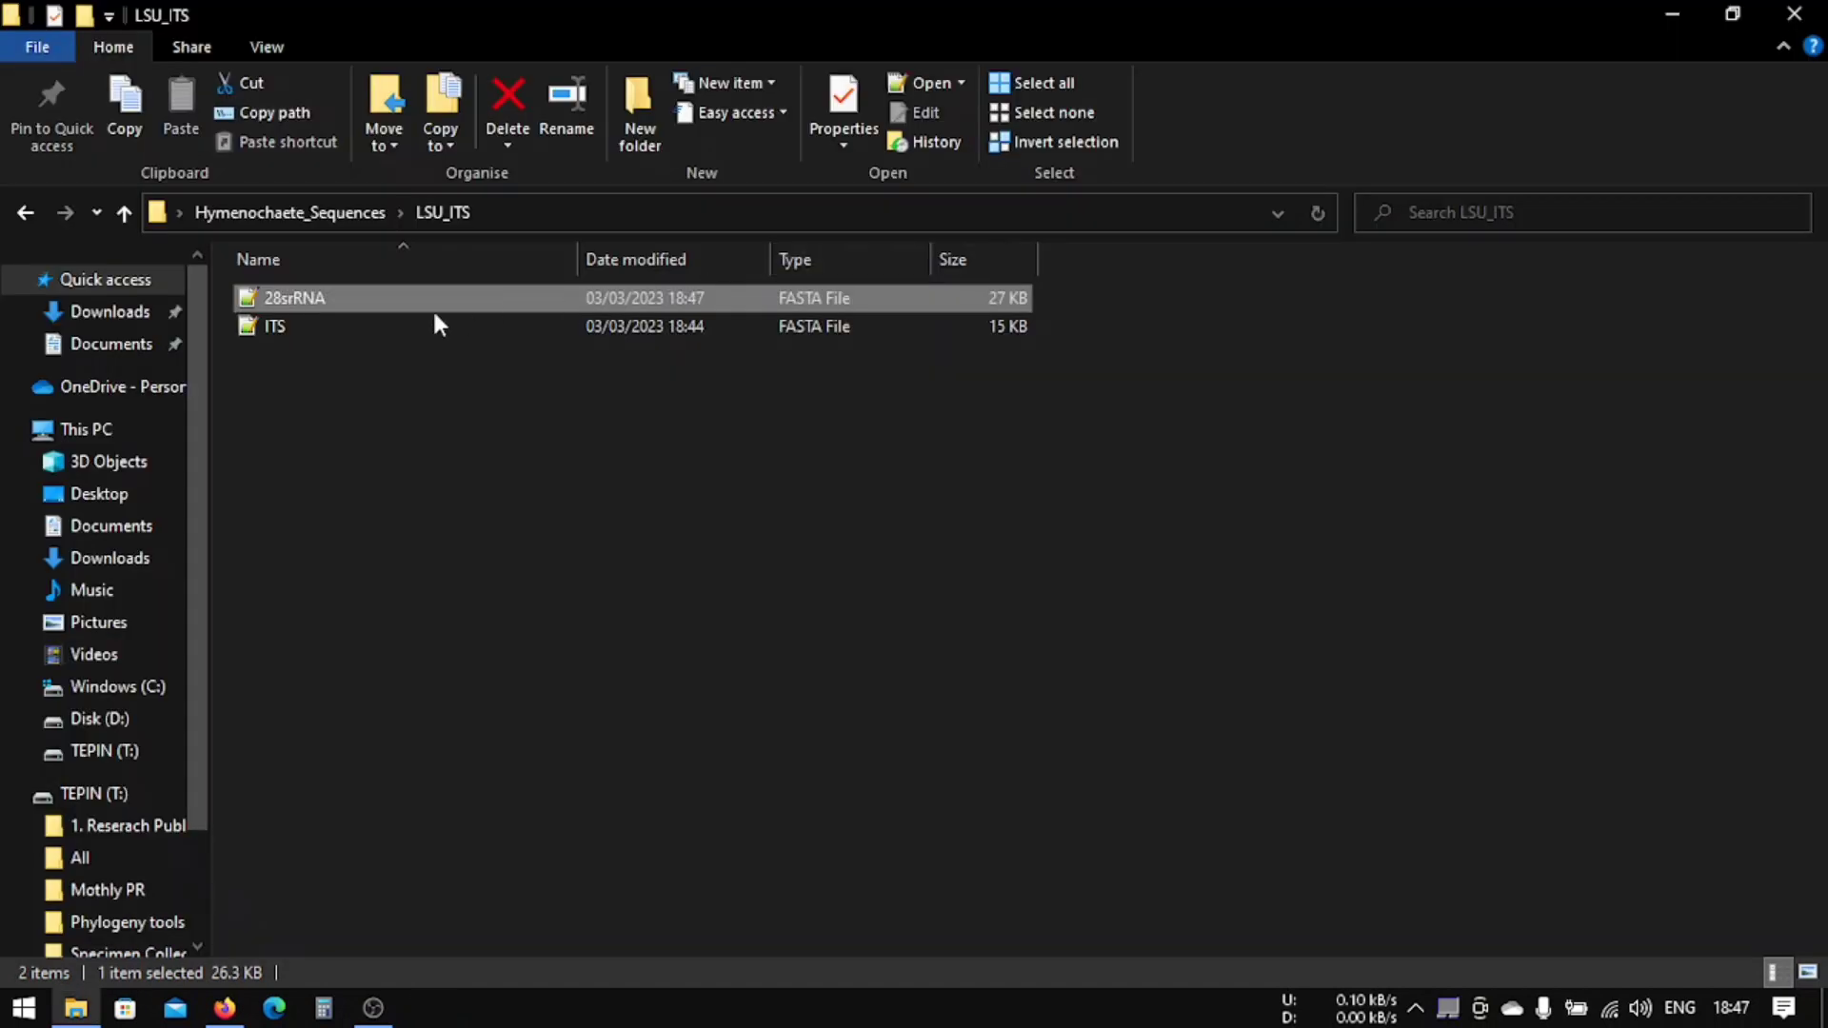
Step: Reopen the ITS file in BioEdit
{"action": "right_click", "coordinate": [275, 325]}
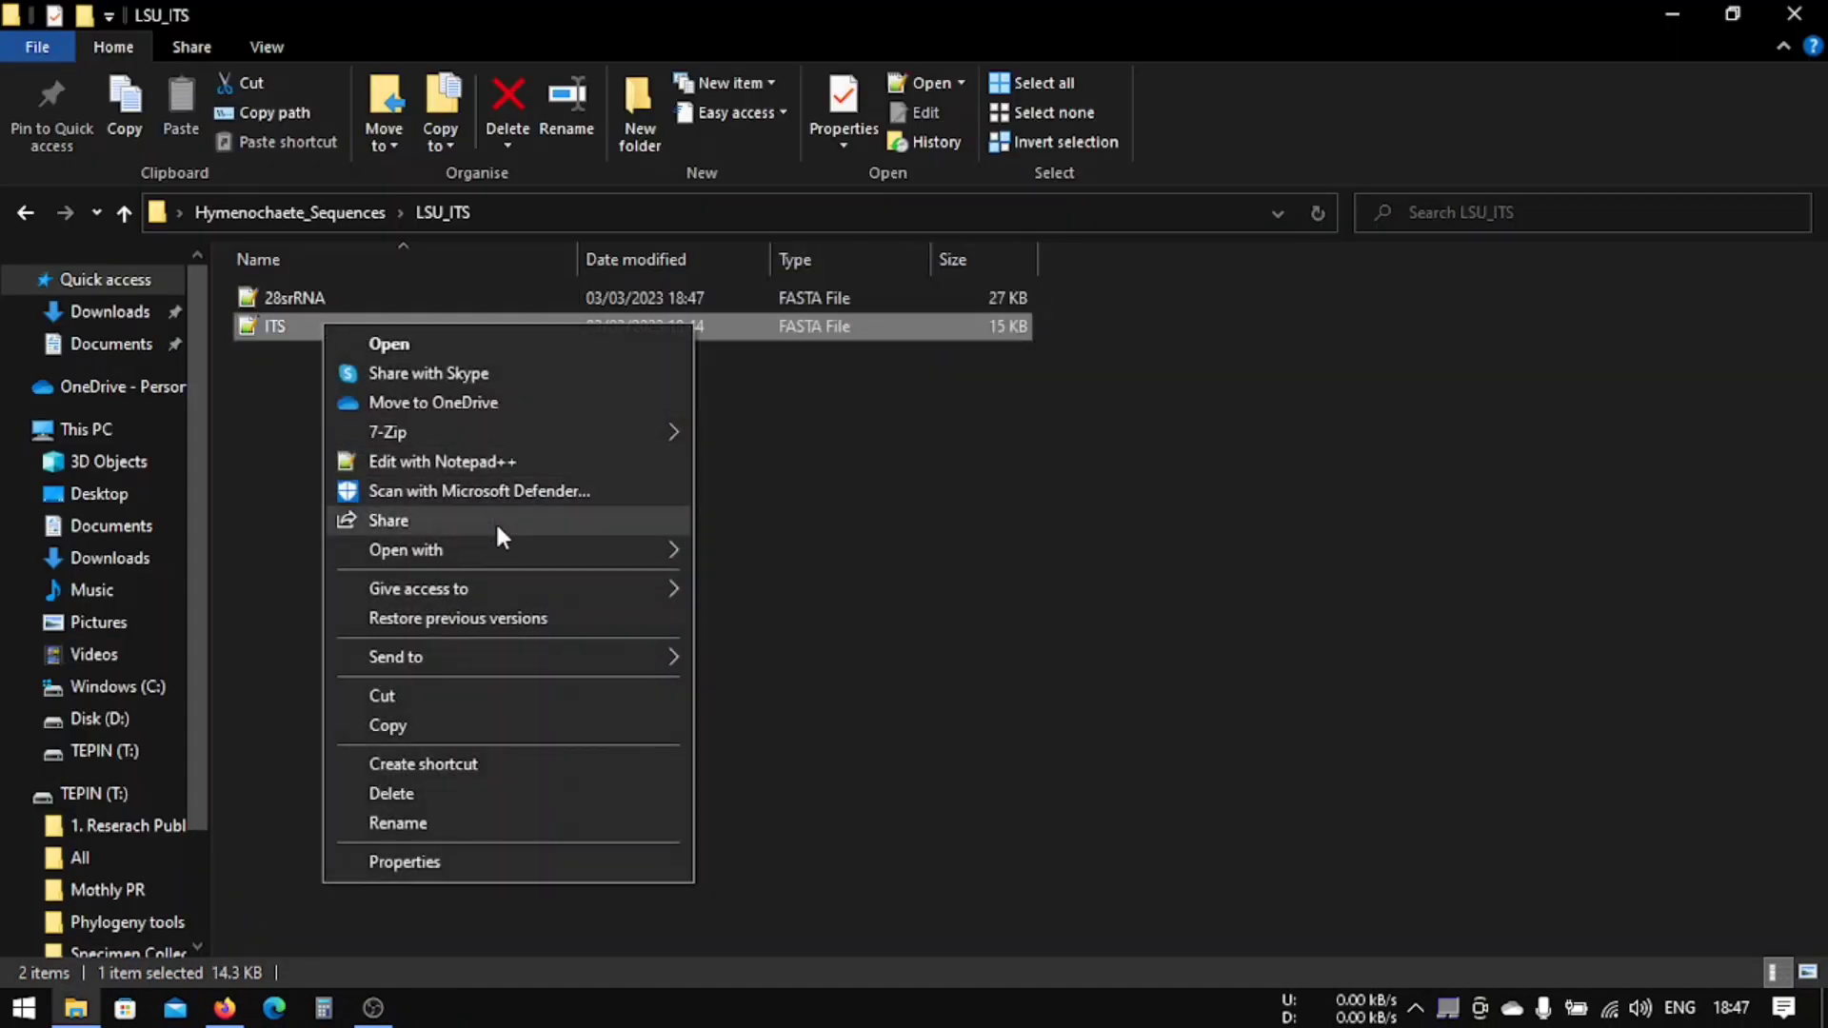
{"action": "left_click", "coordinate": [405, 548]}
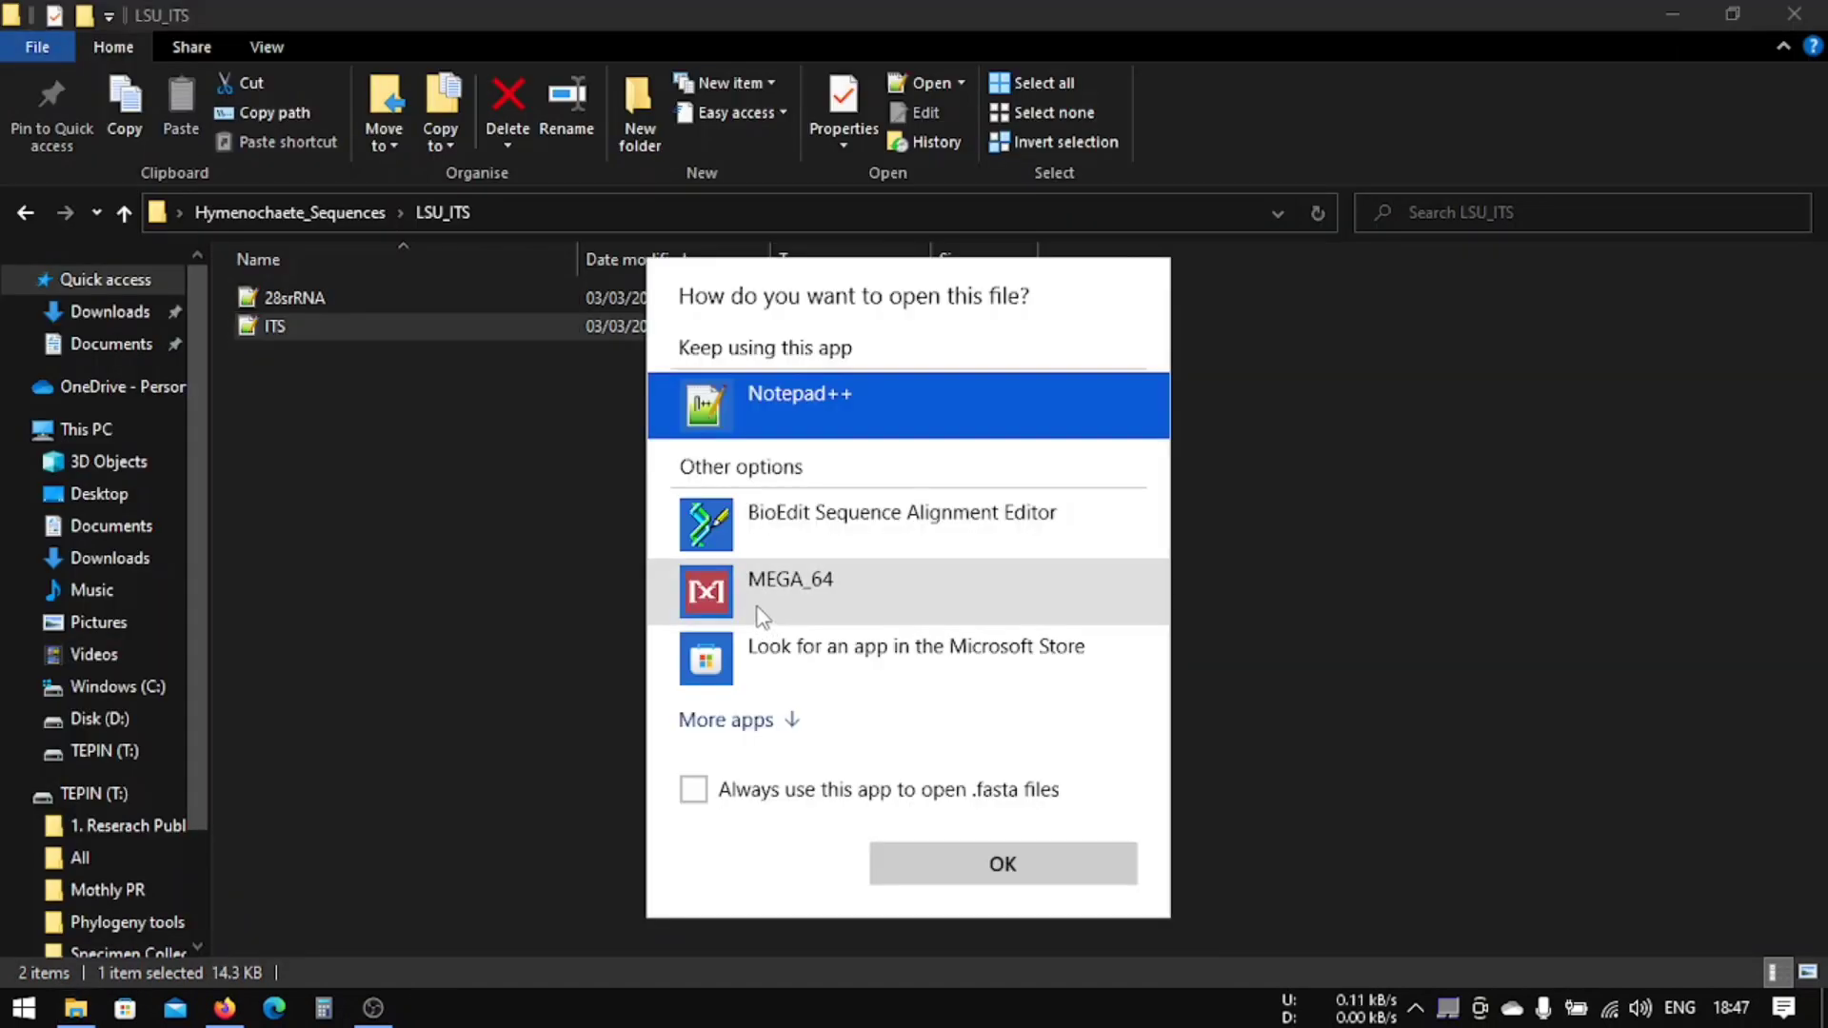
{"action": "left_click", "coordinate": [1000, 865]}
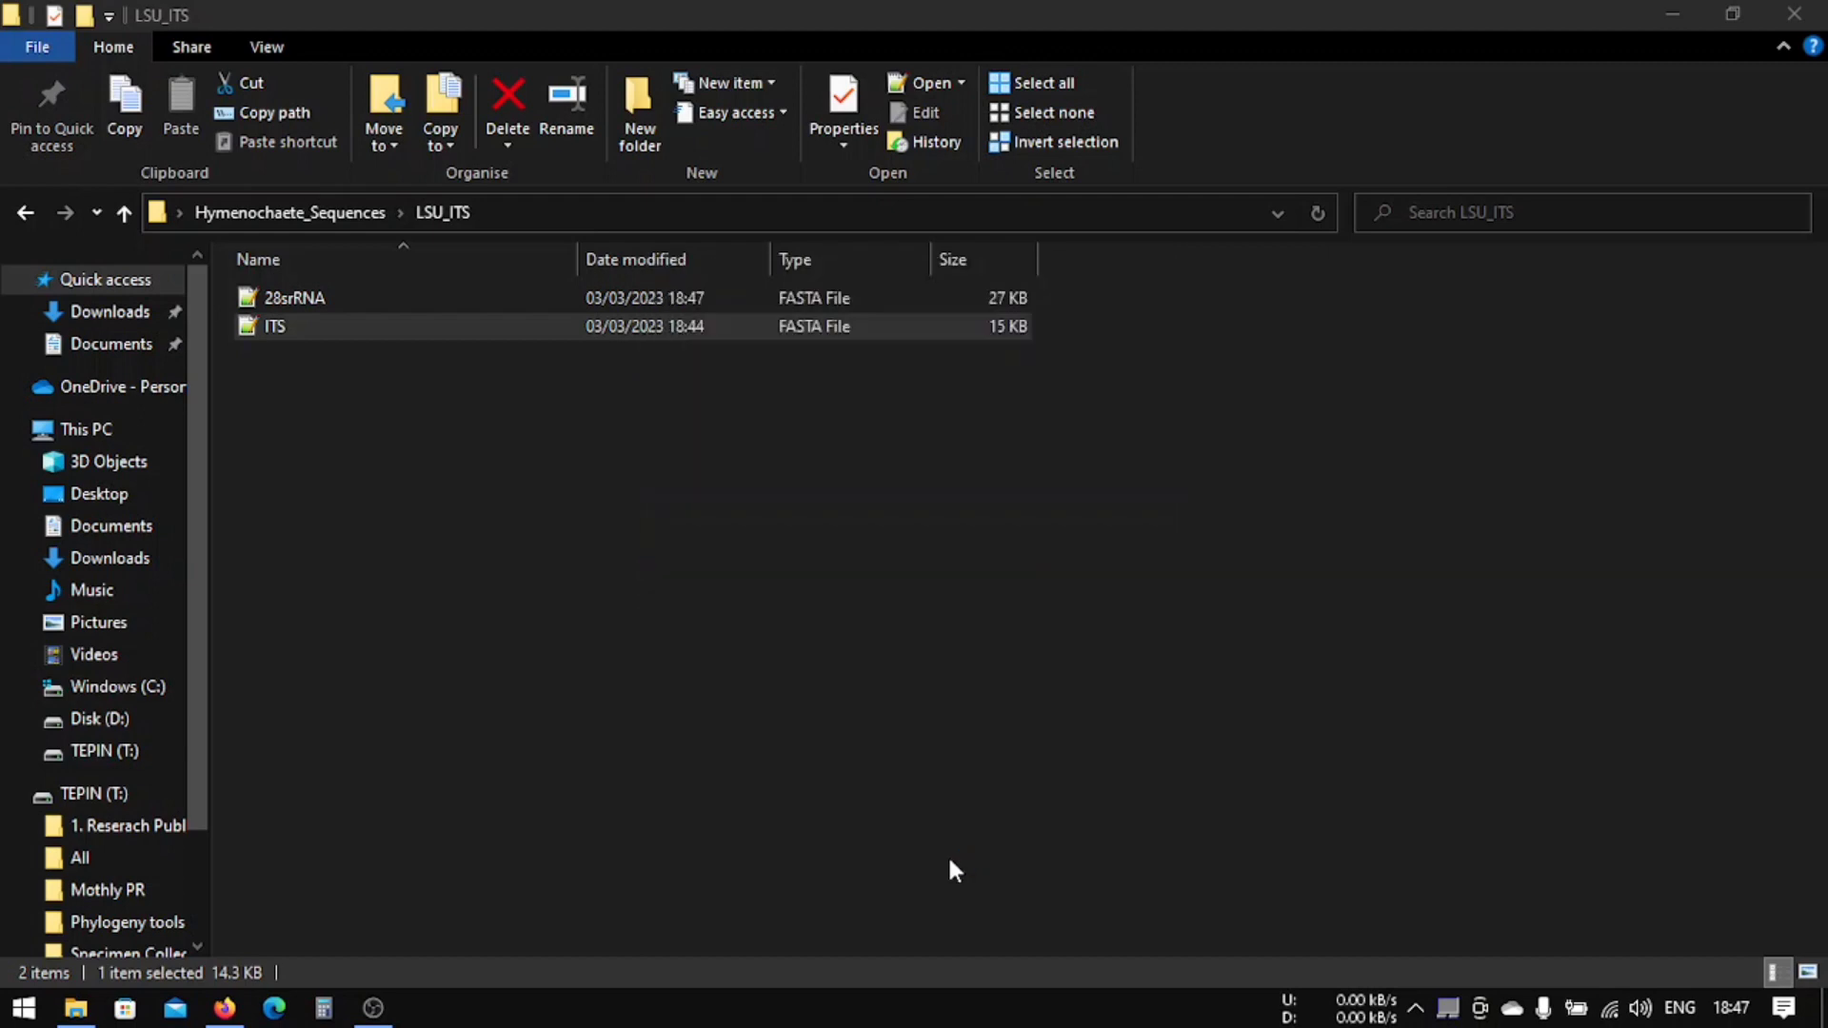
{"action": "double_click", "coordinate": [274, 326]}
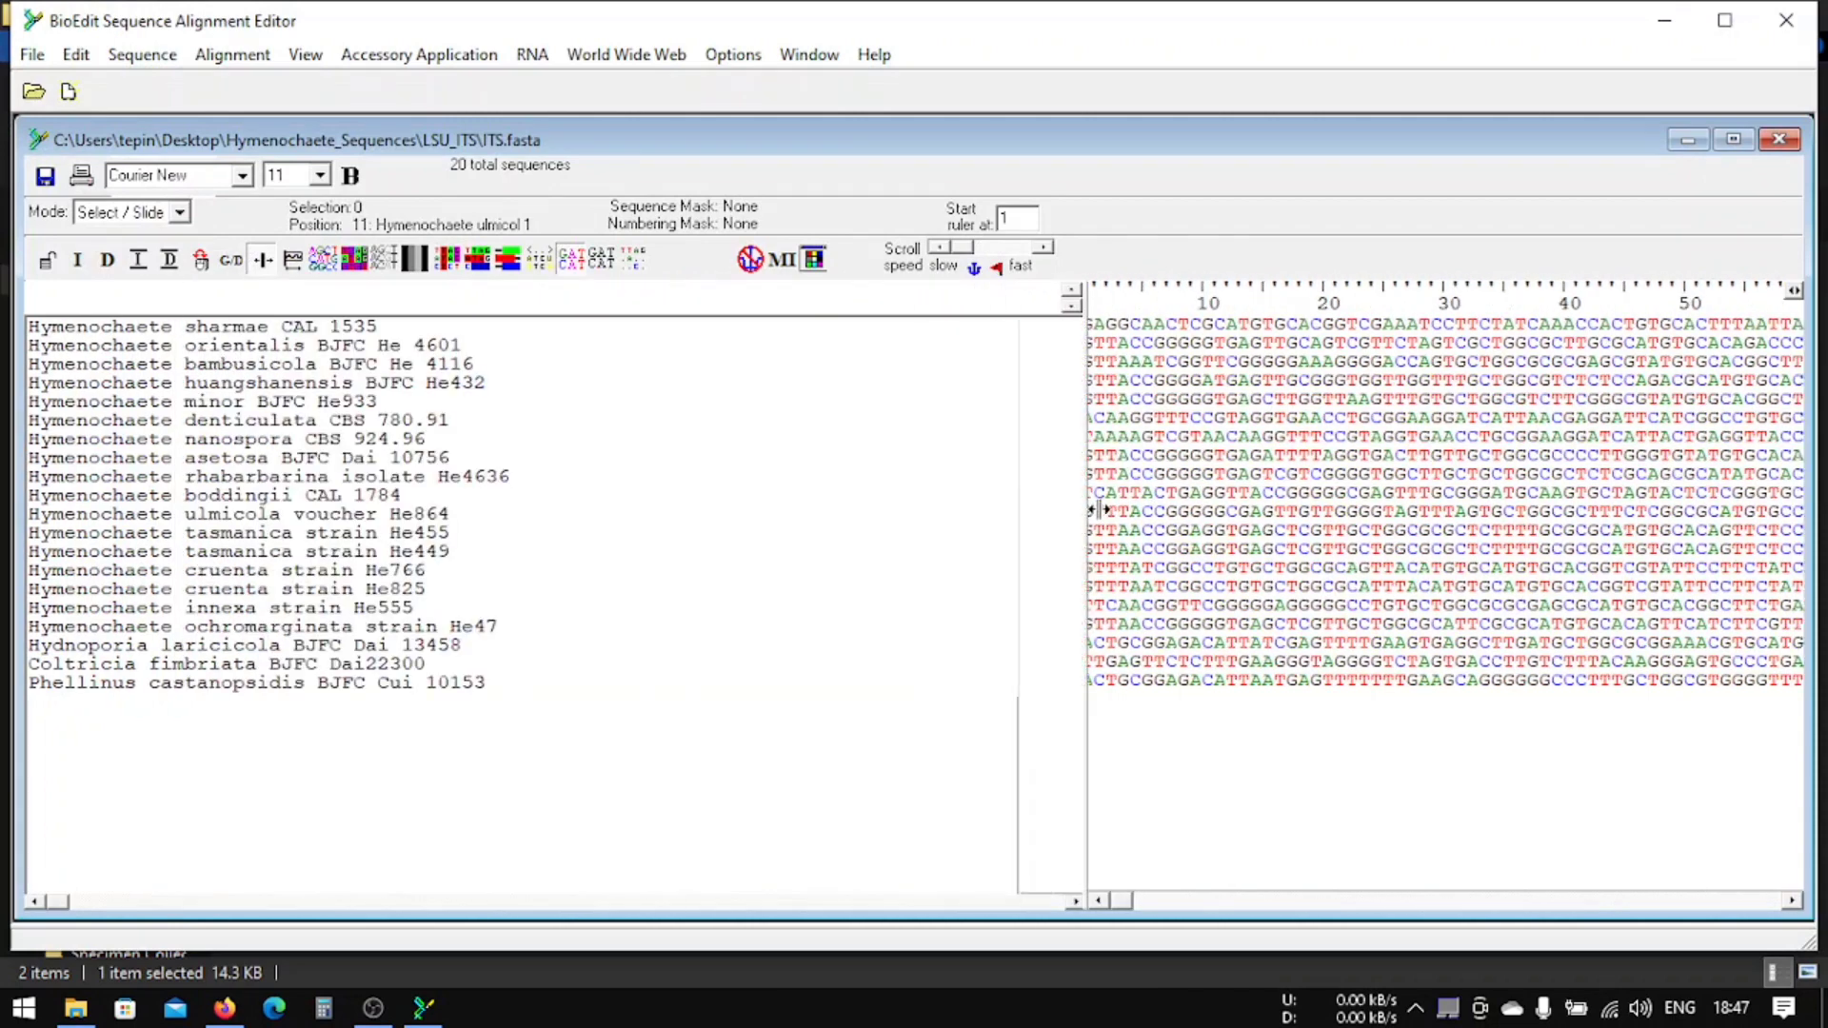
Step: Append 'ITS' to the Phellinus castanopsidis BJFC Cui 10153 sequence name and apply it
{"action": "double_click", "coordinate": [257, 682]}
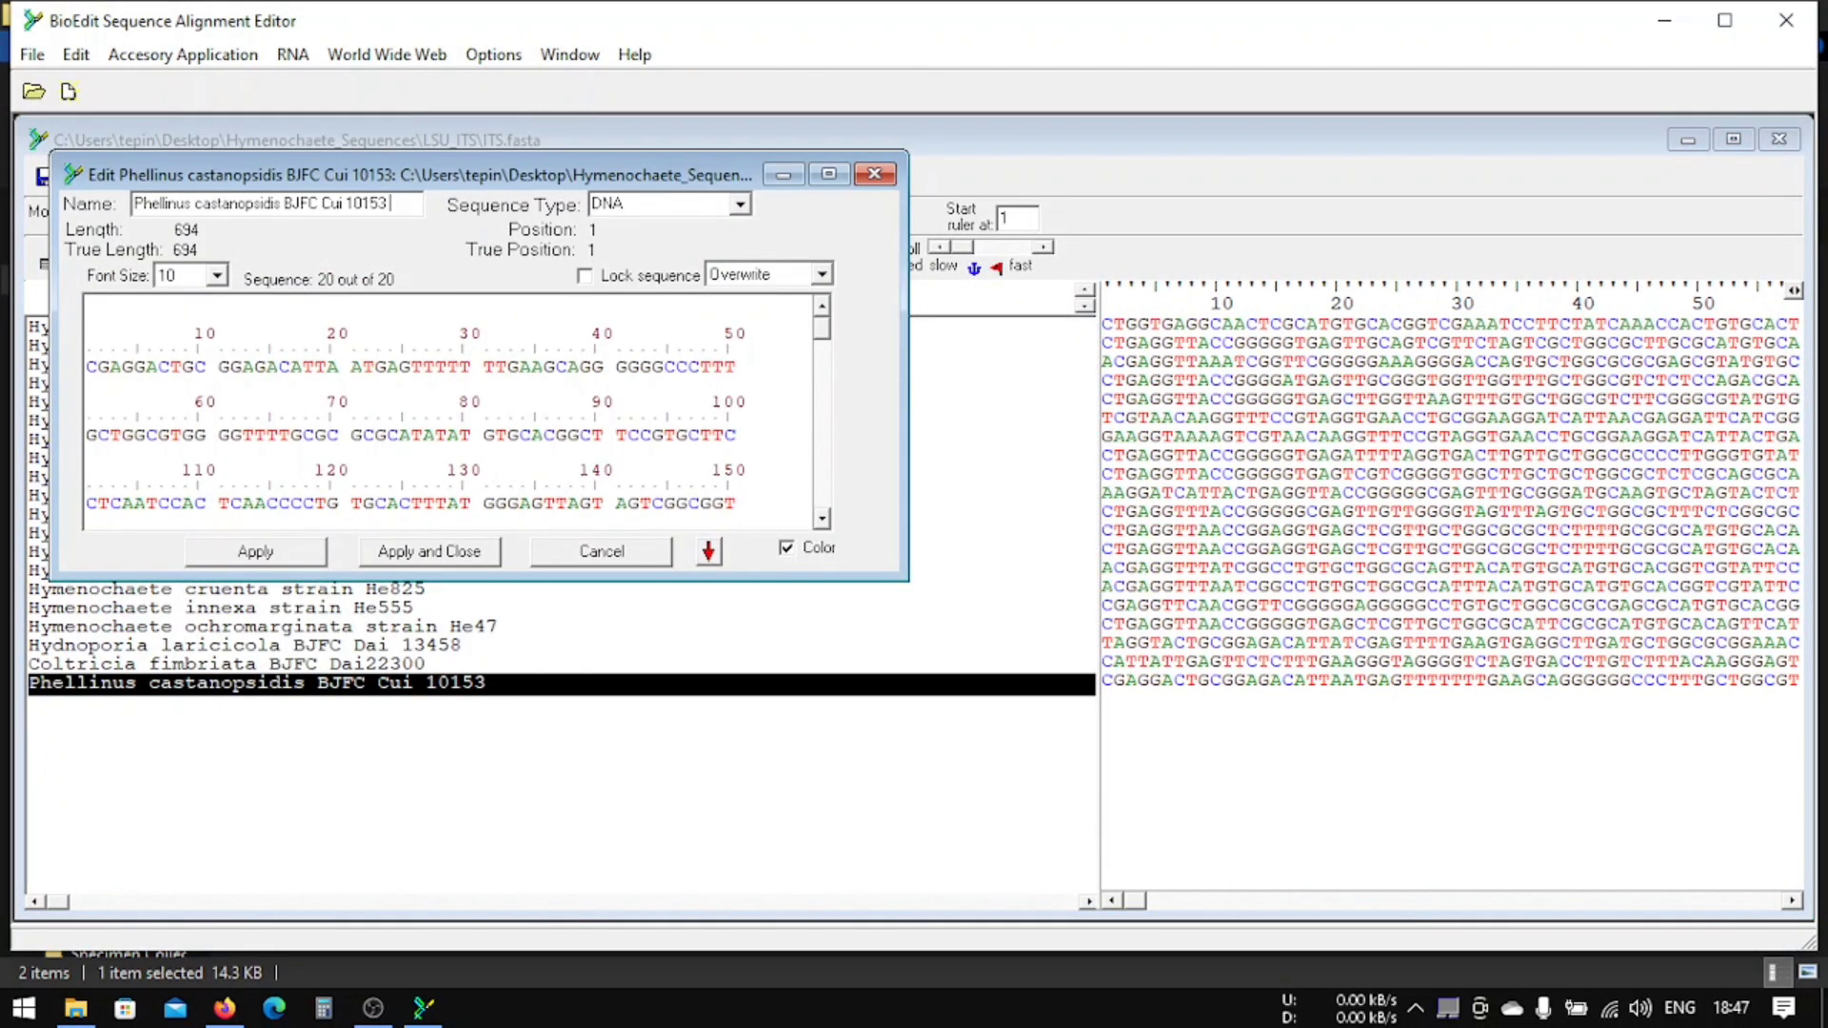
{"action": "type", "text": "ITS;;';/"}
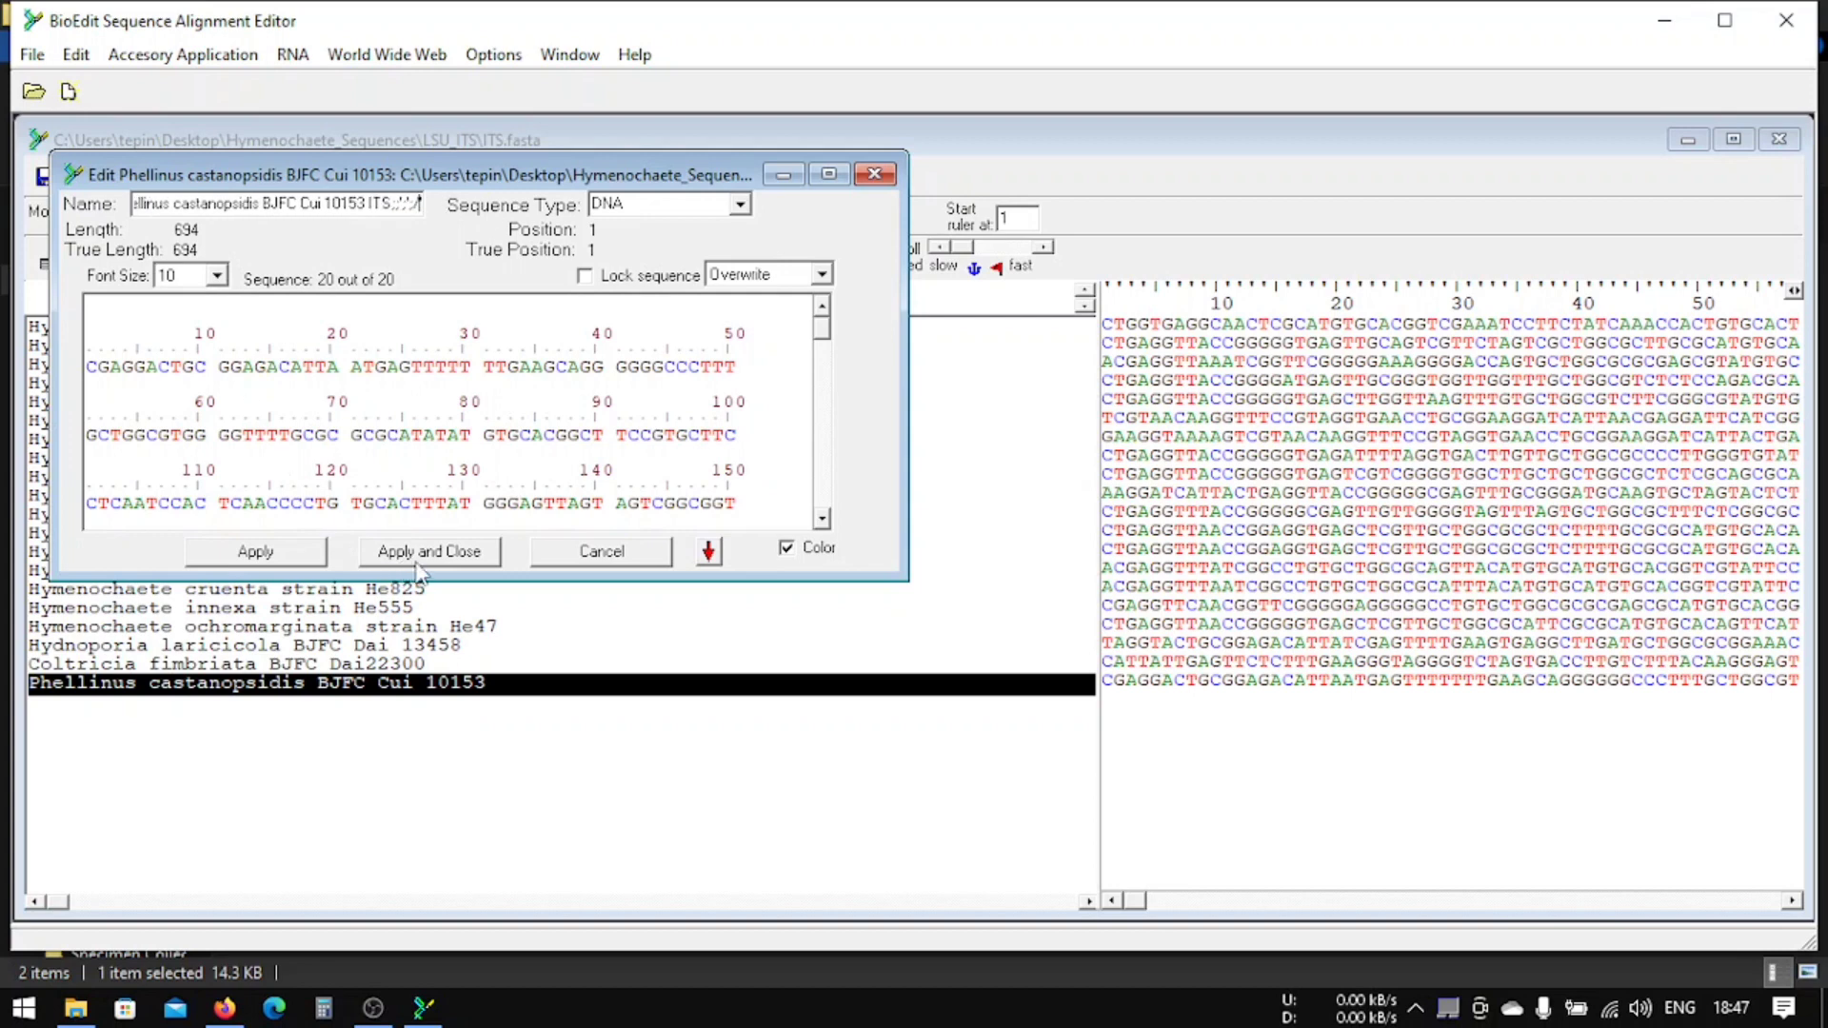
{"action": "left_click", "coordinate": [429, 550]}
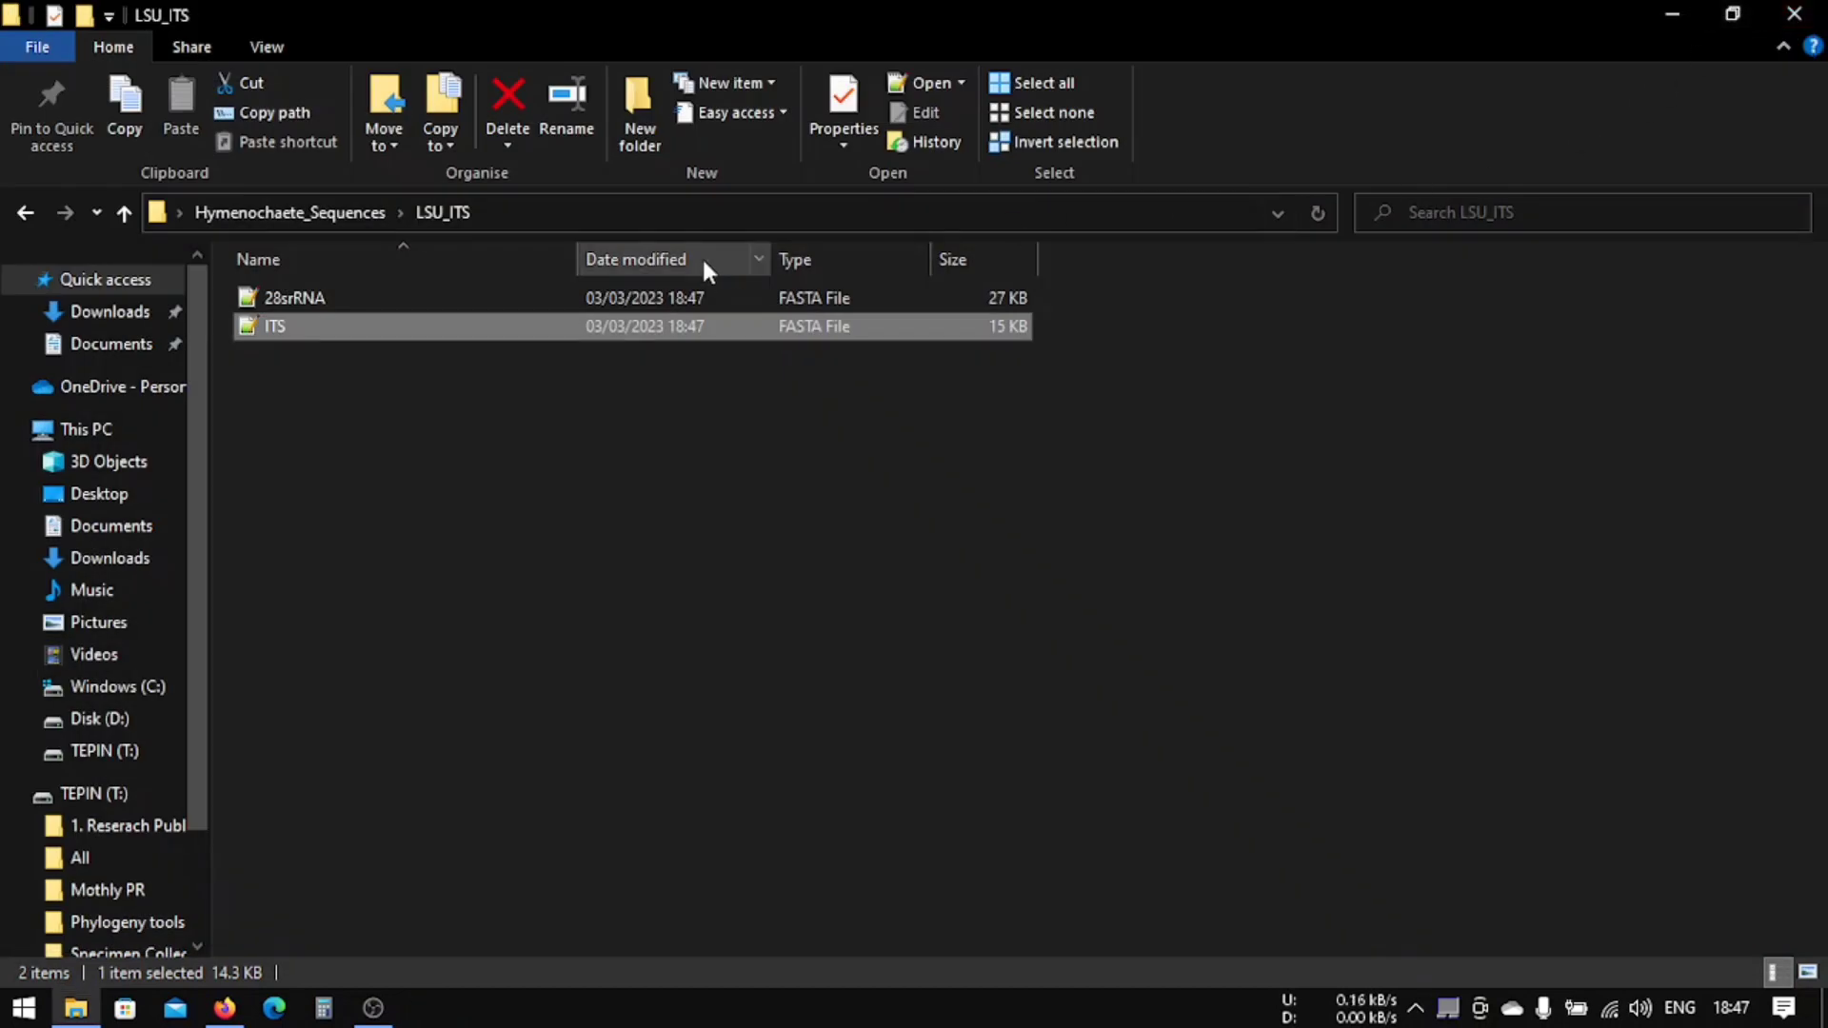
Step: Open the ITS file in BioEdit again for alignment
{"action": "left_click", "coordinate": [432, 456]}
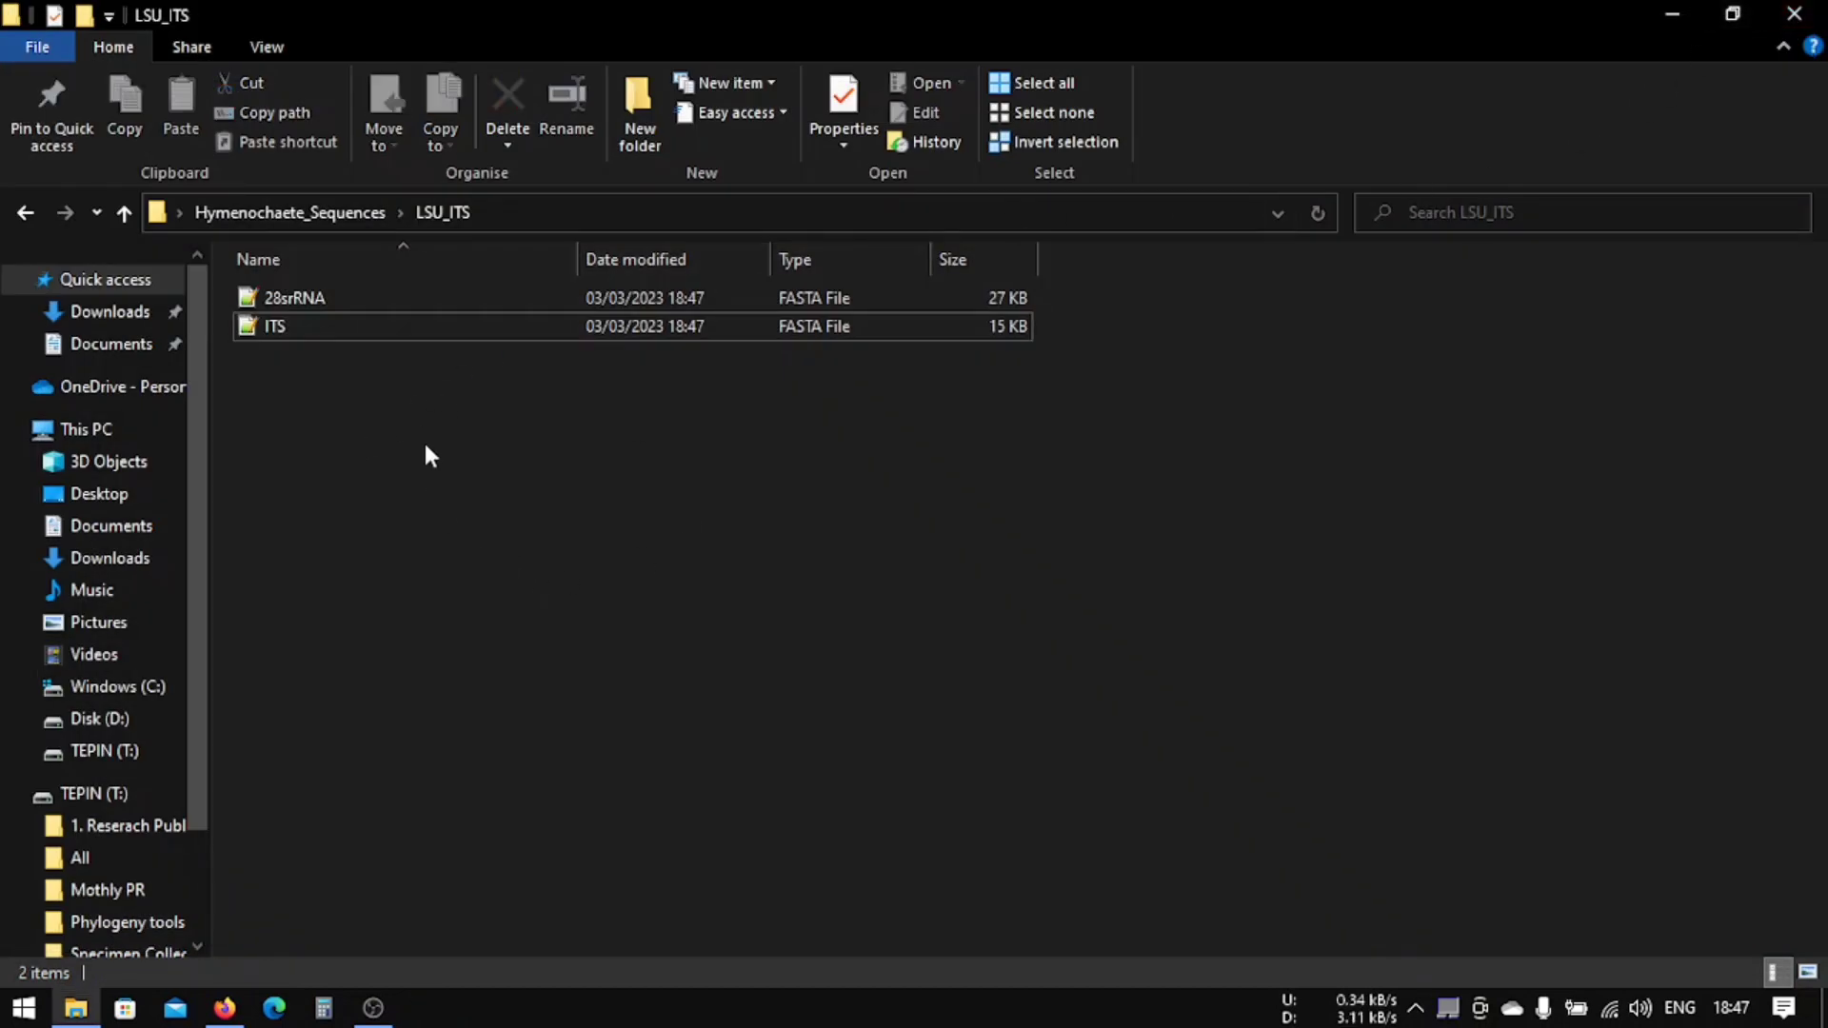
{"action": "left_click", "coordinate": [274, 326]}
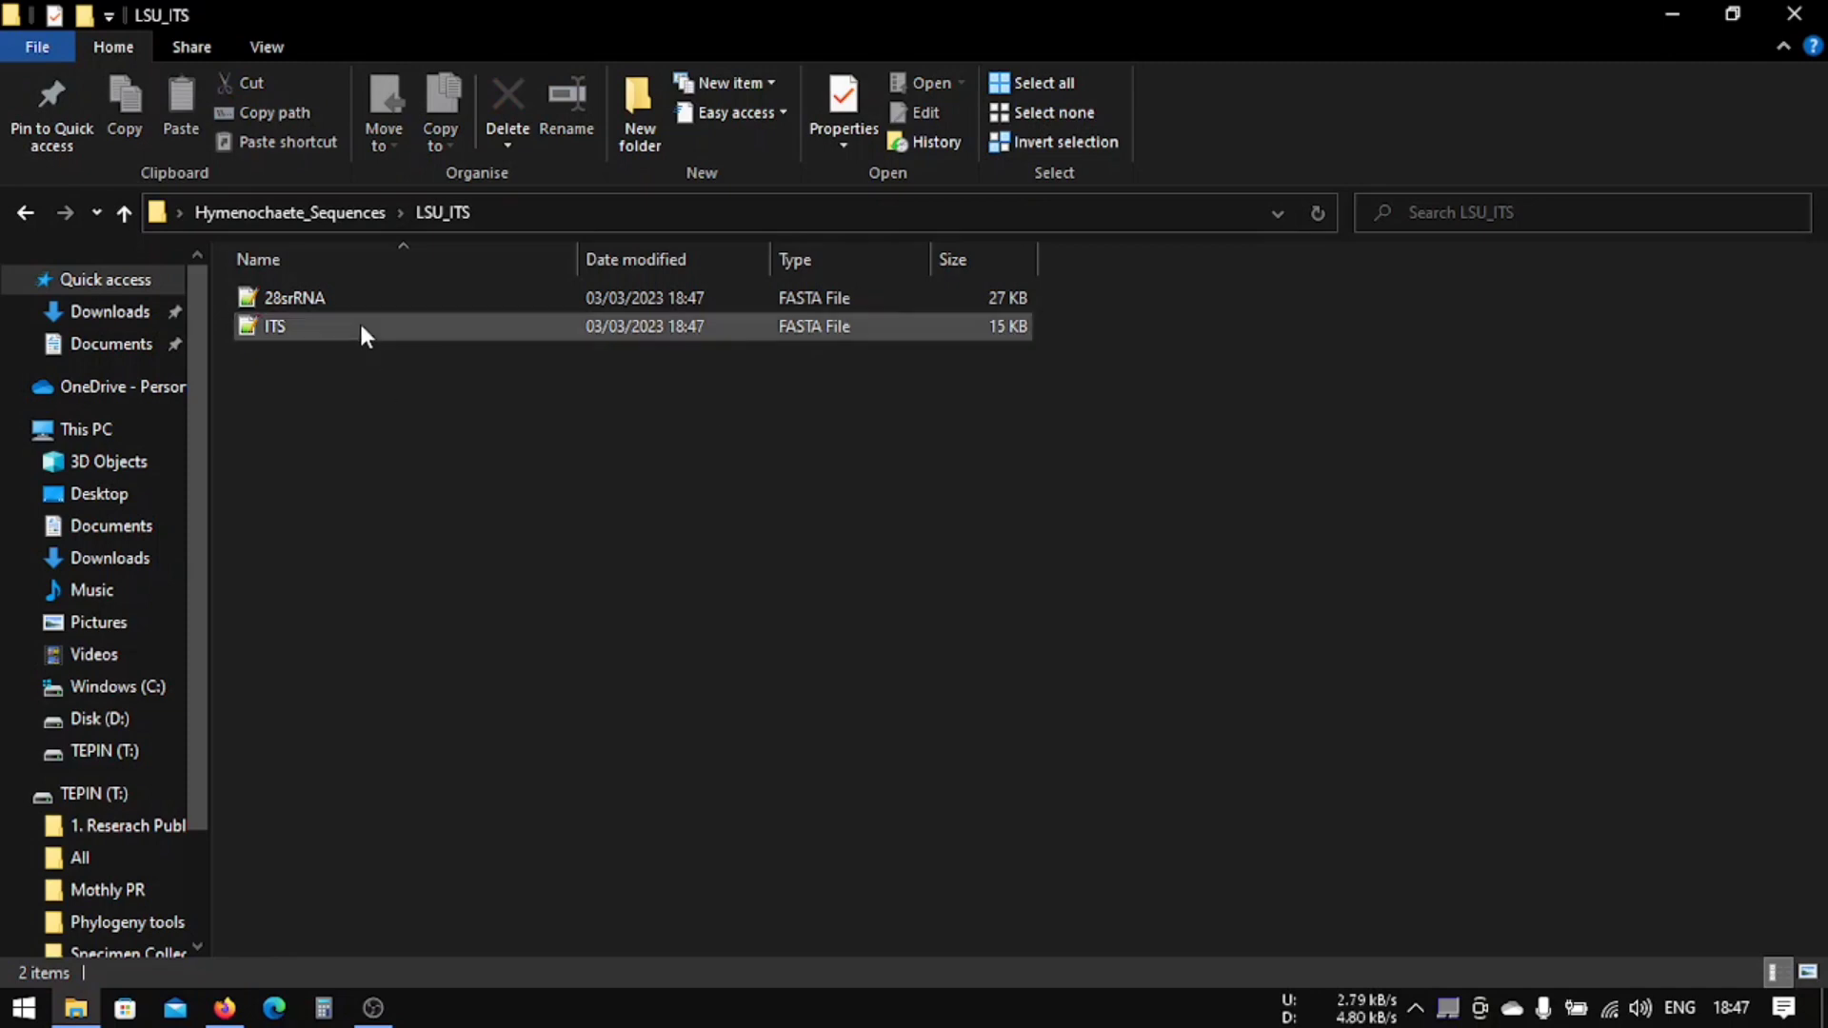
{"action": "right_click", "coordinate": [274, 326]}
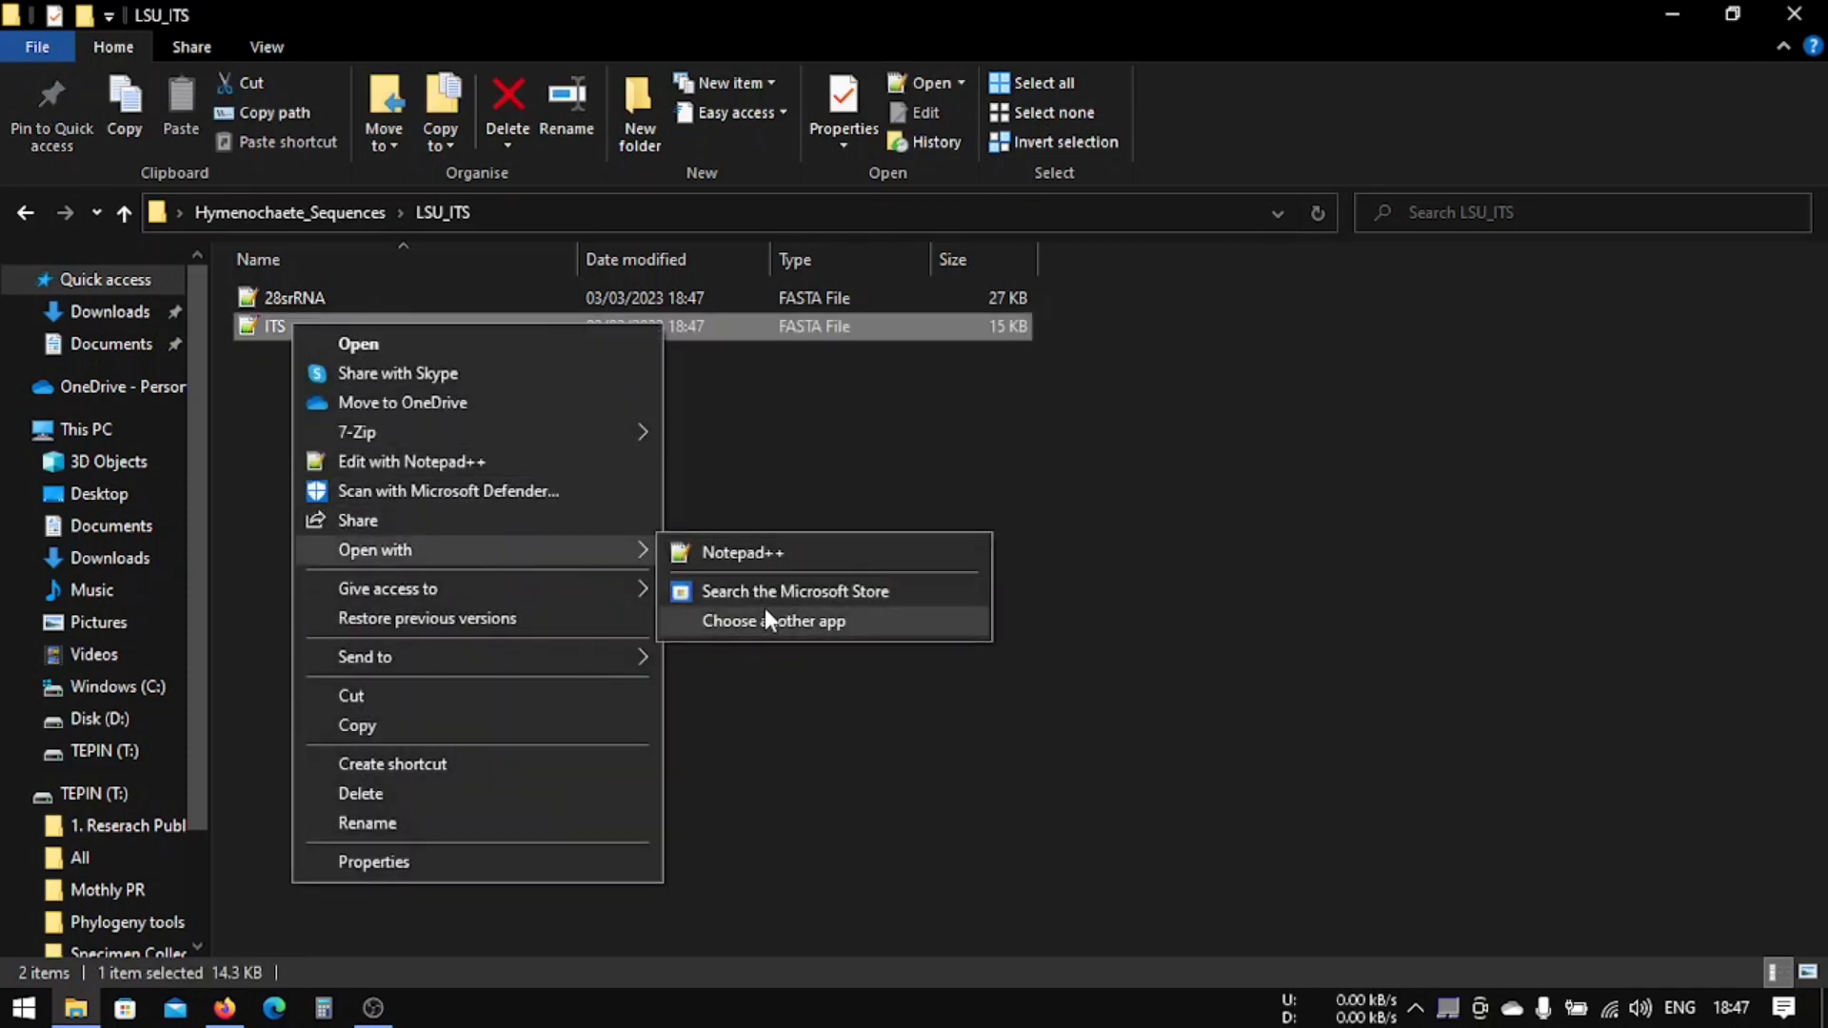
{"action": "left_click", "coordinate": [775, 621]}
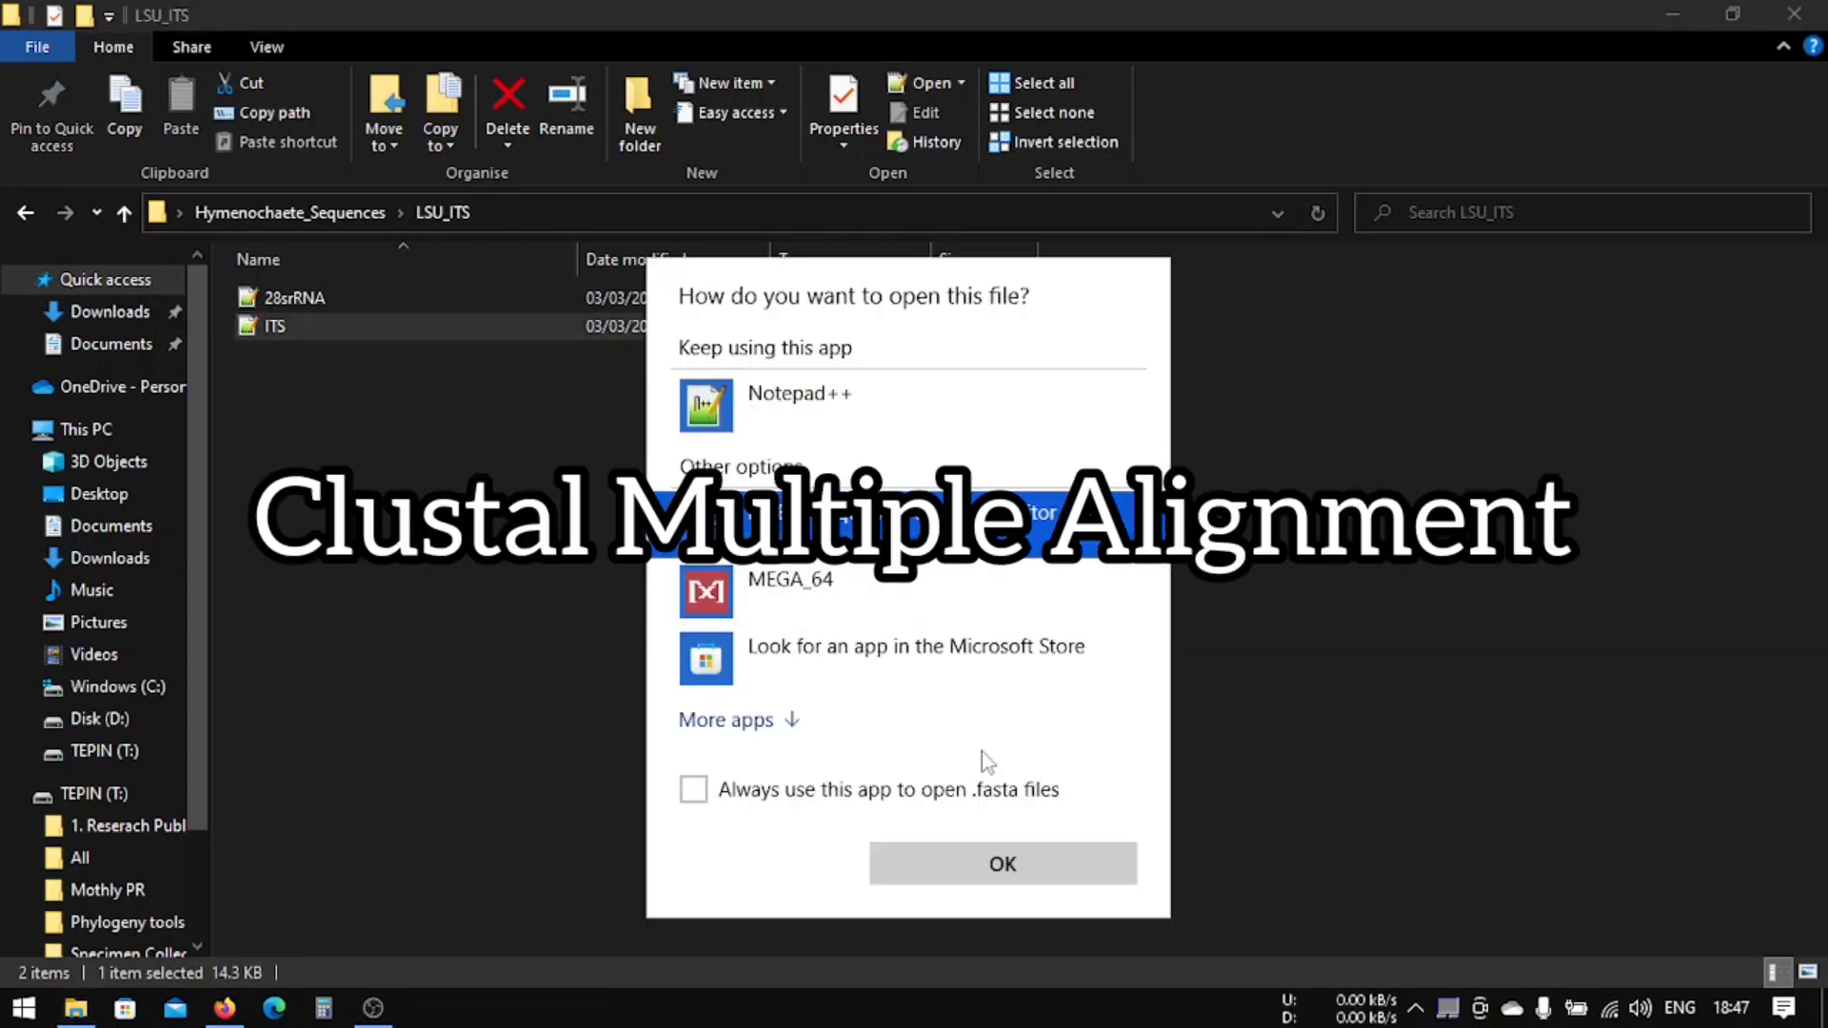
{"action": "left_click", "coordinate": [1000, 862]}
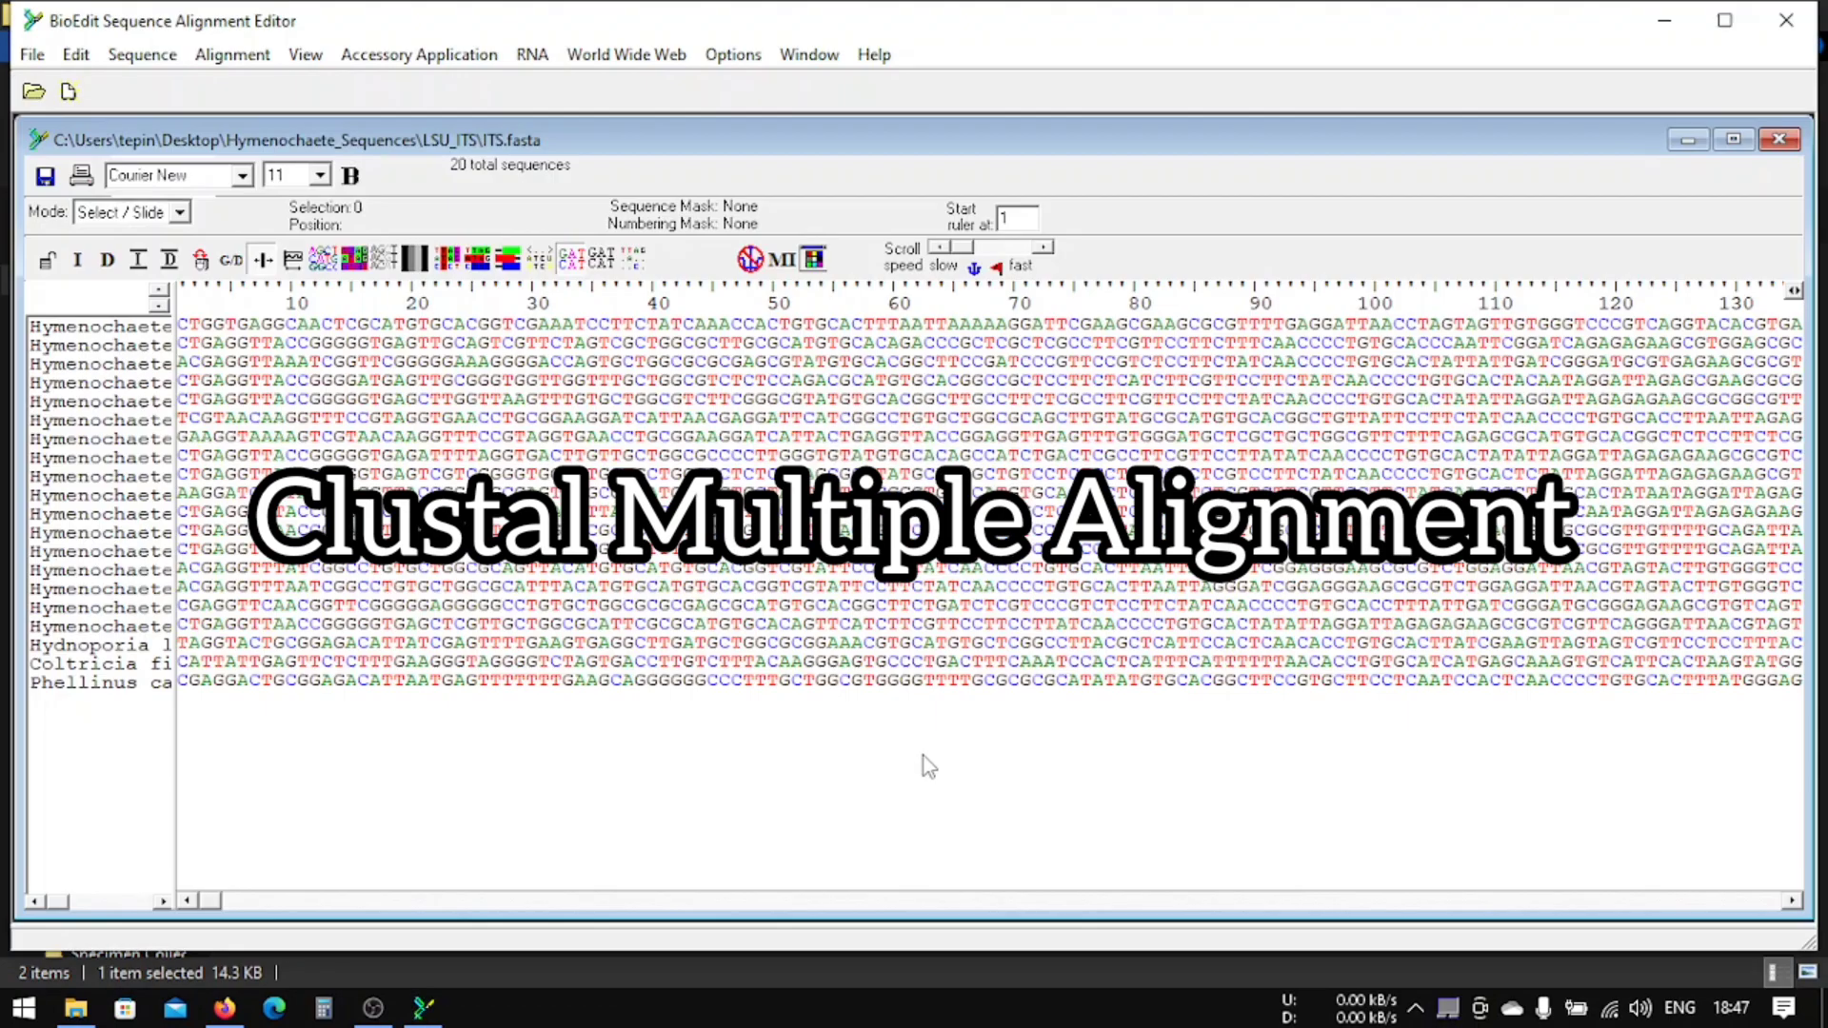
Step: Run a full ClustalW multiple alignment on the ITS sequences with 1000 bootstraps
{"action": "left_click", "coordinate": [419, 53]}
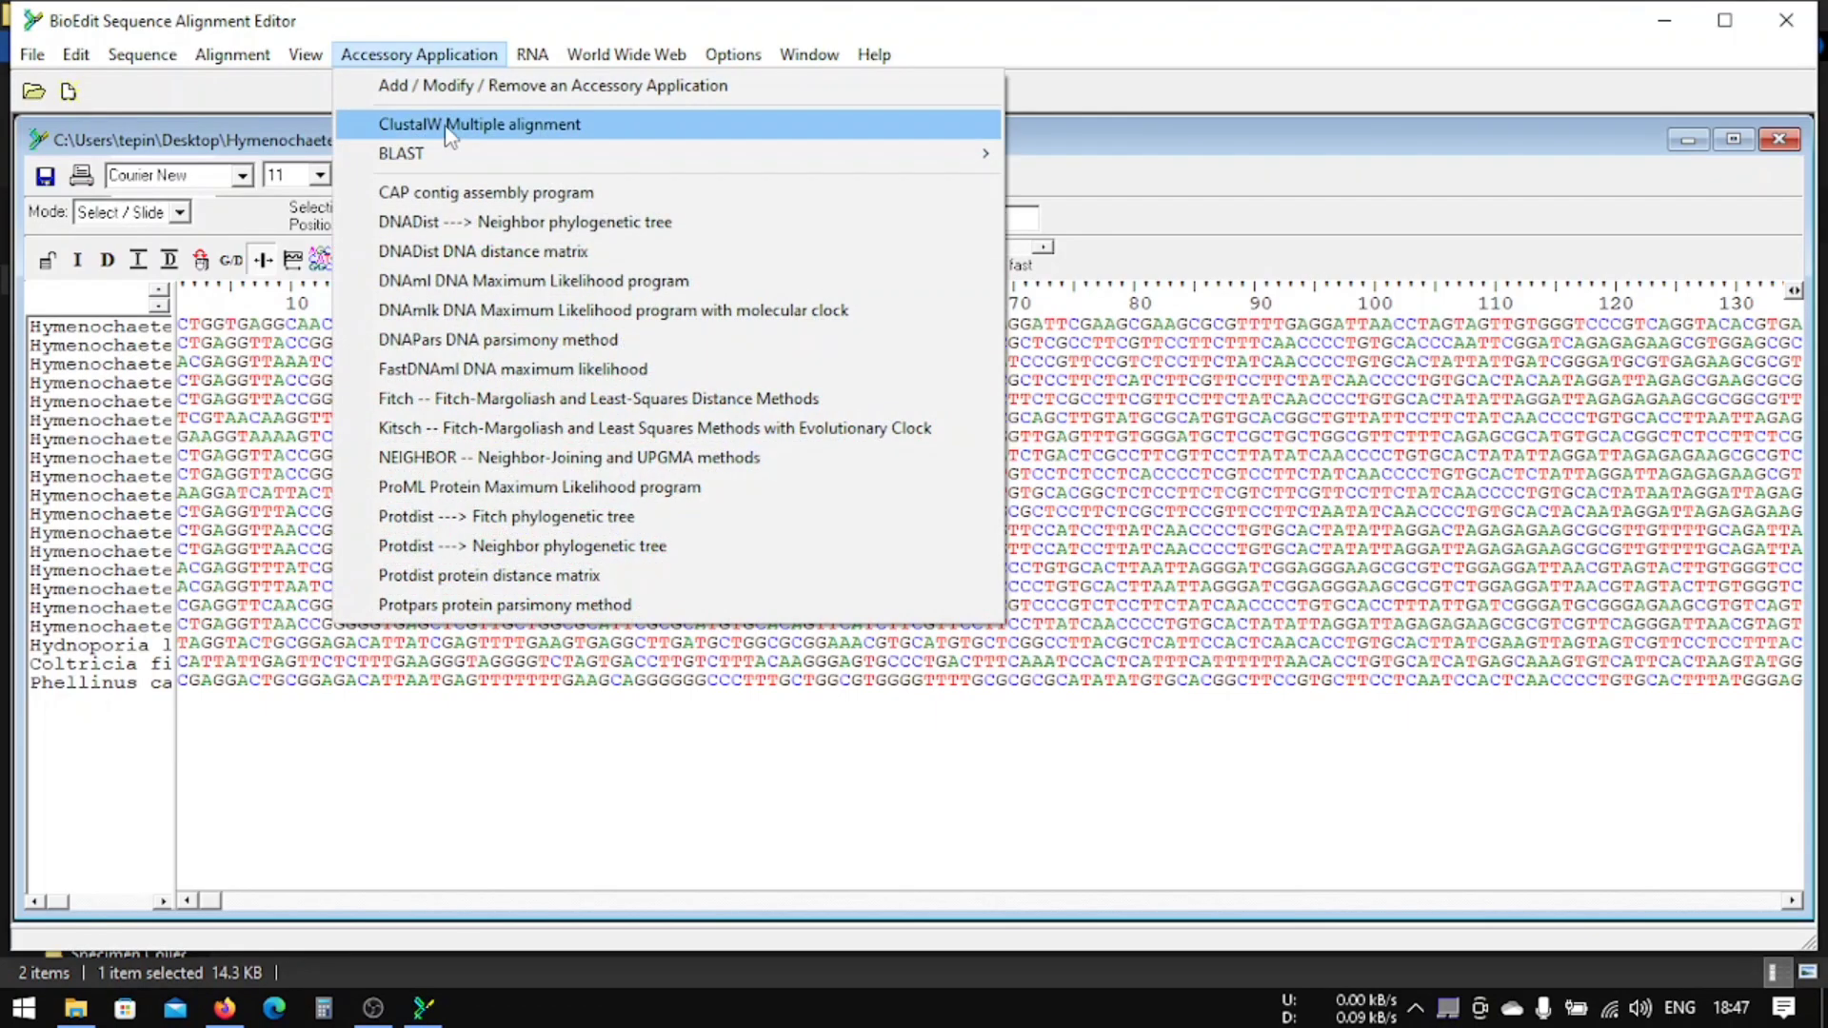
{"action": "mouse_move", "coordinate": [573, 132]}
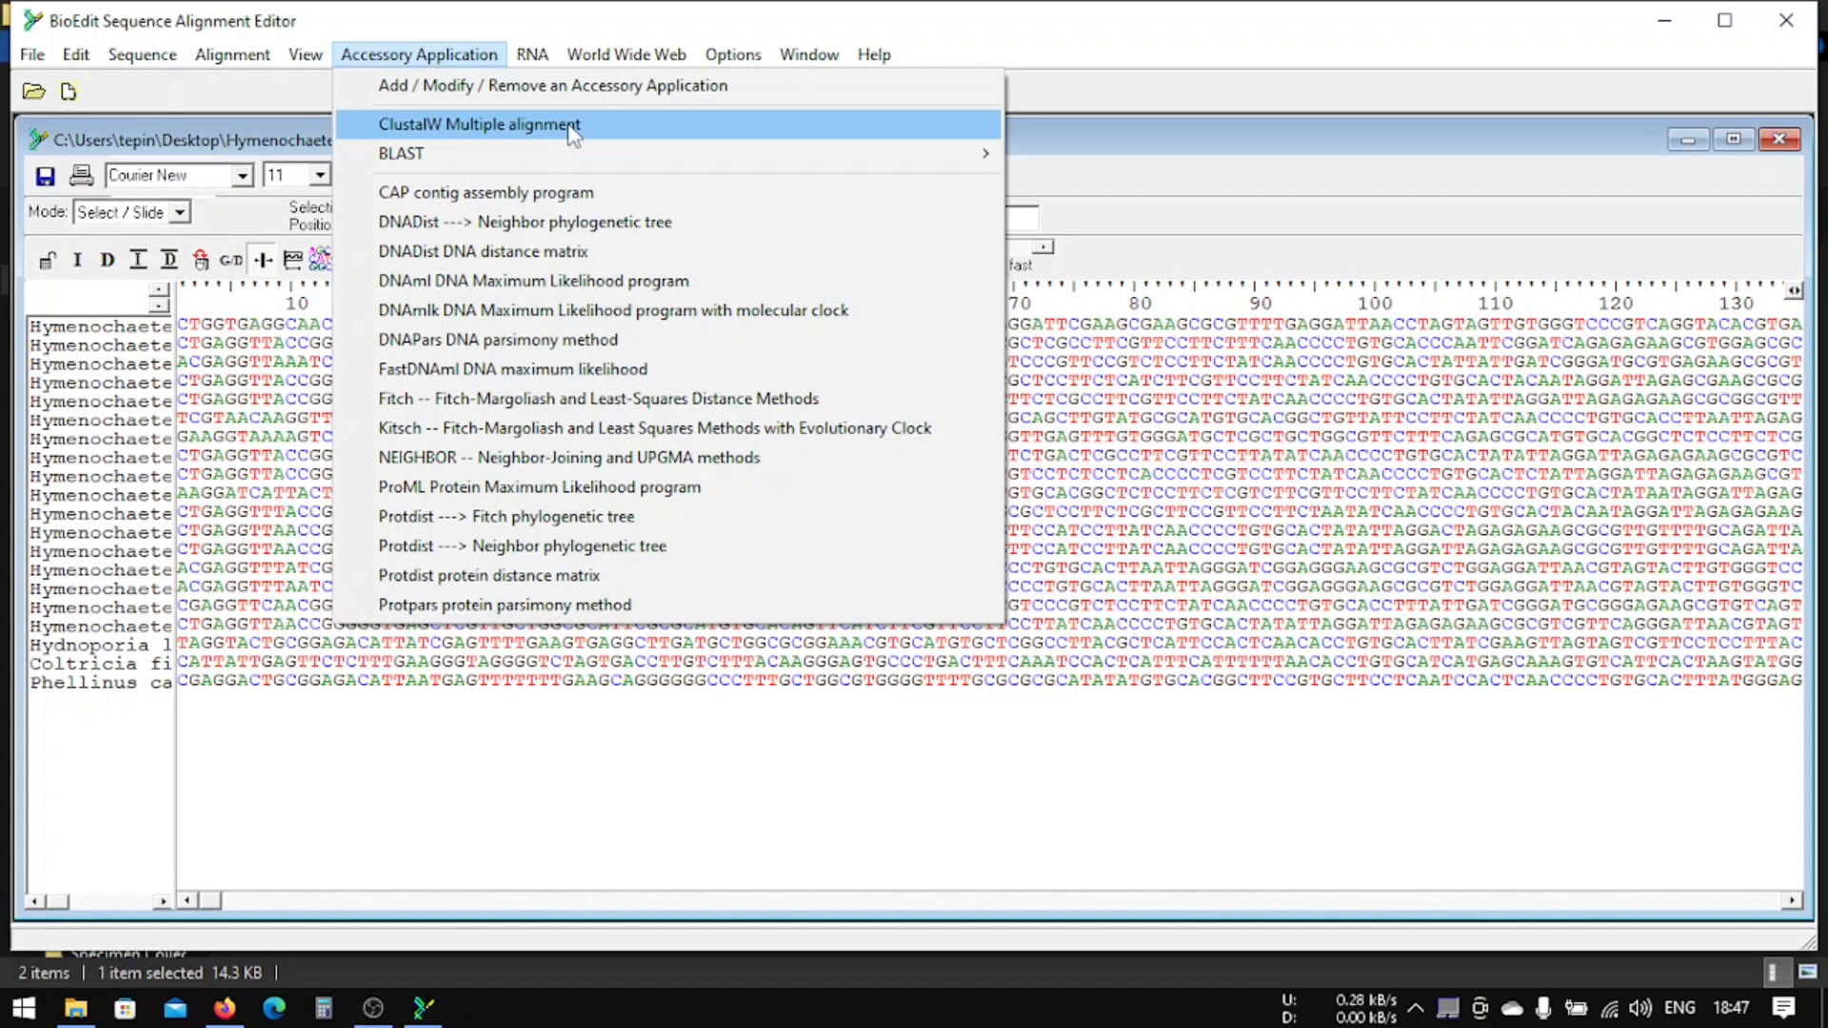
{"action": "left_click", "coordinate": [478, 124]}
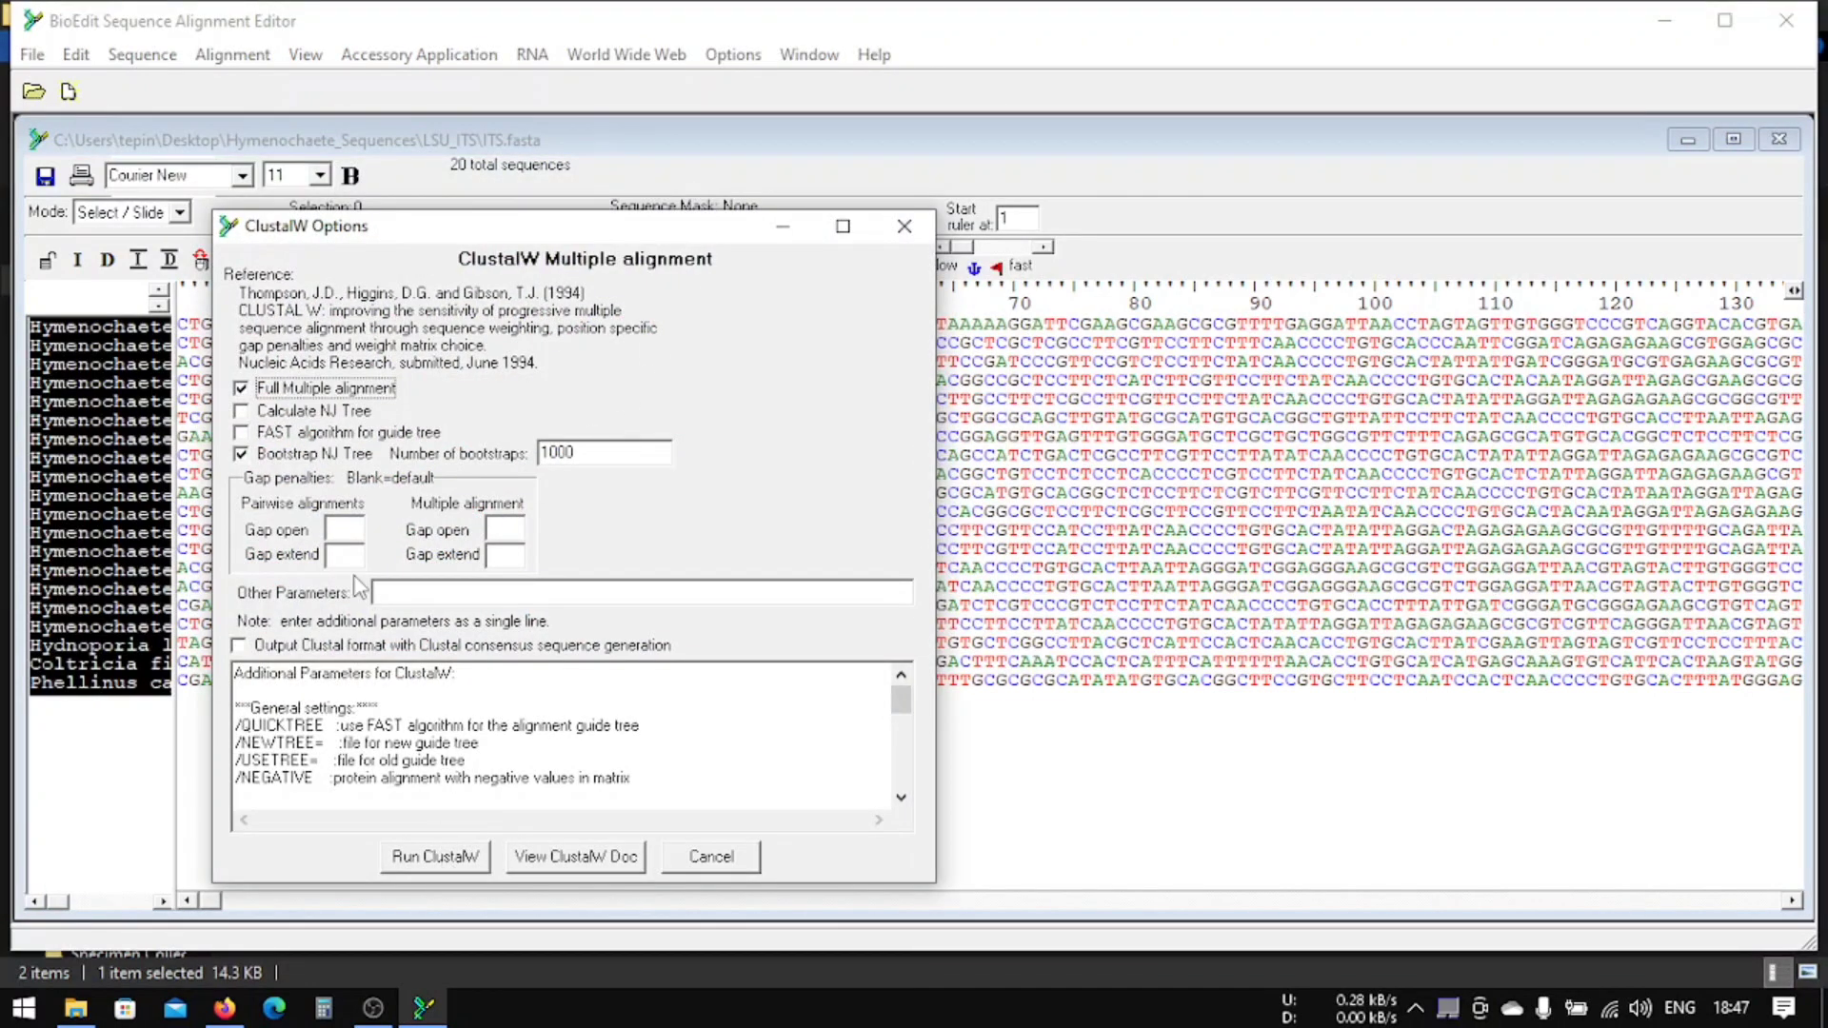
{"action": "mouse_move", "coordinate": [523, 648]}
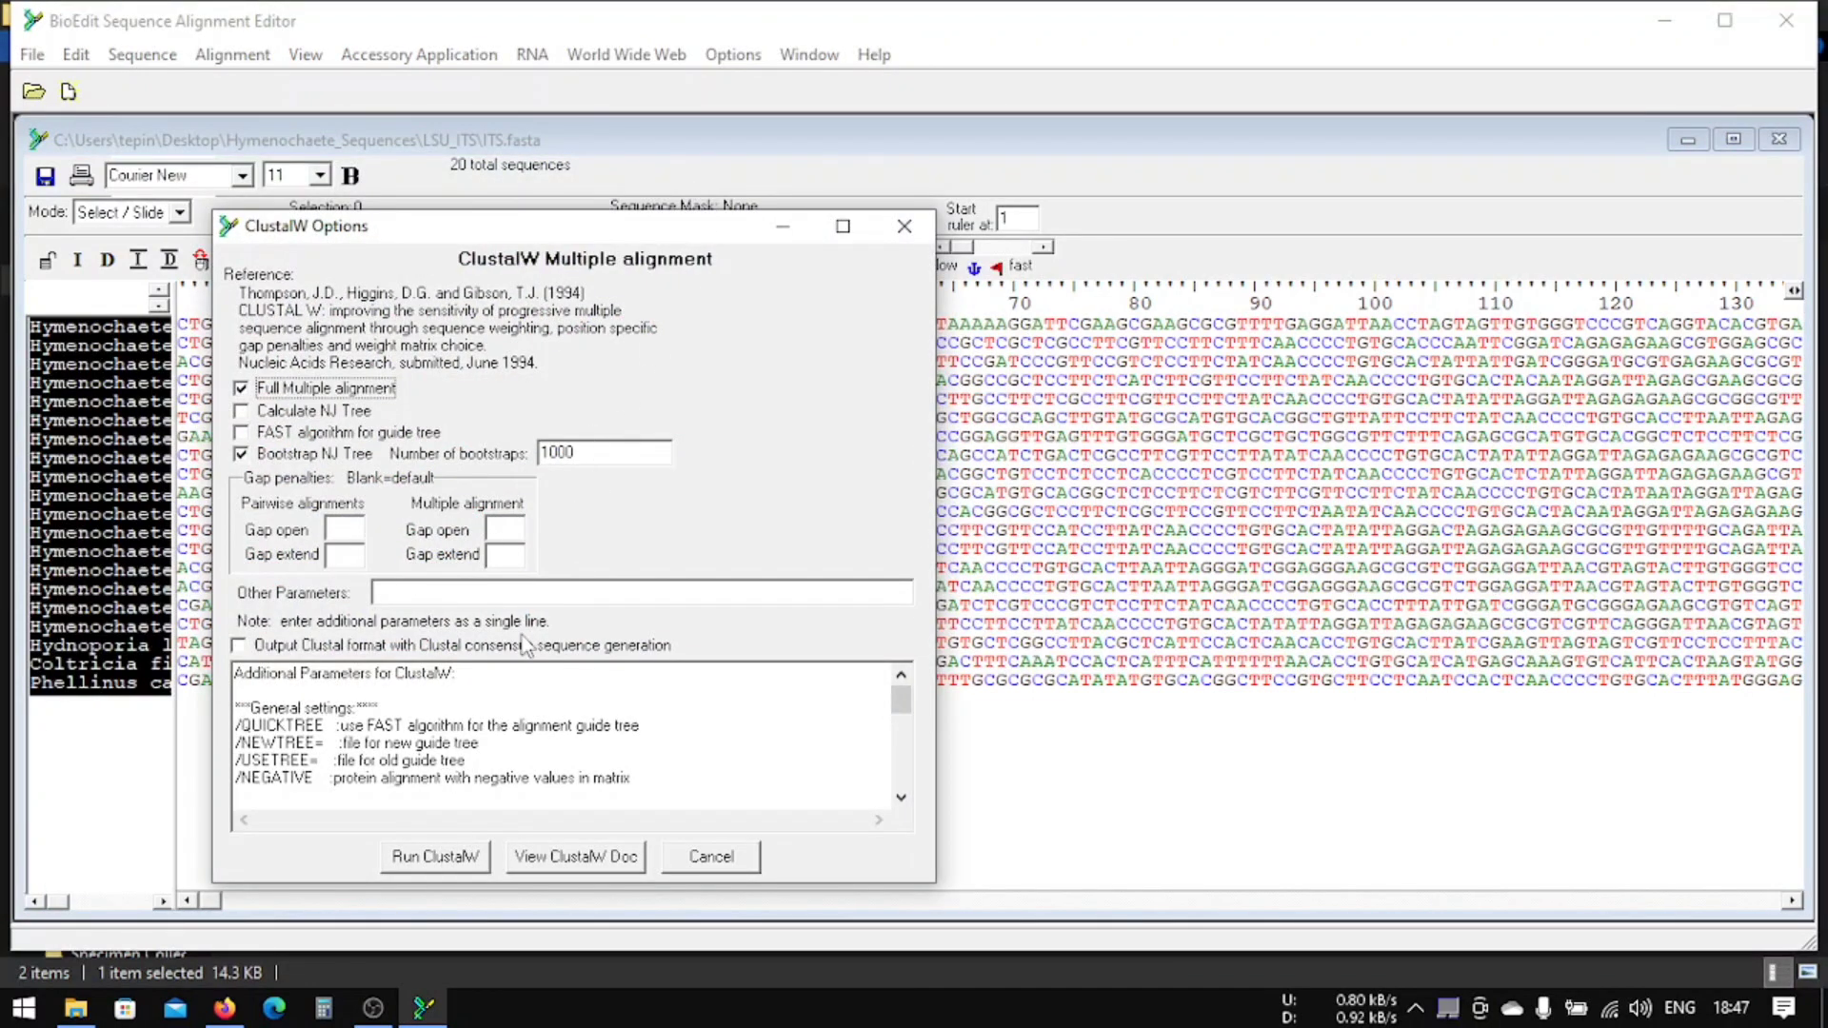
{"action": "mouse_move", "coordinate": [444, 874]}
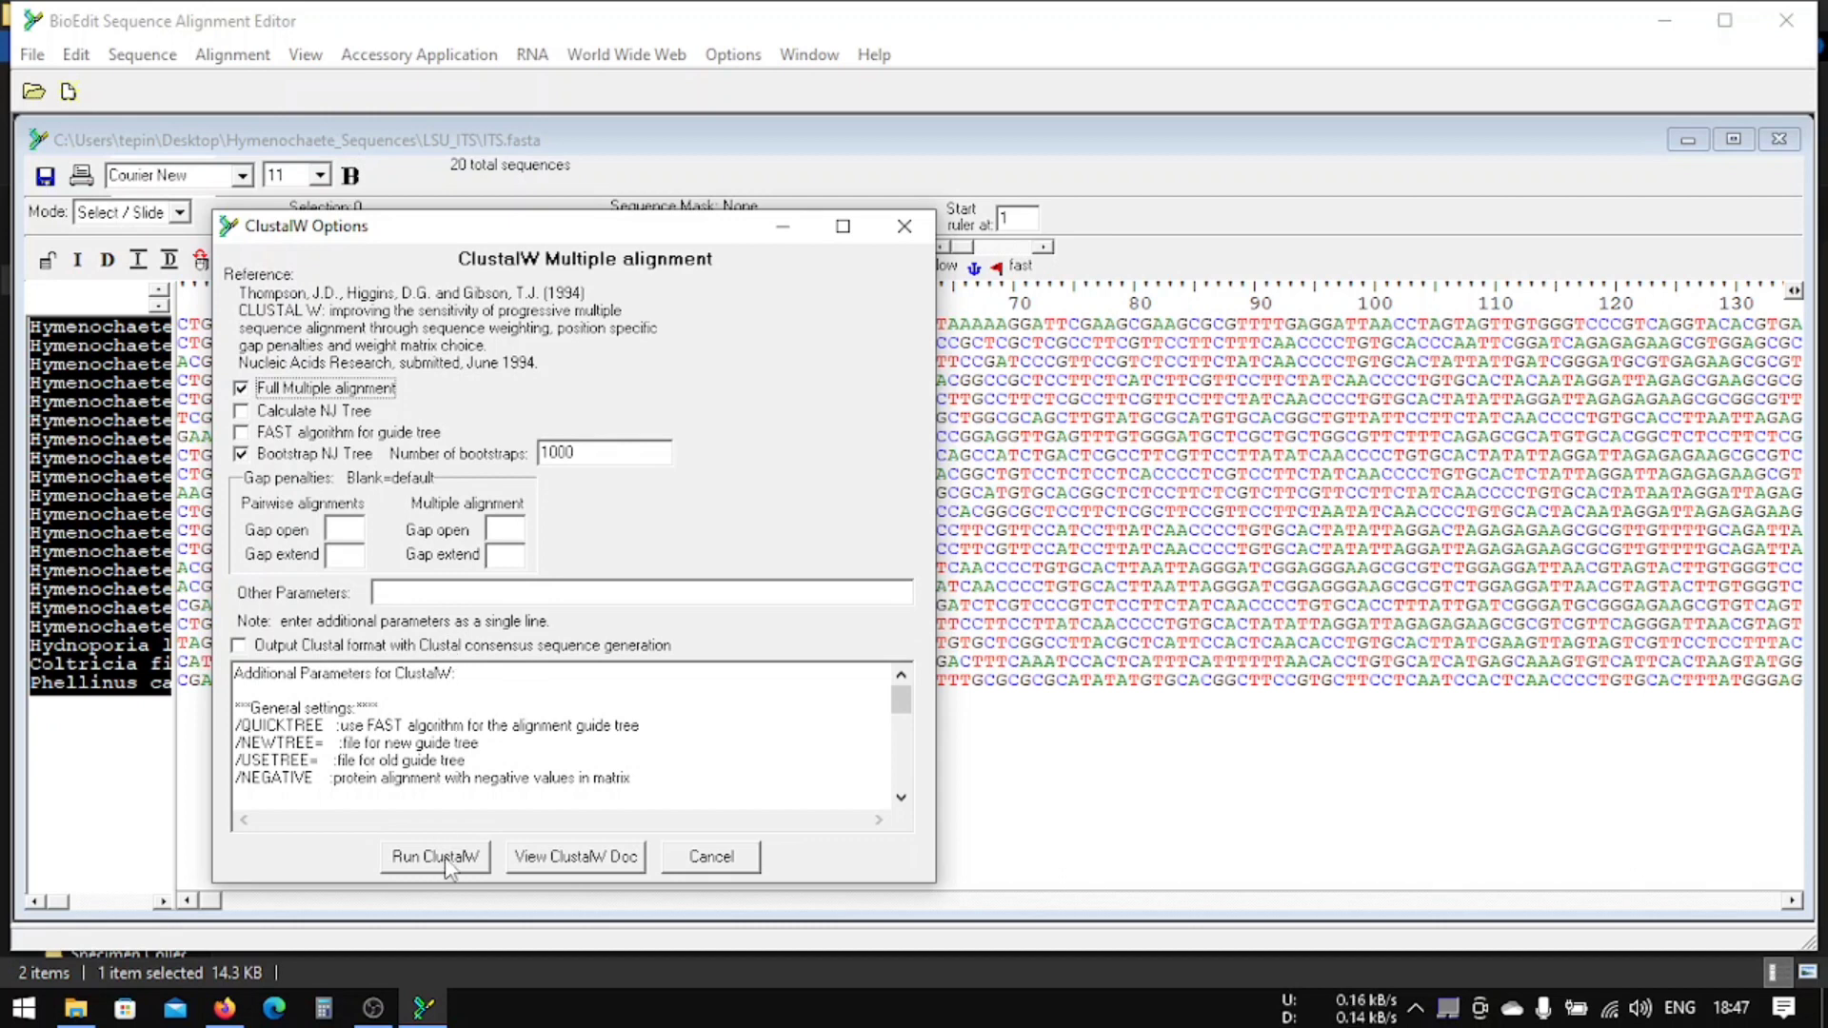
{"action": "mouse_move", "coordinate": [474, 518]}
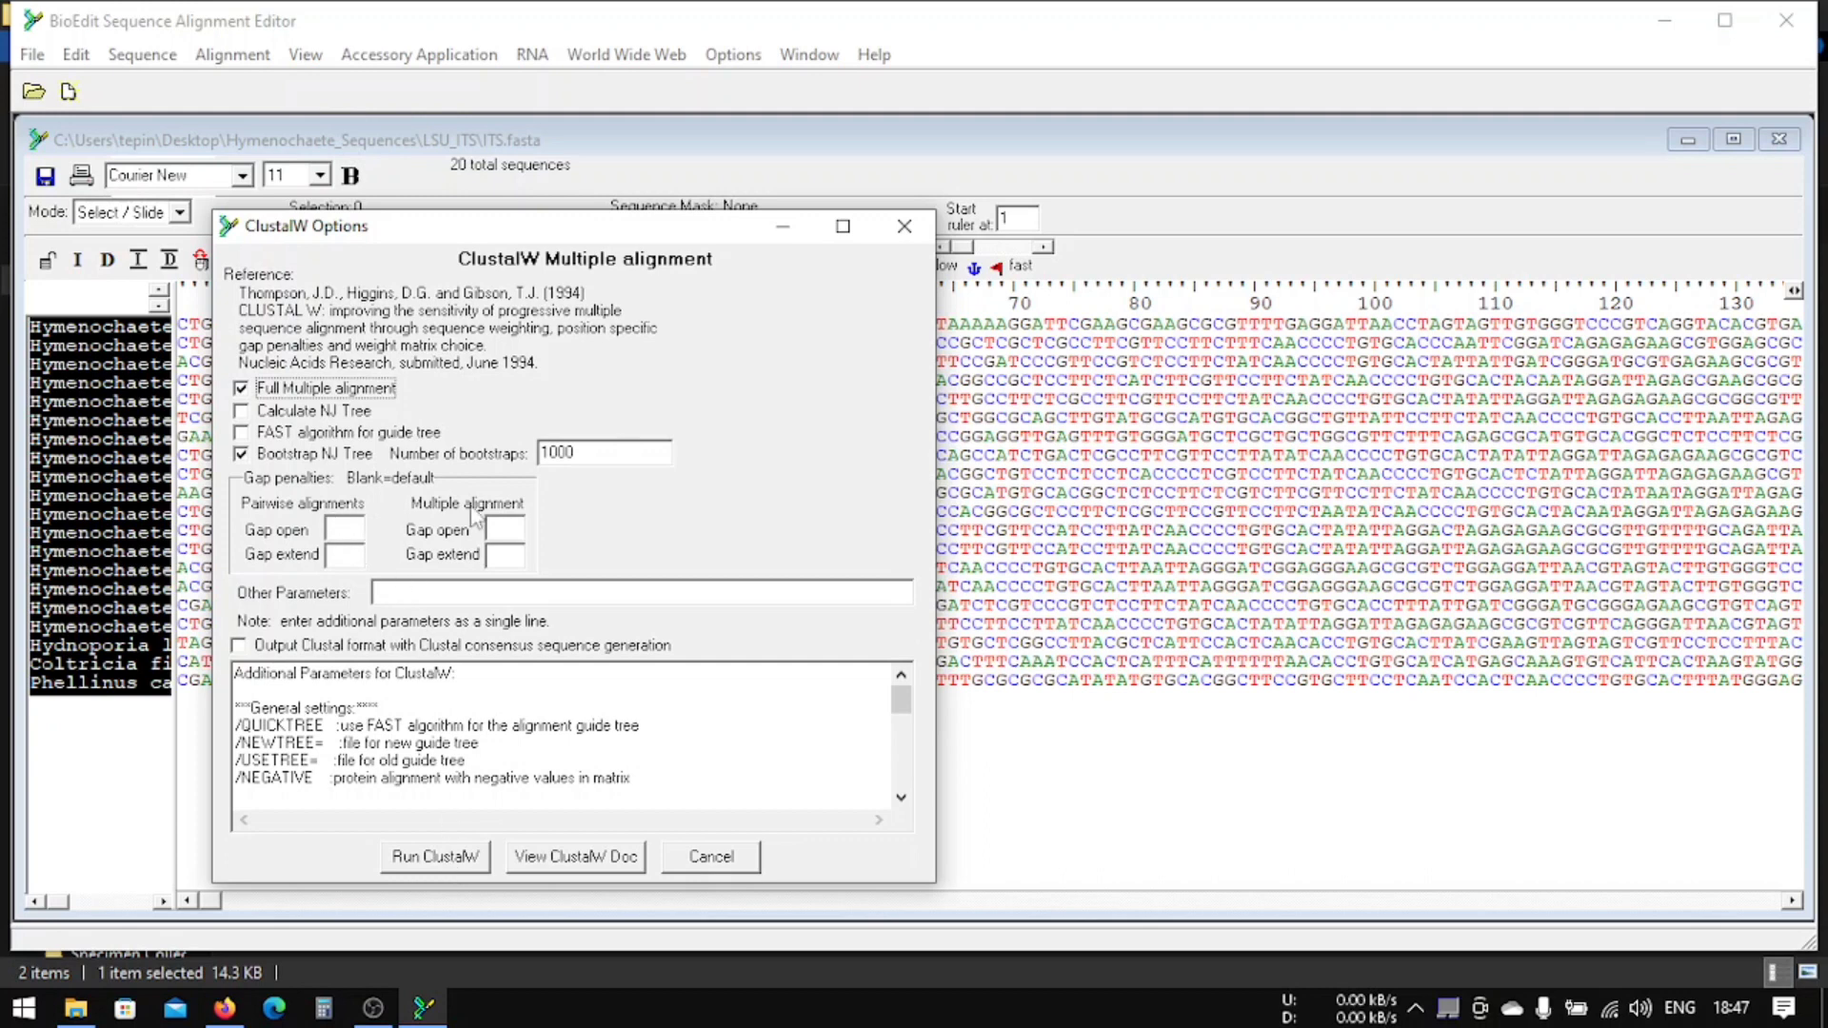
{"action": "mouse_move", "coordinate": [314, 554]}
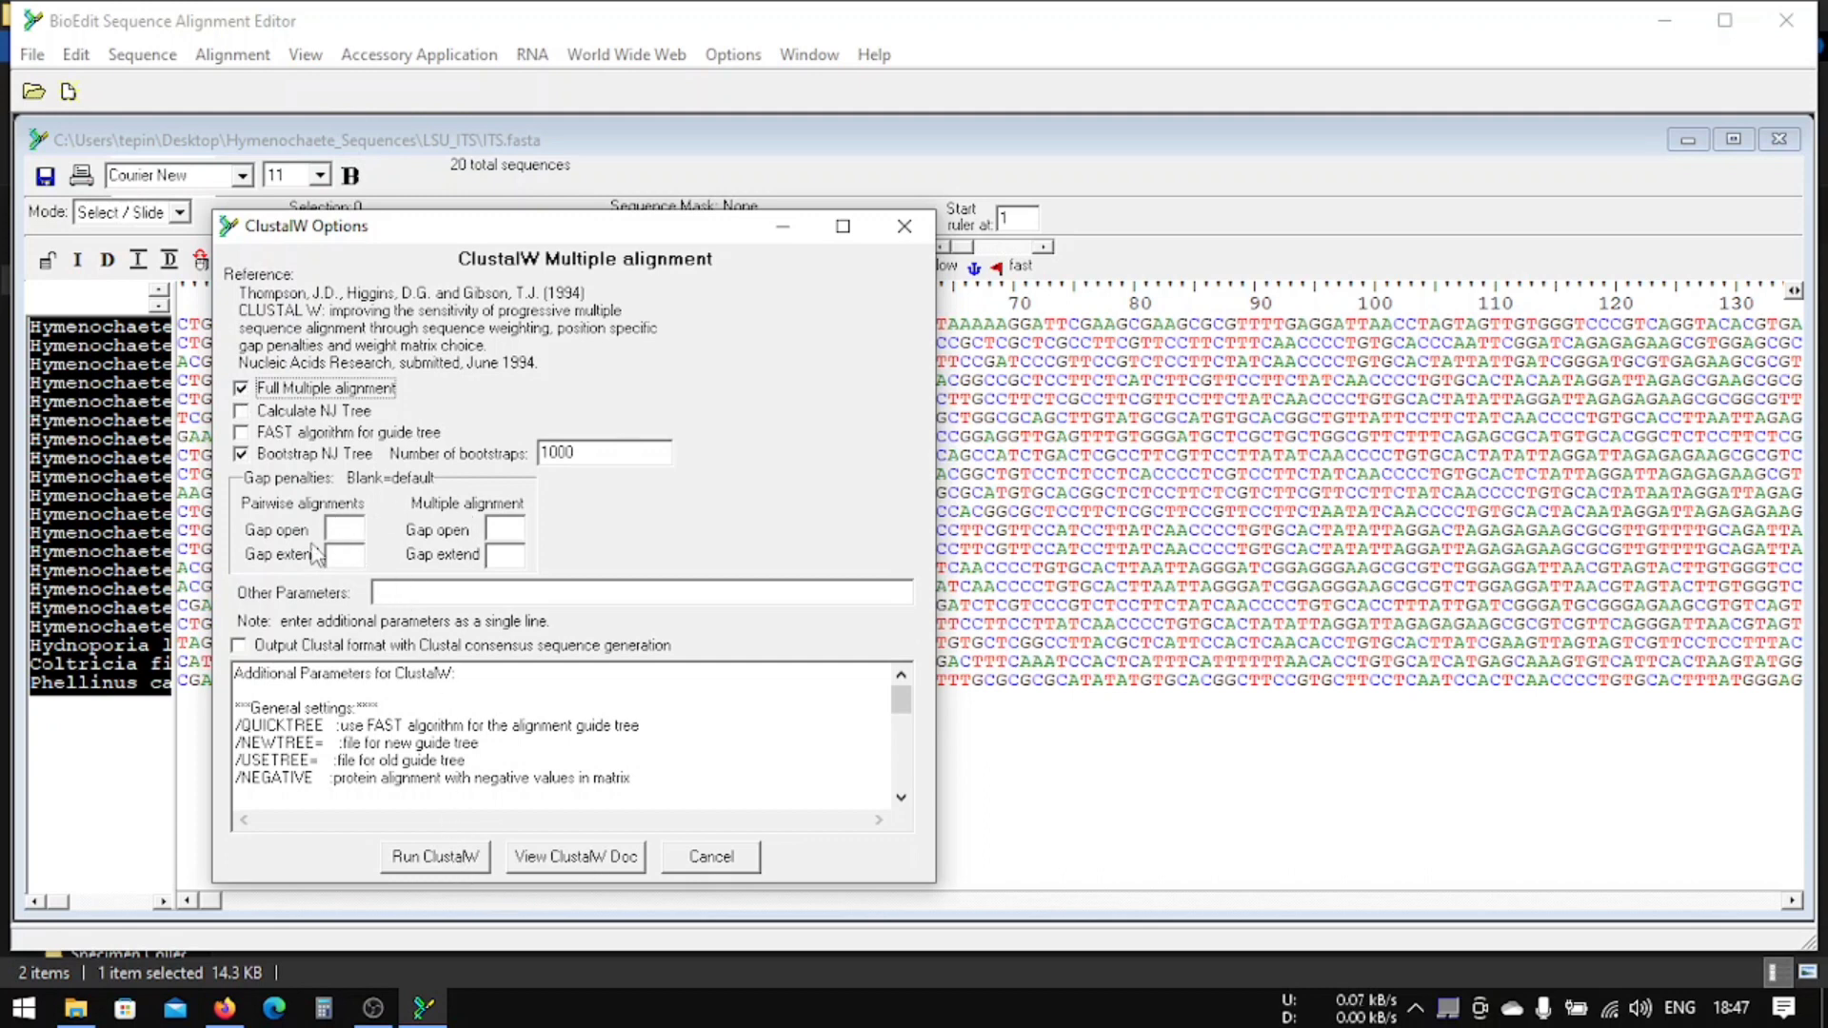
{"action": "left_click", "coordinate": [434, 855]}
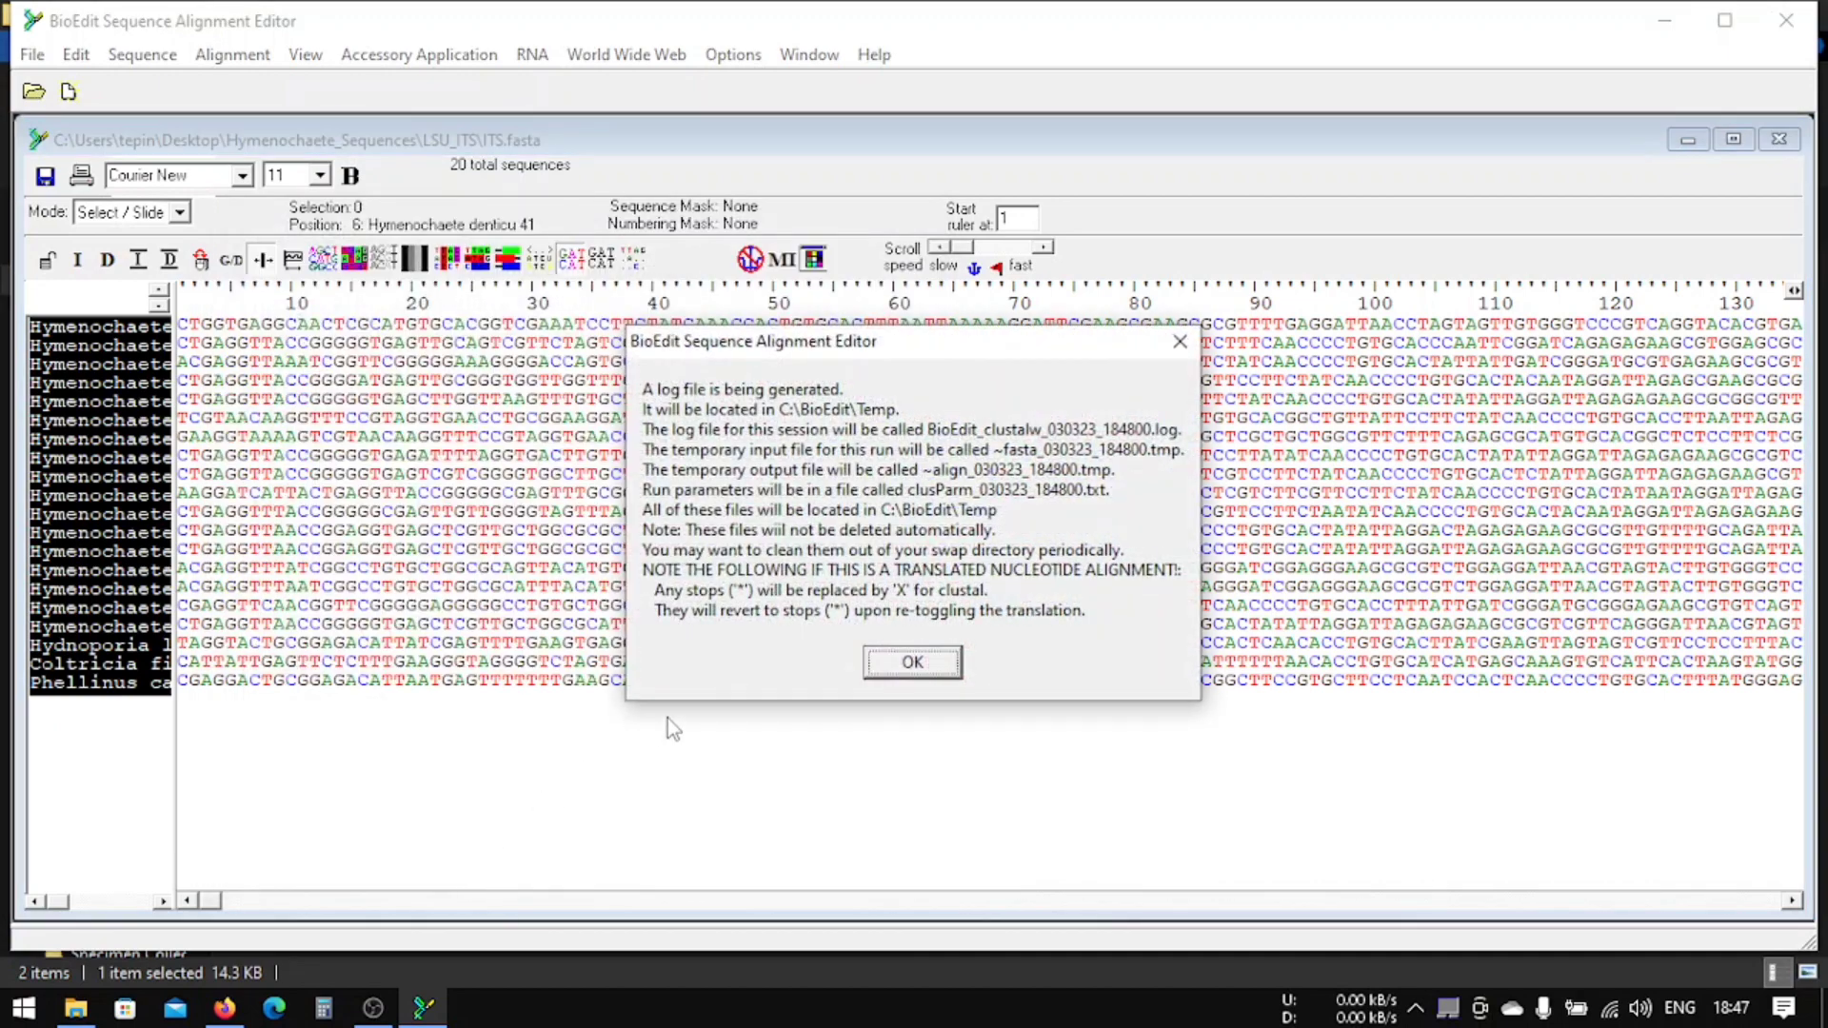
{"action": "mouse_move", "coordinate": [912, 663]}
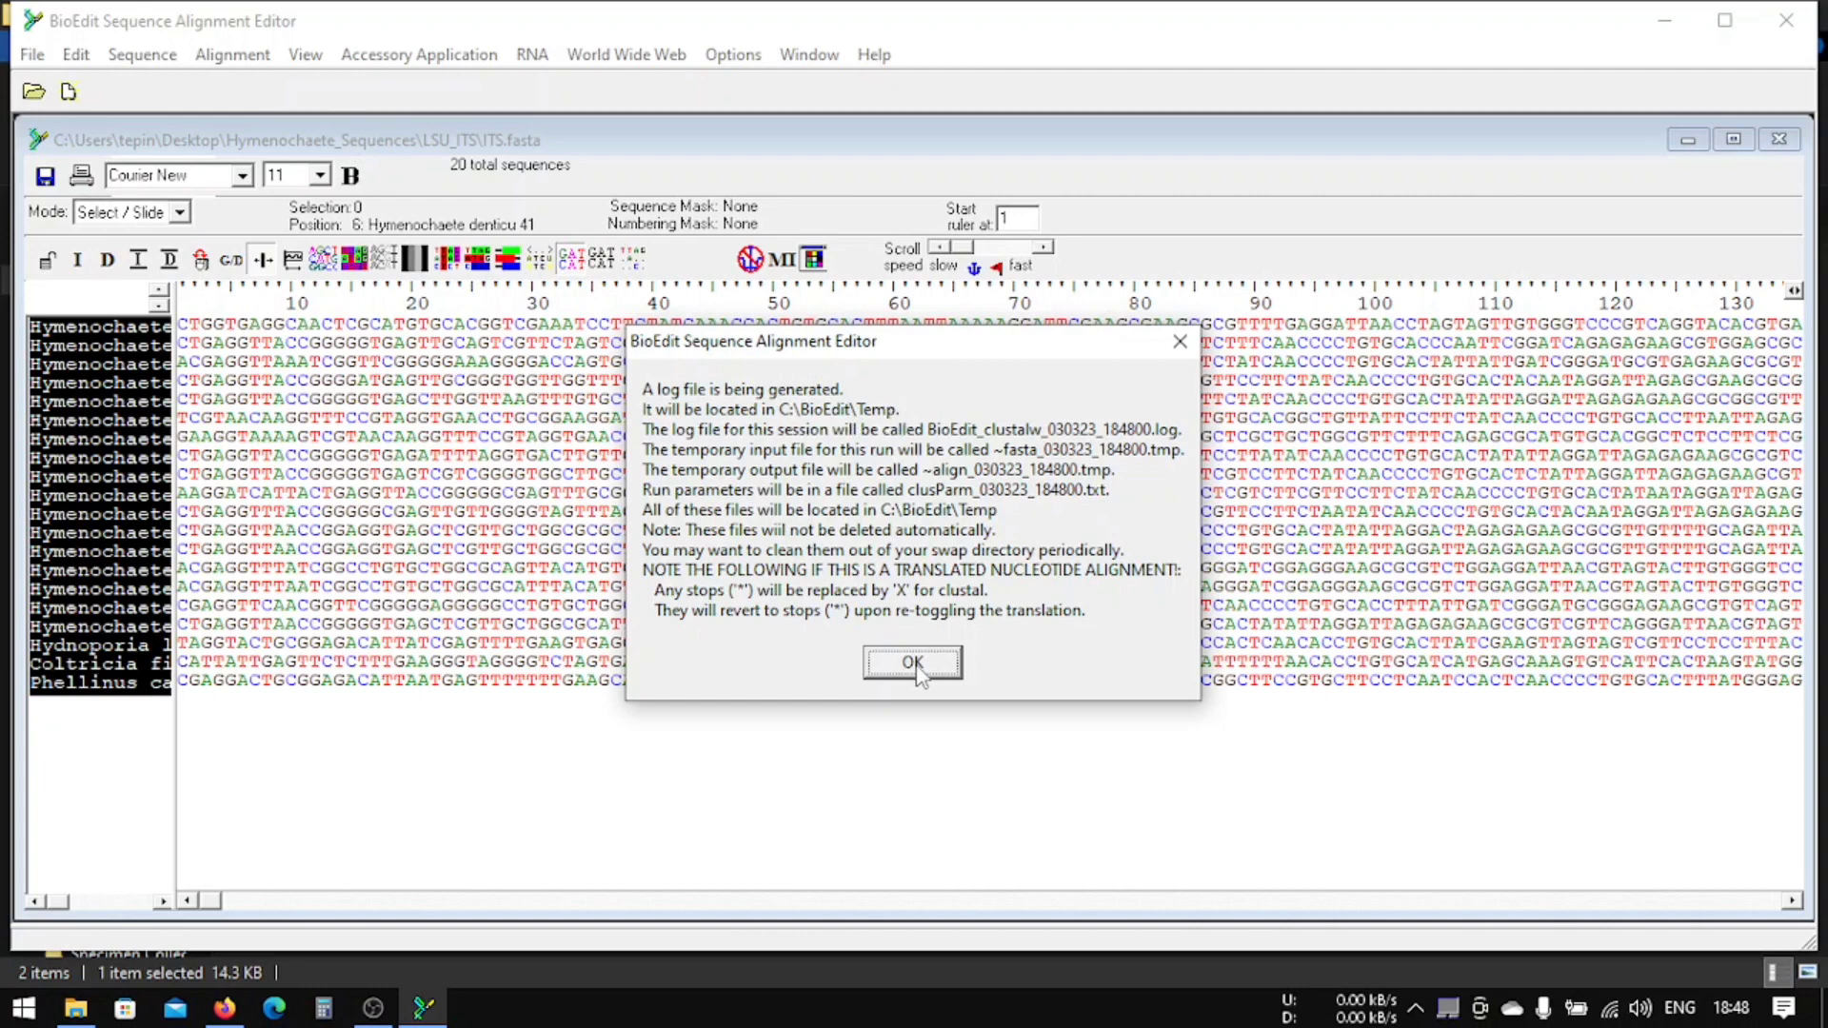
{"action": "left_click", "coordinate": [912, 661]}
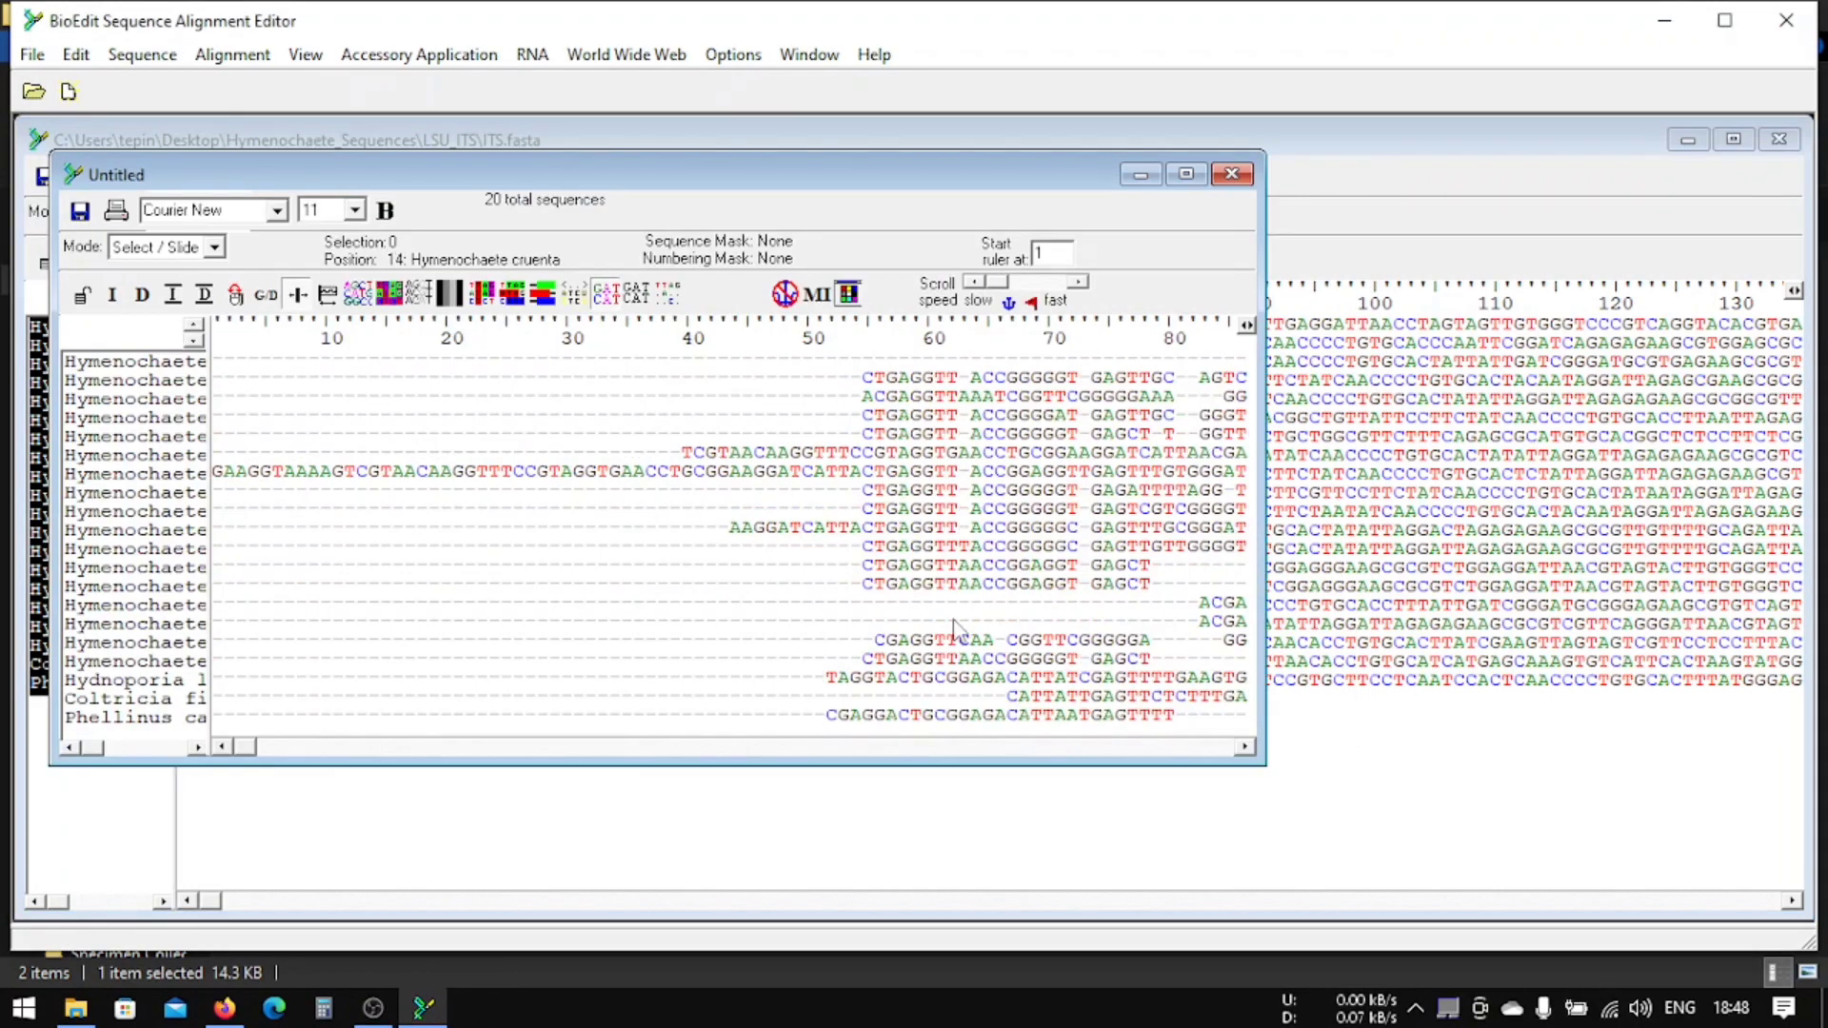
{"action": "mouse_move", "coordinate": [862, 413]}
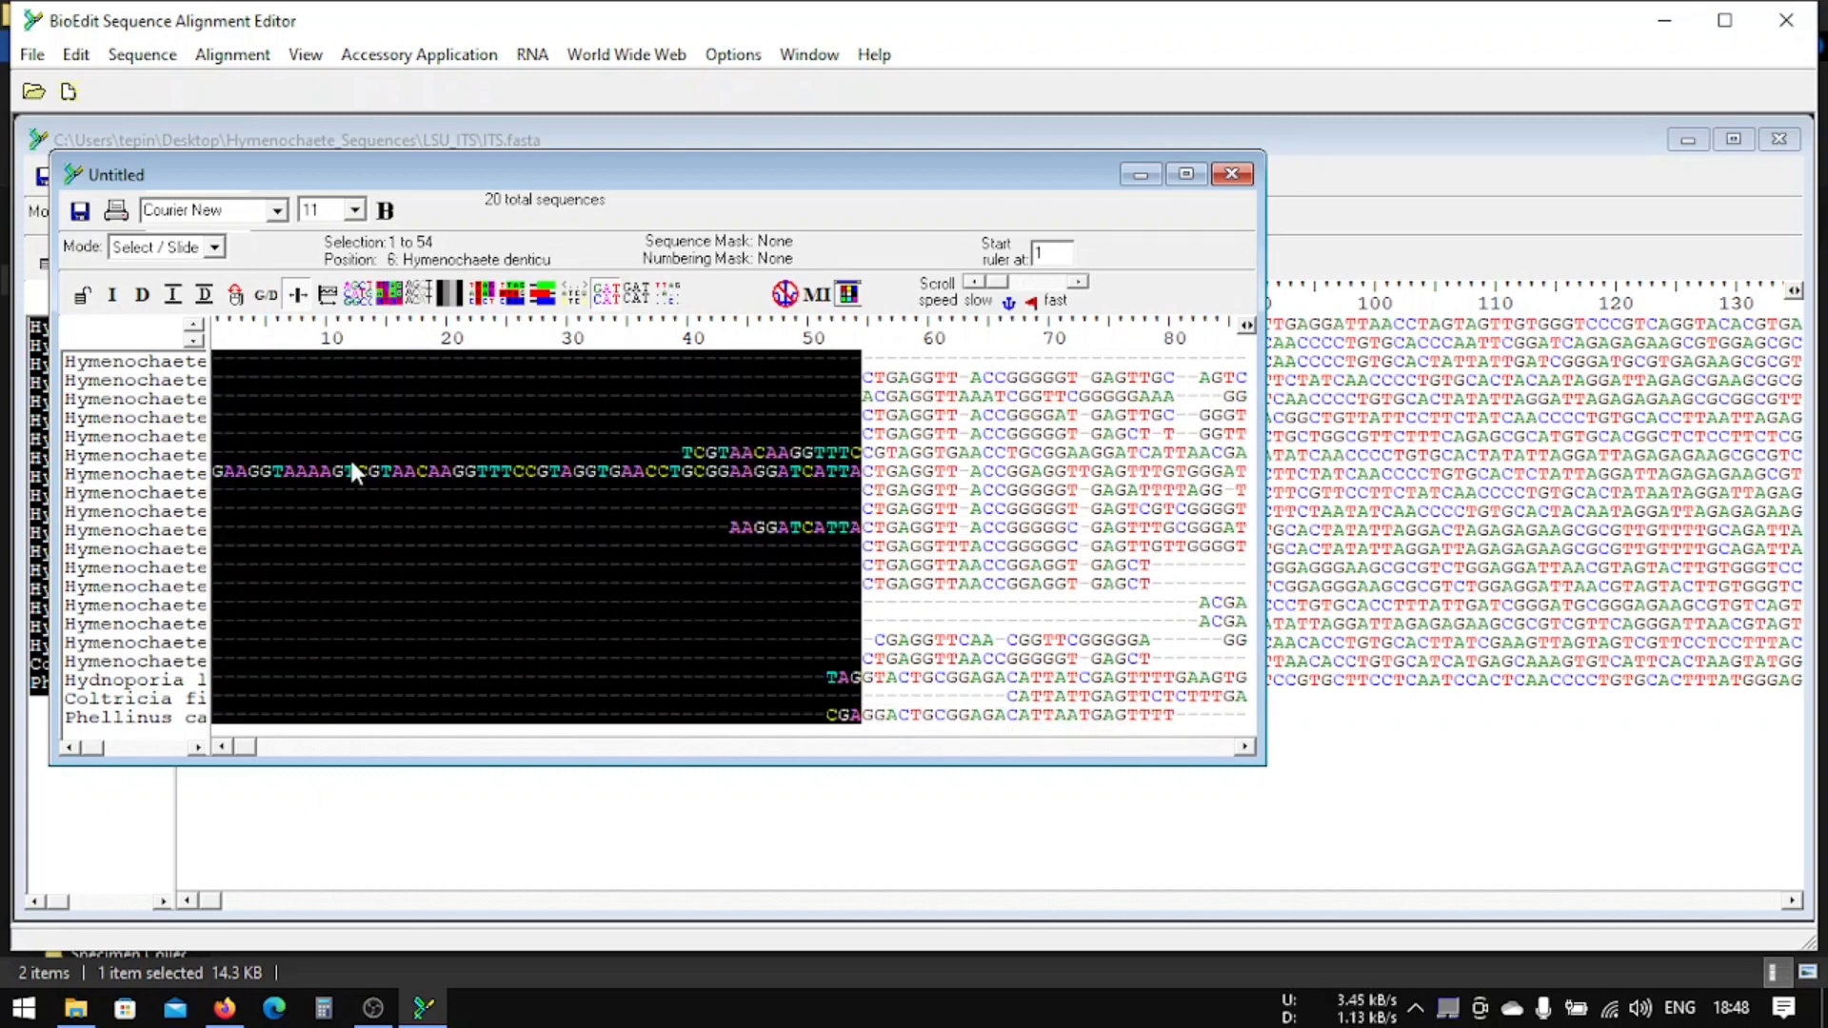
{"action": "mouse_move", "coordinate": [703, 495]}
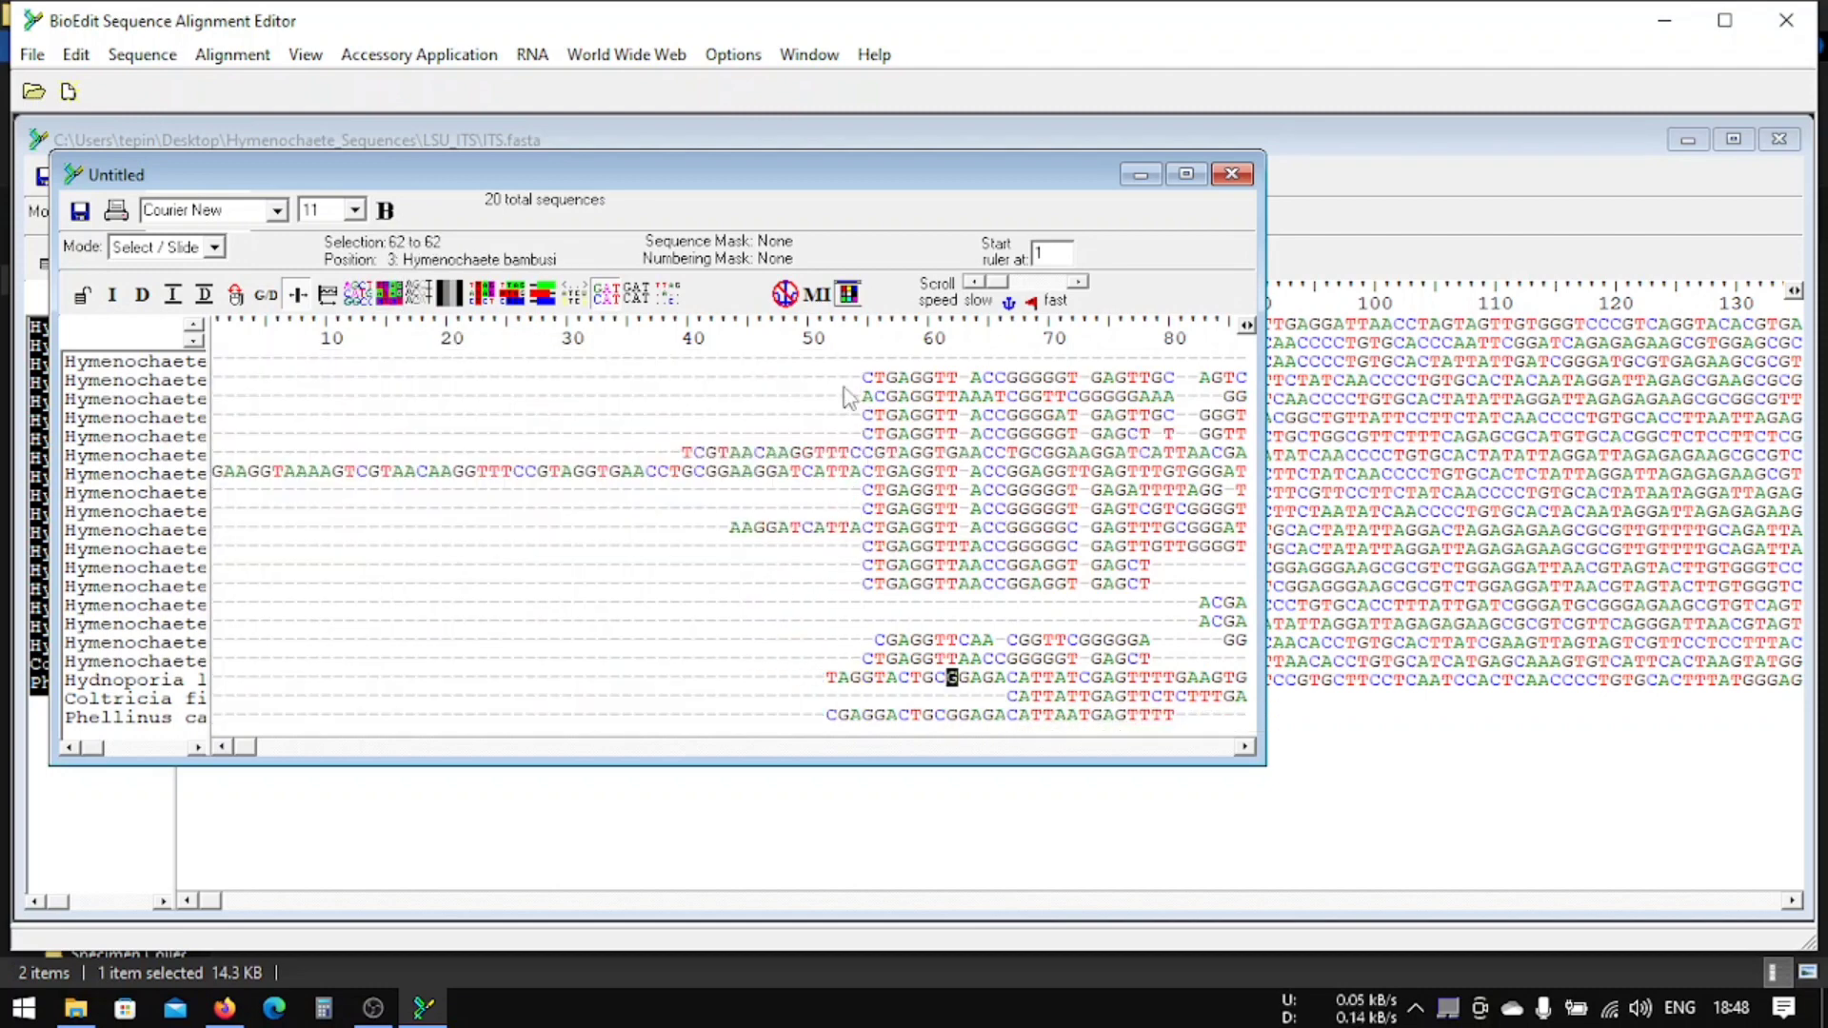
Step: Switch the aligned ITS window to Edit mode and clear the block selection
{"action": "left_click", "coordinate": [215, 245]}
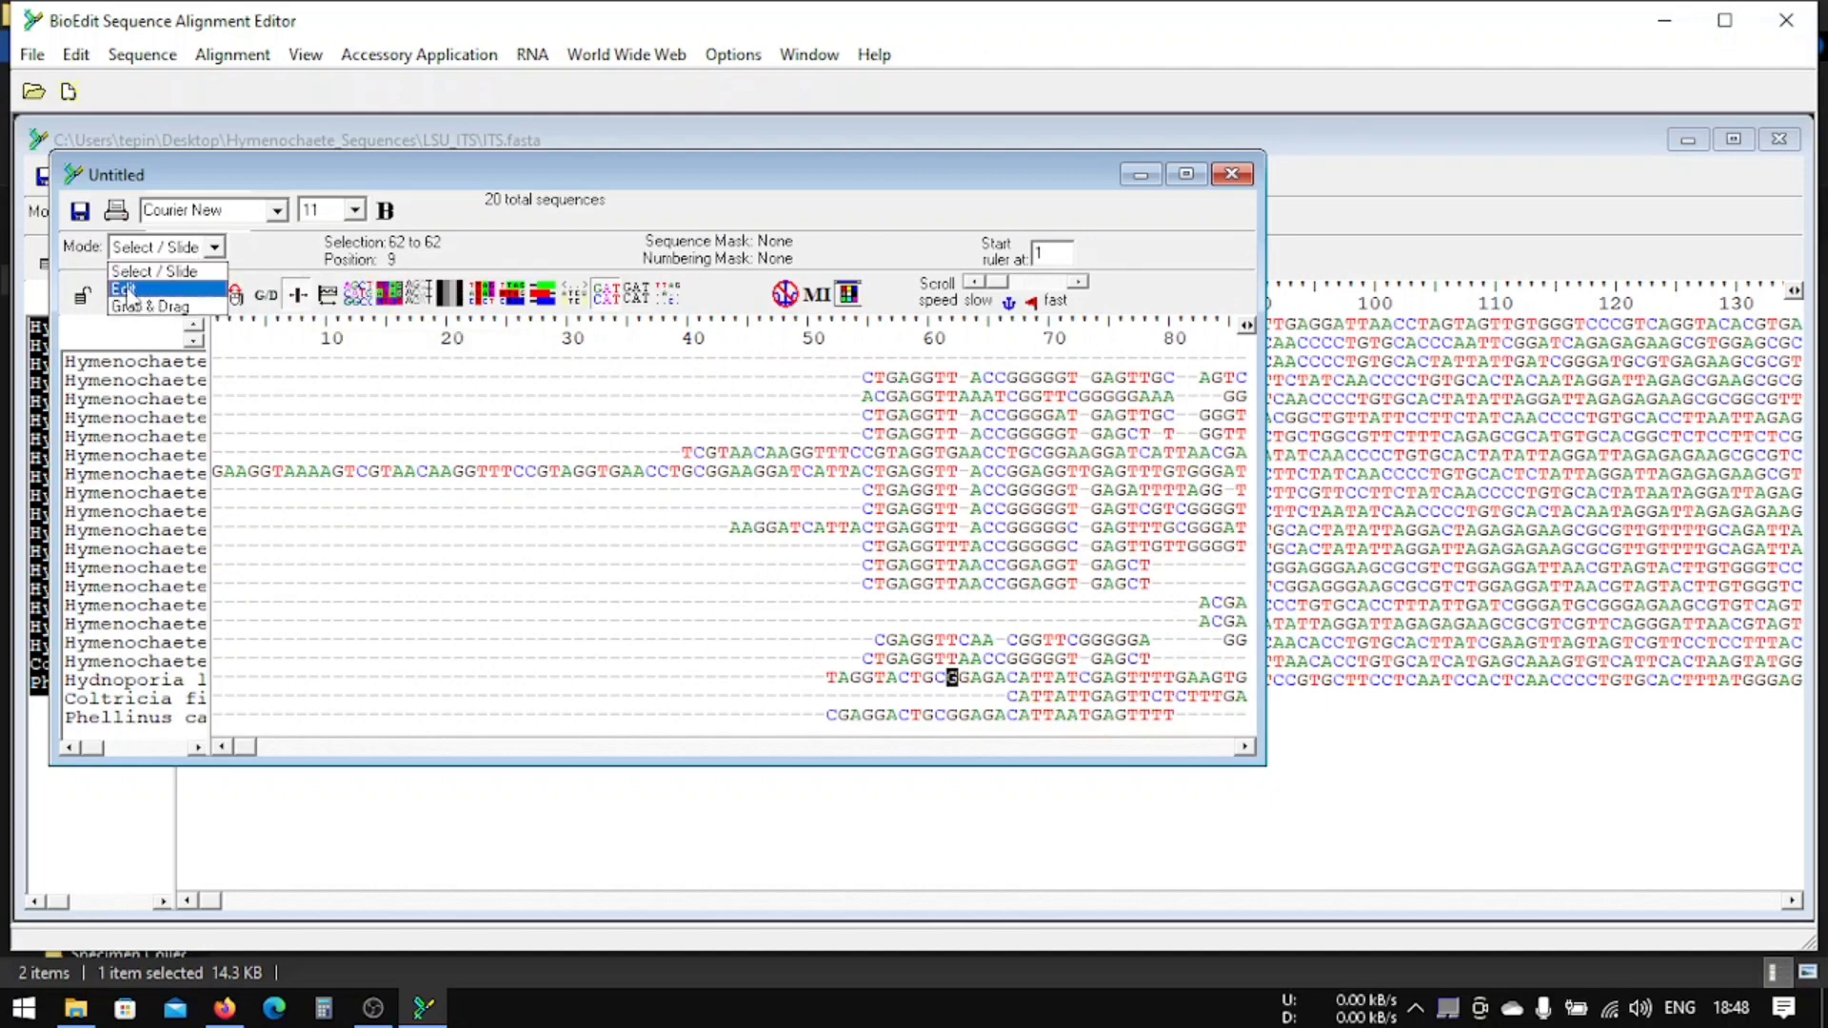
{"action": "left_click", "coordinate": [121, 287]}
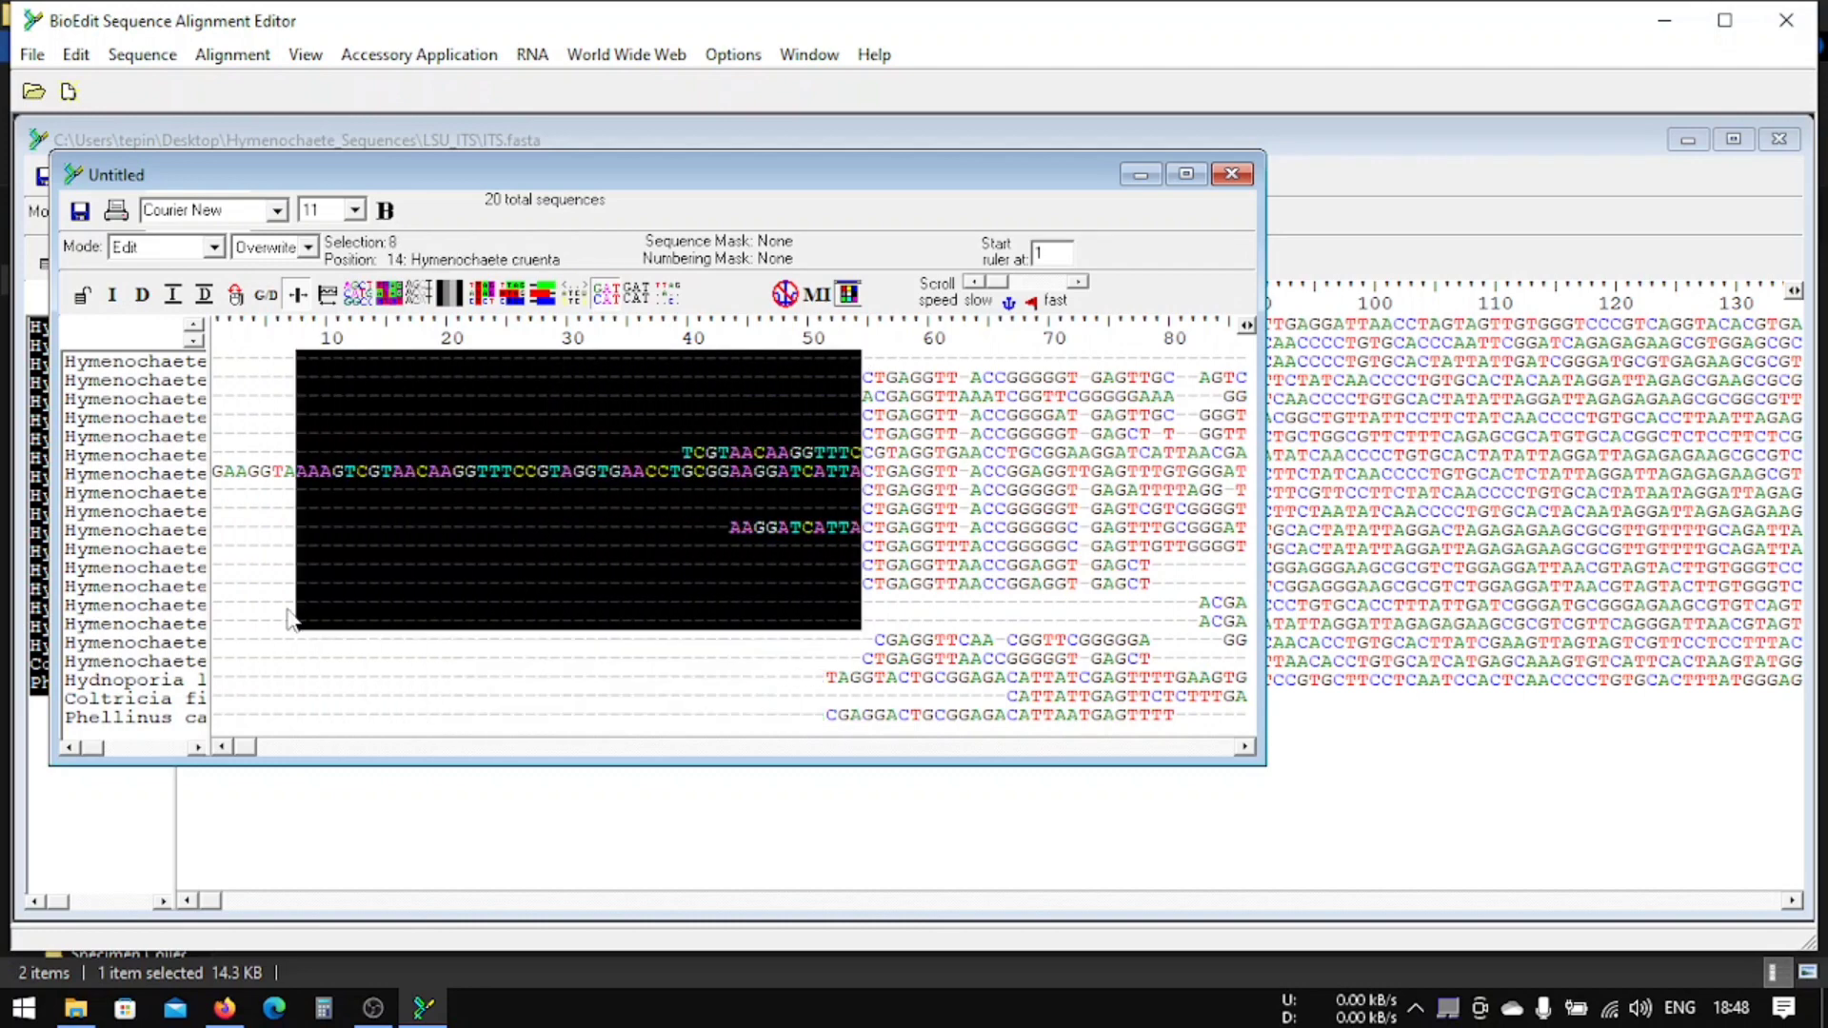
{"action": "left_click", "coordinate": [746, 482]}
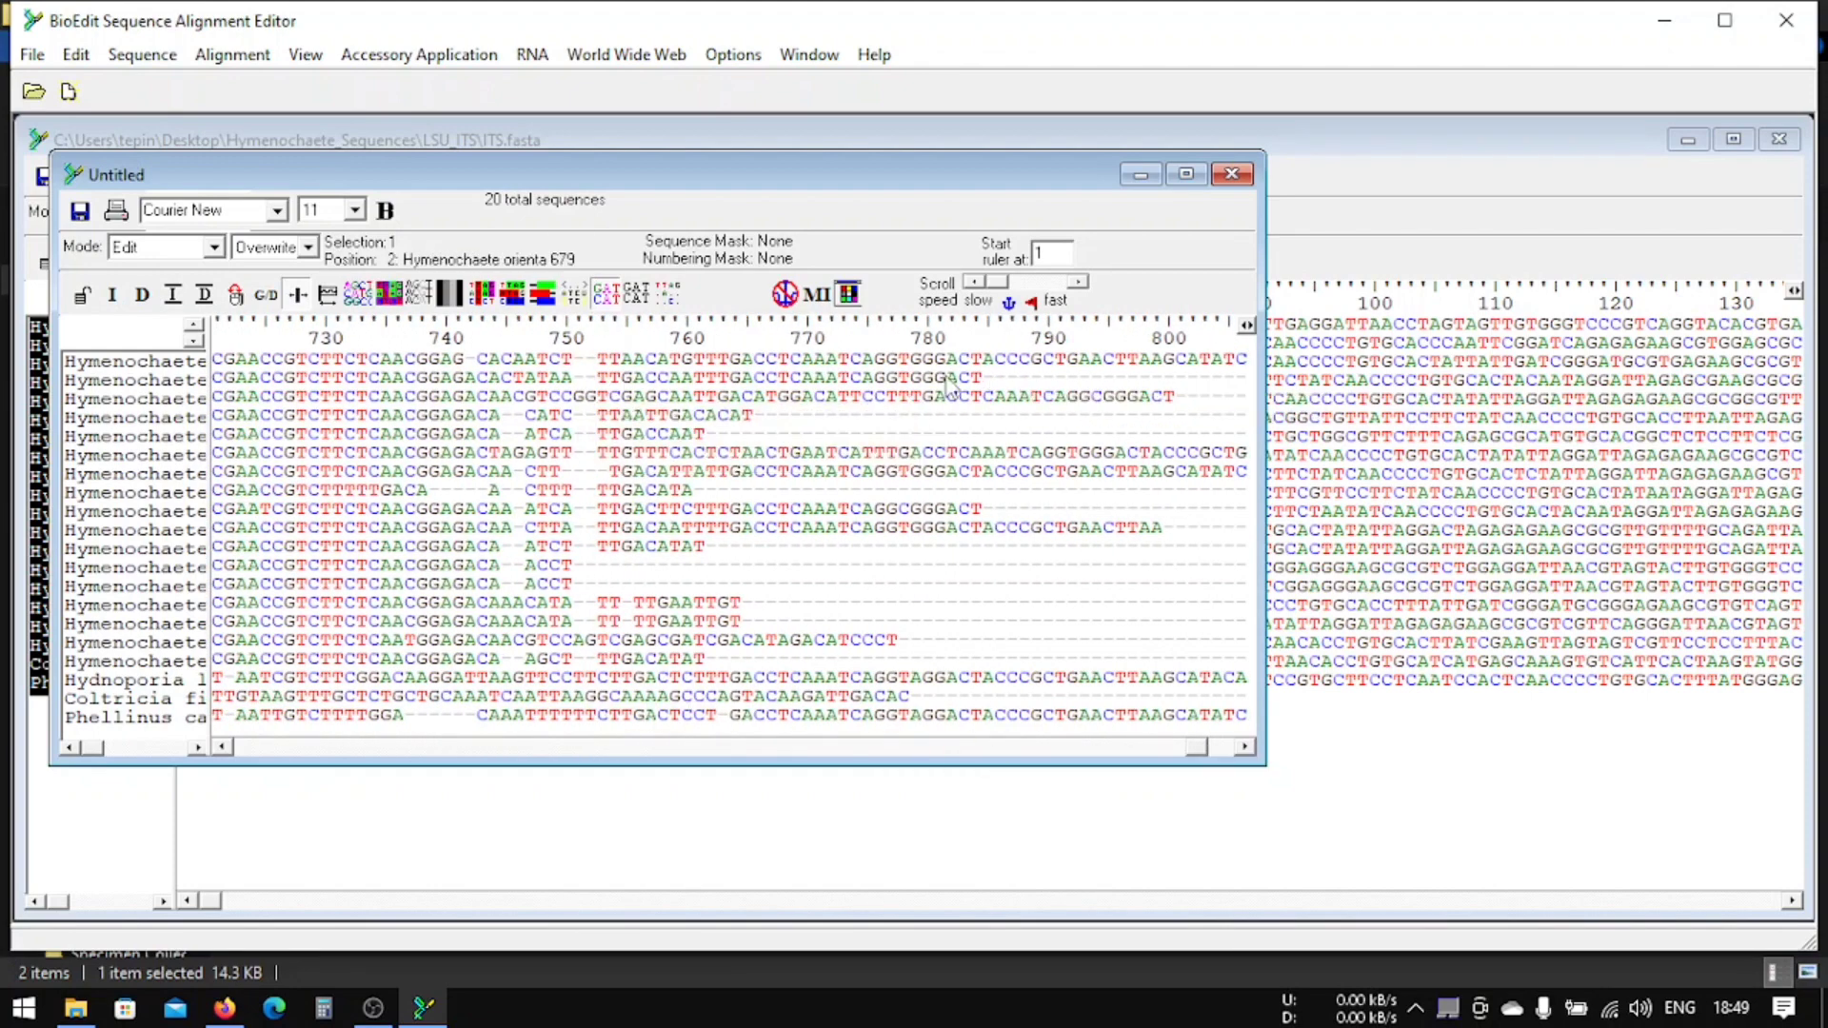
{"action": "mouse_move", "coordinate": [583, 374]}
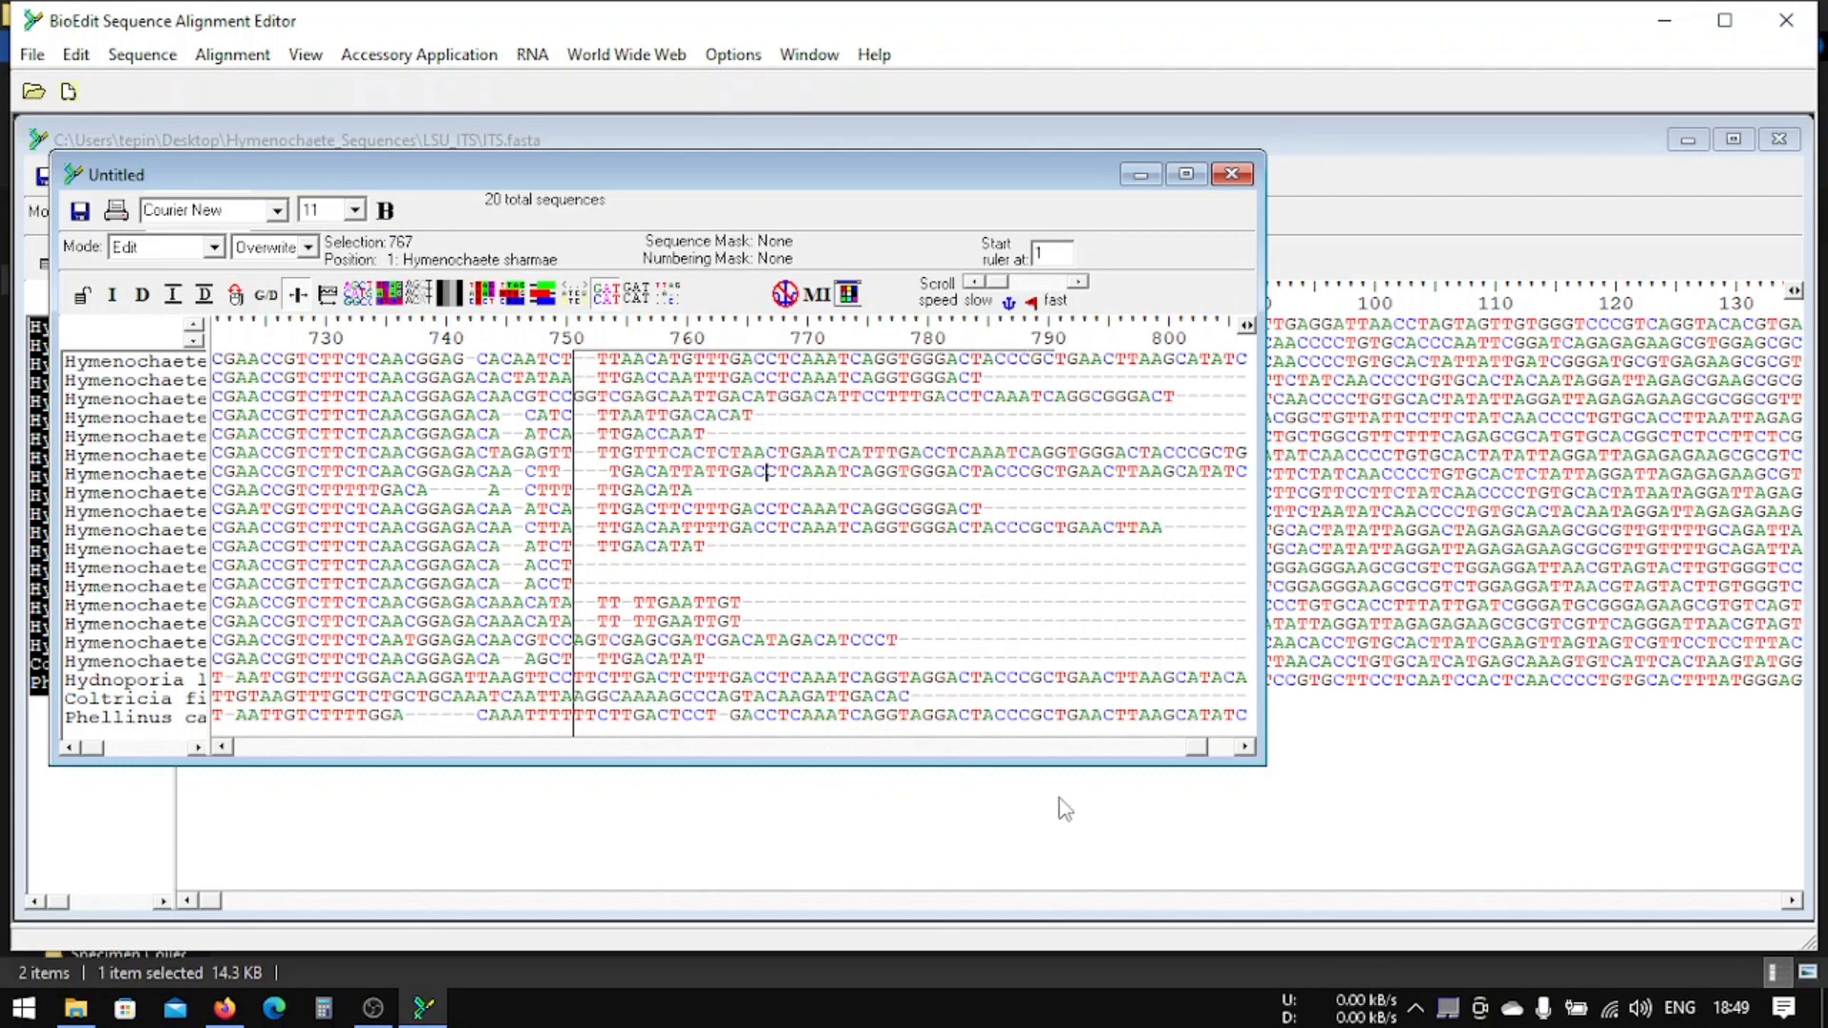
Step: Scroll to the alignment's final columns and select the ragged end region
{"action": "scroll", "scroll_direction": "right", "scroll_amount": 3}
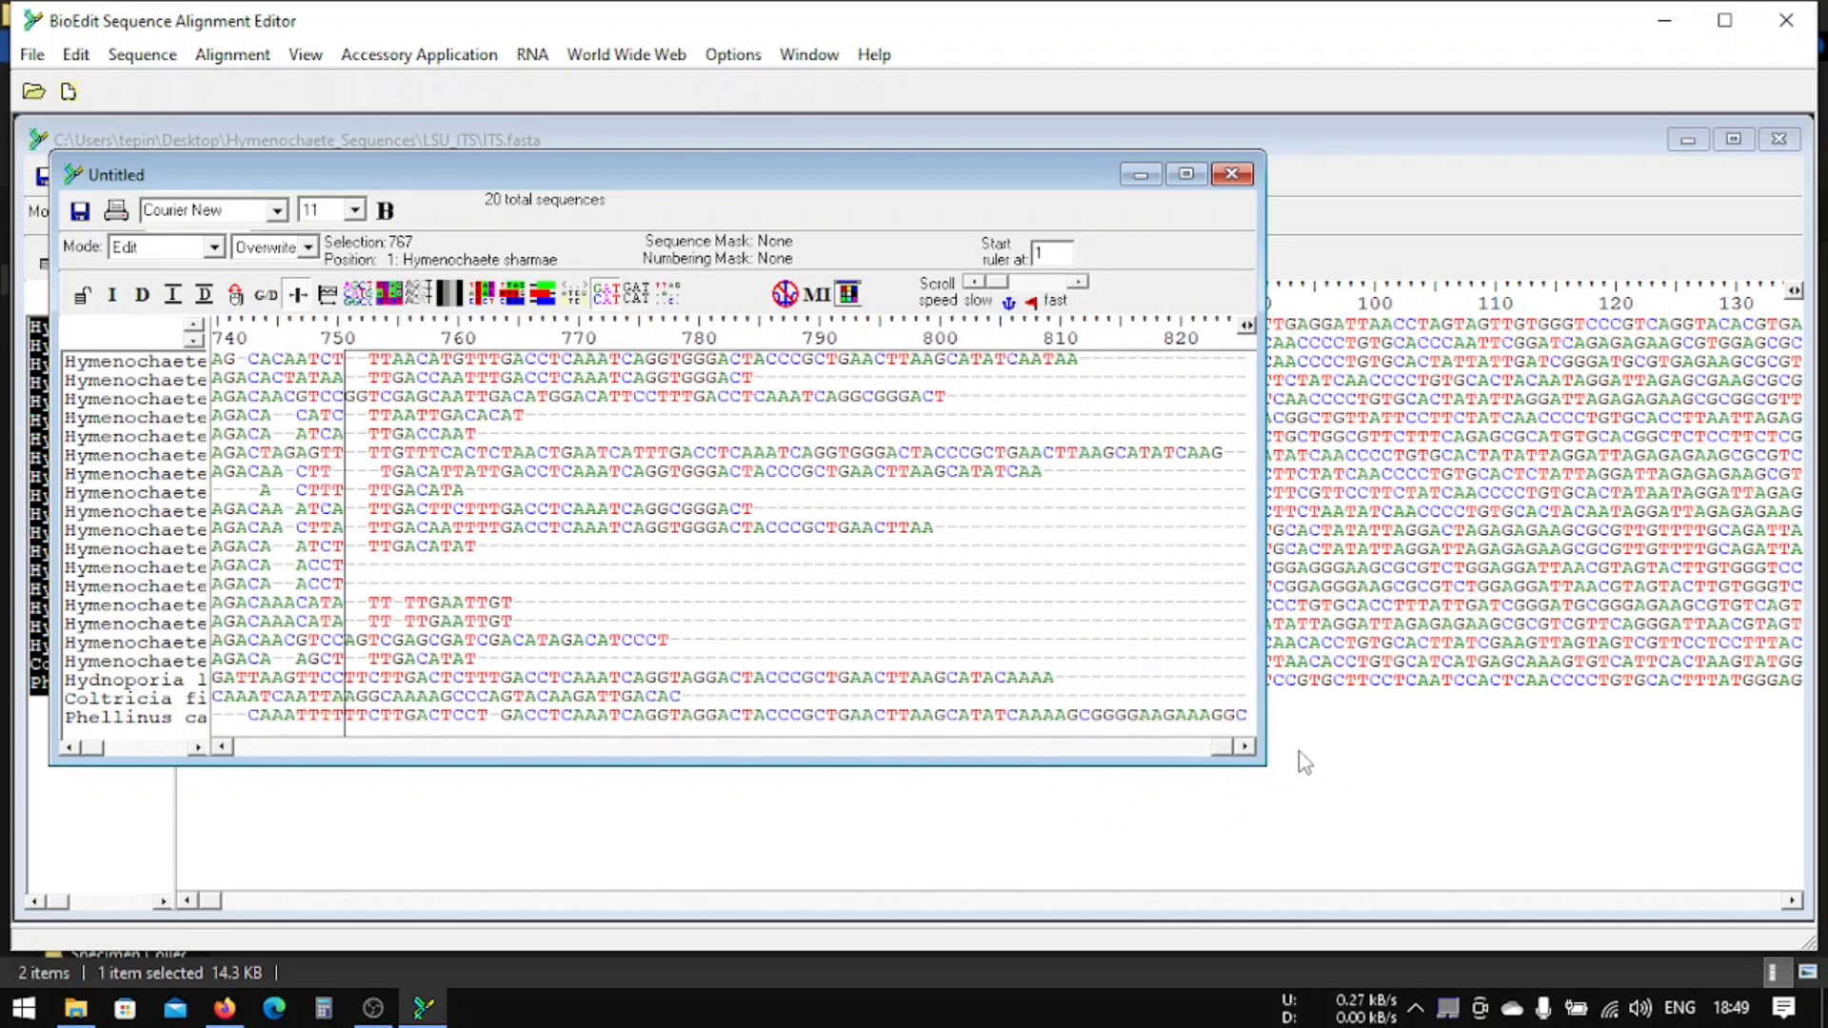
{"action": "left_click_drag", "start_coordinate": [373, 358], "coordinate": [933, 528]}
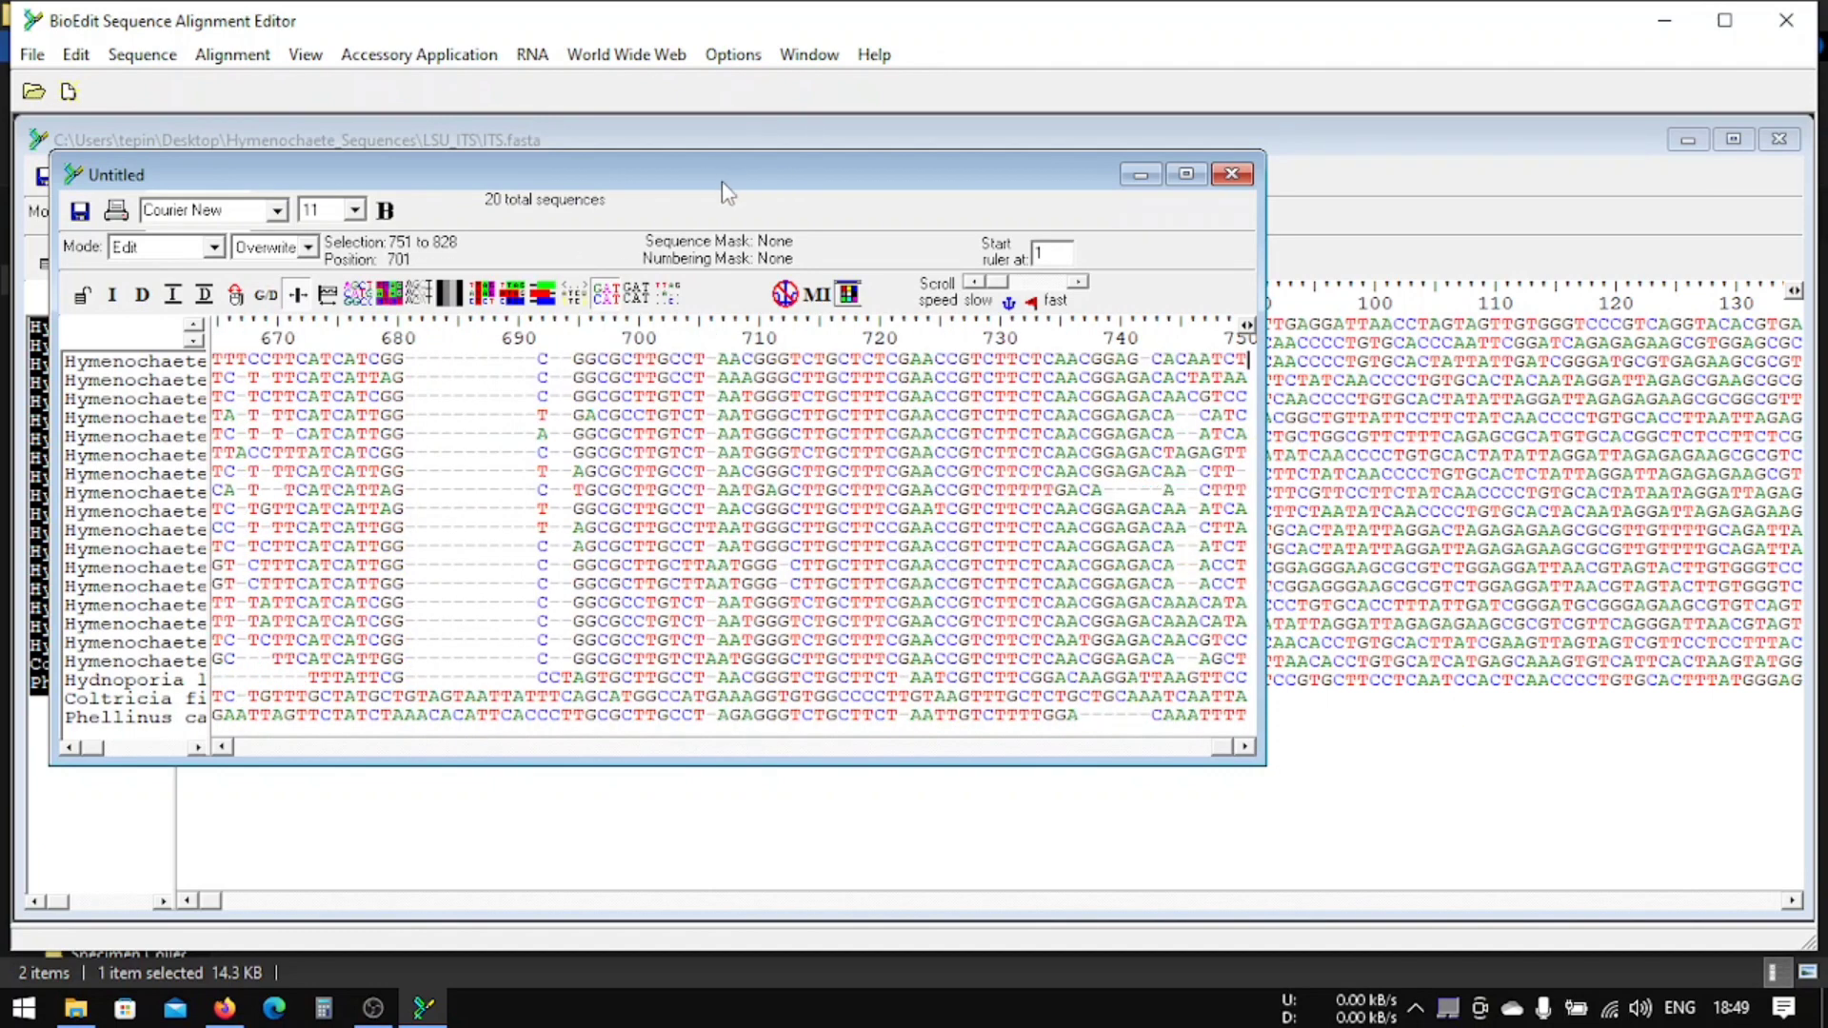
{"action": "mouse_move", "coordinate": [80, 212]}
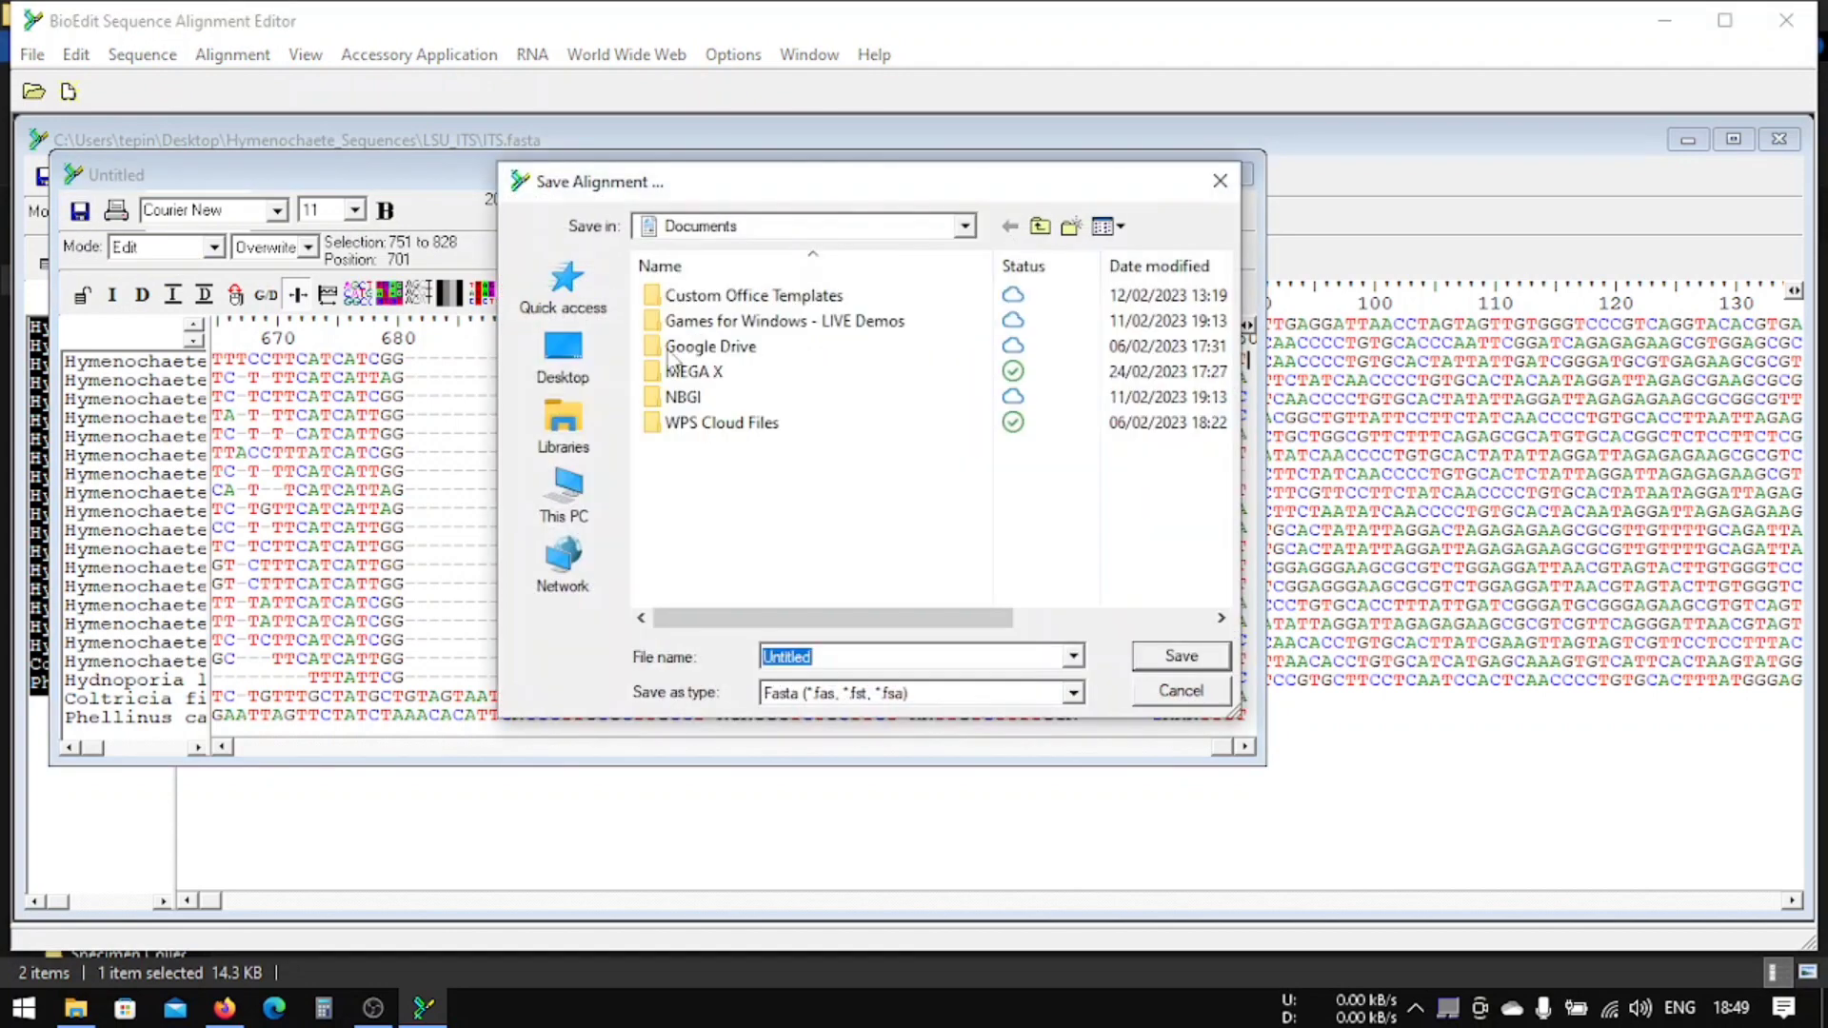
Step: Navigate the Save As dialog to Desktop > Hymenochaete_Sequences > Aligned
{"action": "left_click", "coordinate": [562, 350]}
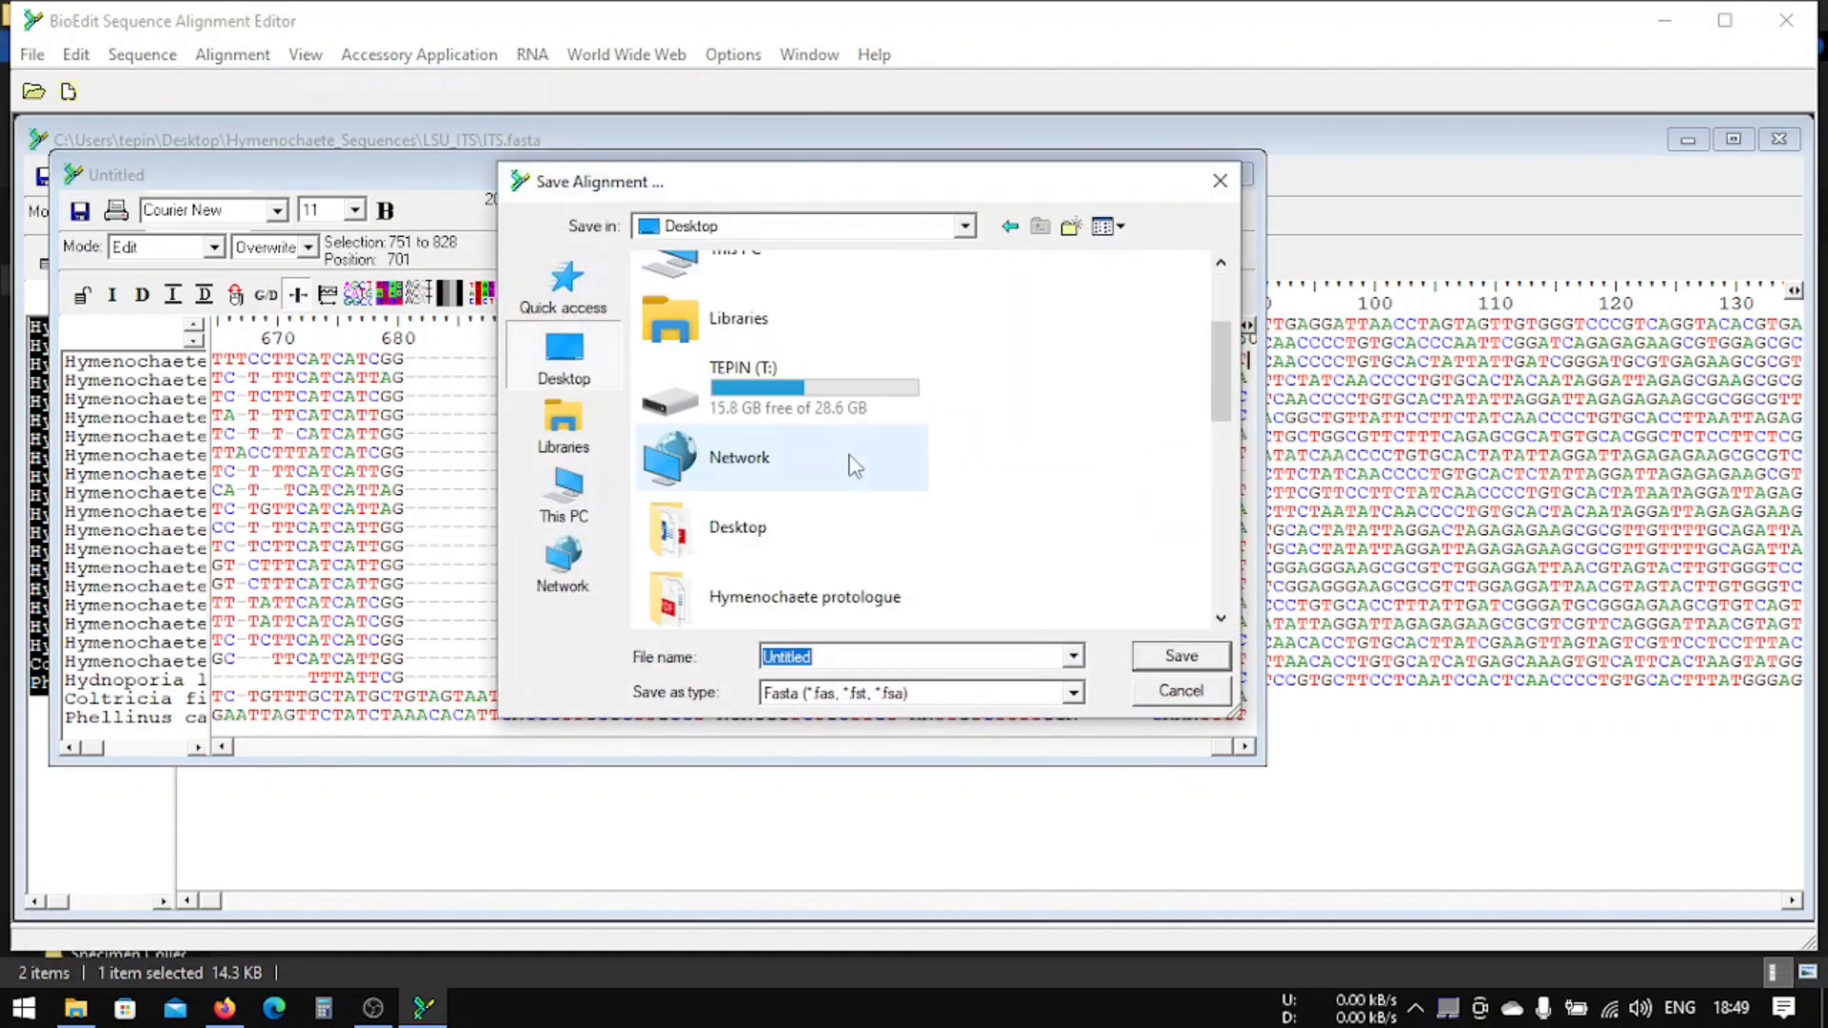
{"action": "scroll", "scroll_direction": "down", "scroll_amount": 3}
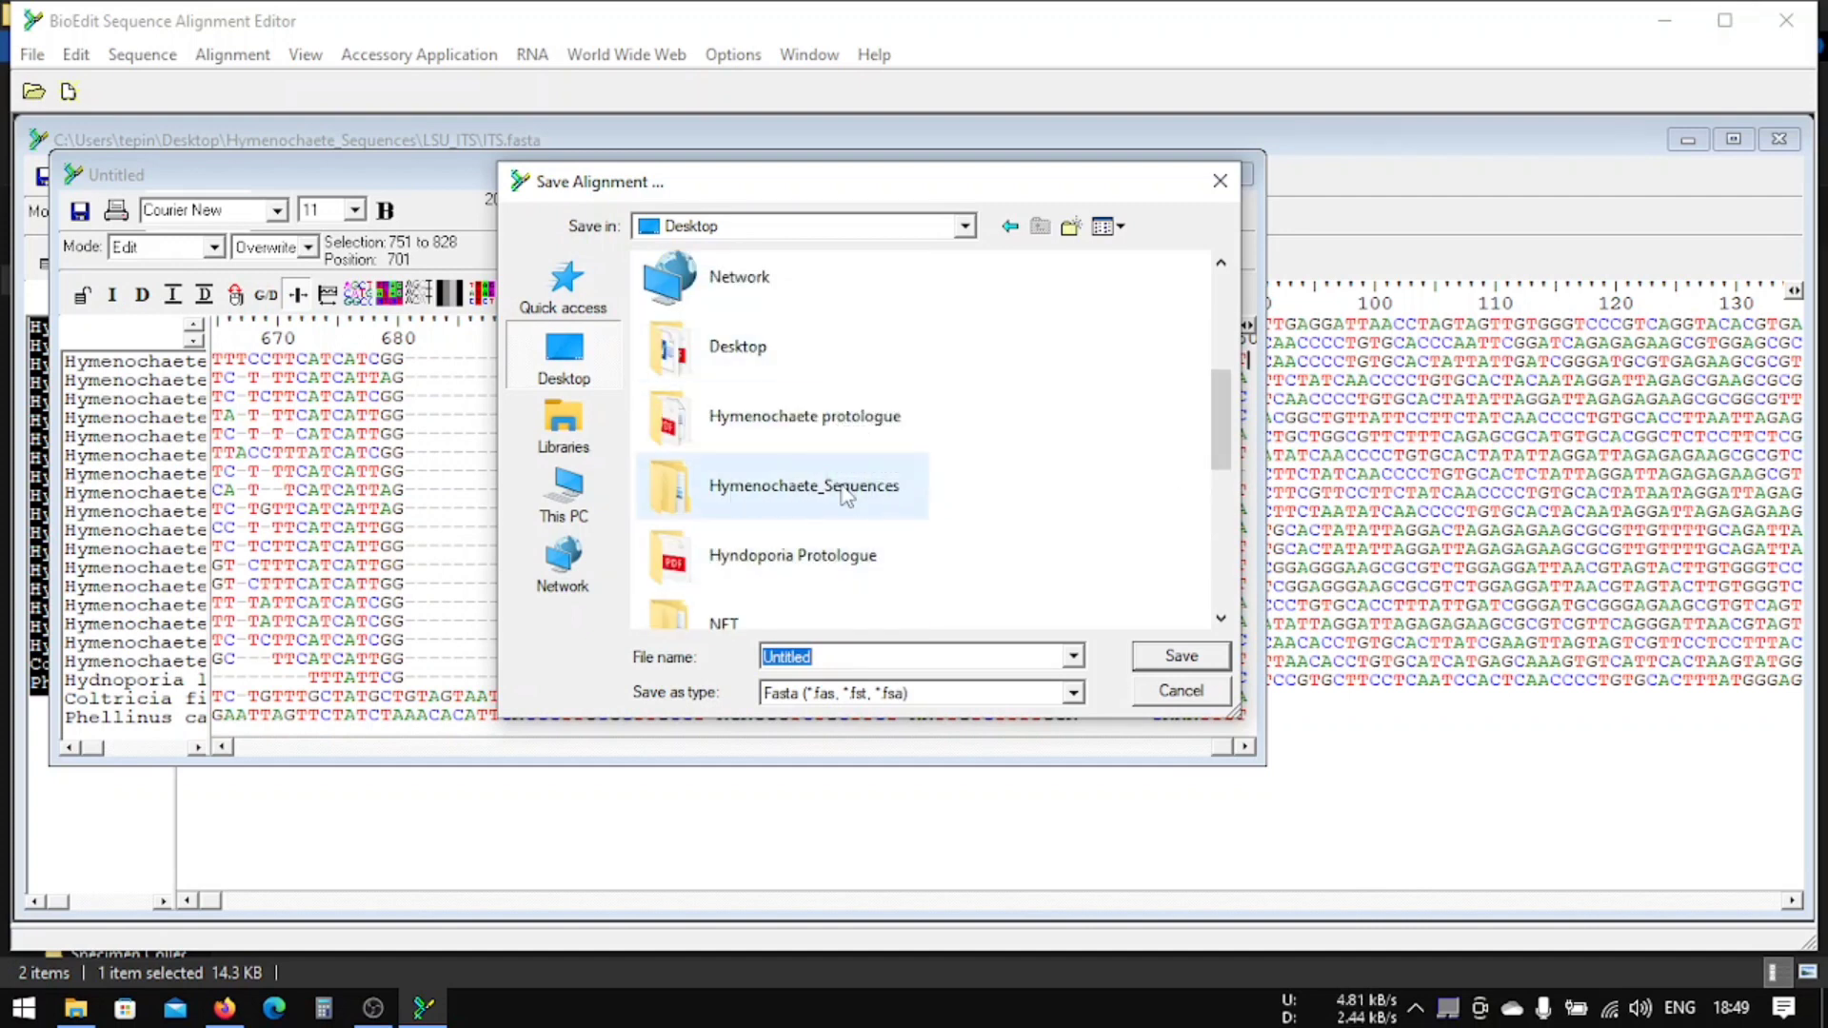
{"action": "double_click", "coordinate": [802, 486]}
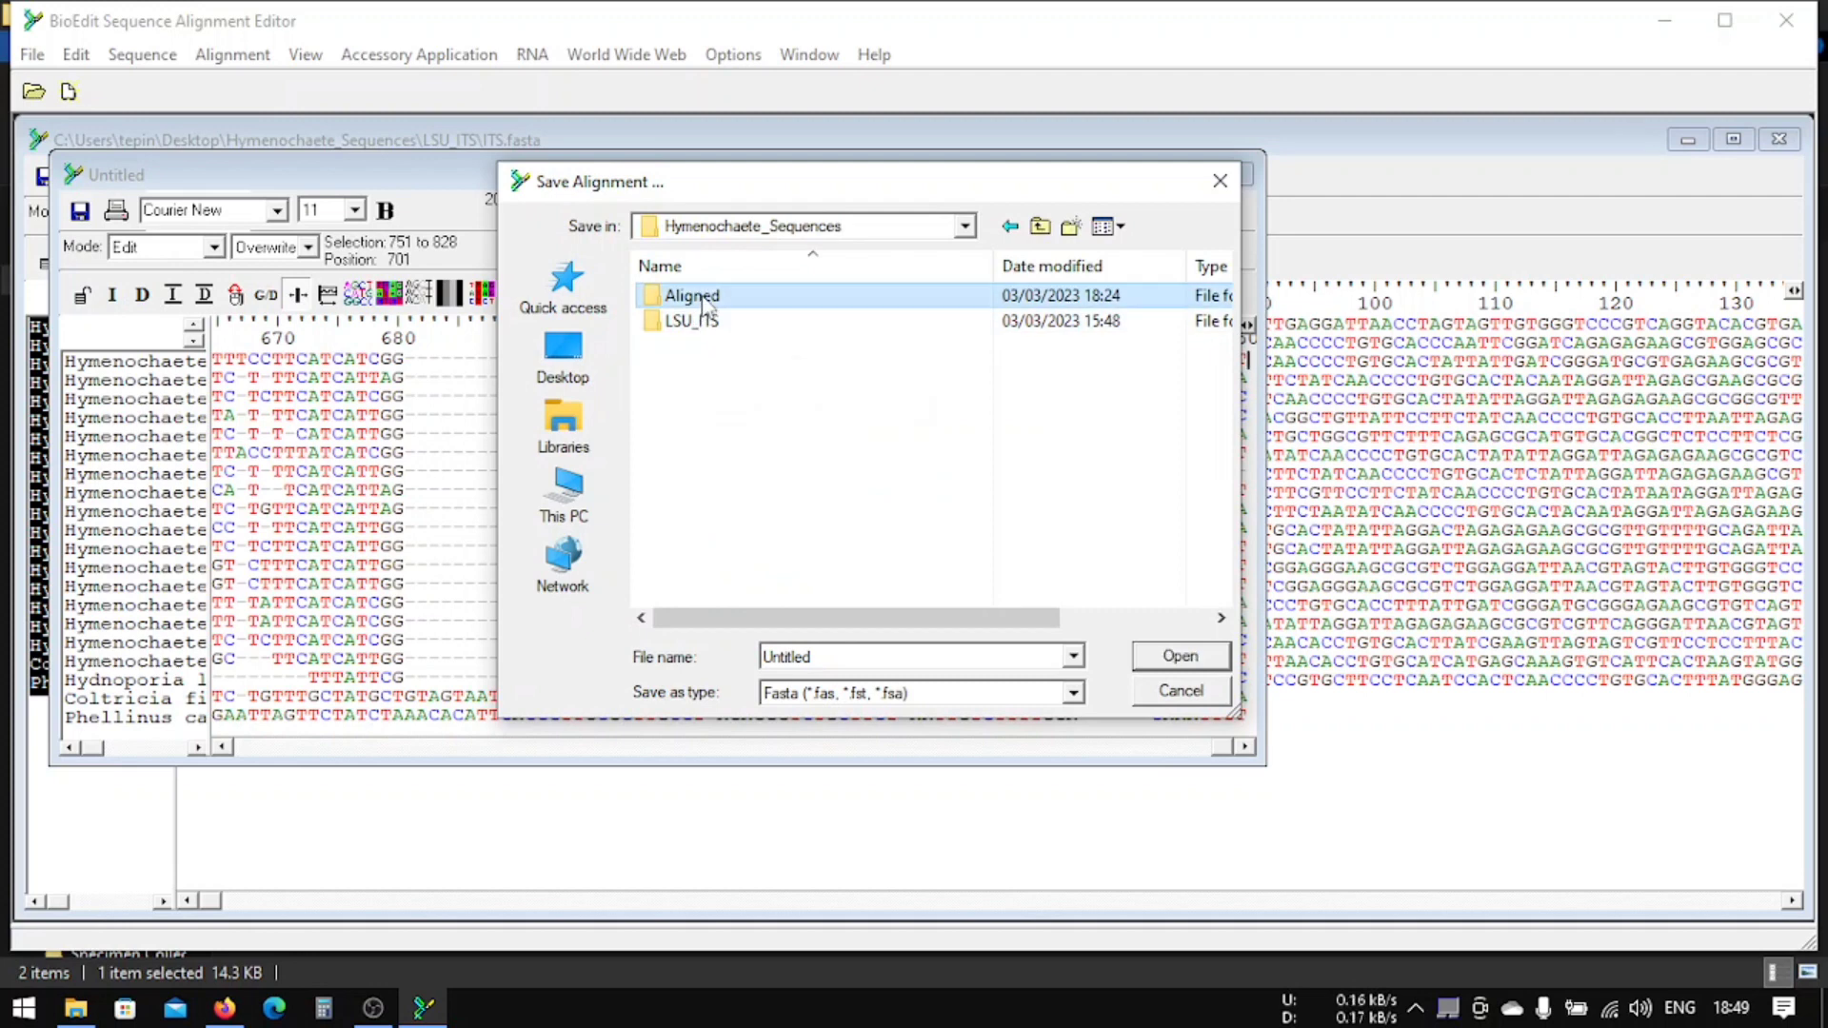
{"action": "double_click", "coordinate": [693, 295]}
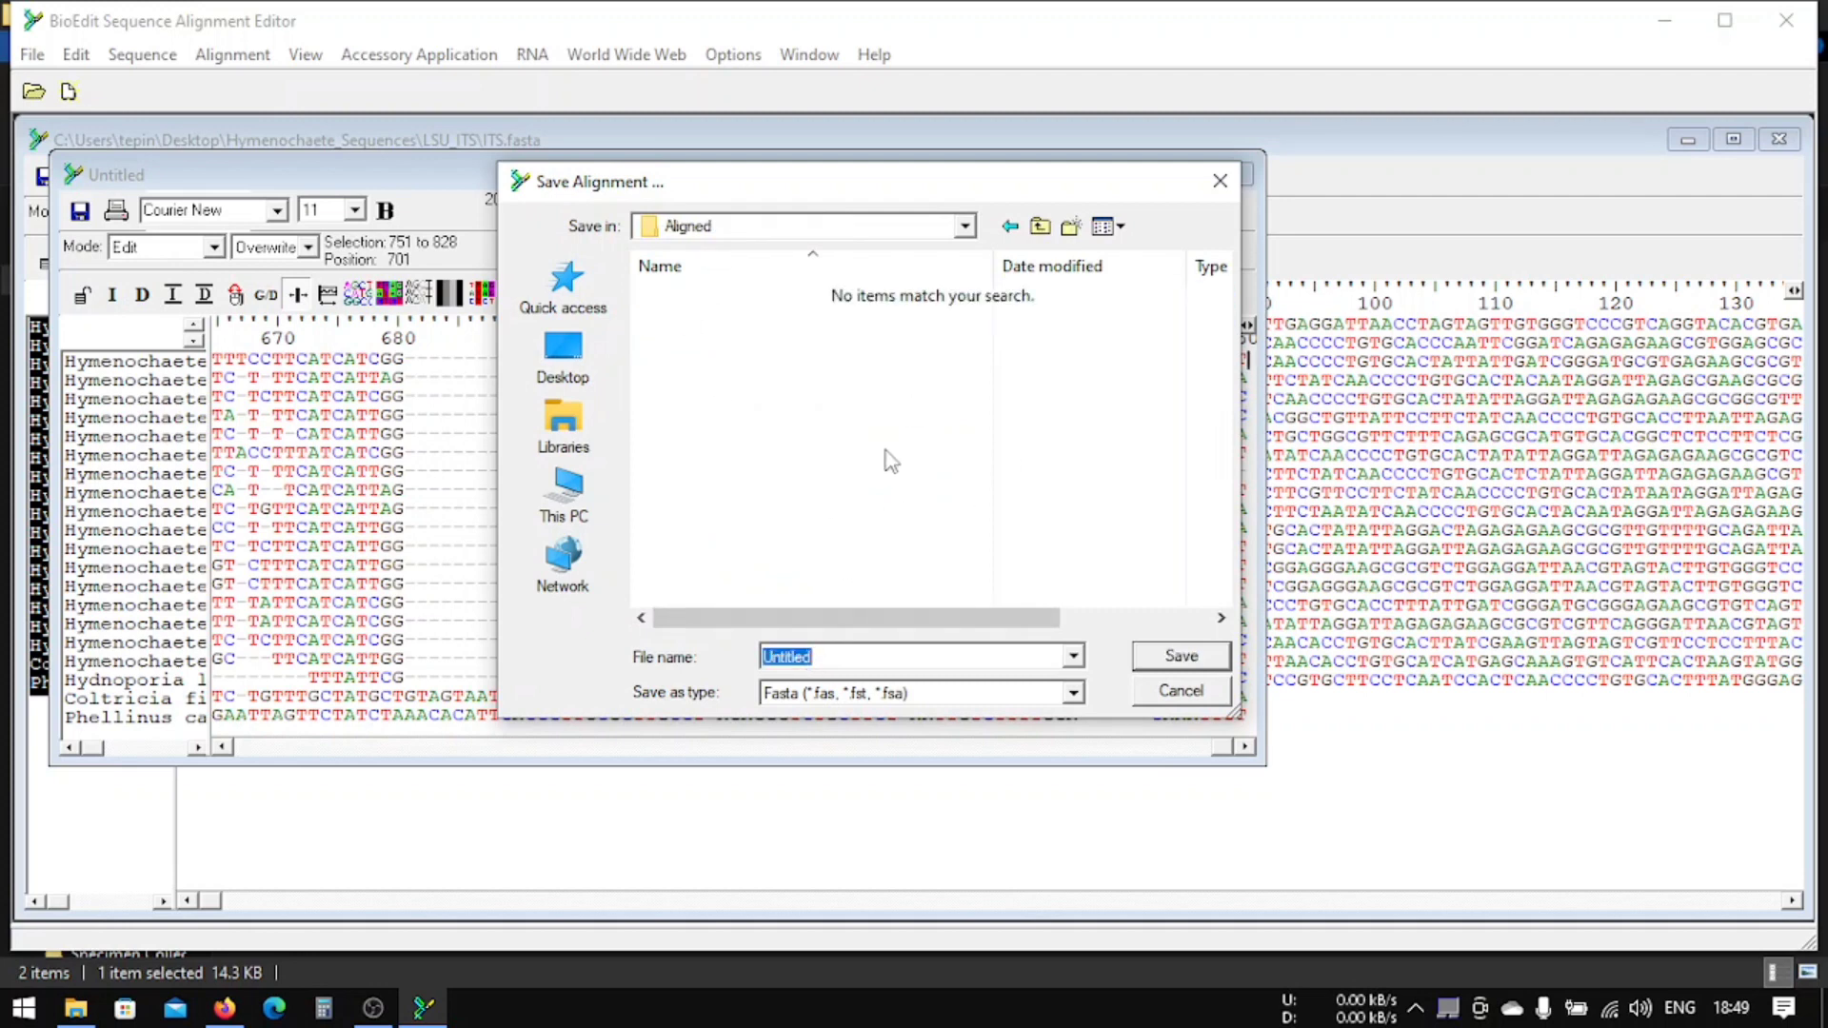
Step: Save the ITS alignment as FASTA file ITS_anl_C
{"action": "type", "text": "ITS_anl_Clusta"}
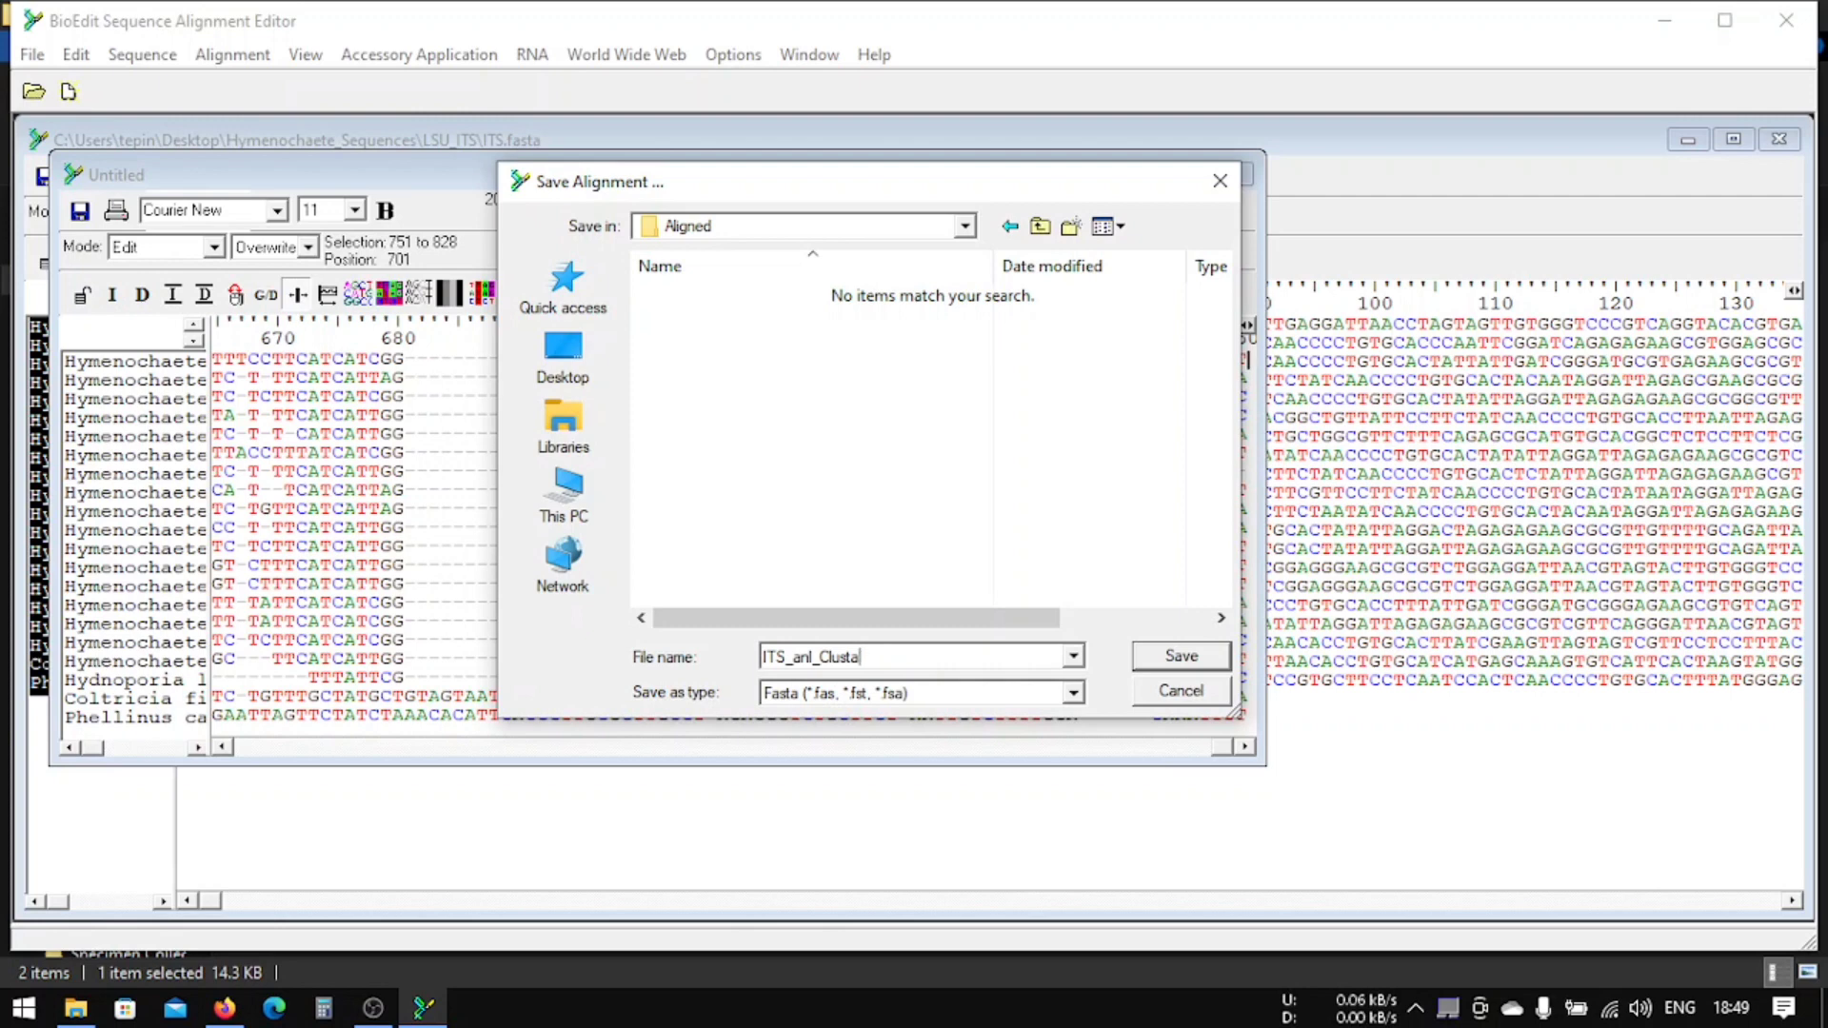
{"action": "key", "text": "BackSpace"}
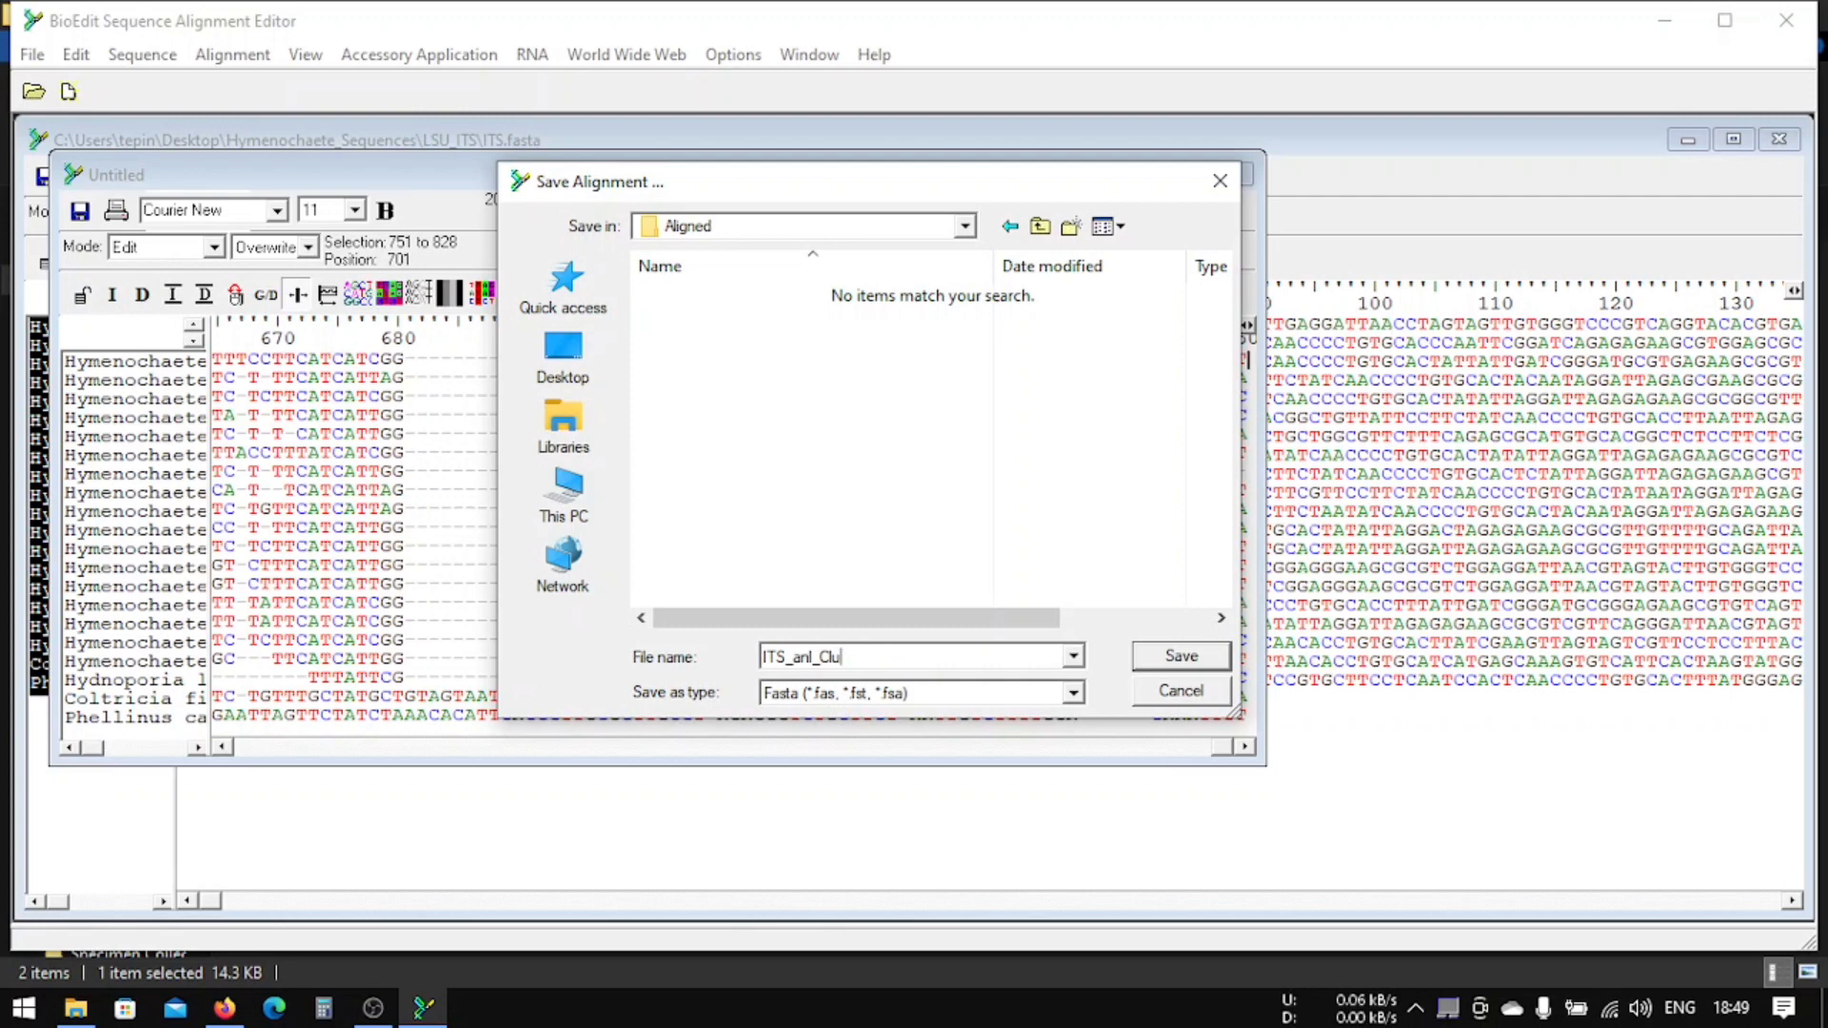
{"action": "key", "text": "BackSpace"}
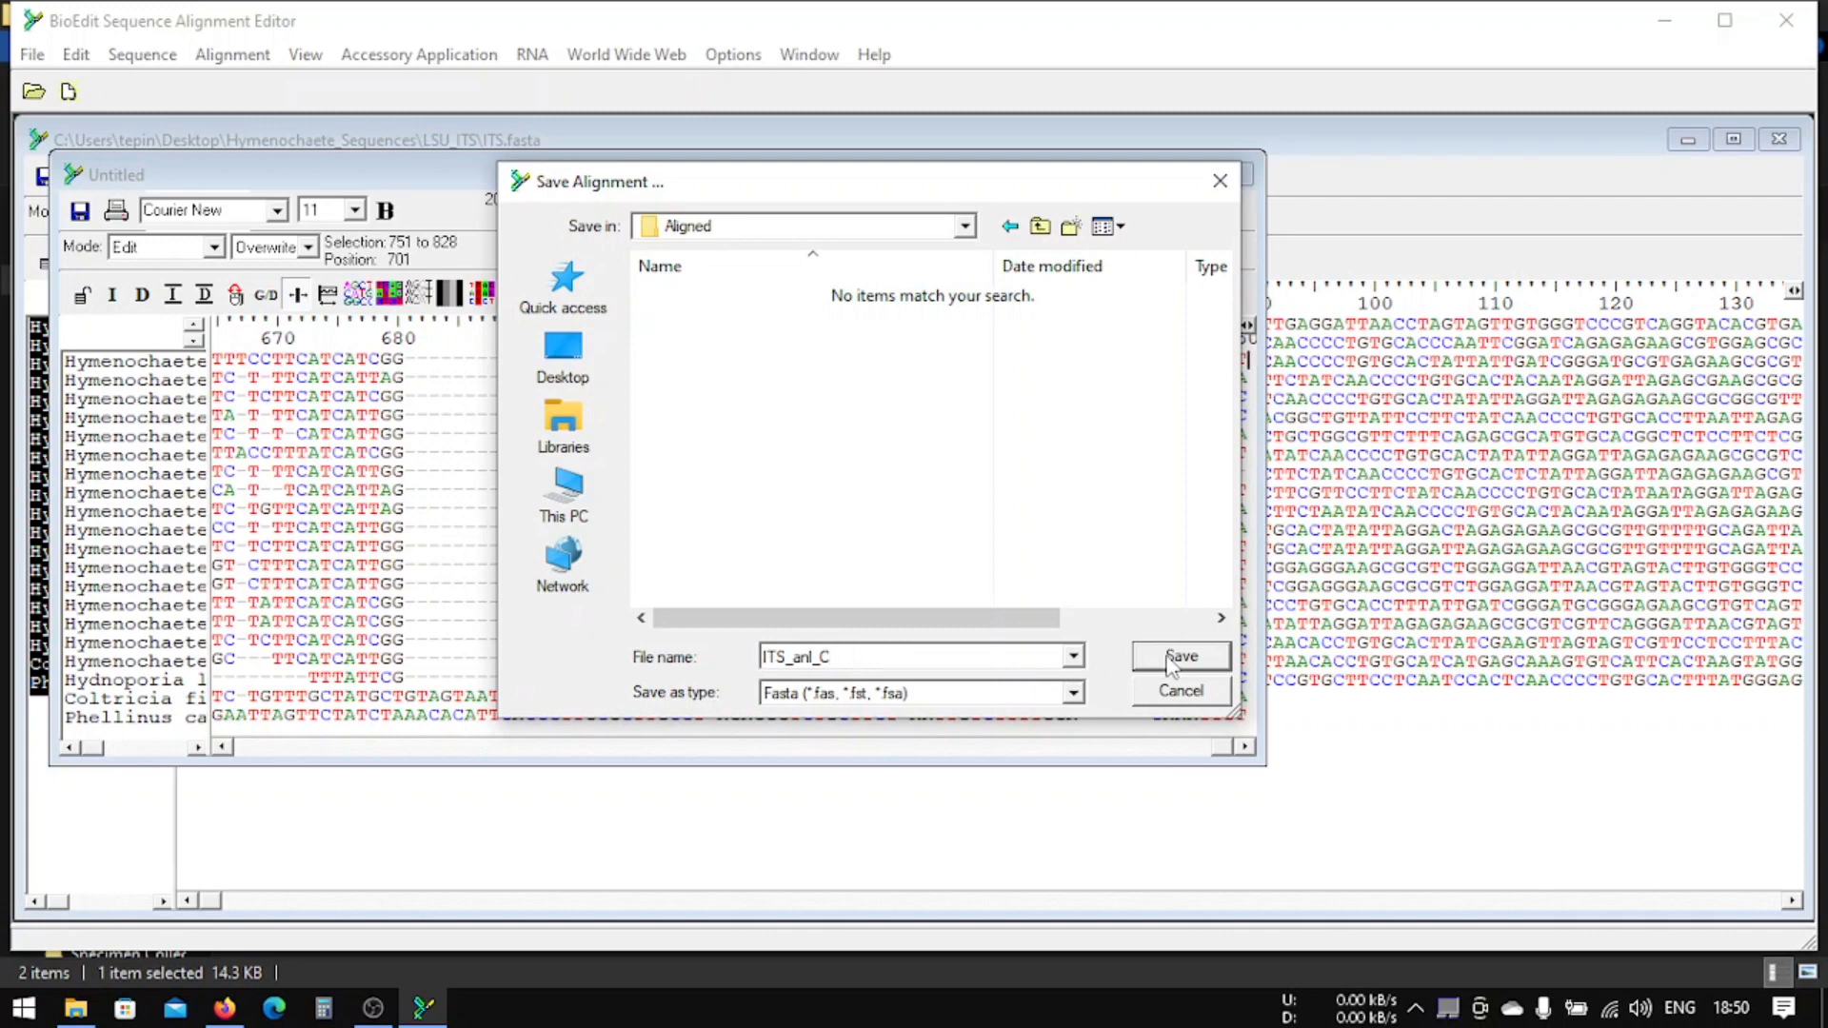
{"action": "left_click", "coordinate": [1178, 655]}
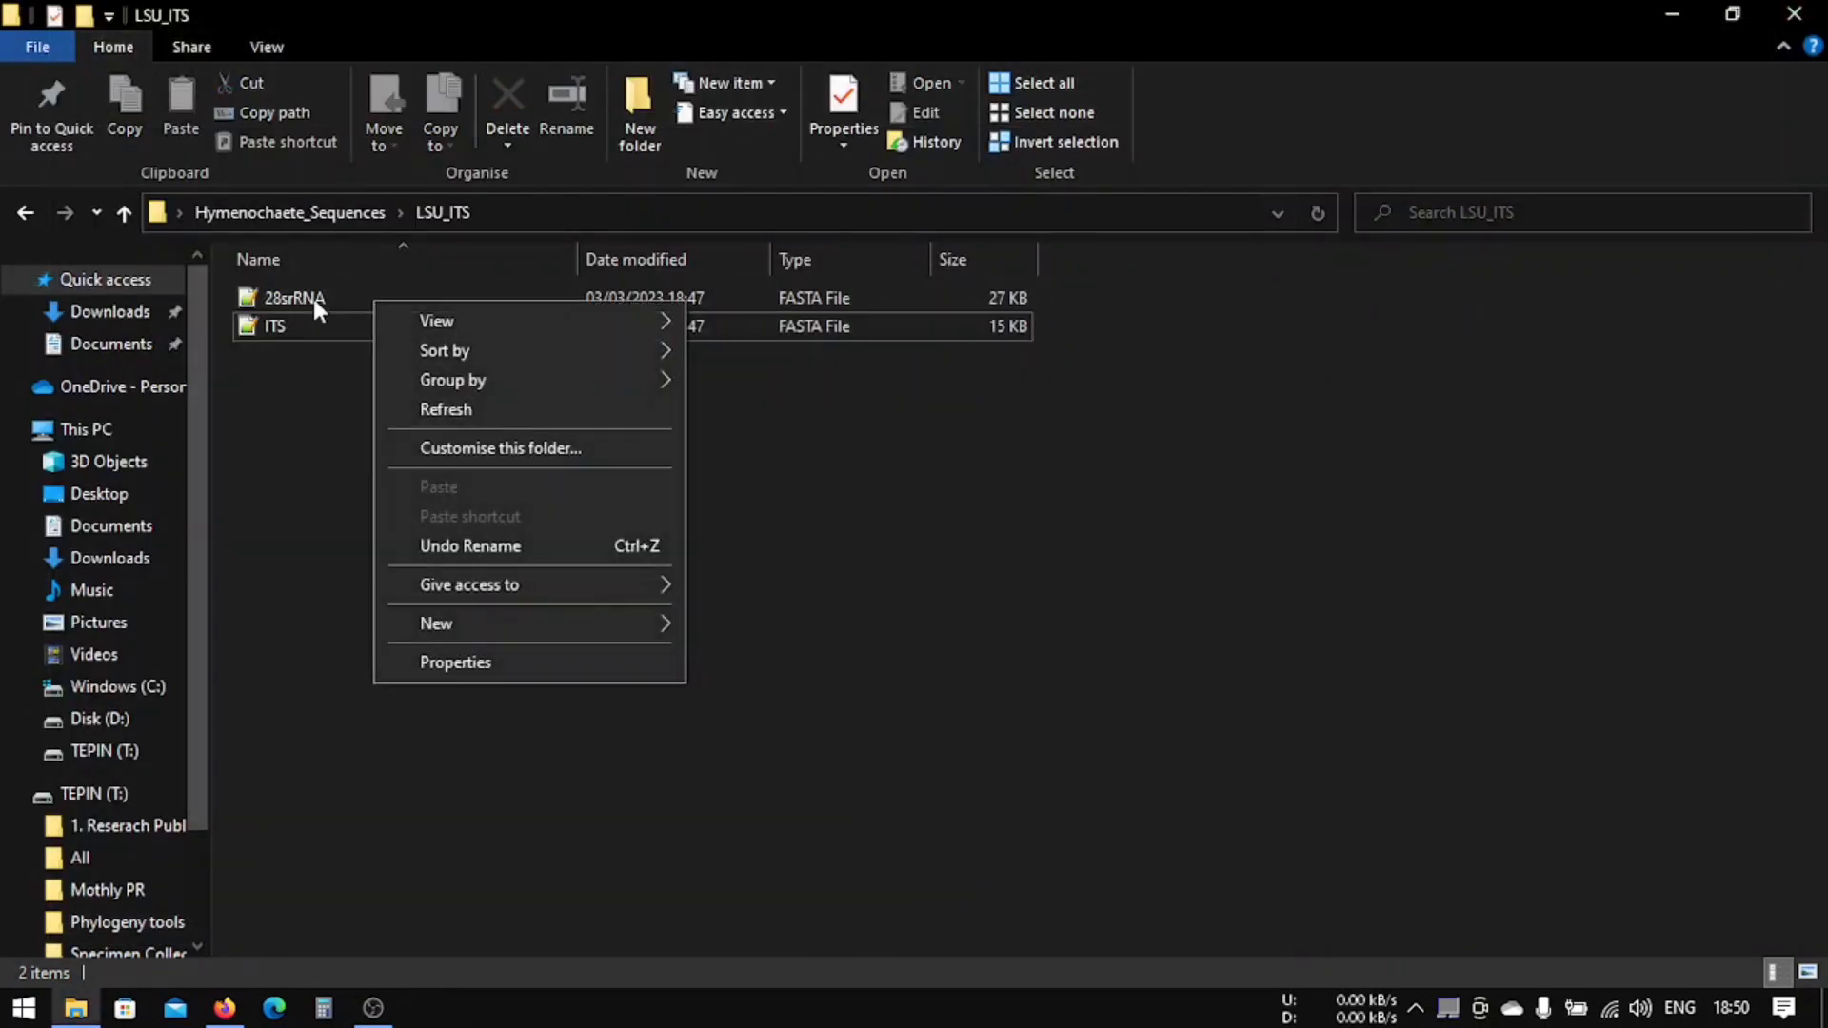
Step: Open 28srRNA in BioEdit showing its unaligned LSU sequences
{"action": "right_click", "coordinate": [295, 297]}
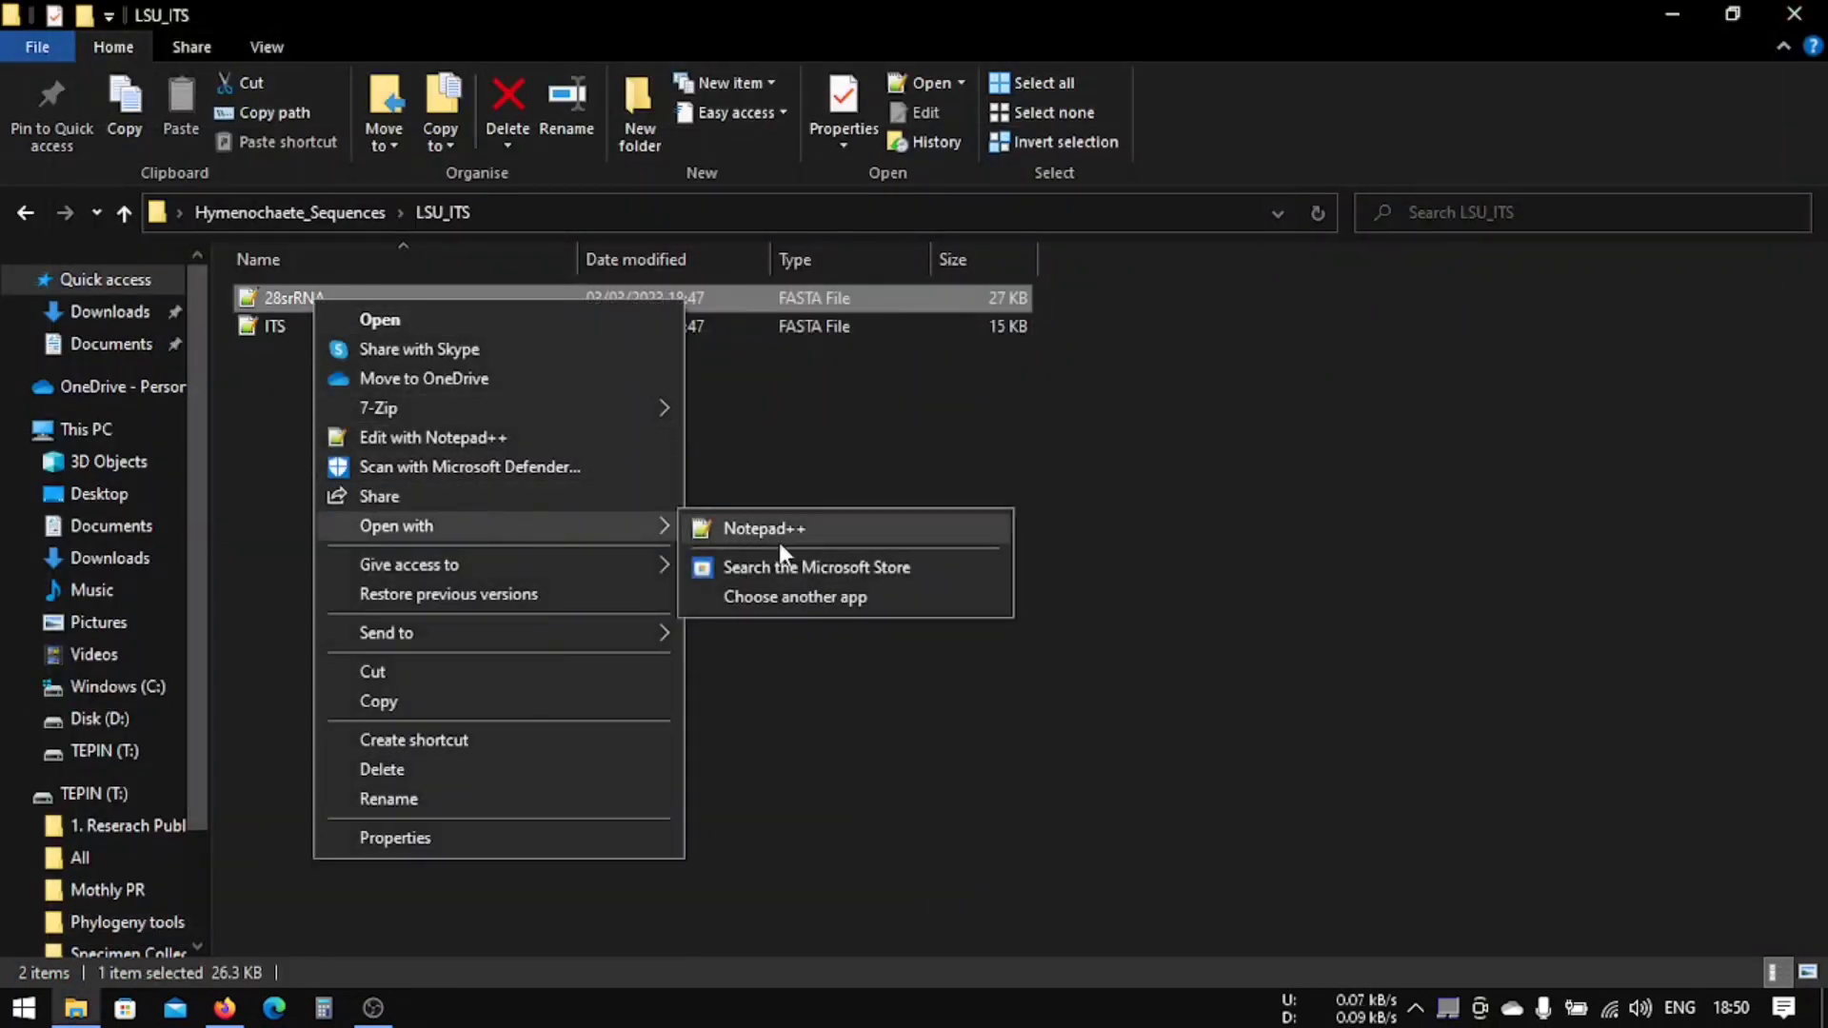
{"action": "left_click", "coordinate": [796, 596]}
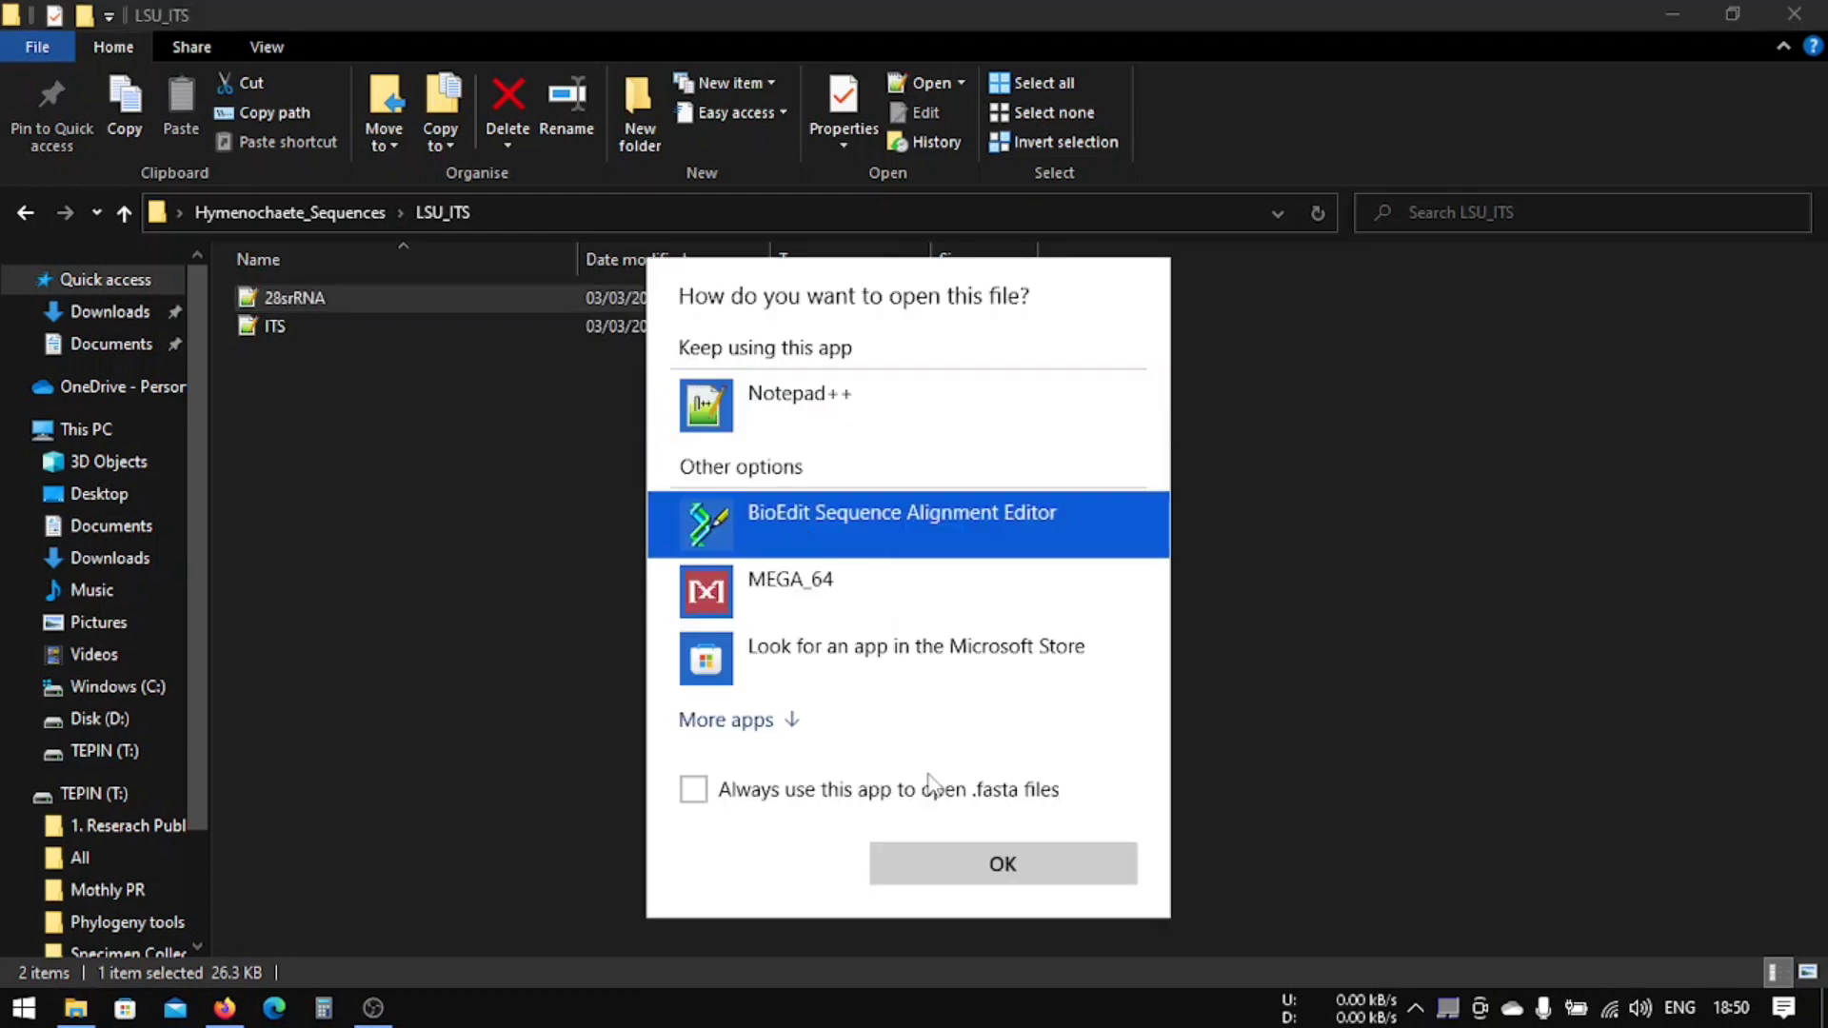
{"action": "left_click", "coordinate": [1000, 863]}
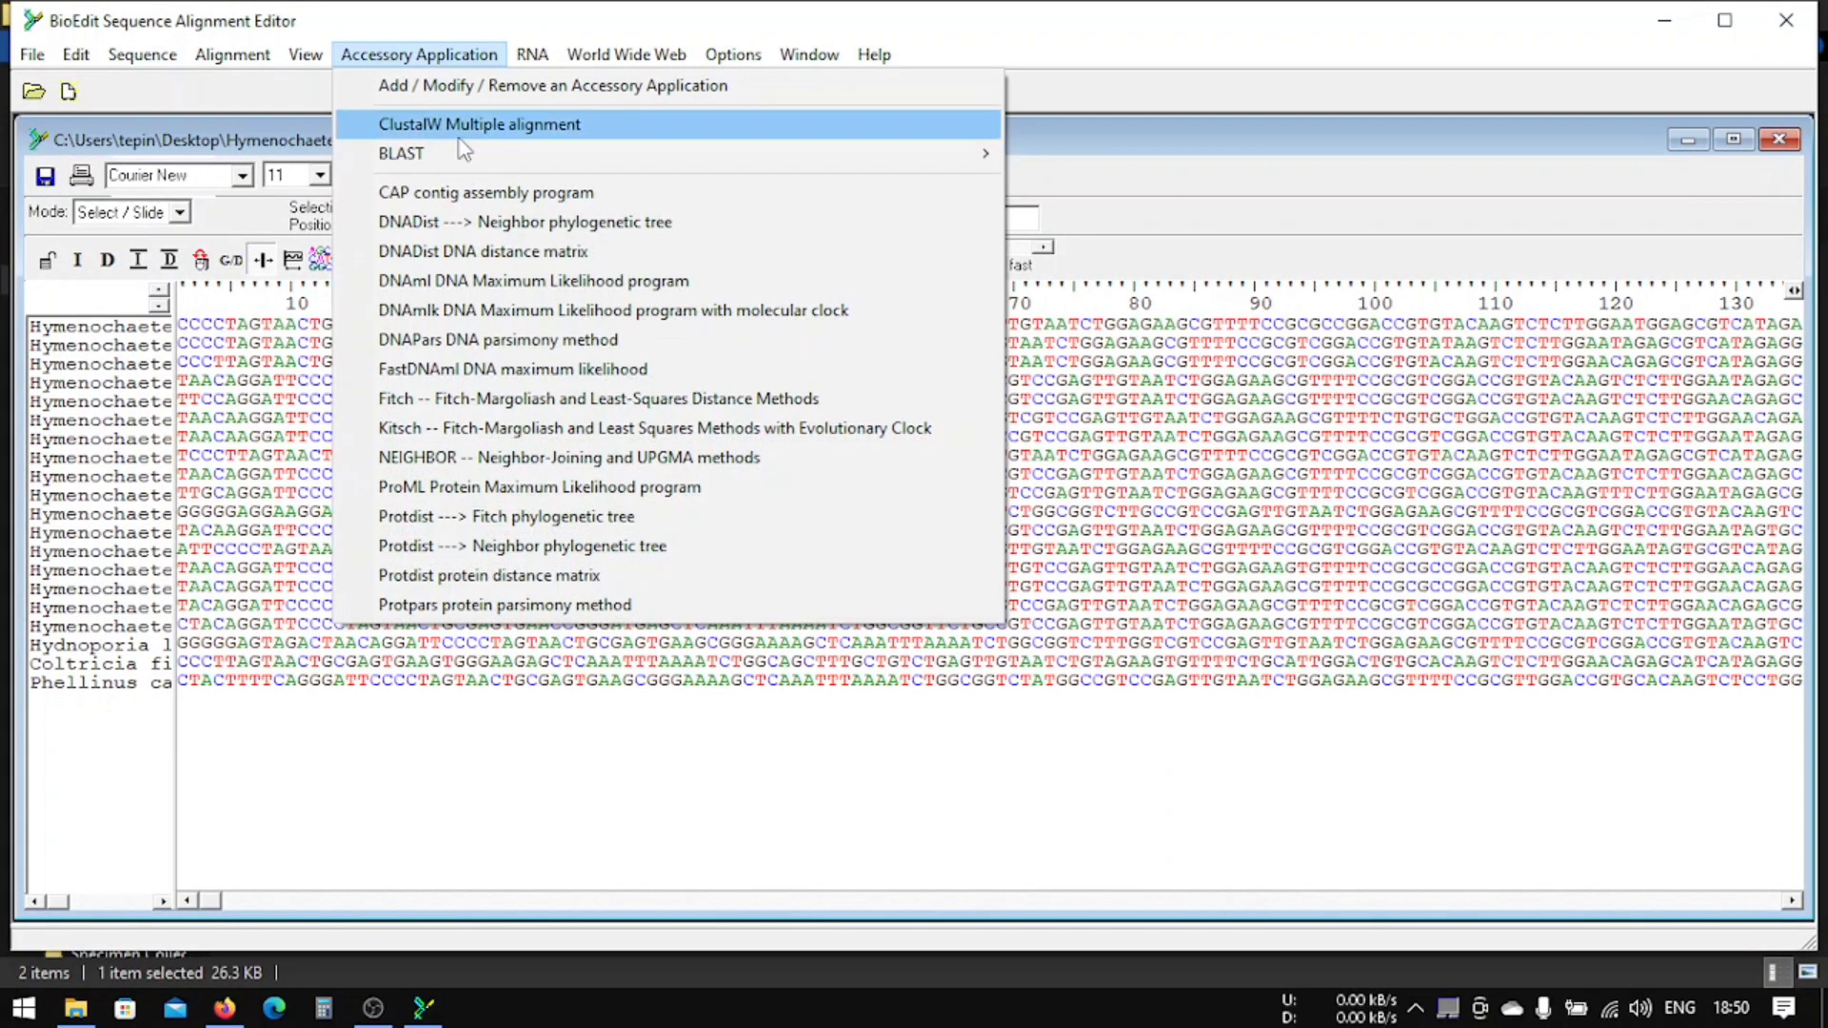
Step: Align the LSU sequences with ClustalW and save them as LSU_aln_C.fas in Aligned
{"action": "left_click", "coordinate": [478, 124]}
{"action": "type", "text": "LSU_aln_C"}
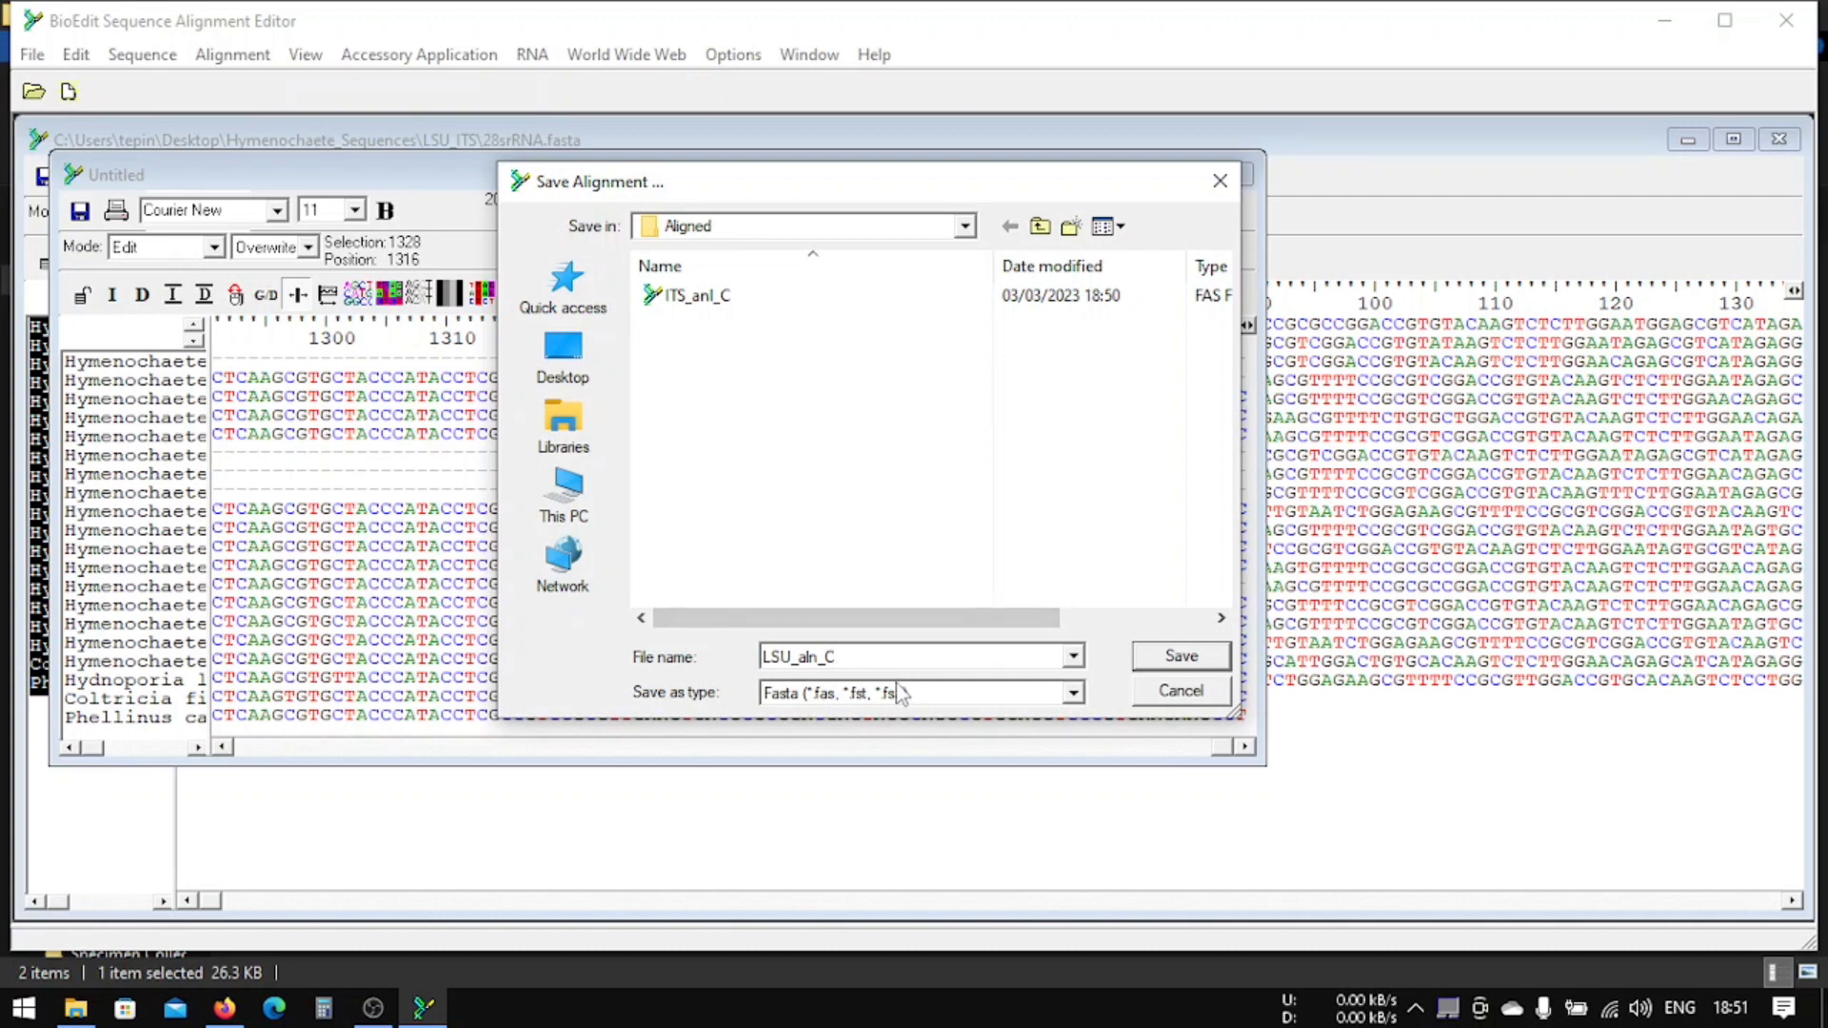
{"action": "left_click", "coordinate": [1069, 693]}
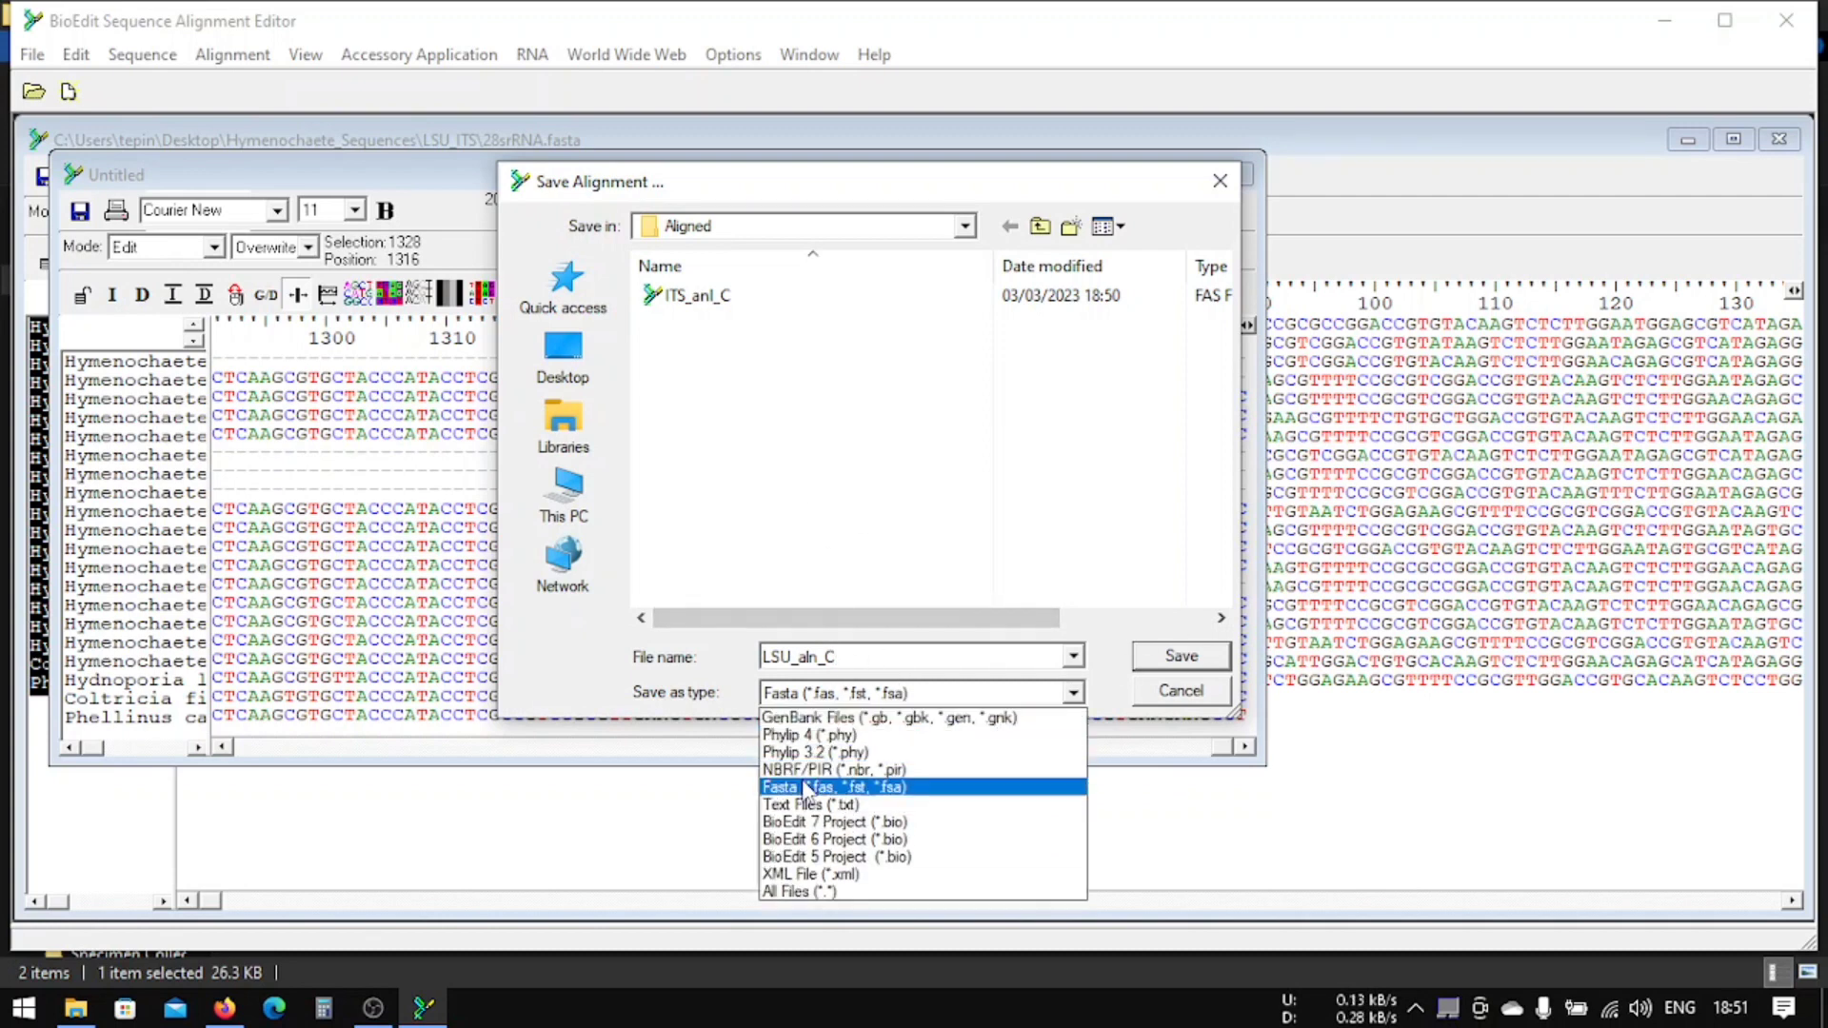
{"action": "mouse_move", "coordinate": [834, 770]}
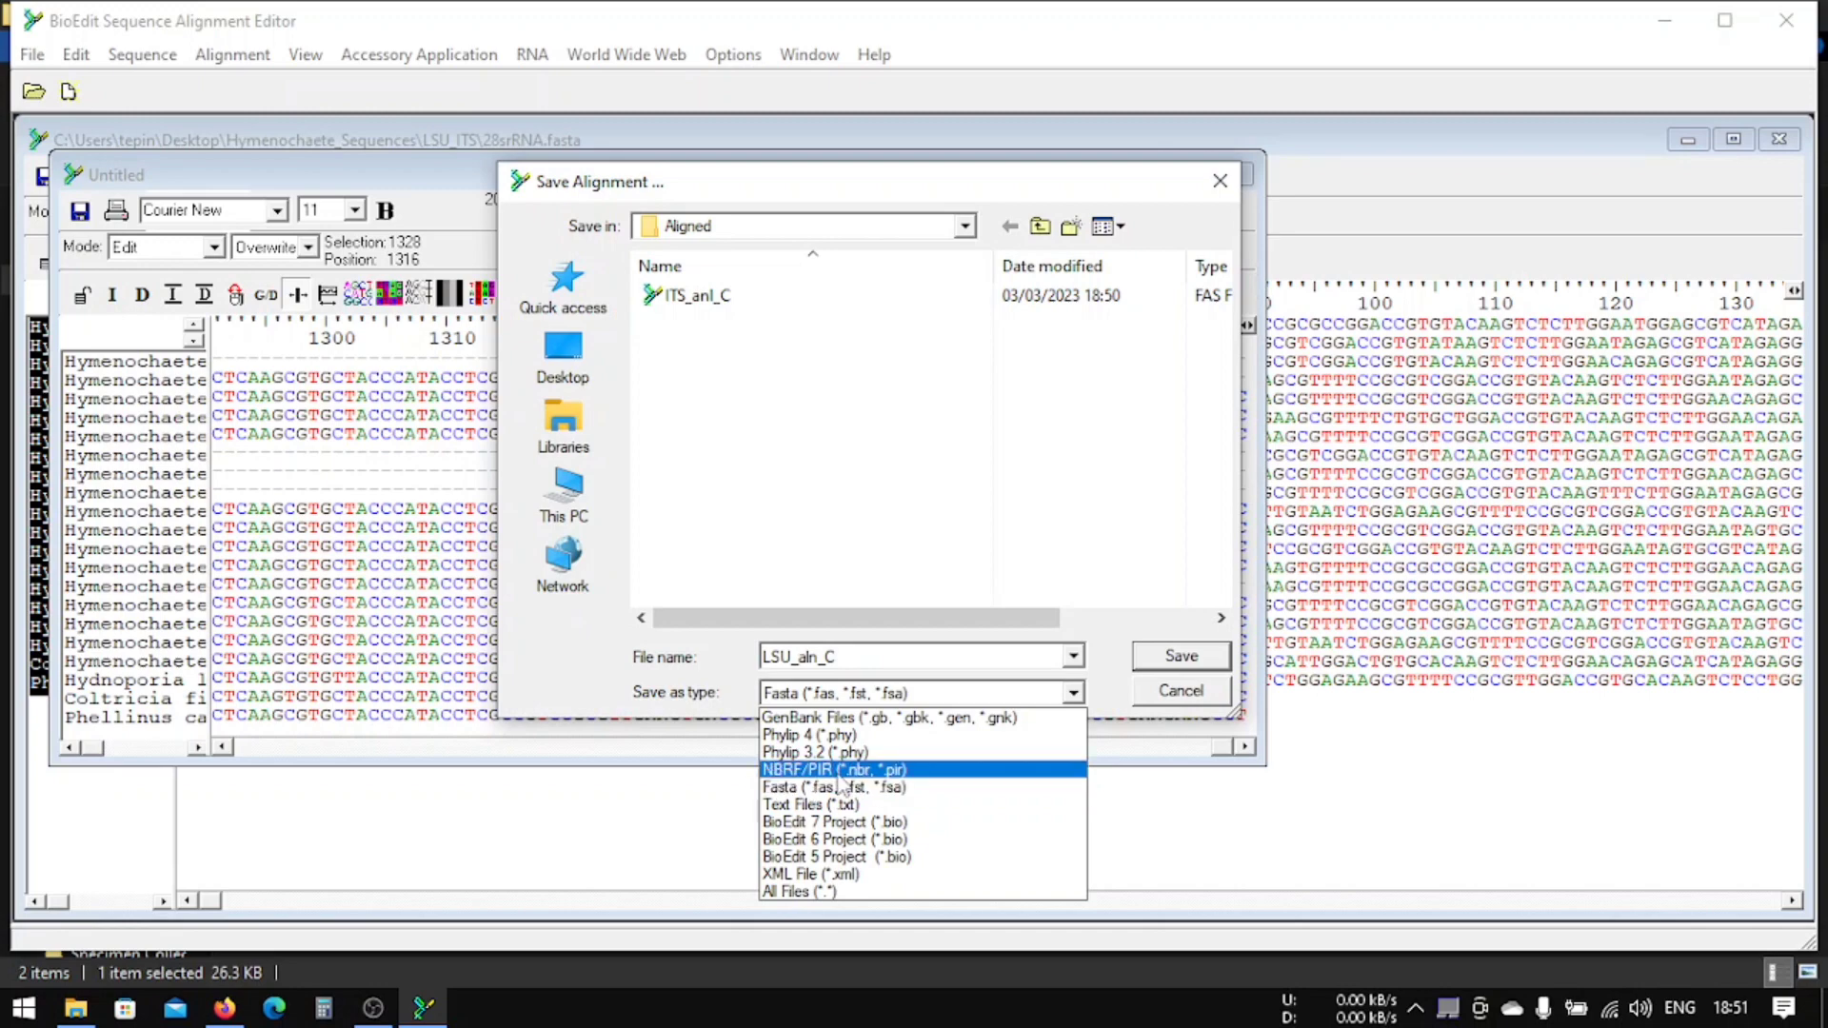
{"action": "left_click", "coordinate": [1177, 655]}
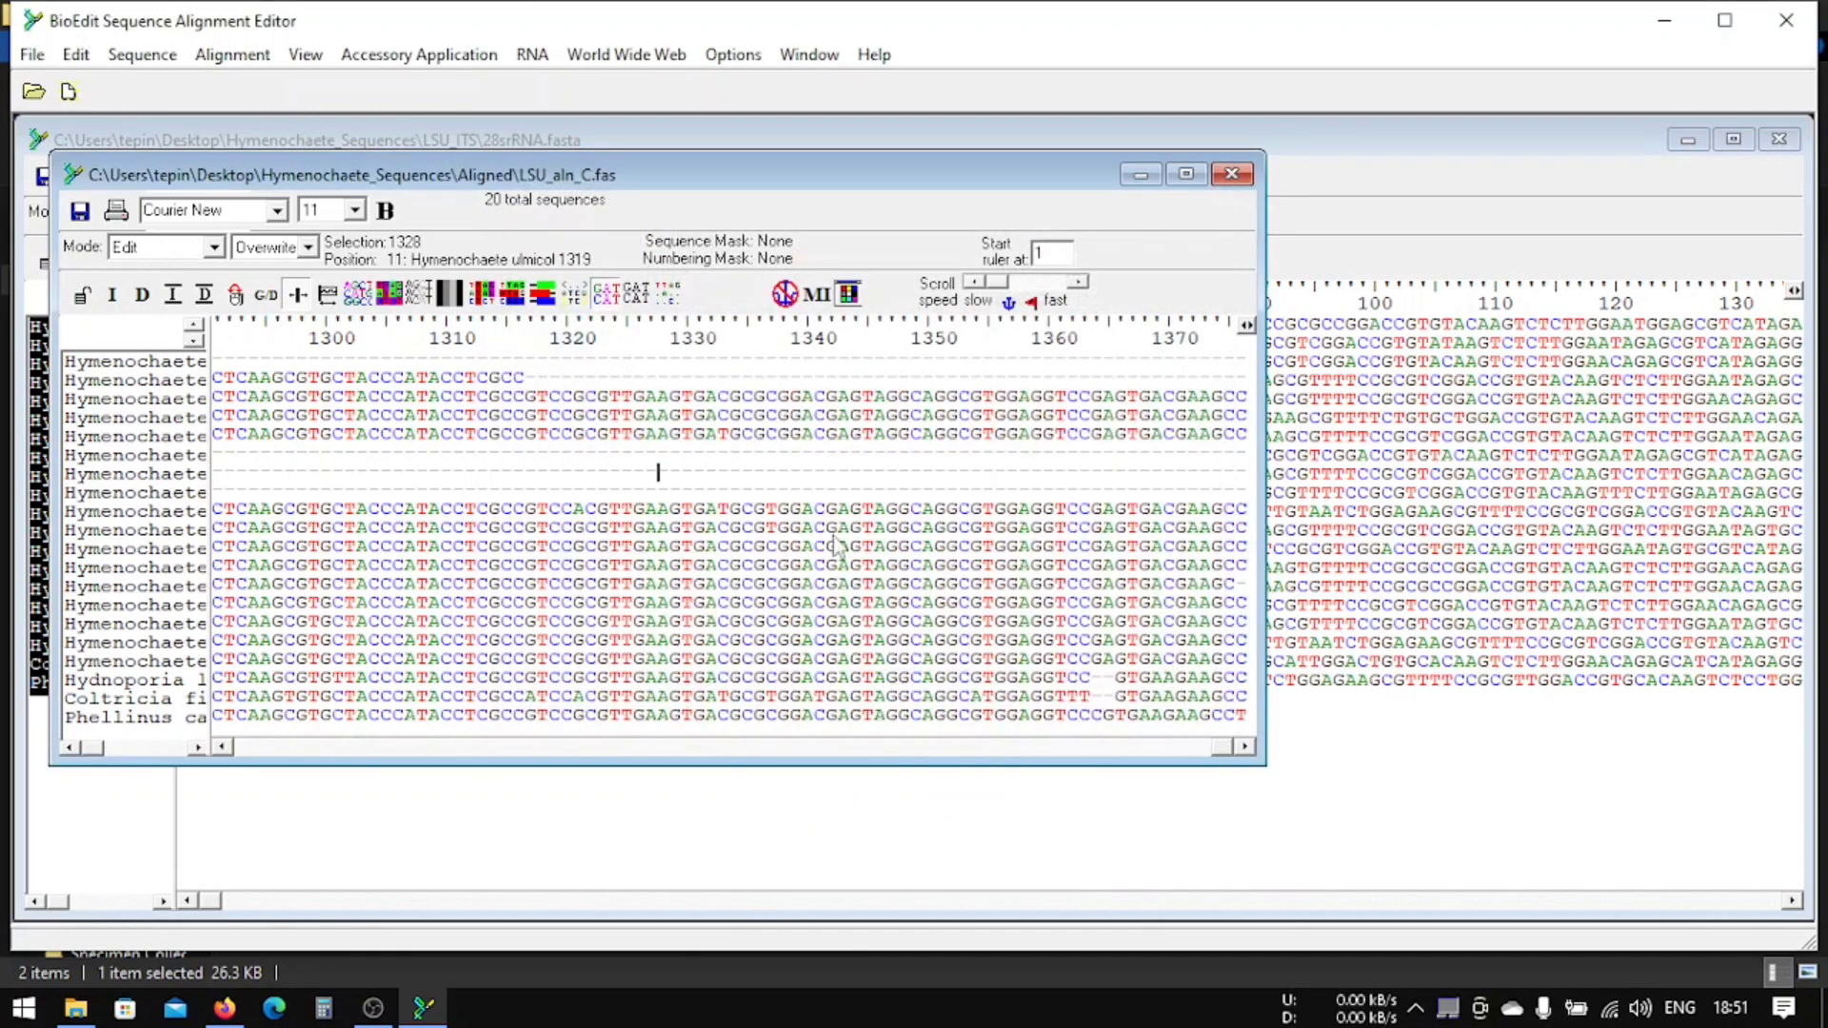
{"action": "left_click", "coordinate": [1232, 173]}
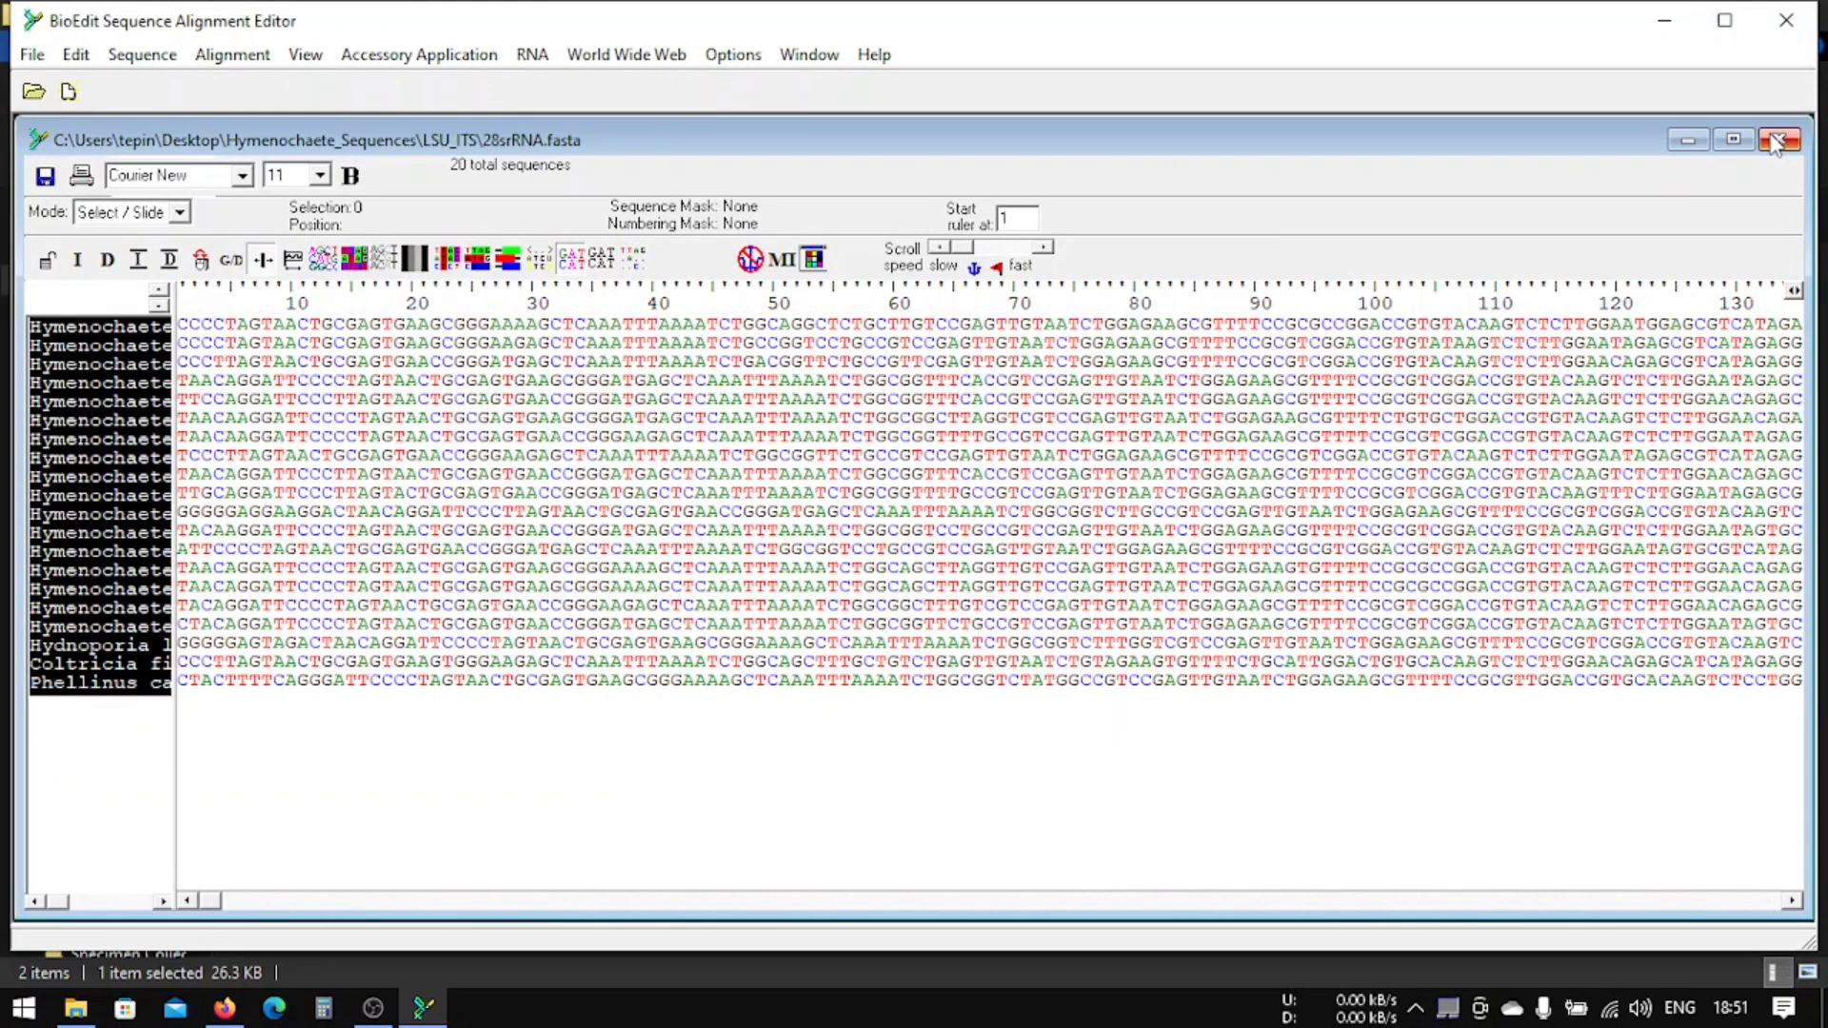
Step: Leave BioEdit's 28S rRNA window for Firefox and search Google for MAFFT
{"action": "left_click", "coordinate": [1773, 139]}
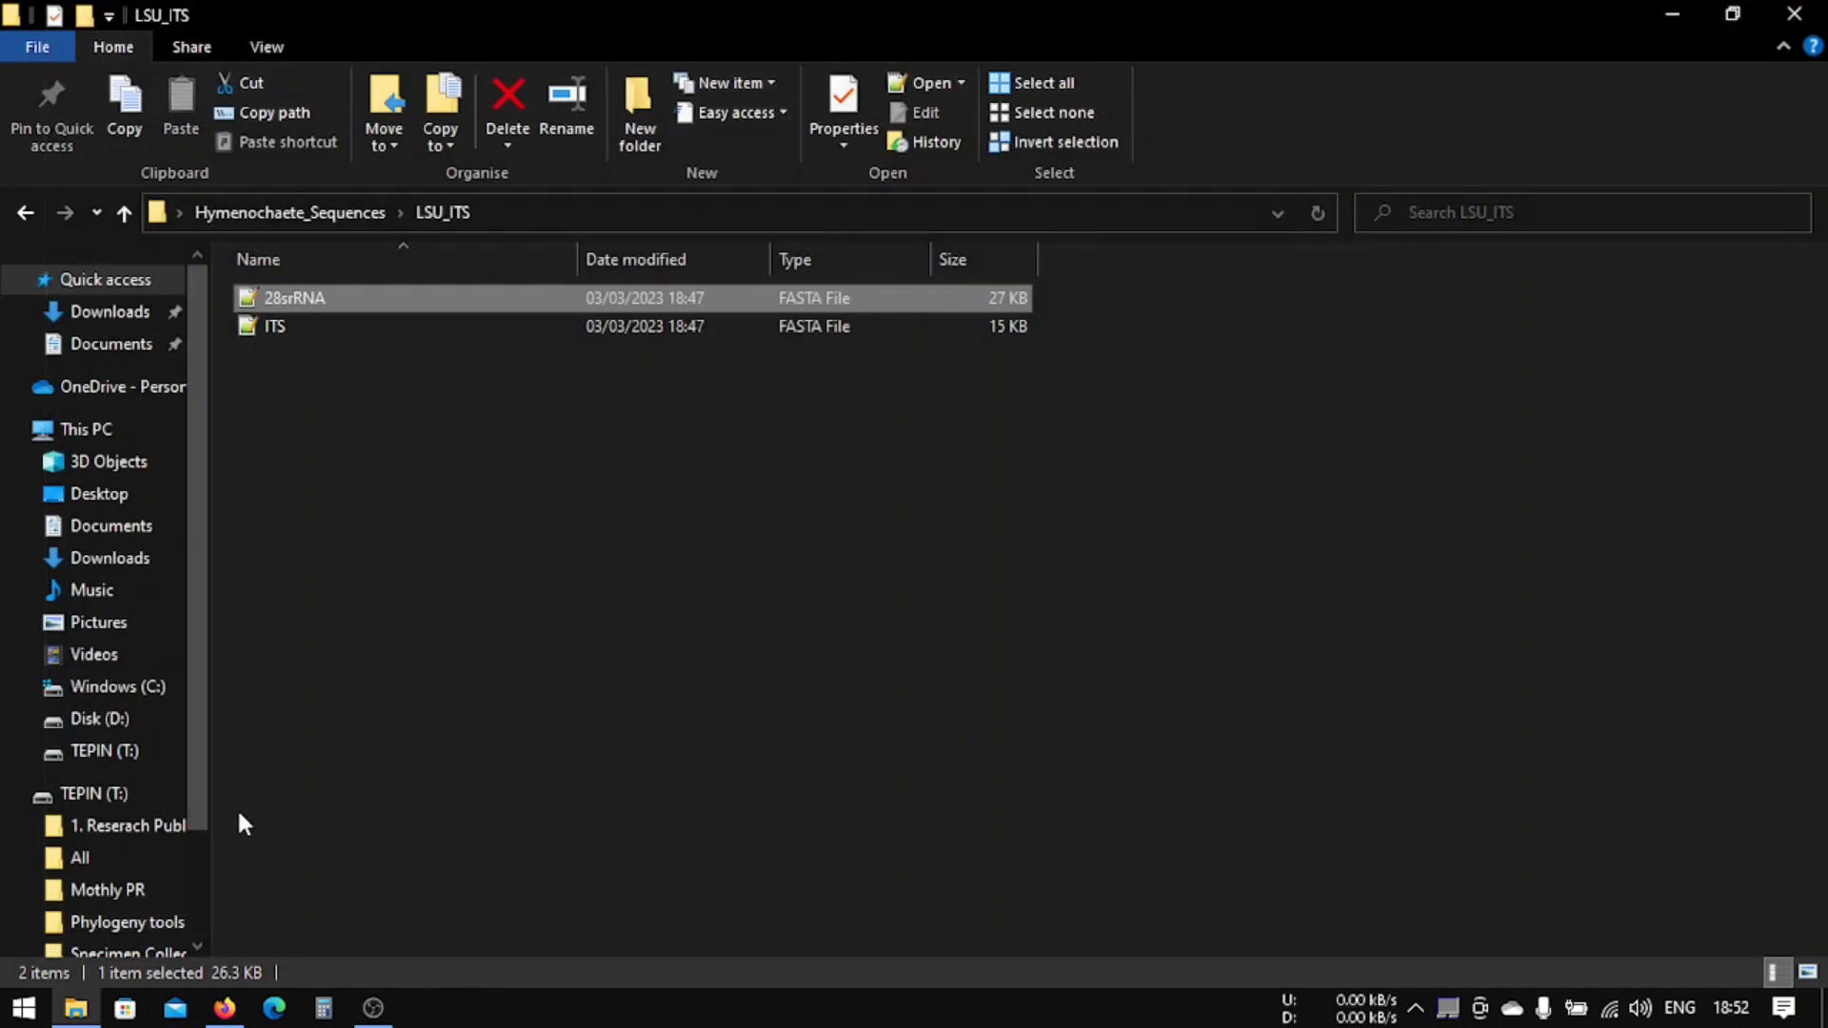
{"action": "left_click", "coordinate": [225, 1009]}
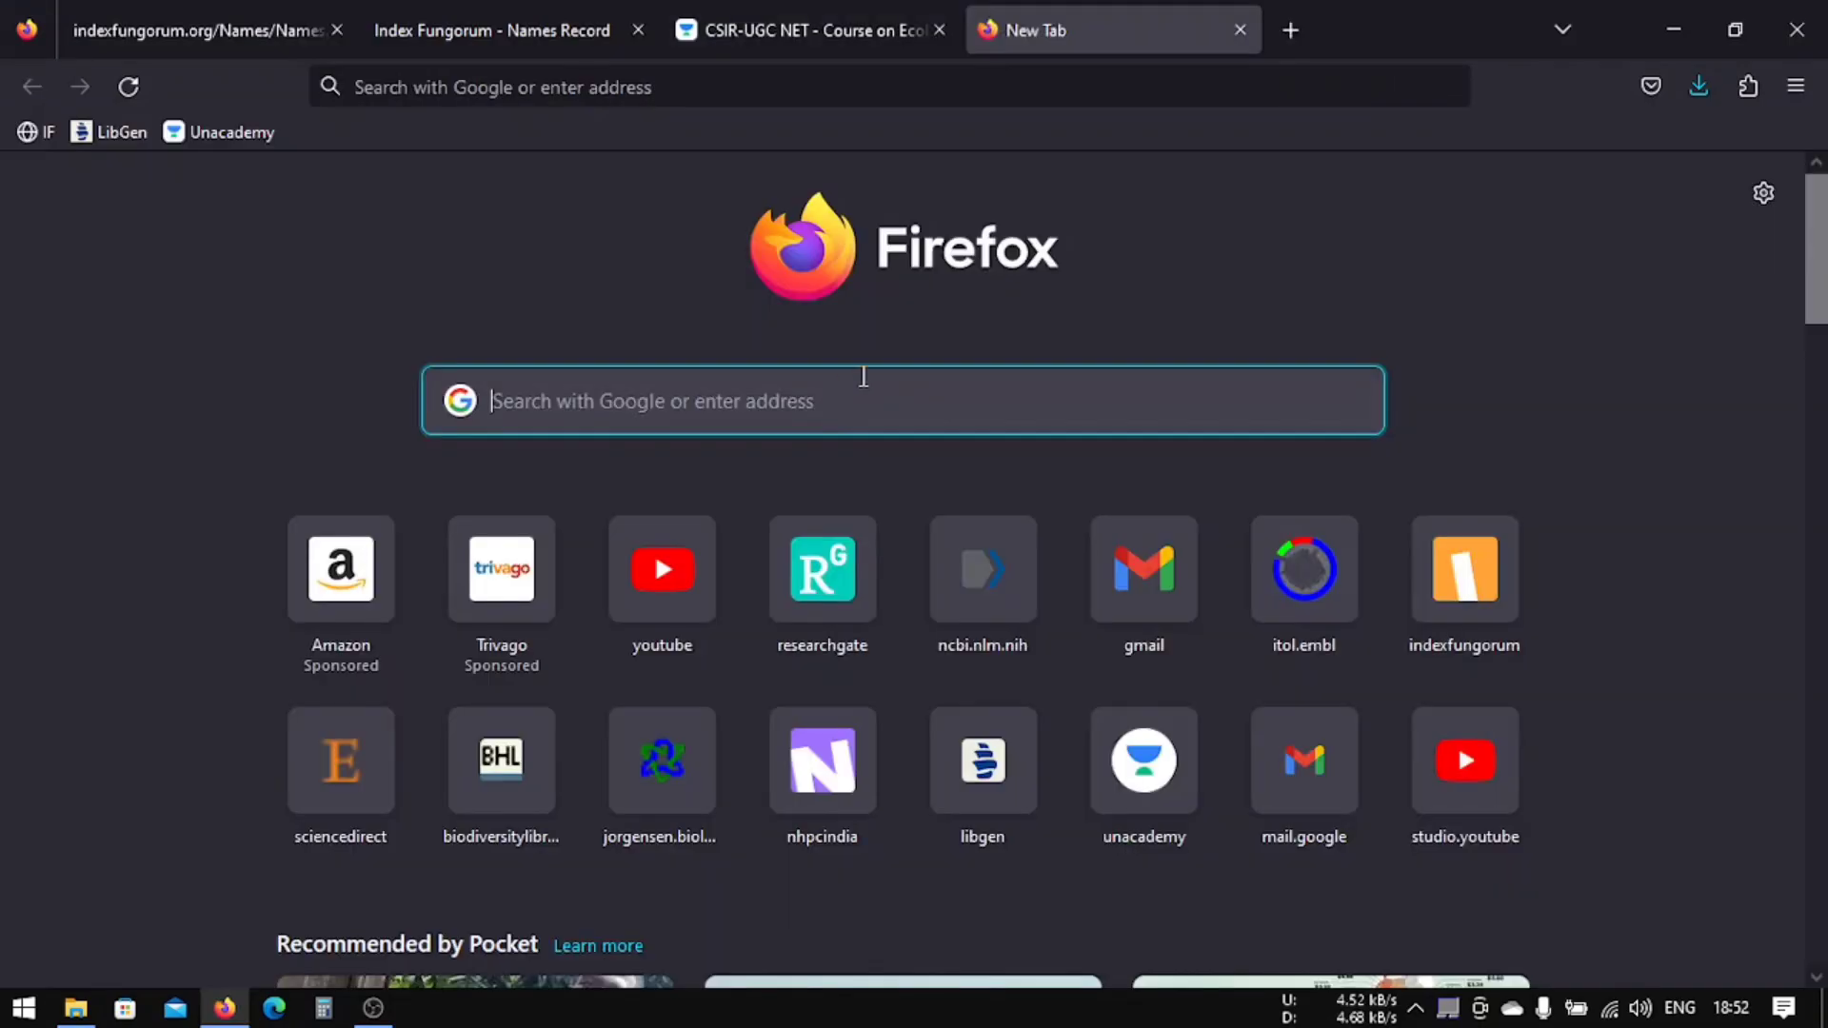
{"action": "type", "text": "mail.google.com/"}
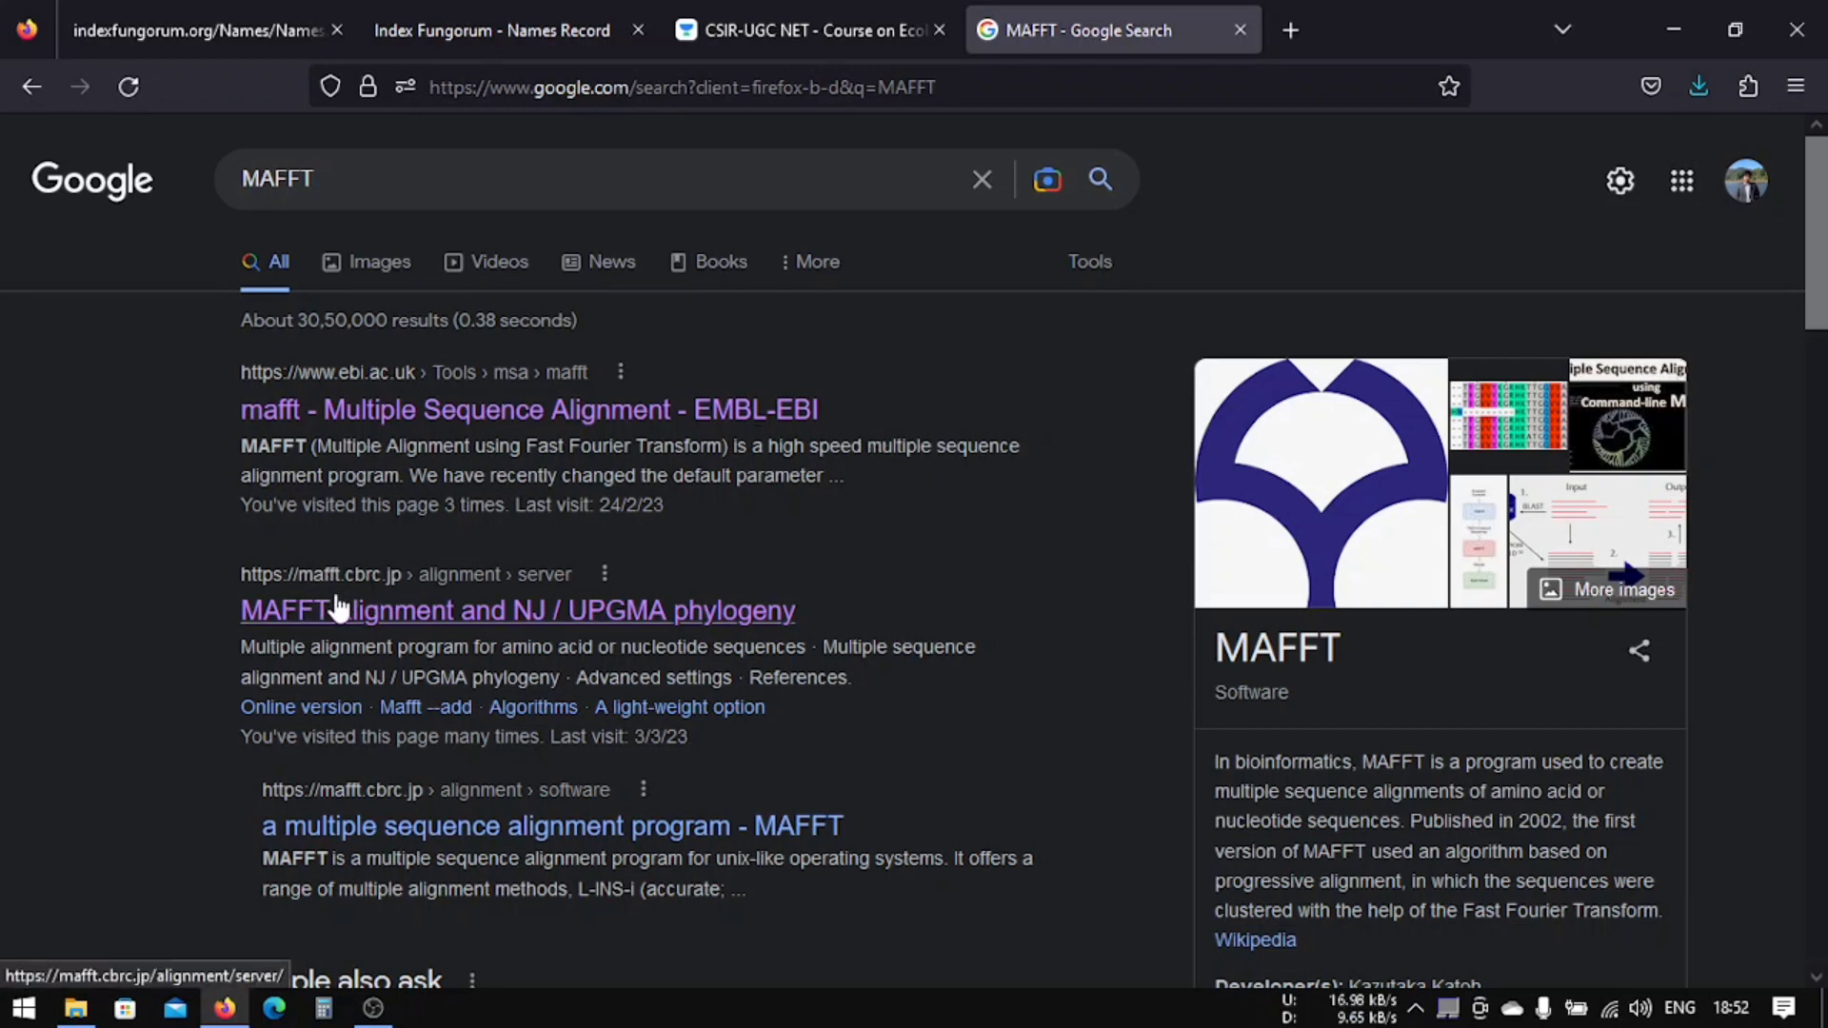
Step: On the MAFFT server page, upload ITS.fasta from Hymenochaete Sequences > LSU_ITS
{"action": "left_click", "coordinate": [518, 609]}
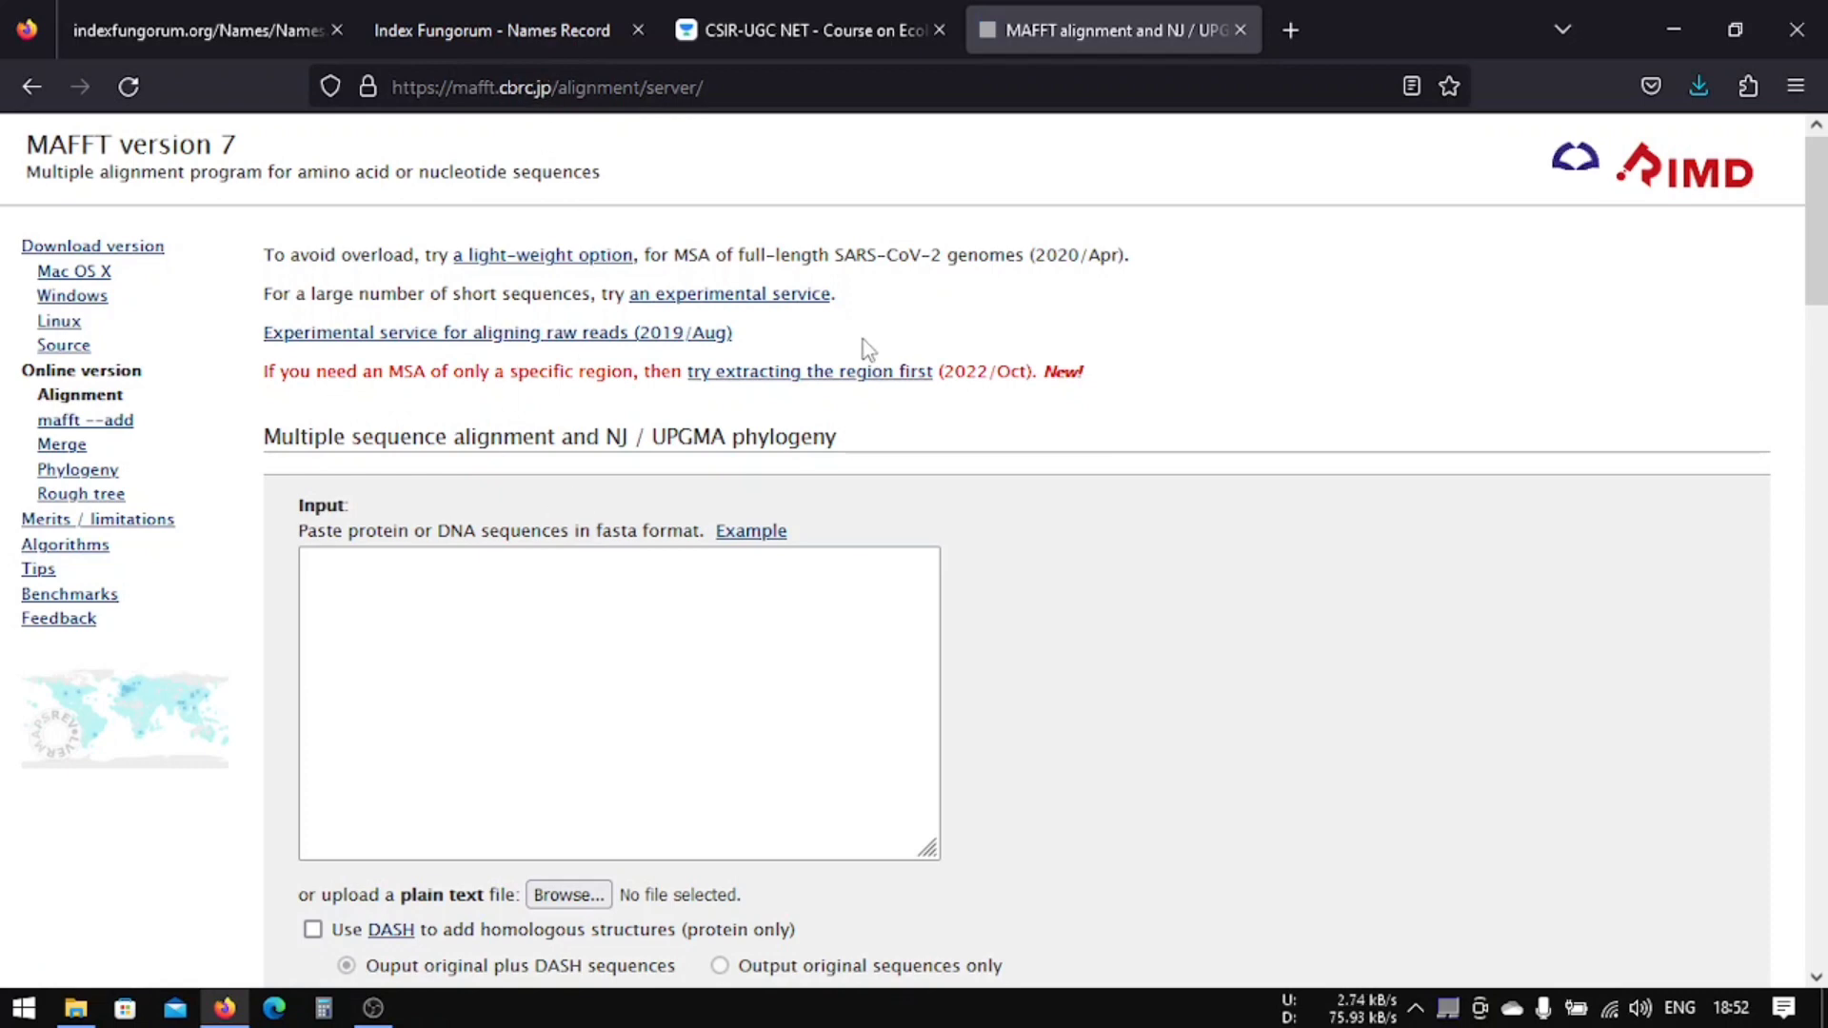
{"action": "scroll", "scroll_direction": "down", "scroll_amount": 3}
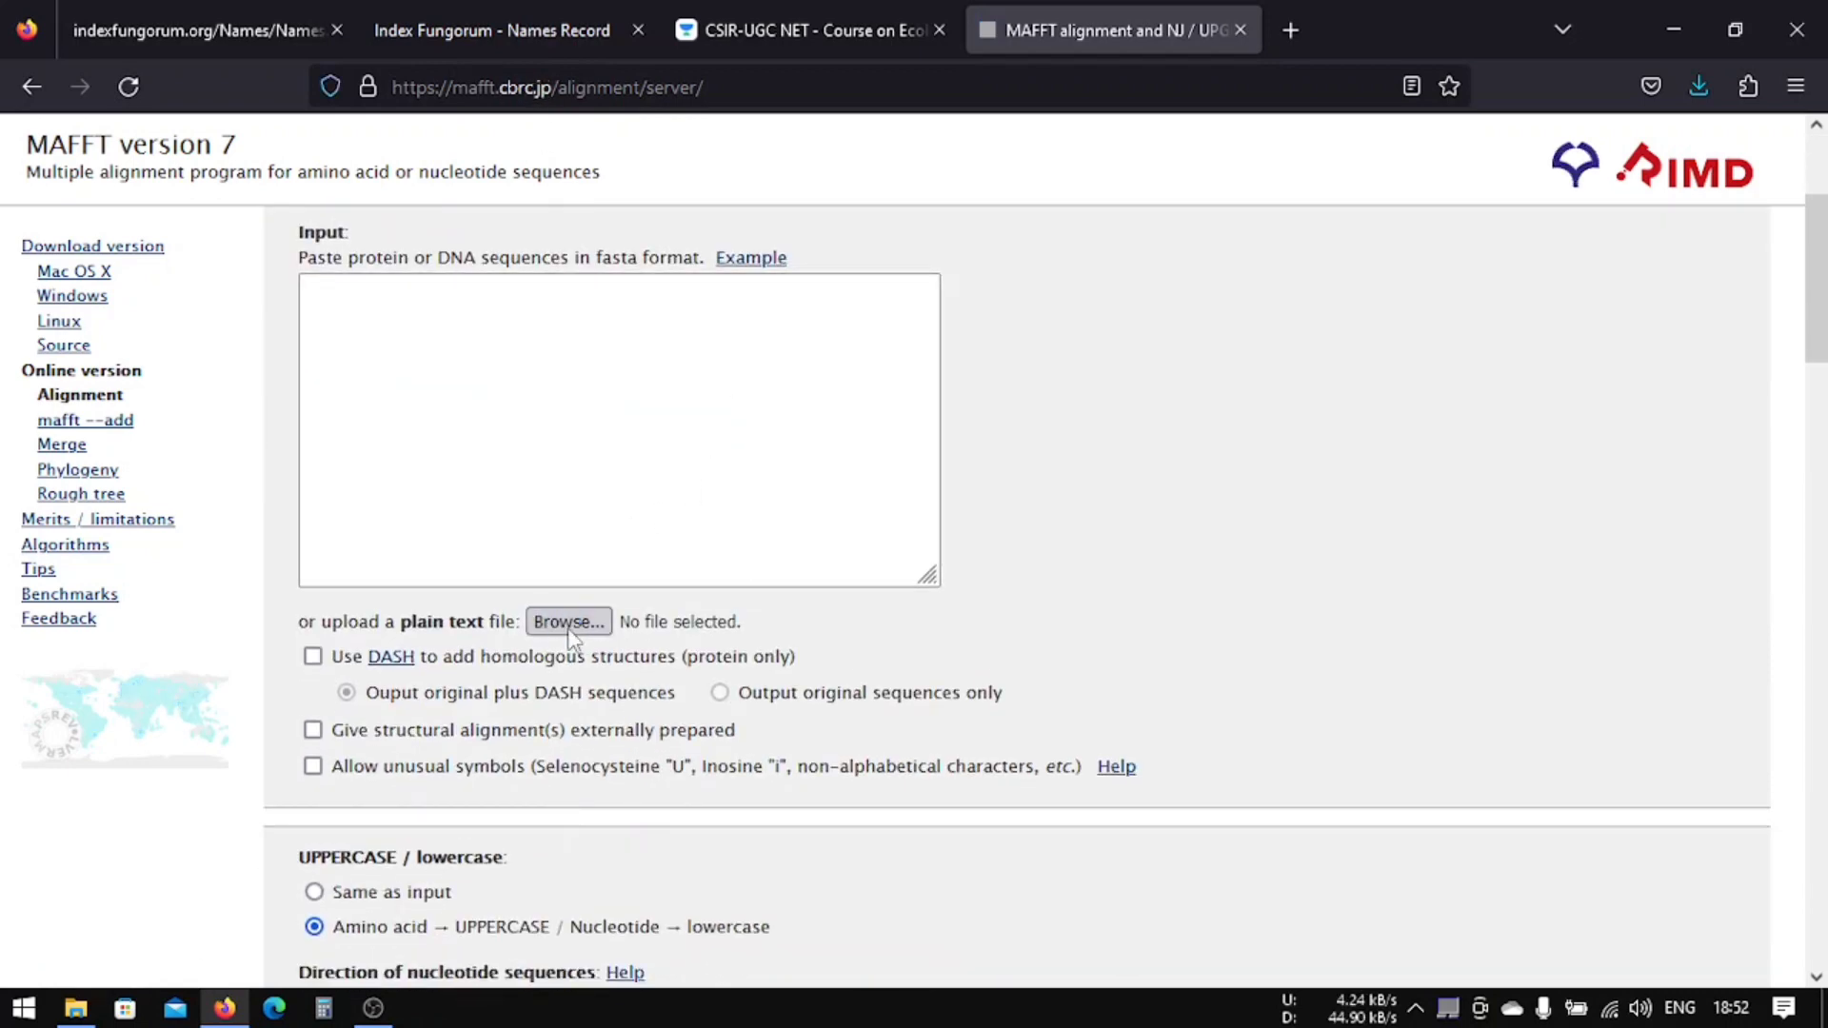
{"action": "left_click", "coordinate": [567, 621]}
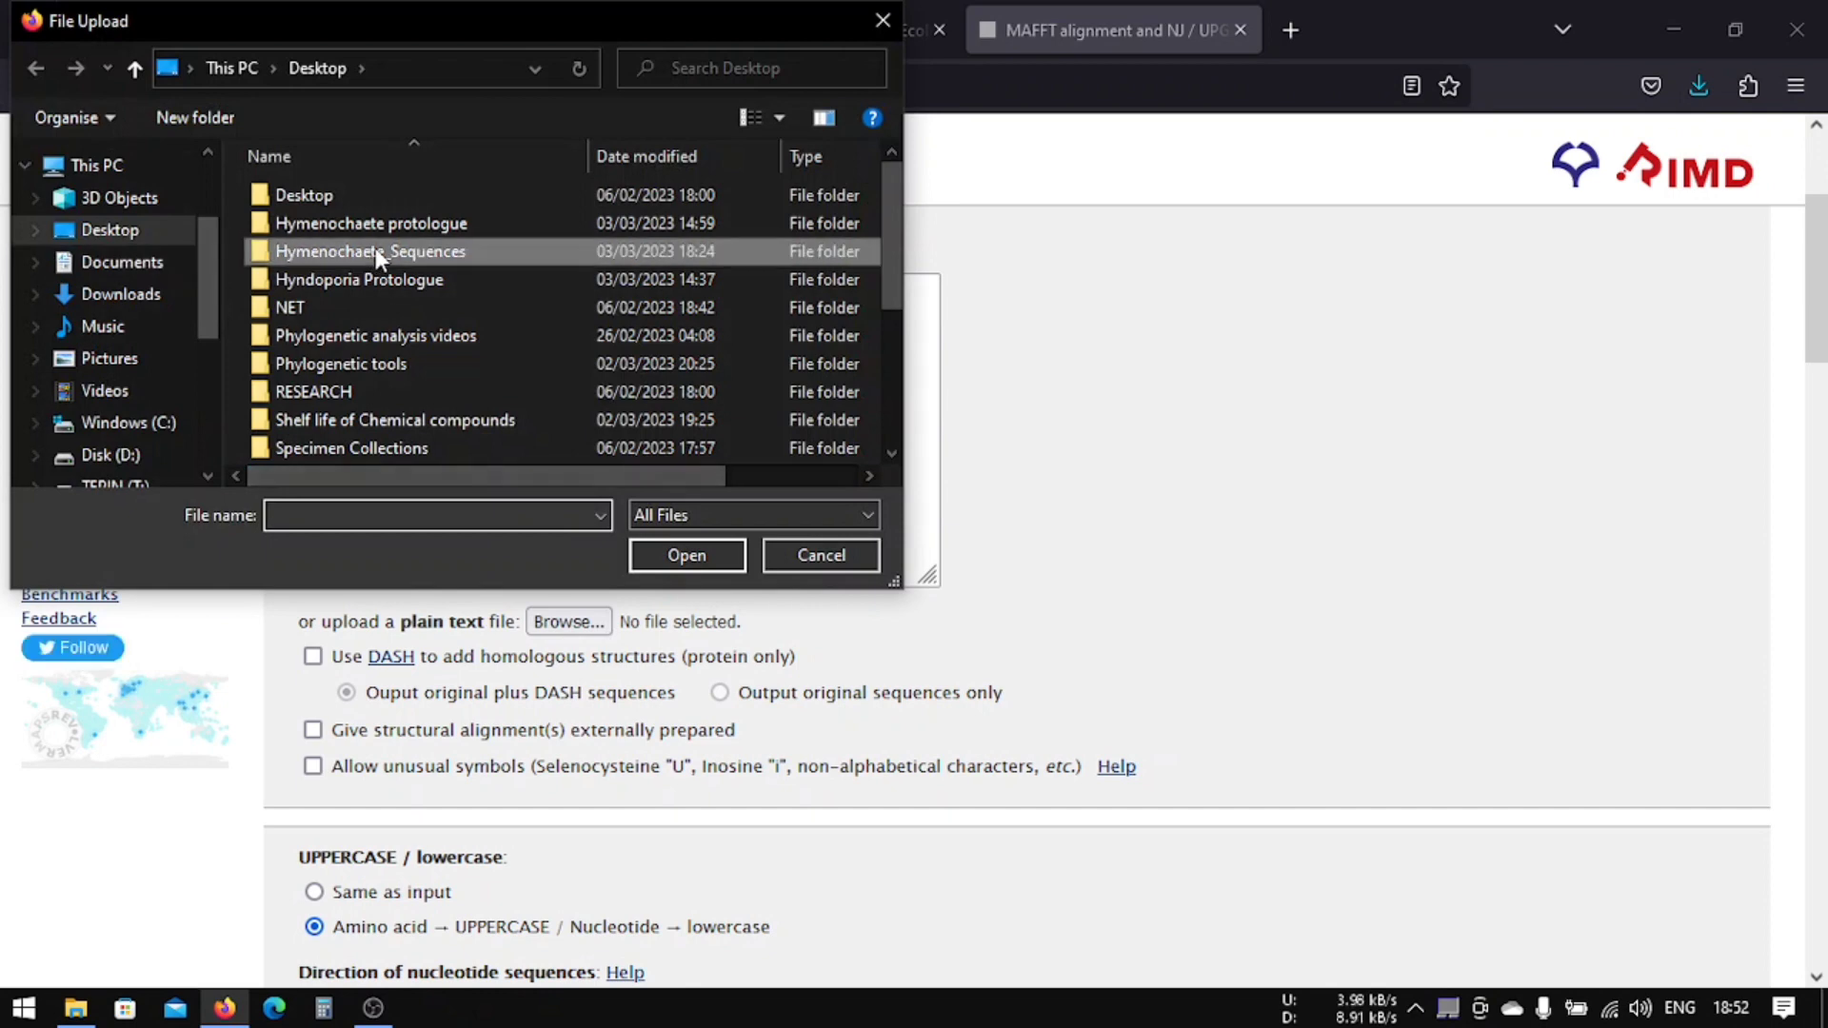
{"action": "double_click", "coordinate": [371, 252]}
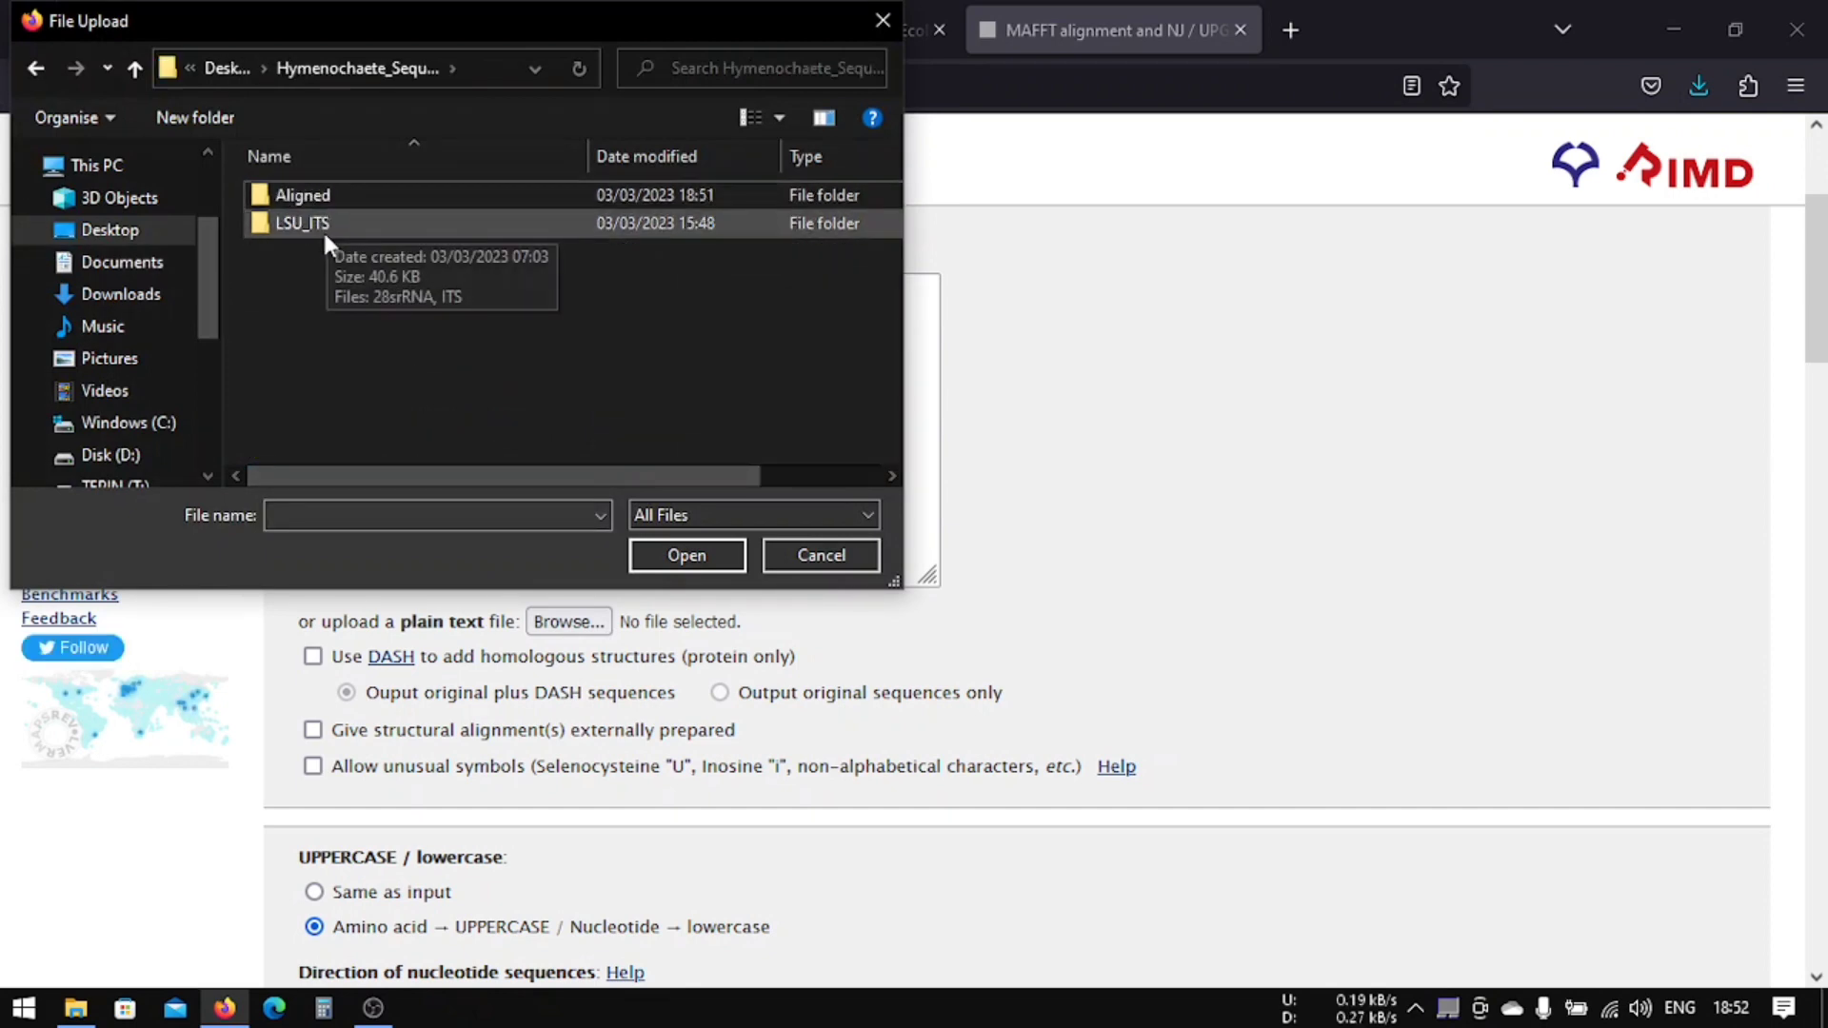
{"action": "double_click", "coordinate": [301, 222]}
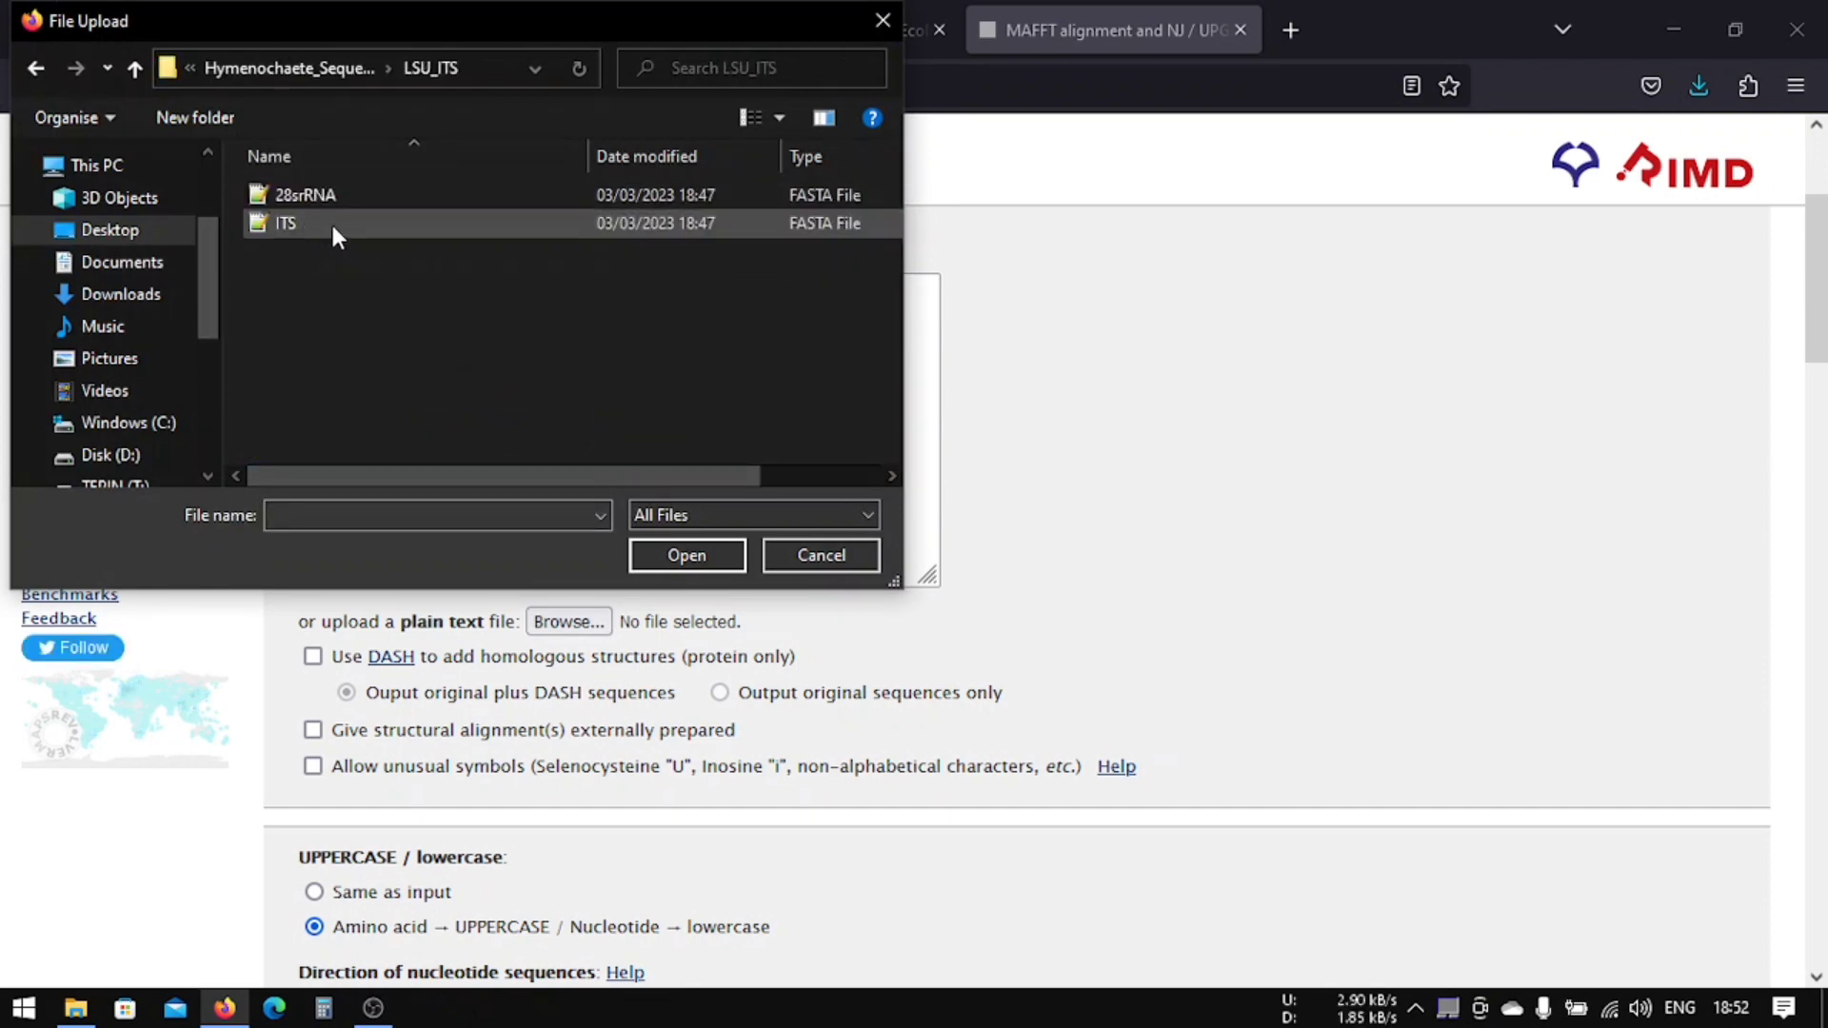
{"action": "left_click", "coordinate": [304, 194]}
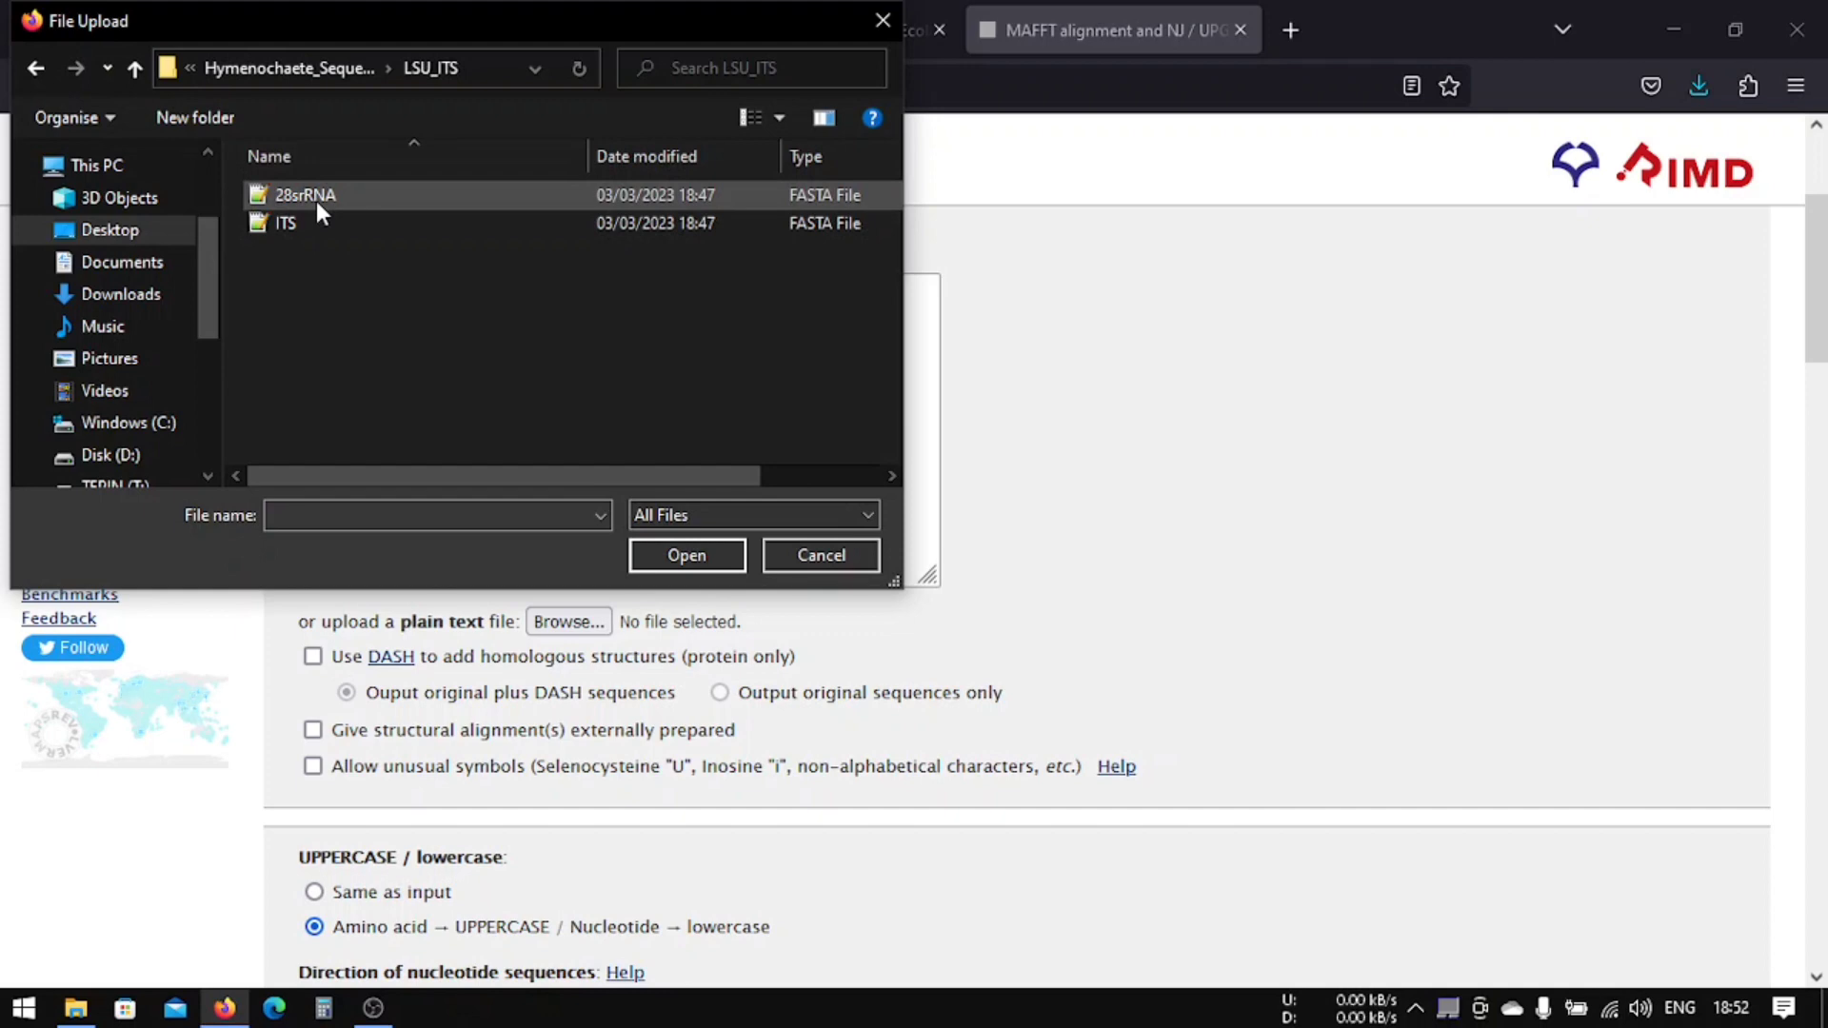
{"action": "left_click", "coordinate": [286, 223]}
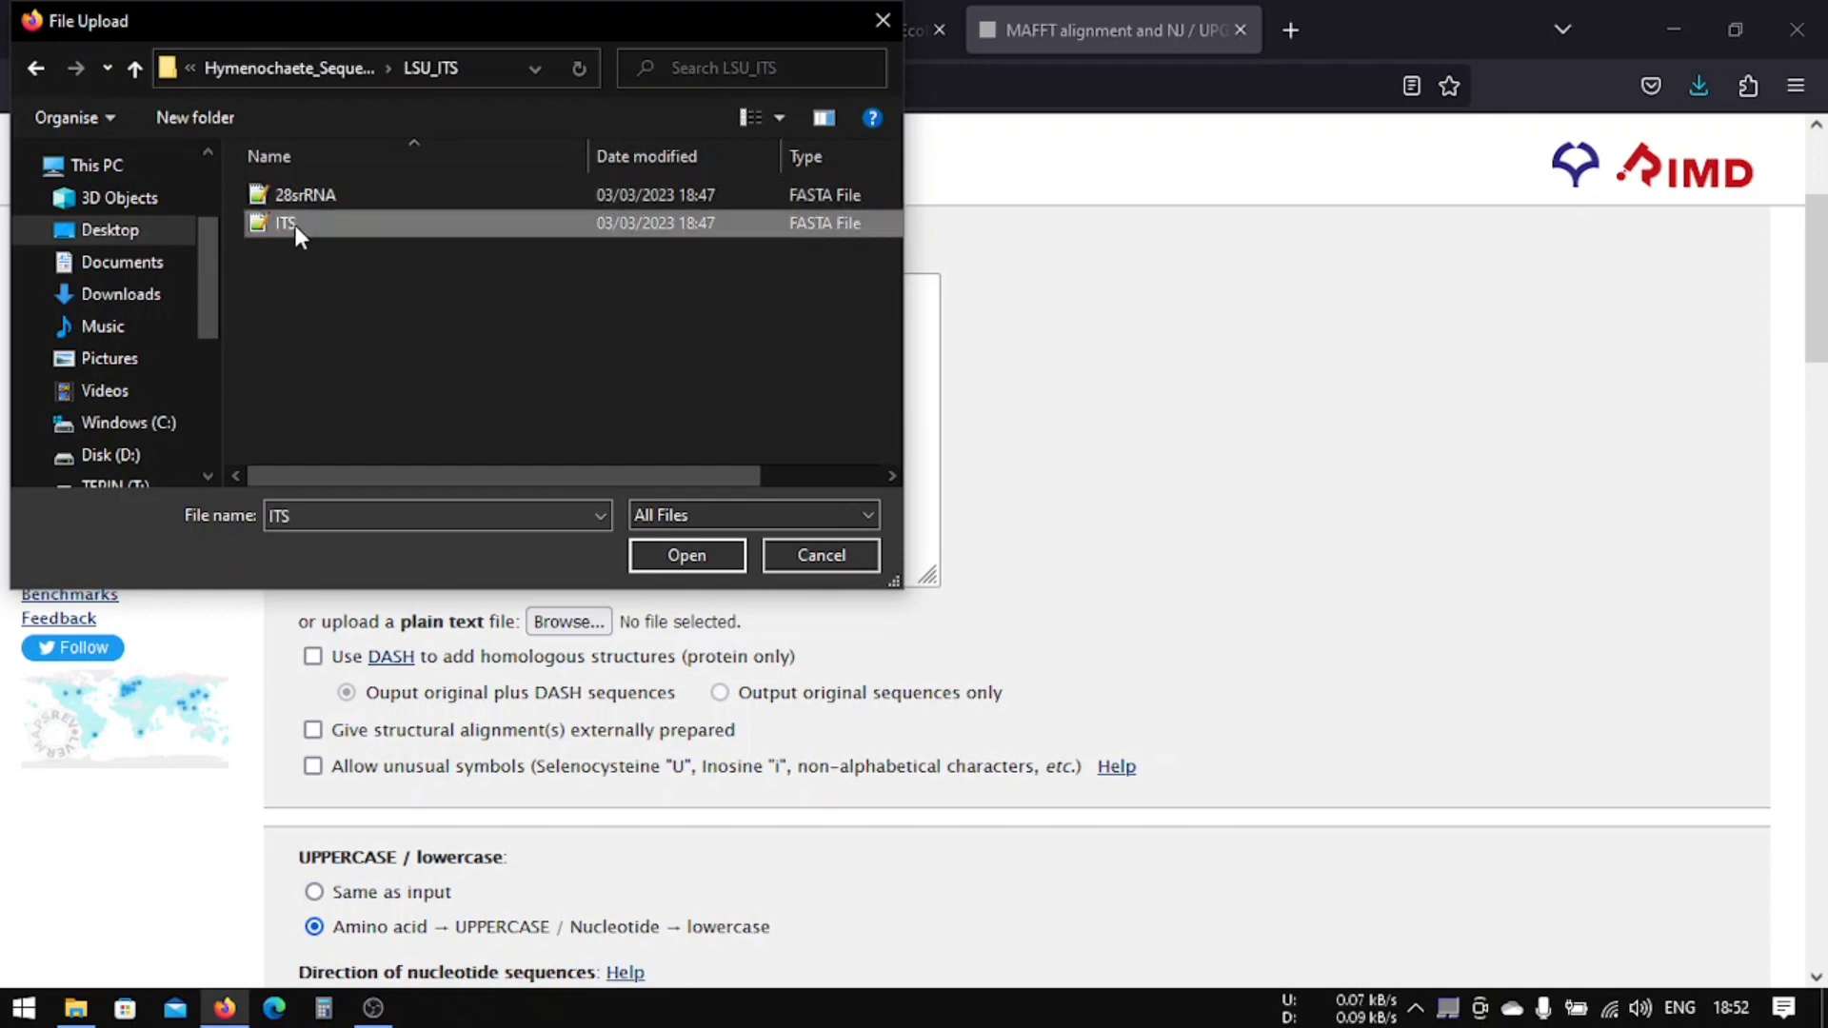
{"action": "left_click", "coordinate": [686, 554]}
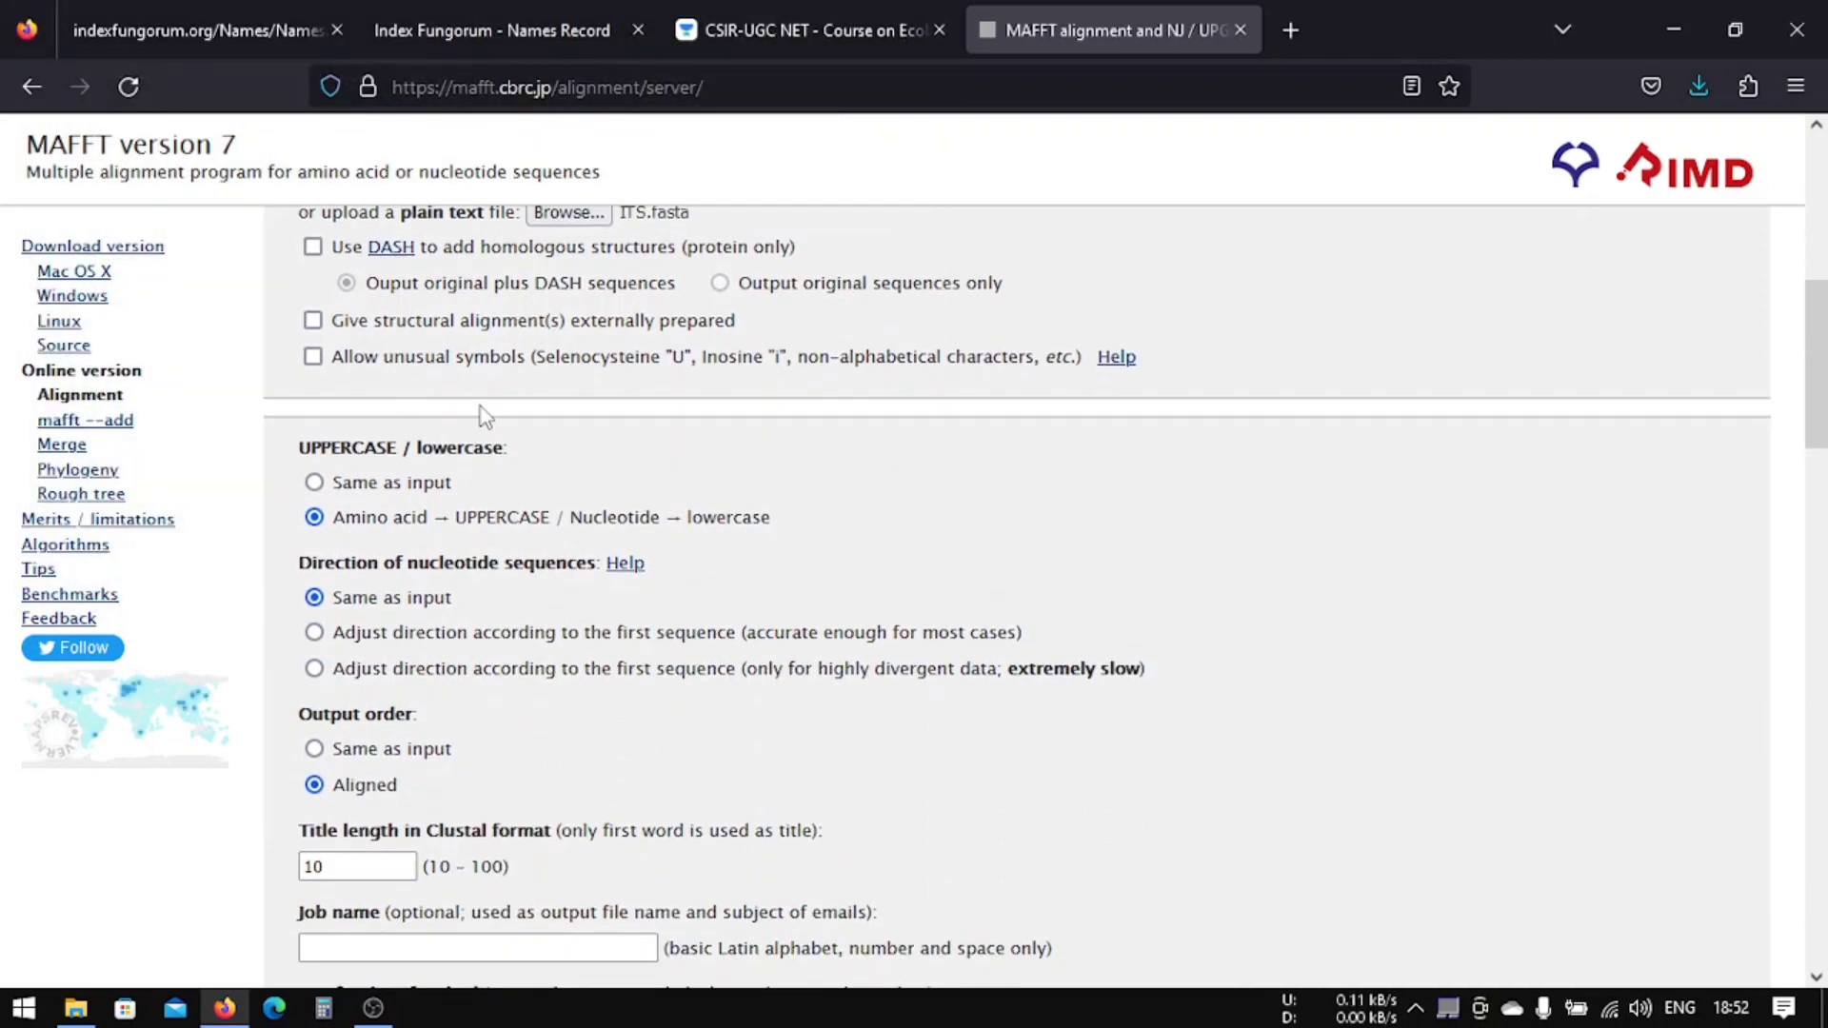
{"action": "mouse_move", "coordinate": [488, 457]}
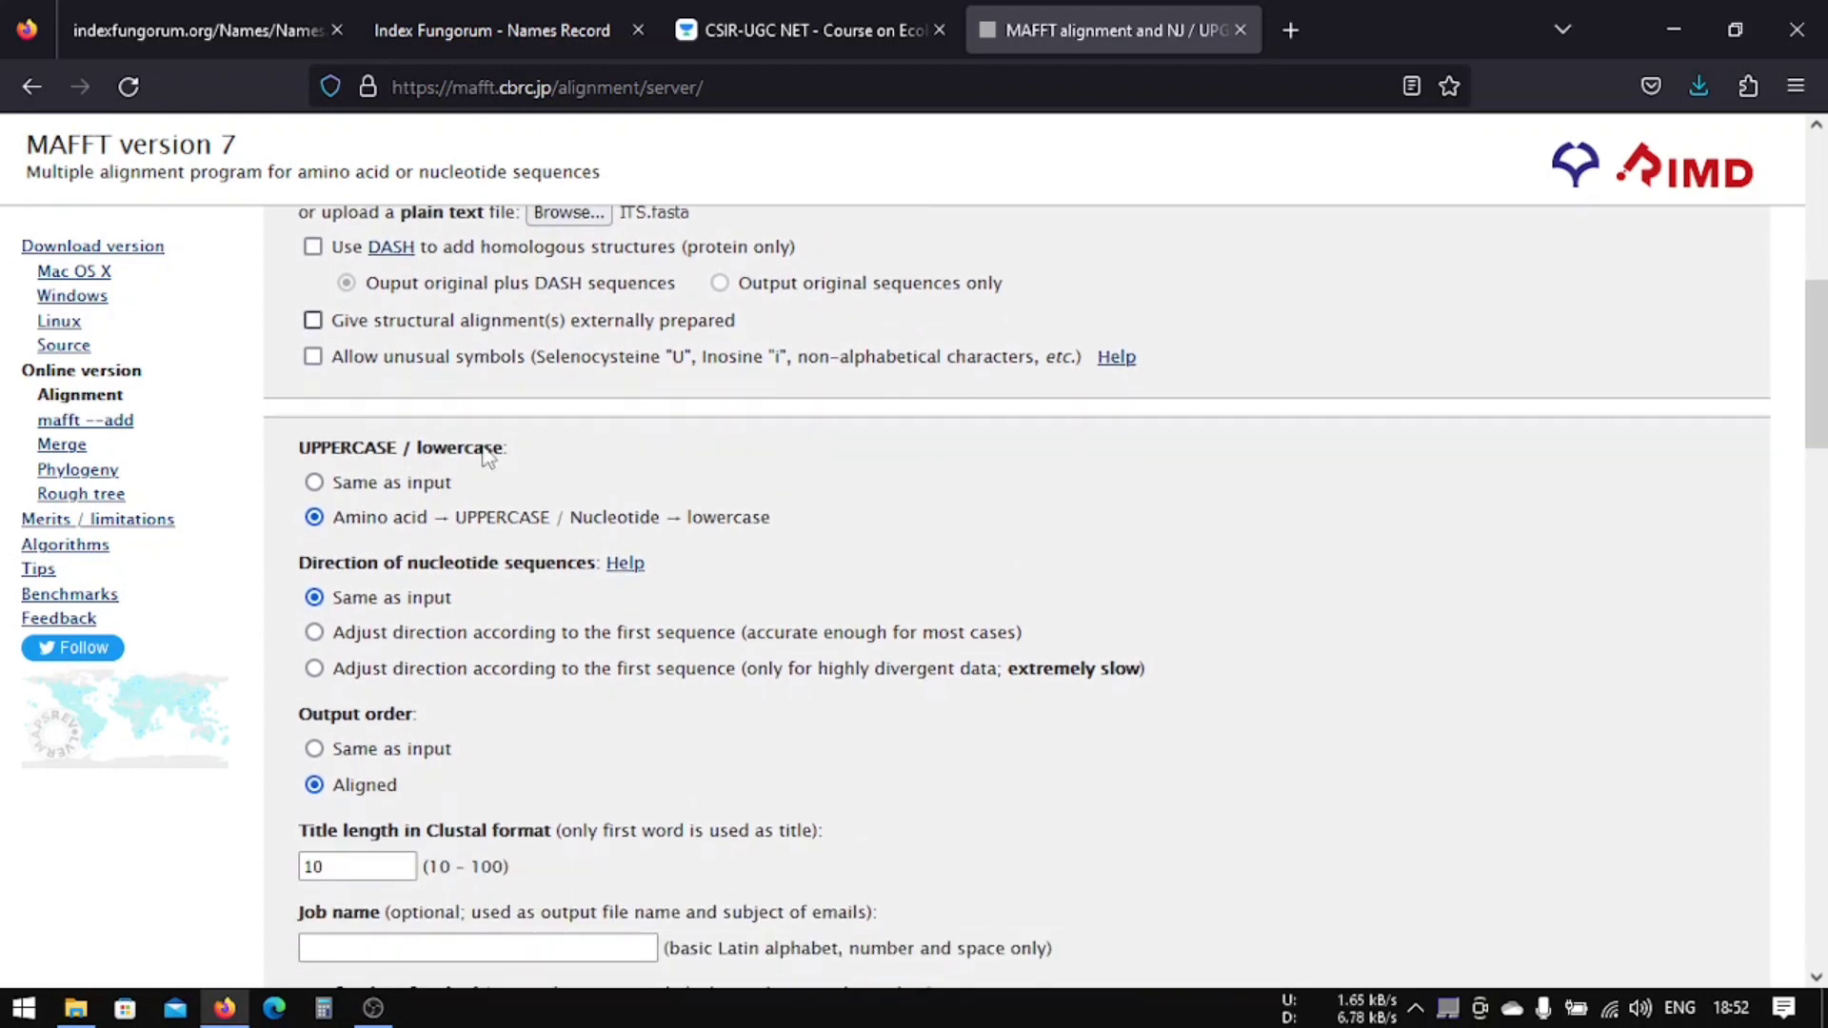
{"action": "mouse_move", "coordinate": [398, 304]}
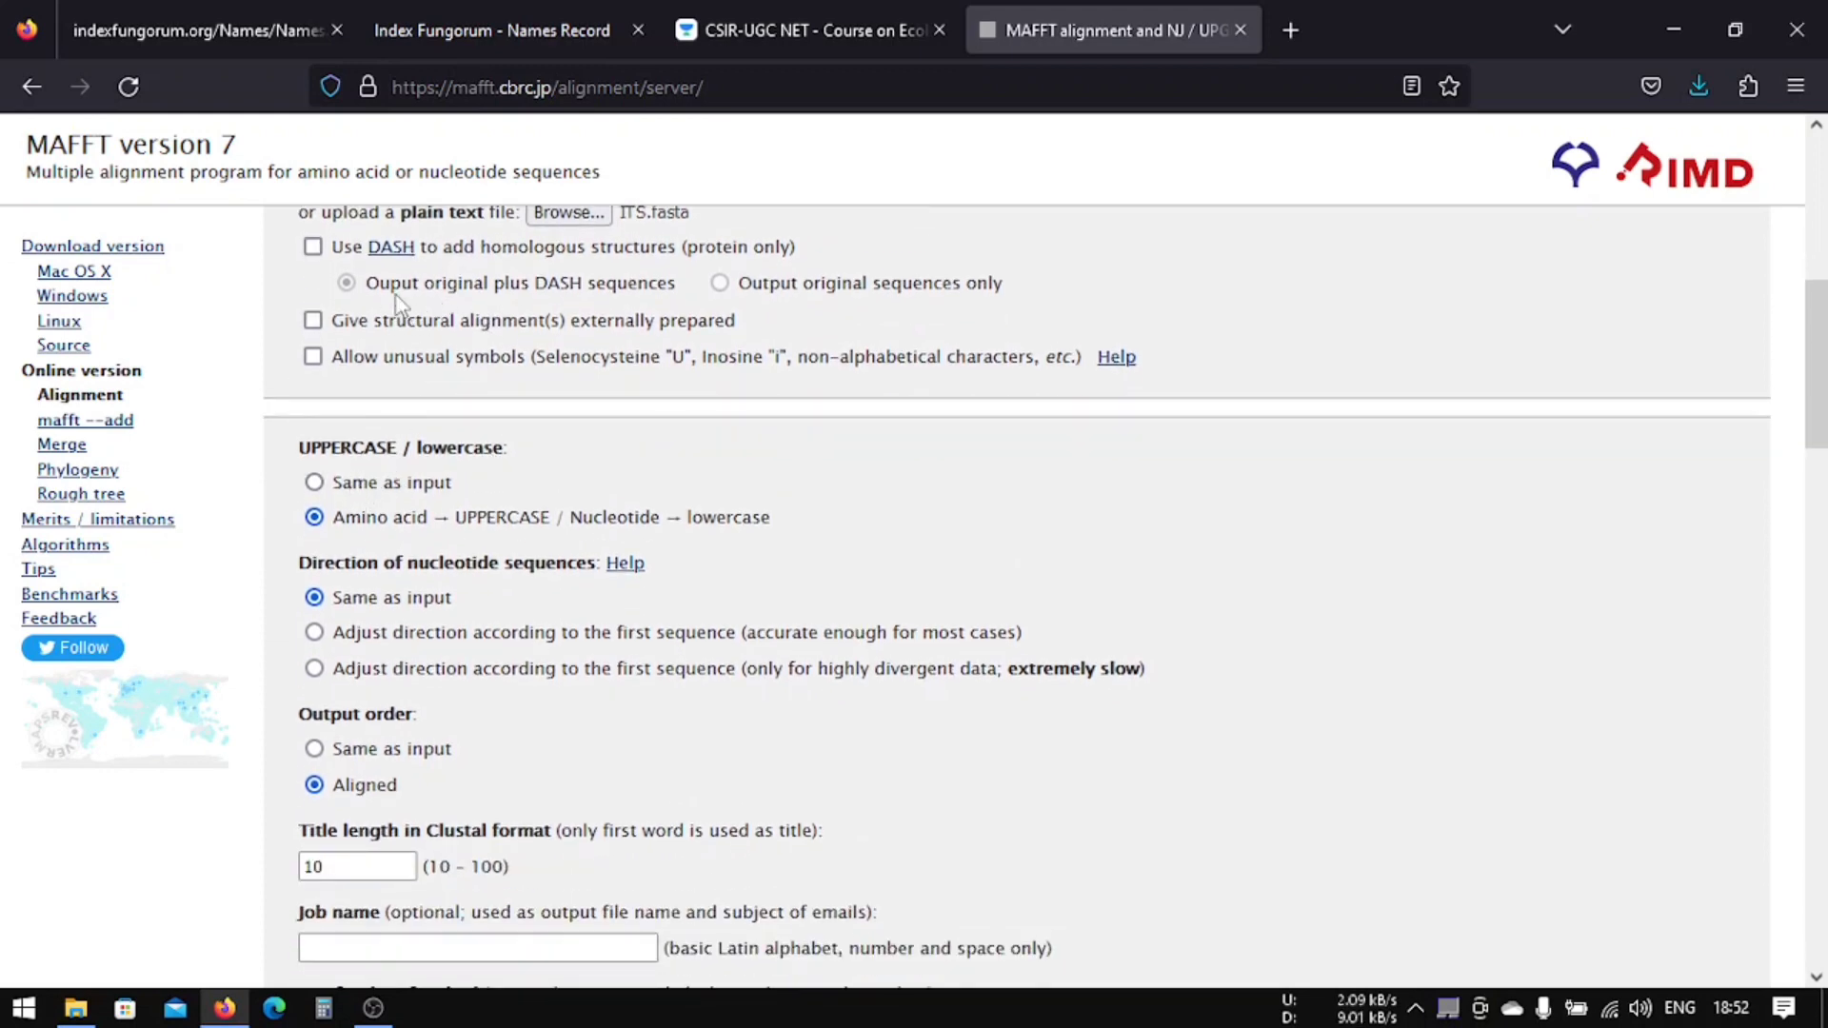
Step: Keep input letter case, allow unusual symbols, set Clustal title length 50, review Auto strategy
{"action": "scroll", "scroll_direction": "down", "scroll_amount": 3}
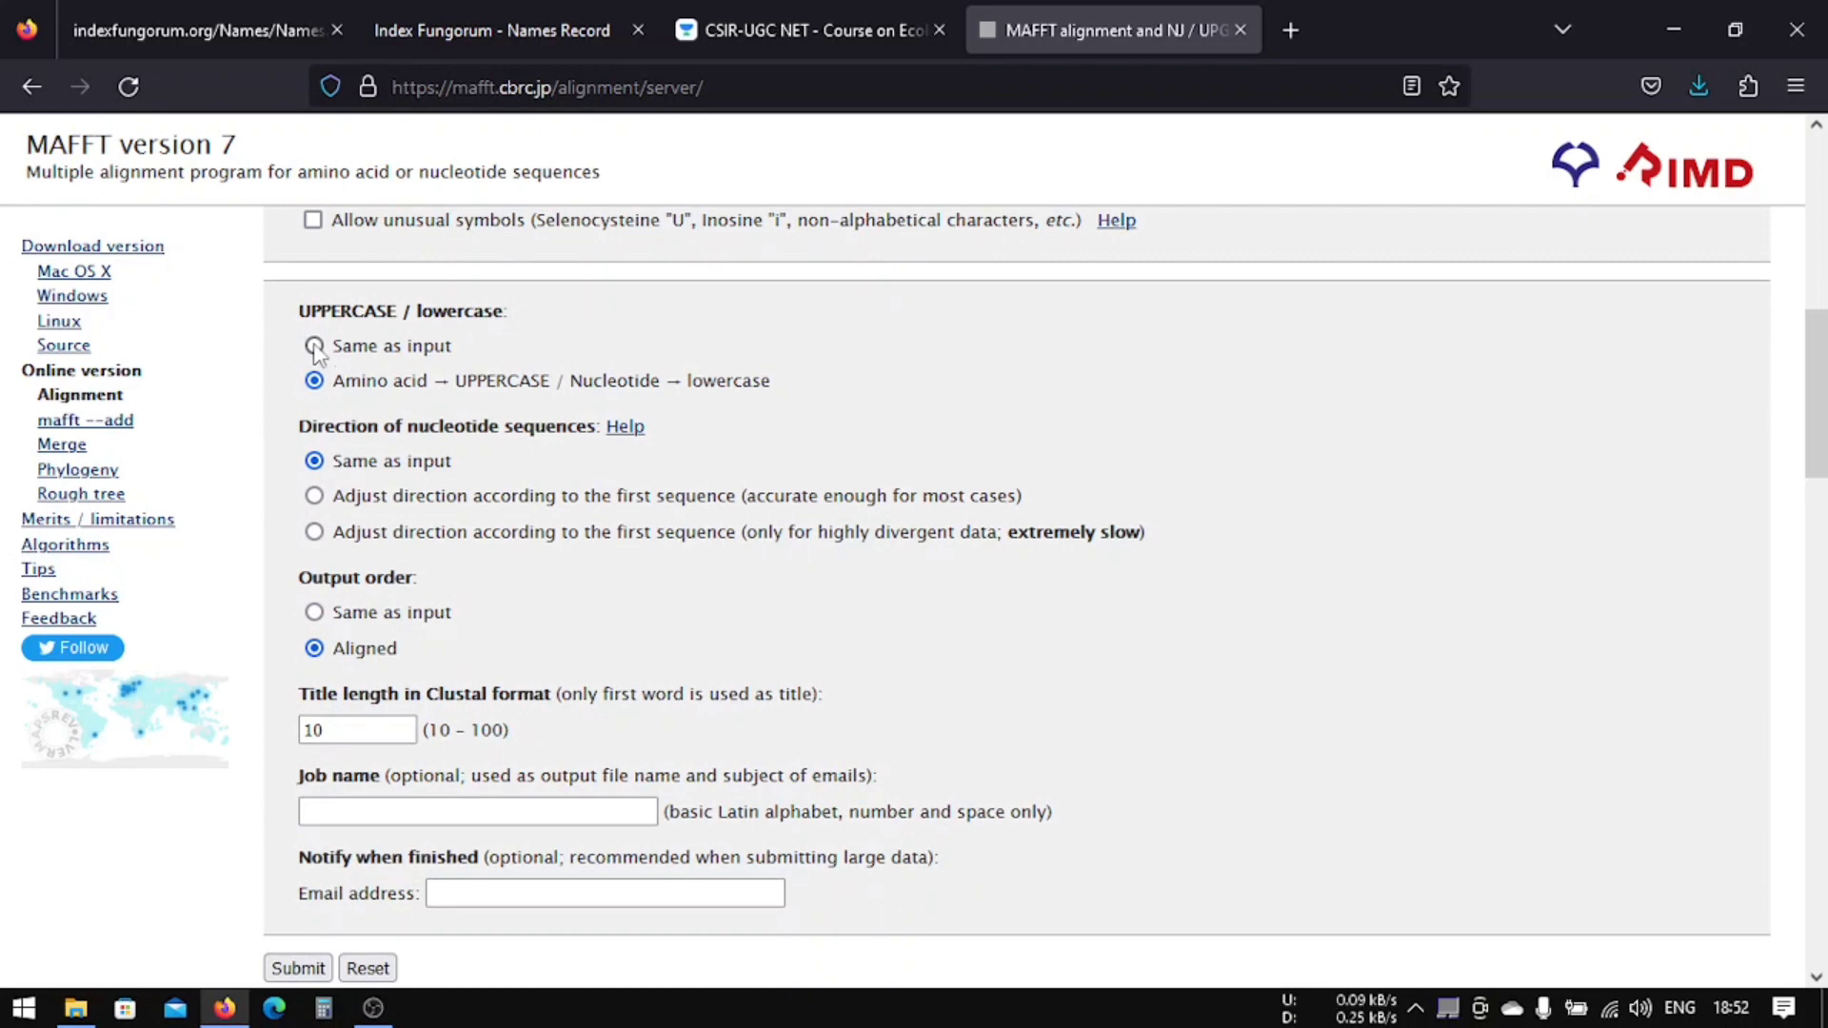
{"action": "scroll", "scroll_direction": "down", "scroll_amount": 3}
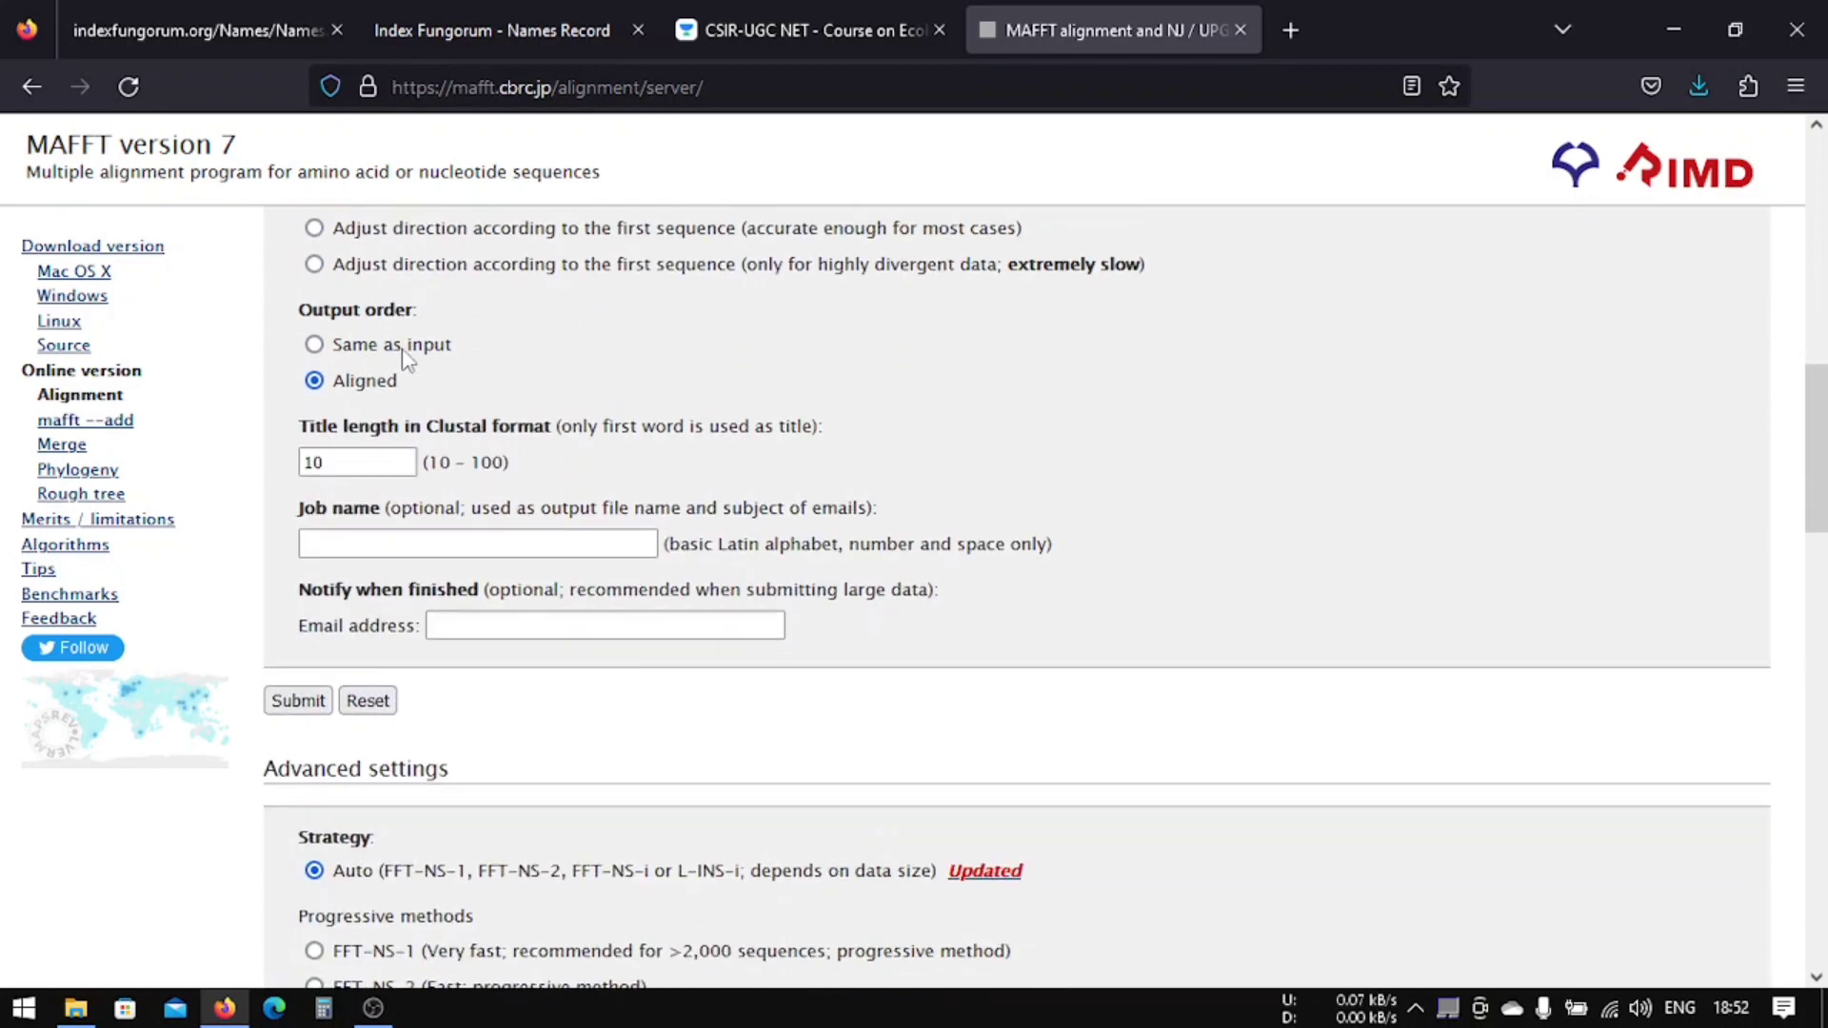
{"action": "scroll", "scroll_direction": "up", "scroll_amount": 3}
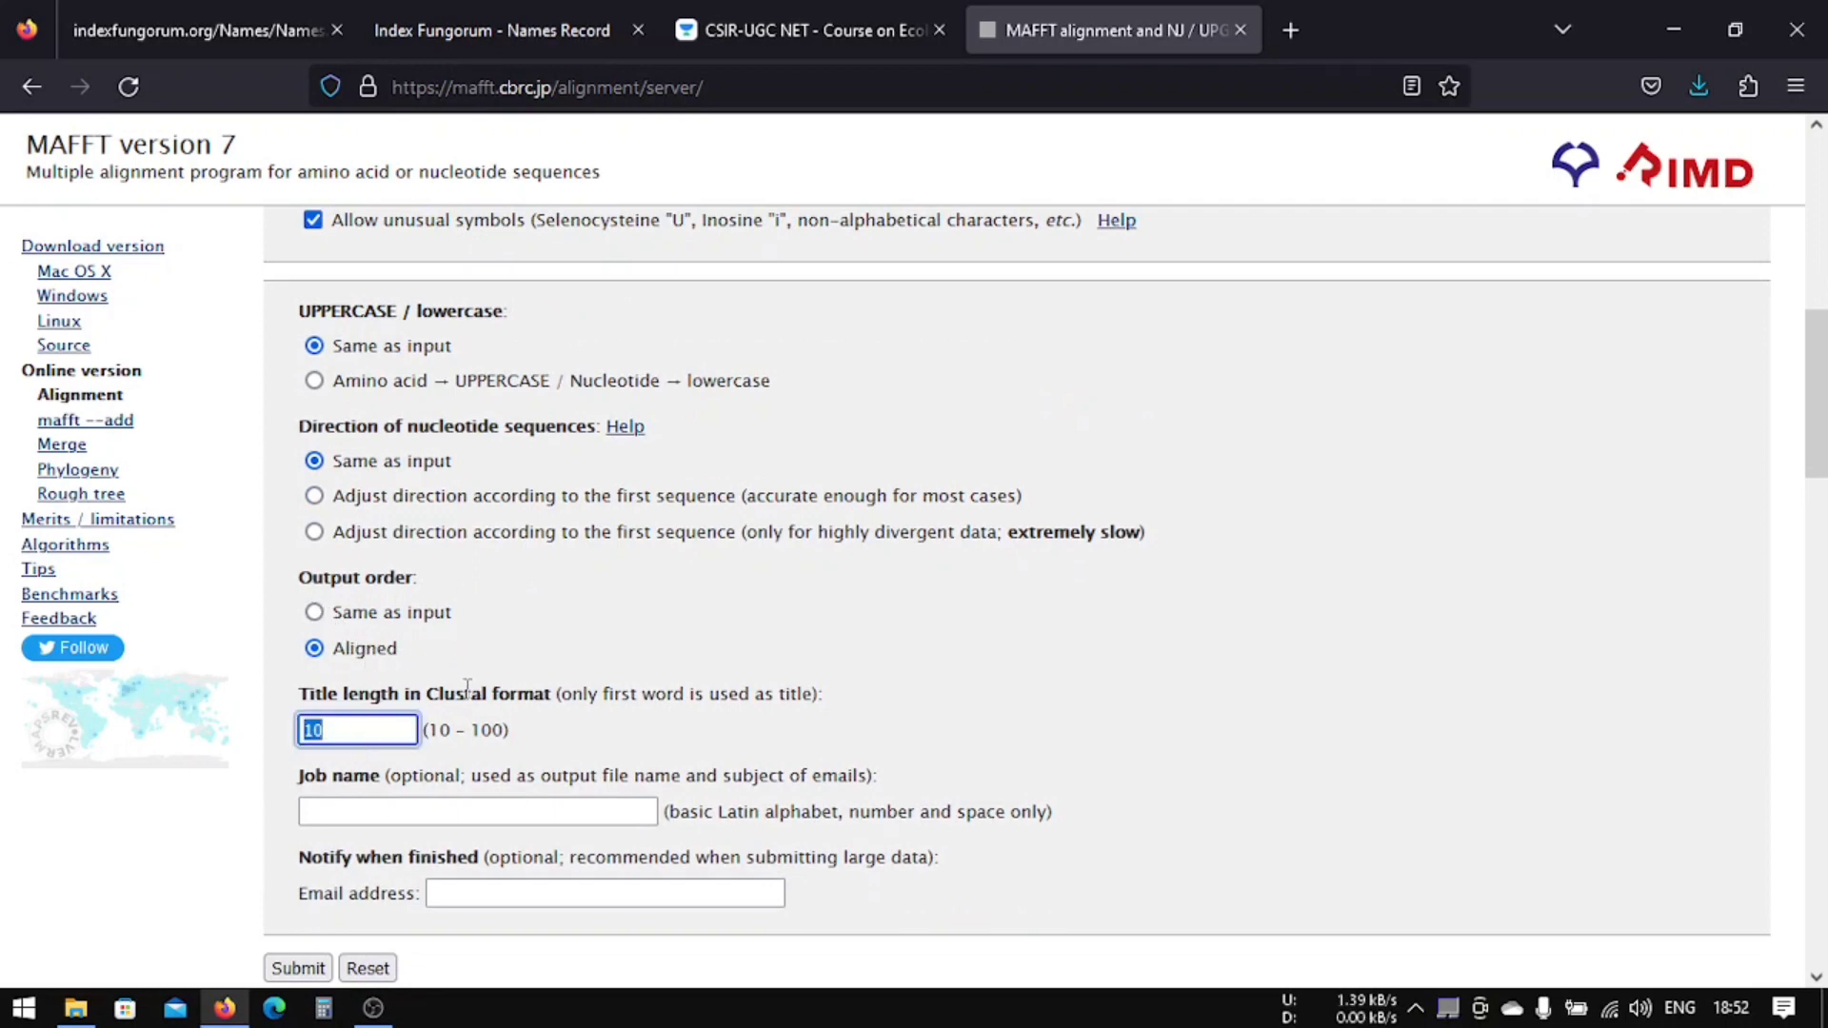
{"action": "type", "text": "50"}
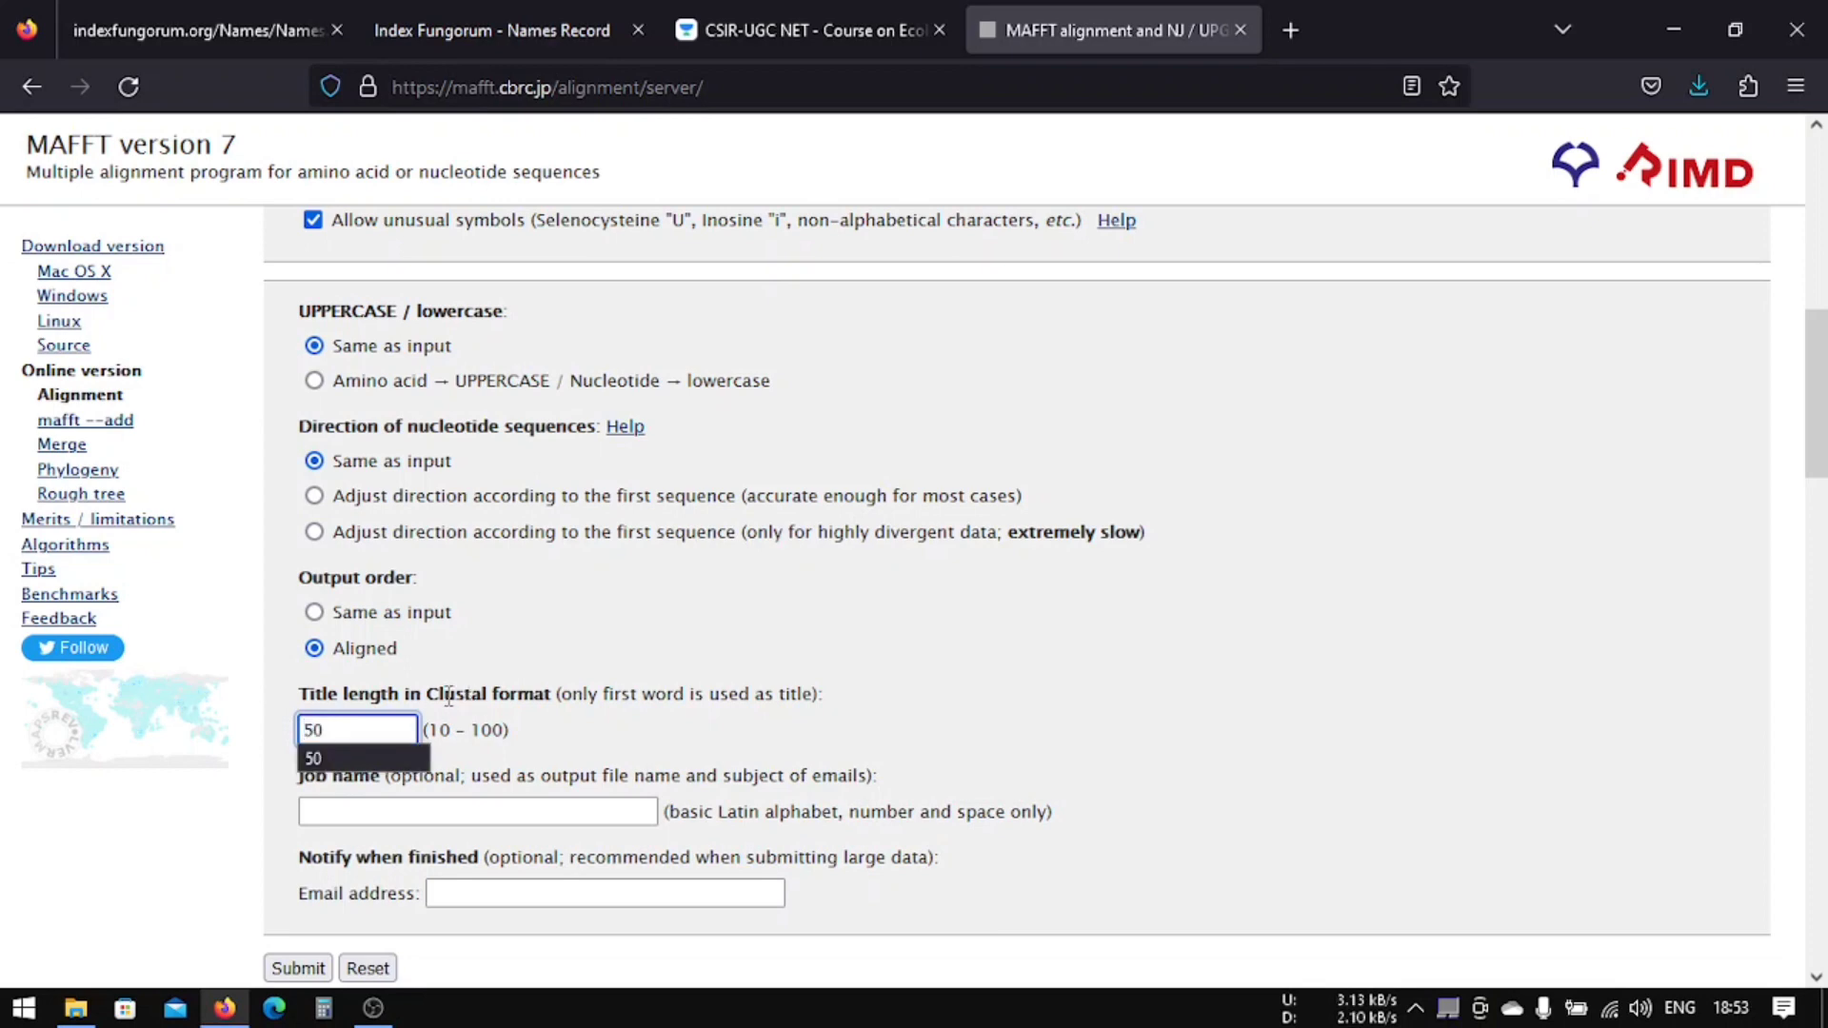
{"action": "scroll", "scroll_direction": "down", "scroll_amount": 3}
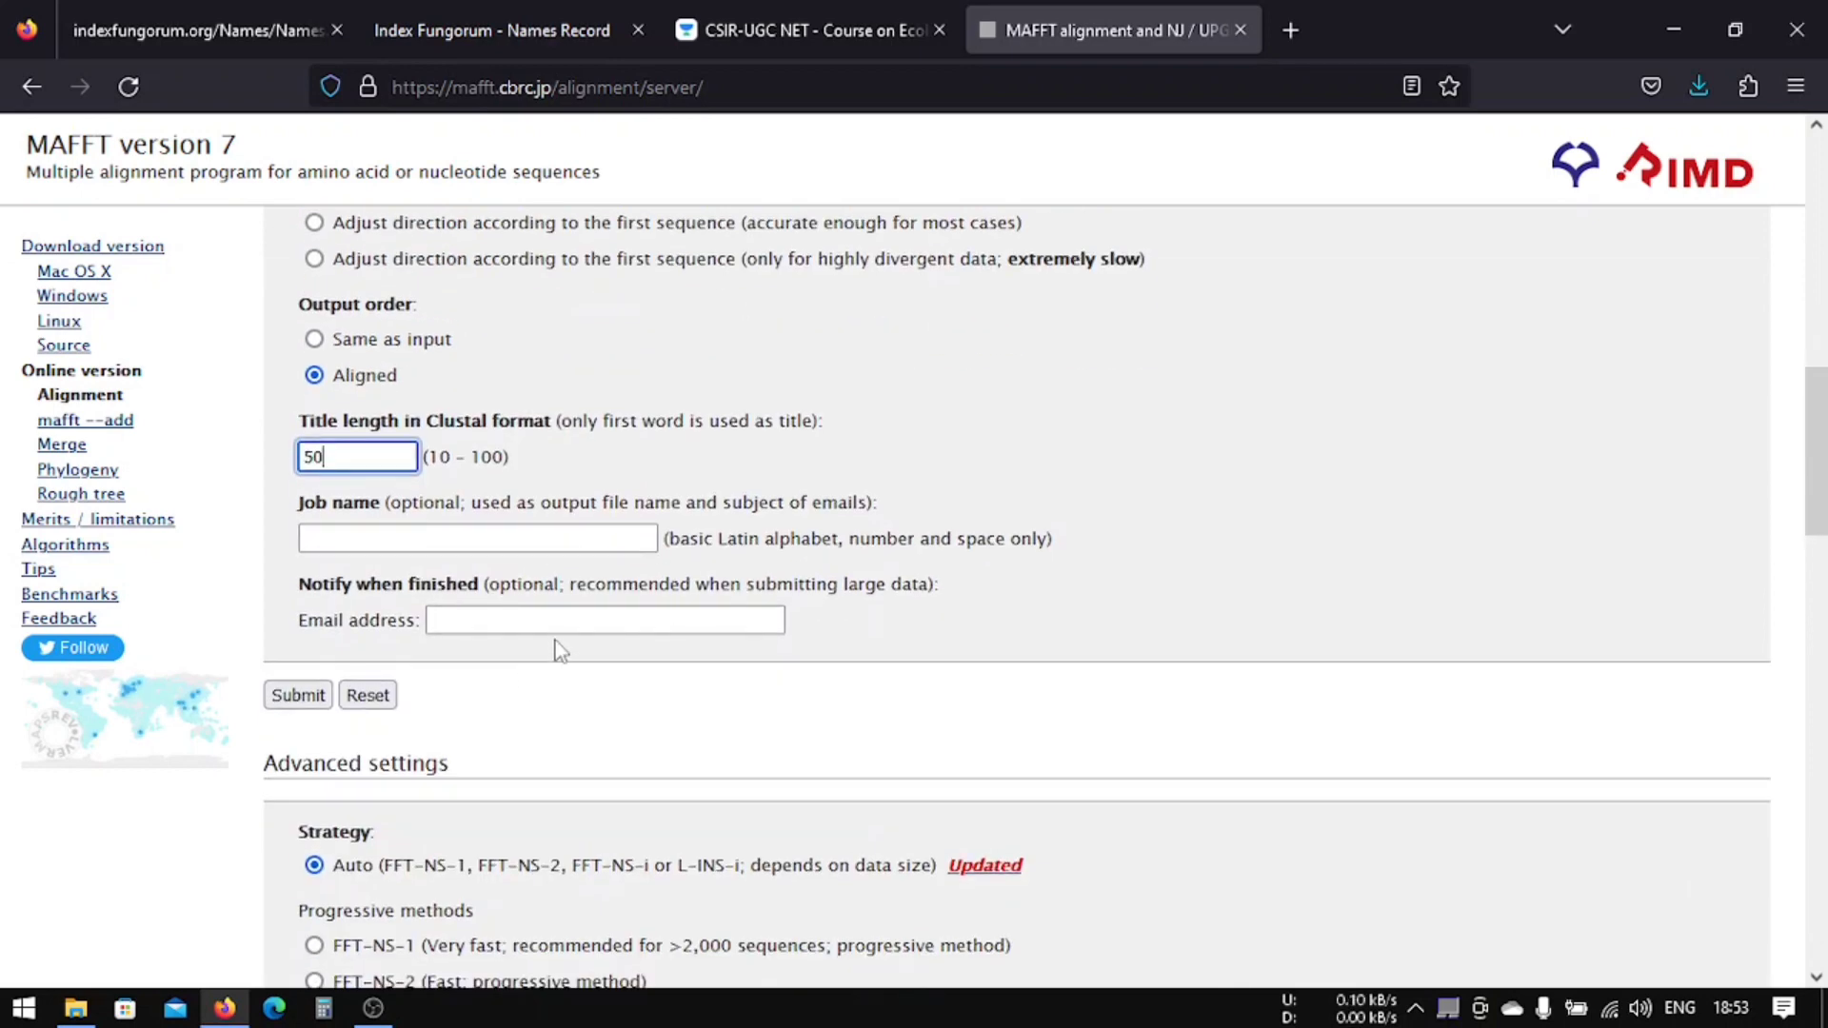
{"action": "scroll", "scroll_direction": "down", "scroll_amount": 3}
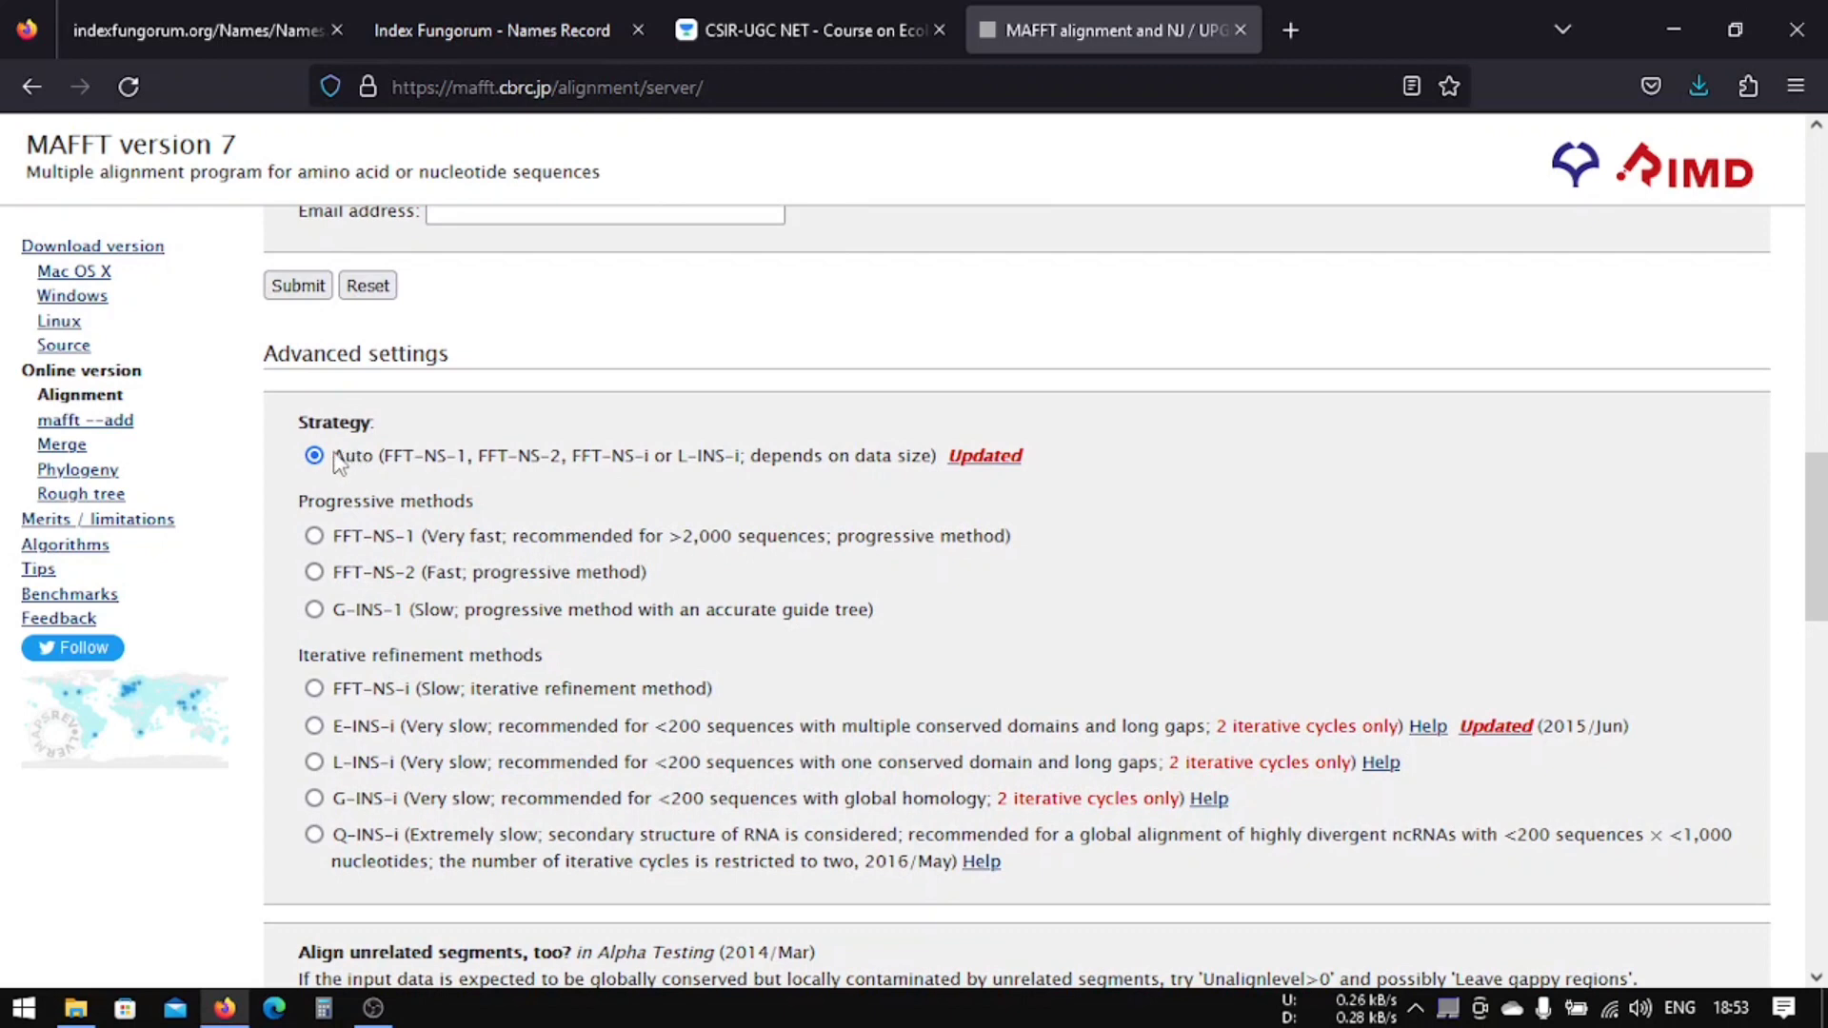
{"action": "left_click_drag", "start_coordinate": [335, 456], "coordinate": [839, 455]}
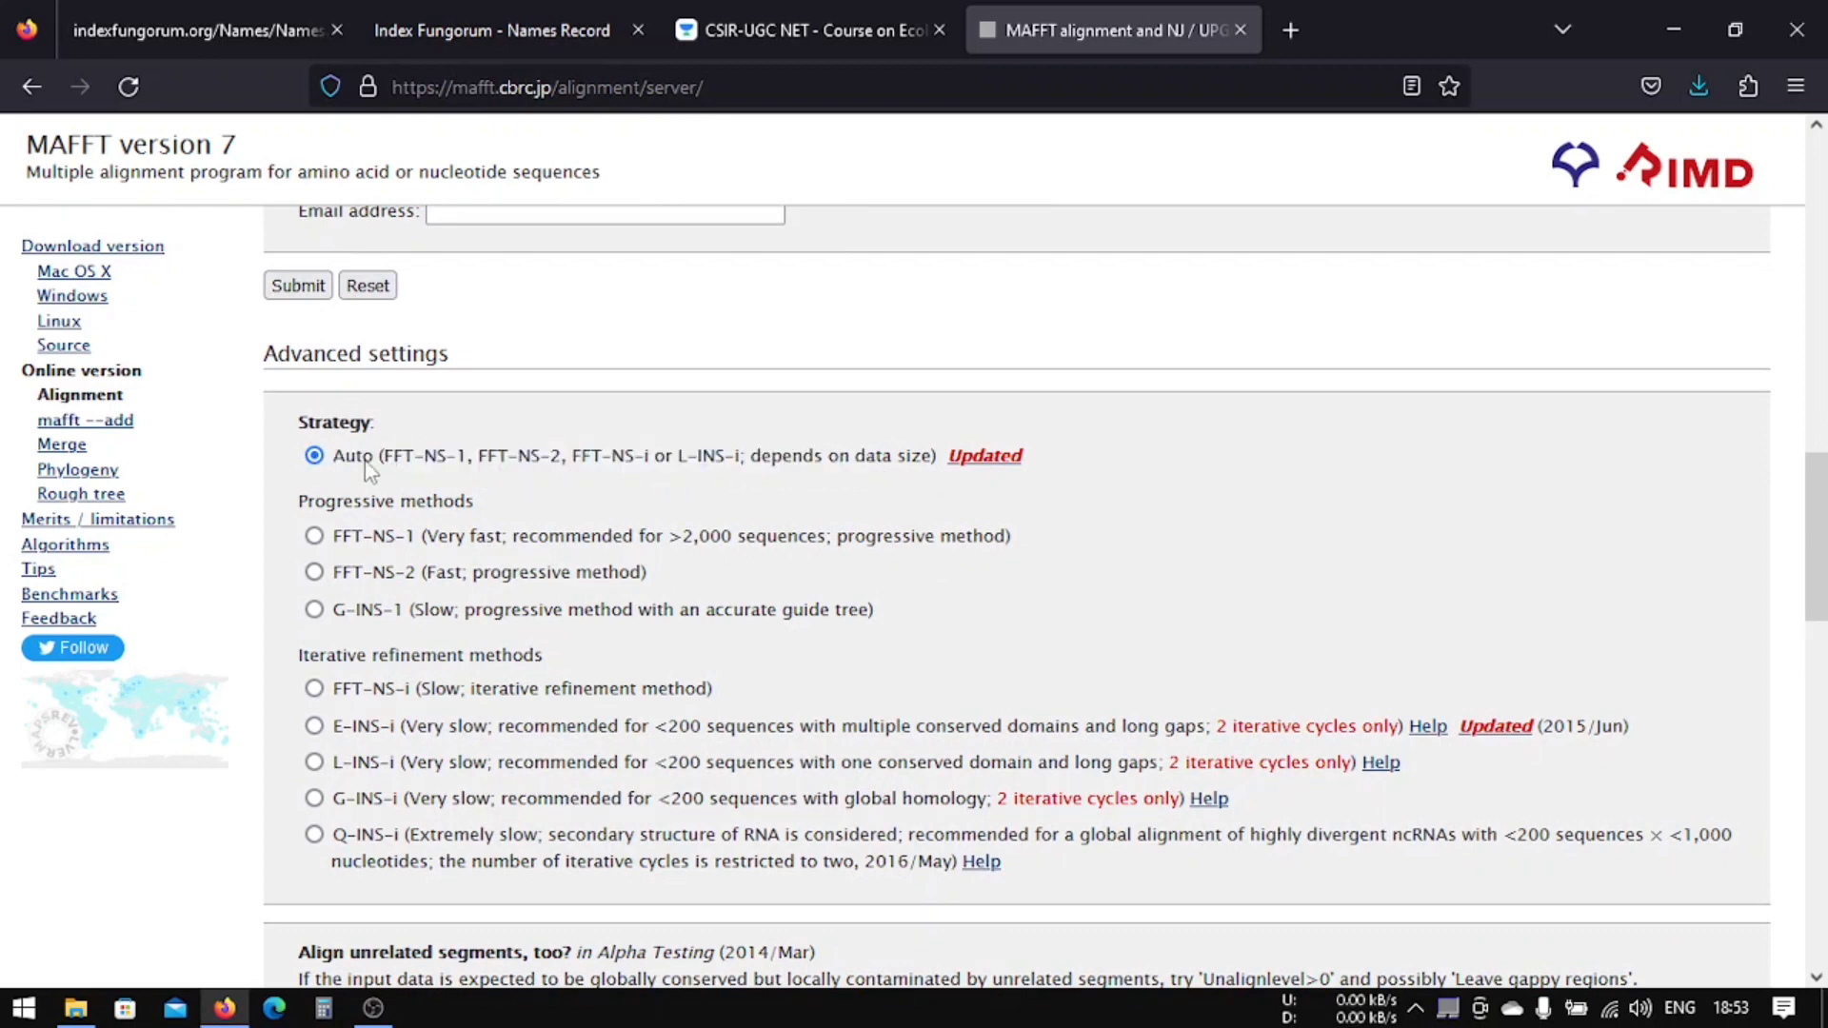
{"action": "mouse_move", "coordinate": [391, 449]}
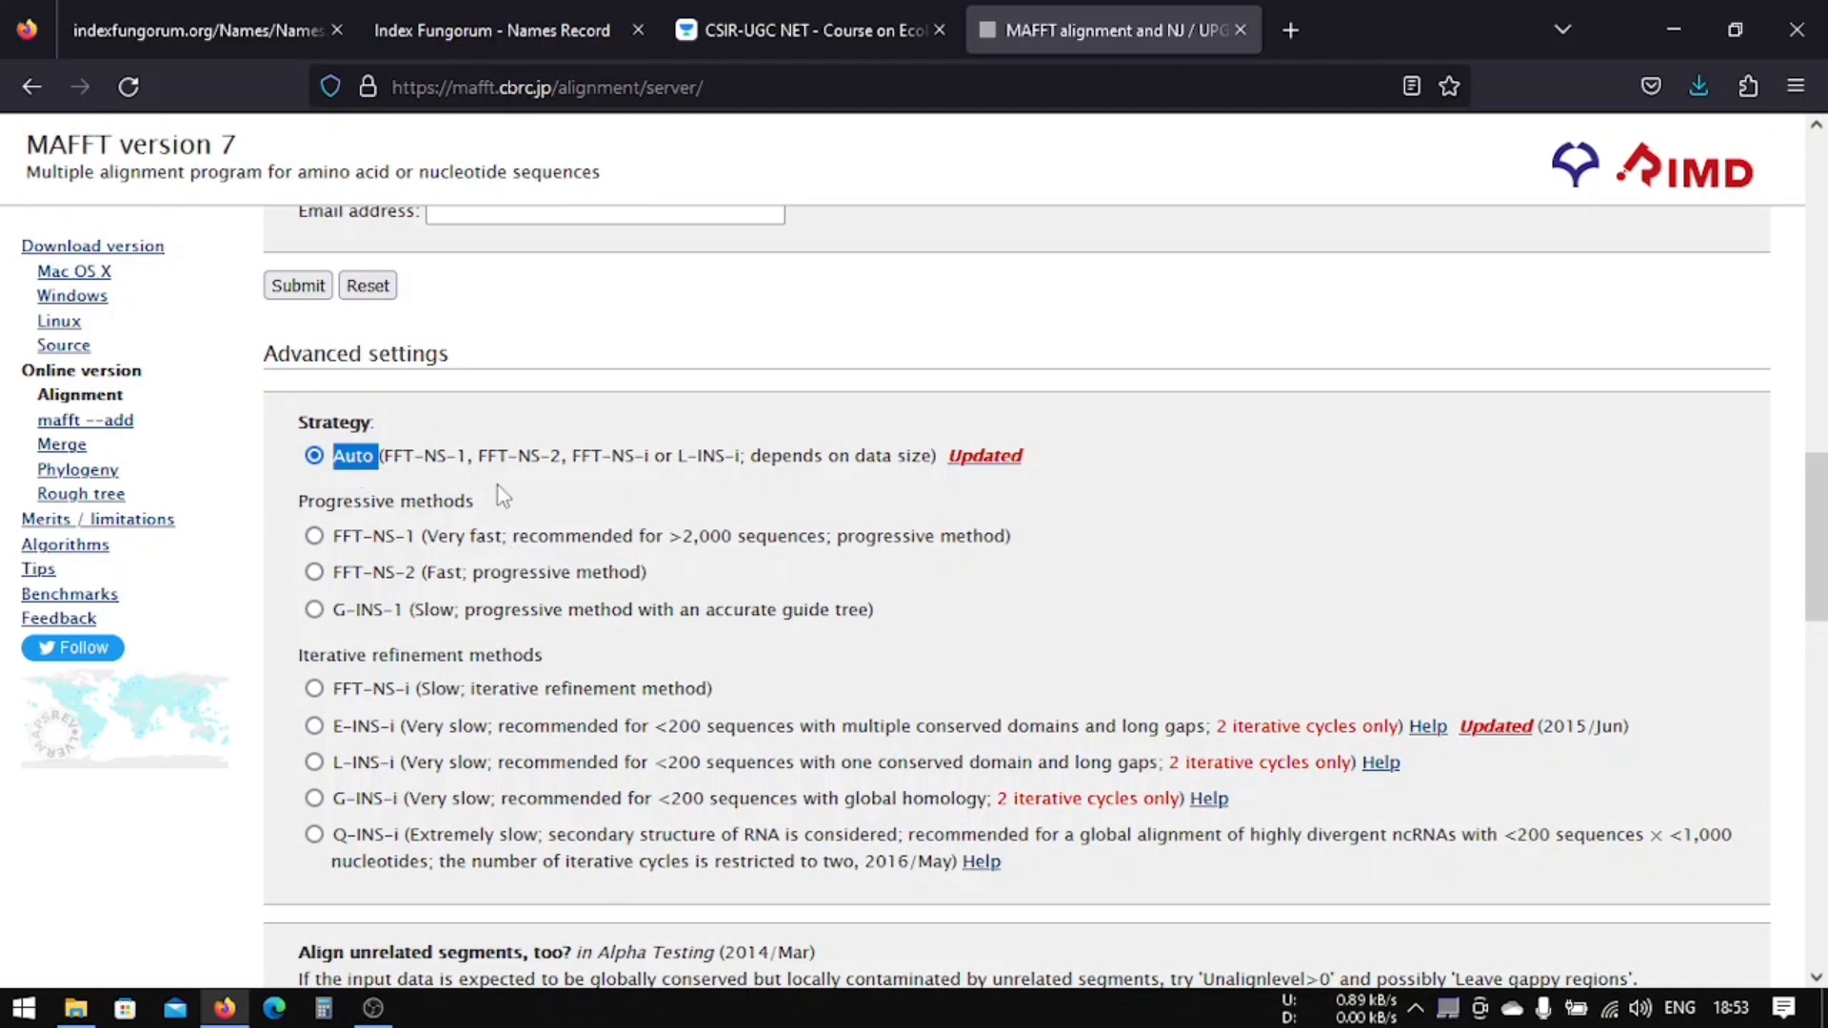
{"action": "scroll", "scroll_direction": "down", "scroll_amount": 3}
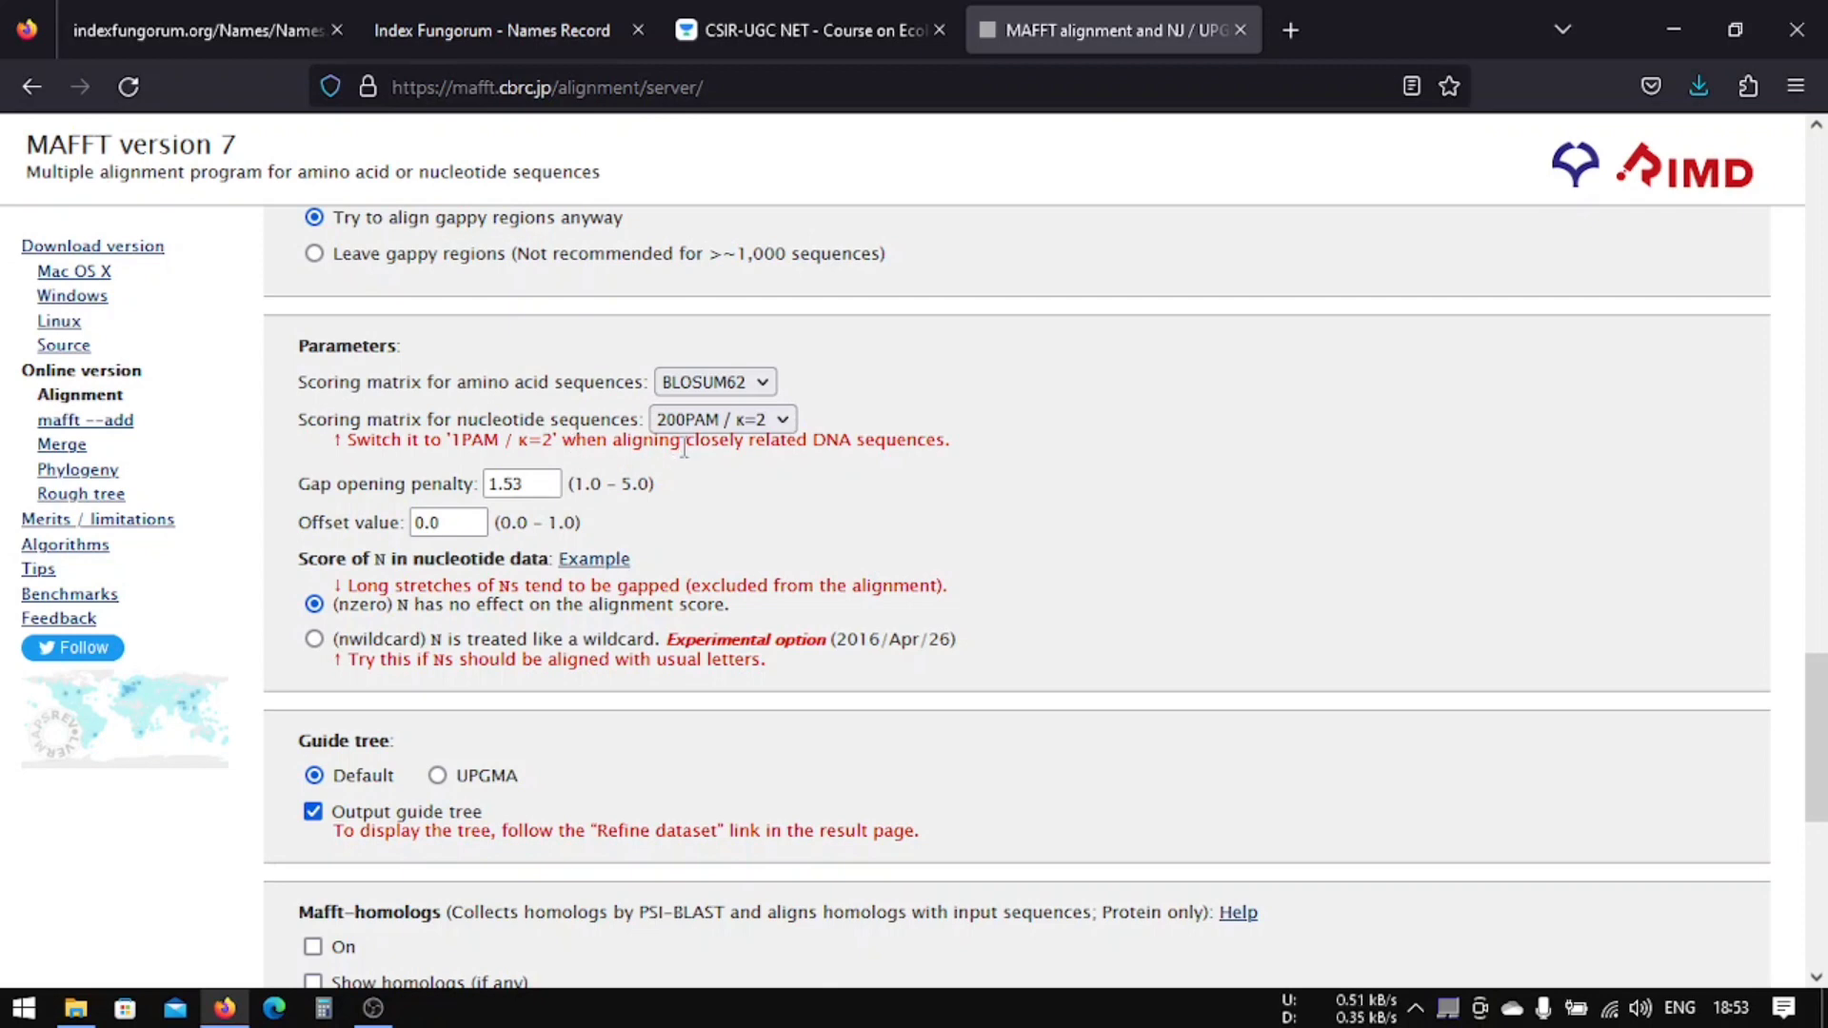
Step: Choose the 1PAM / κ=2 nucleotide scoring matrix and submit the ITS alignment job
{"action": "left_click_drag", "start_coordinate": [682, 440], "coordinate": [950, 439]}
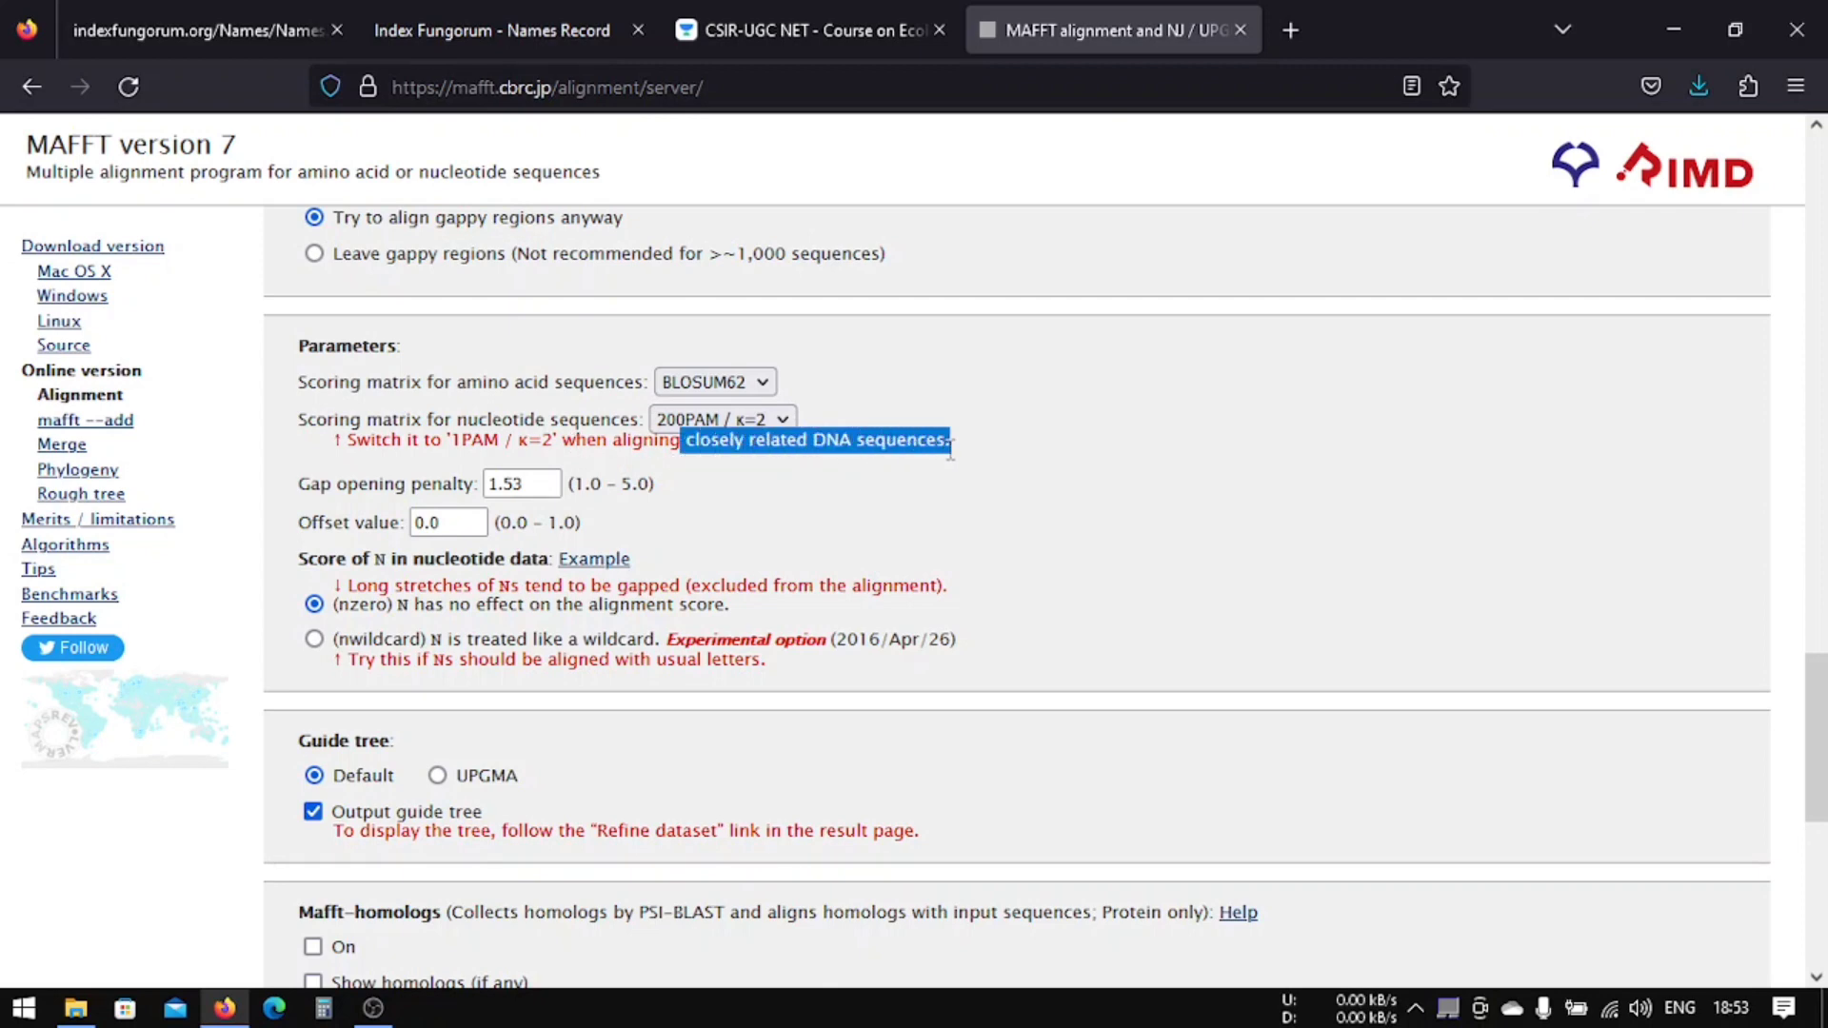
{"action": "left_click", "coordinate": [720, 419]}
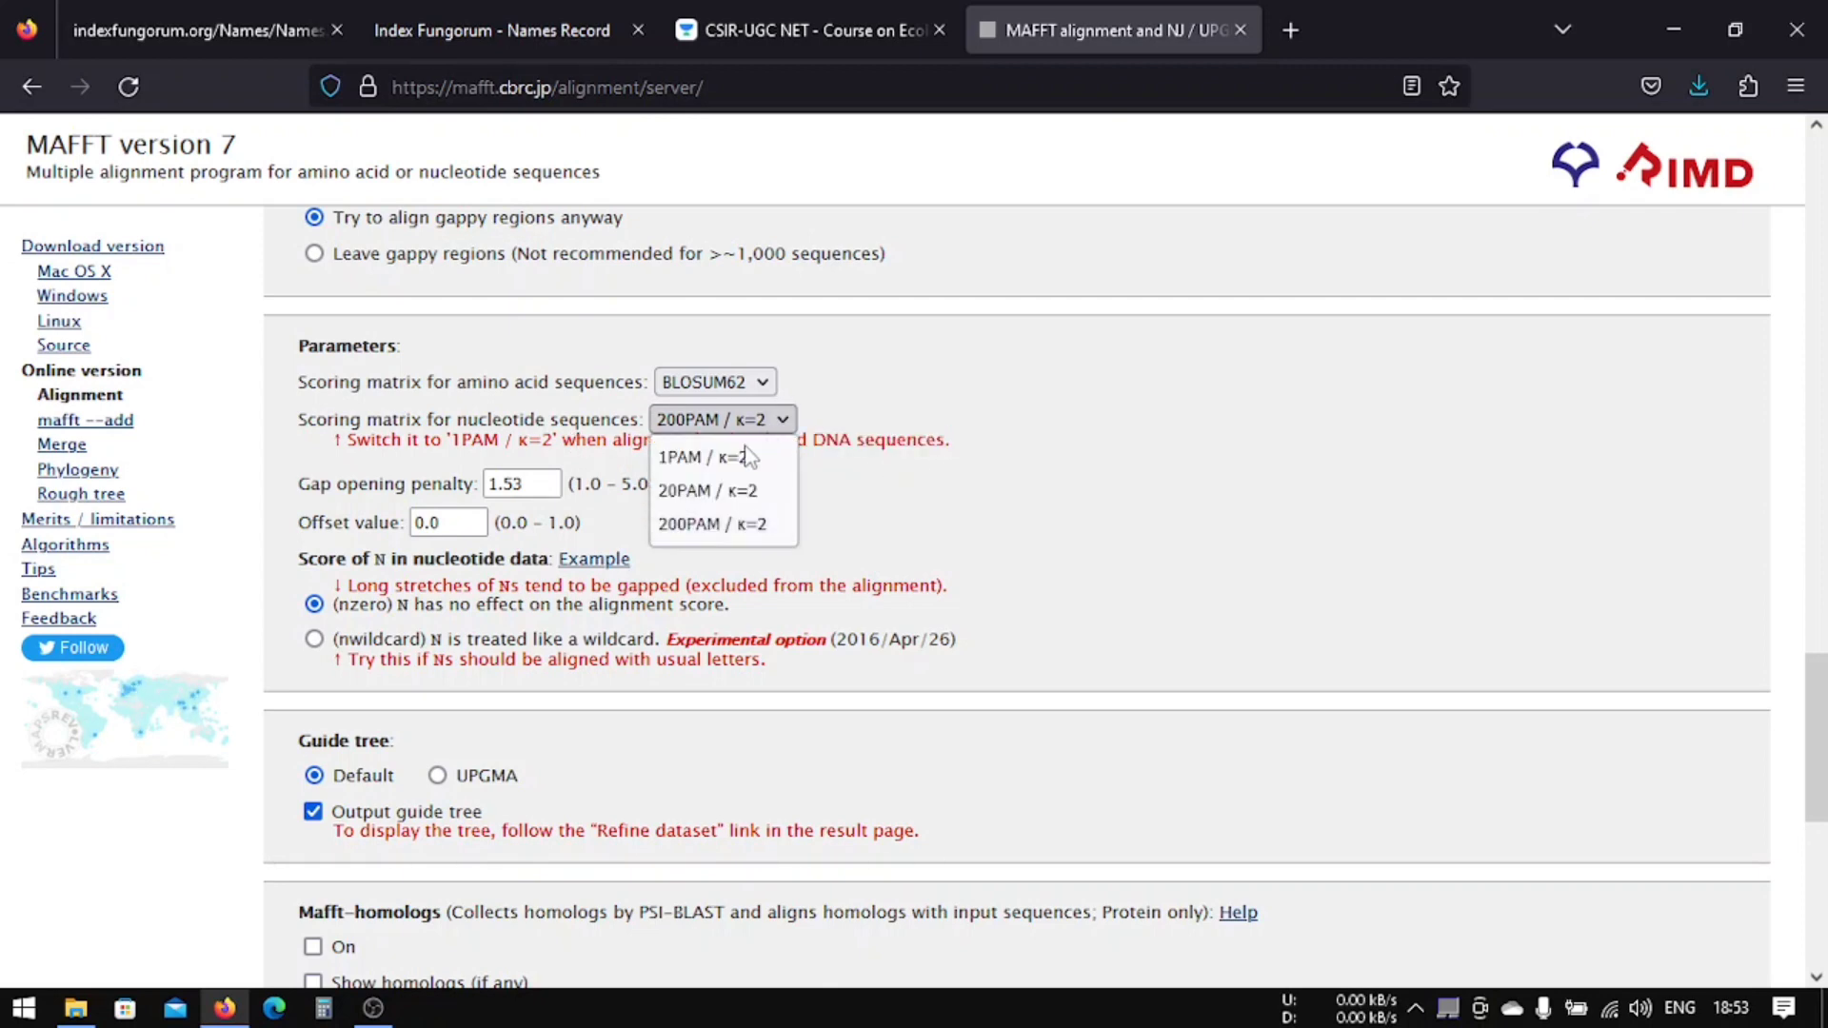
{"action": "left_click", "coordinate": [719, 455]}
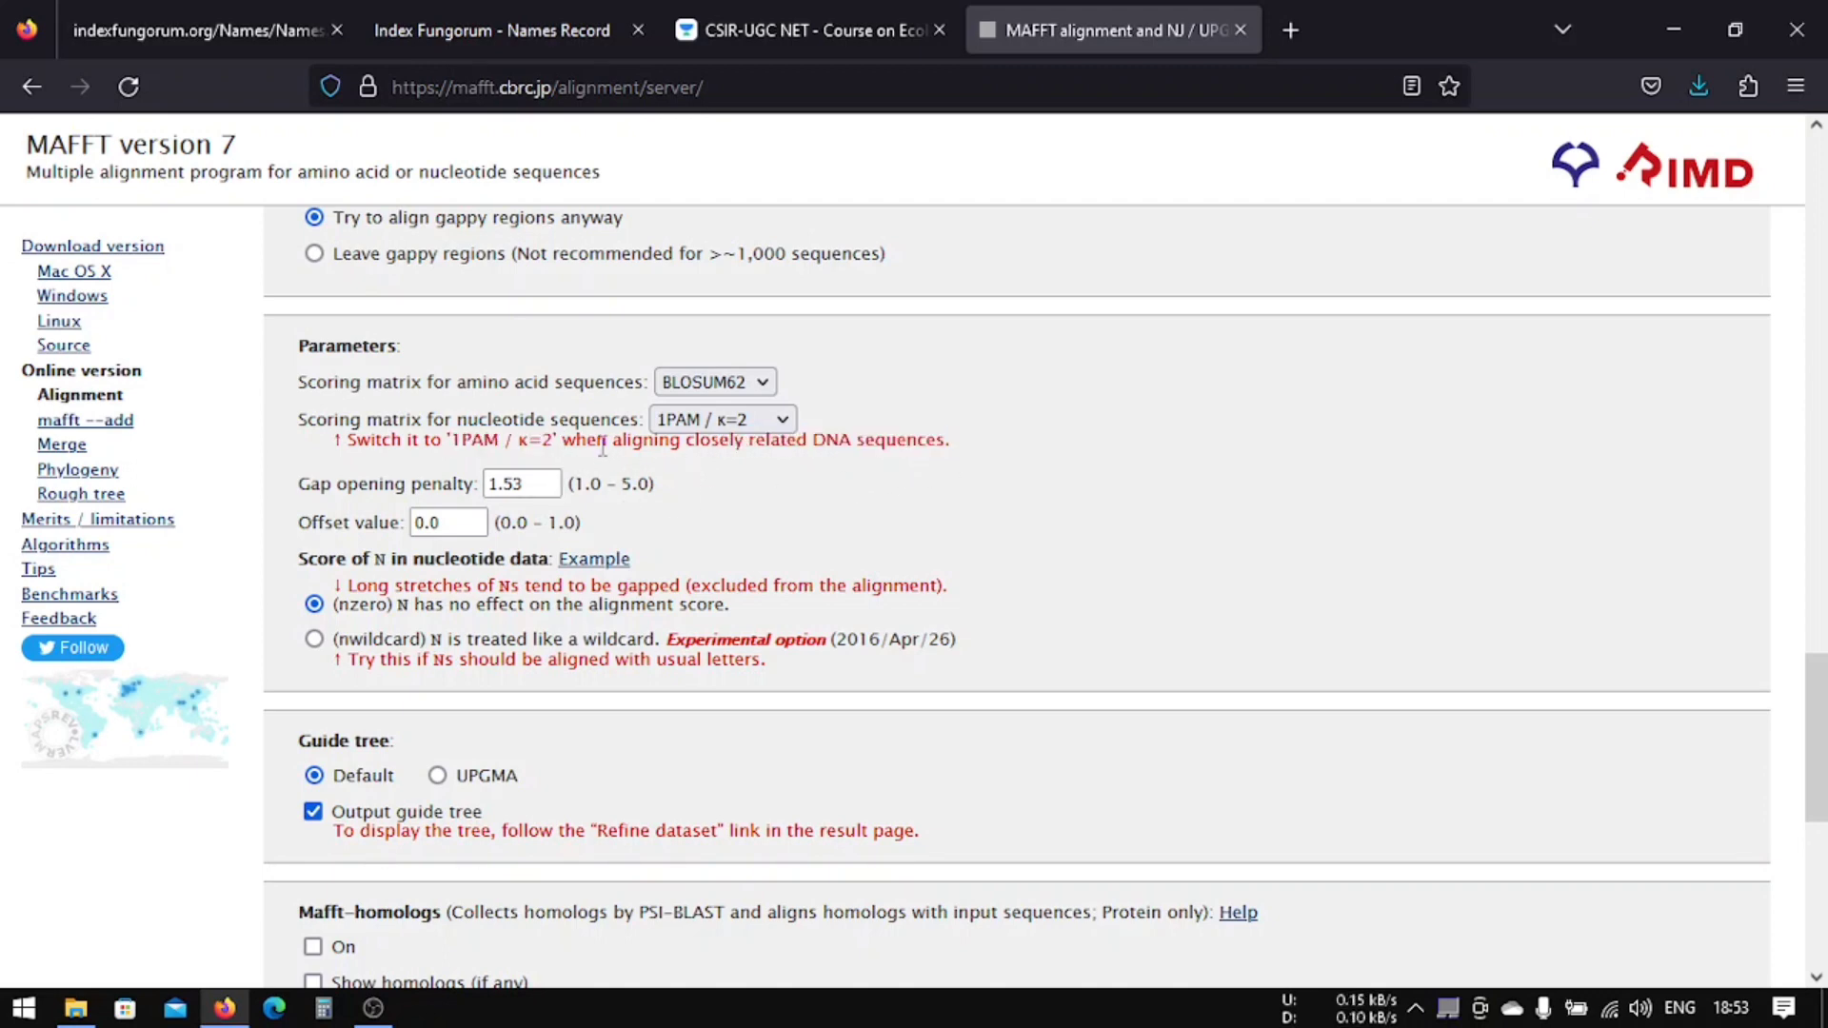
{"action": "scroll", "scroll_direction": "down", "scroll_amount": 3}
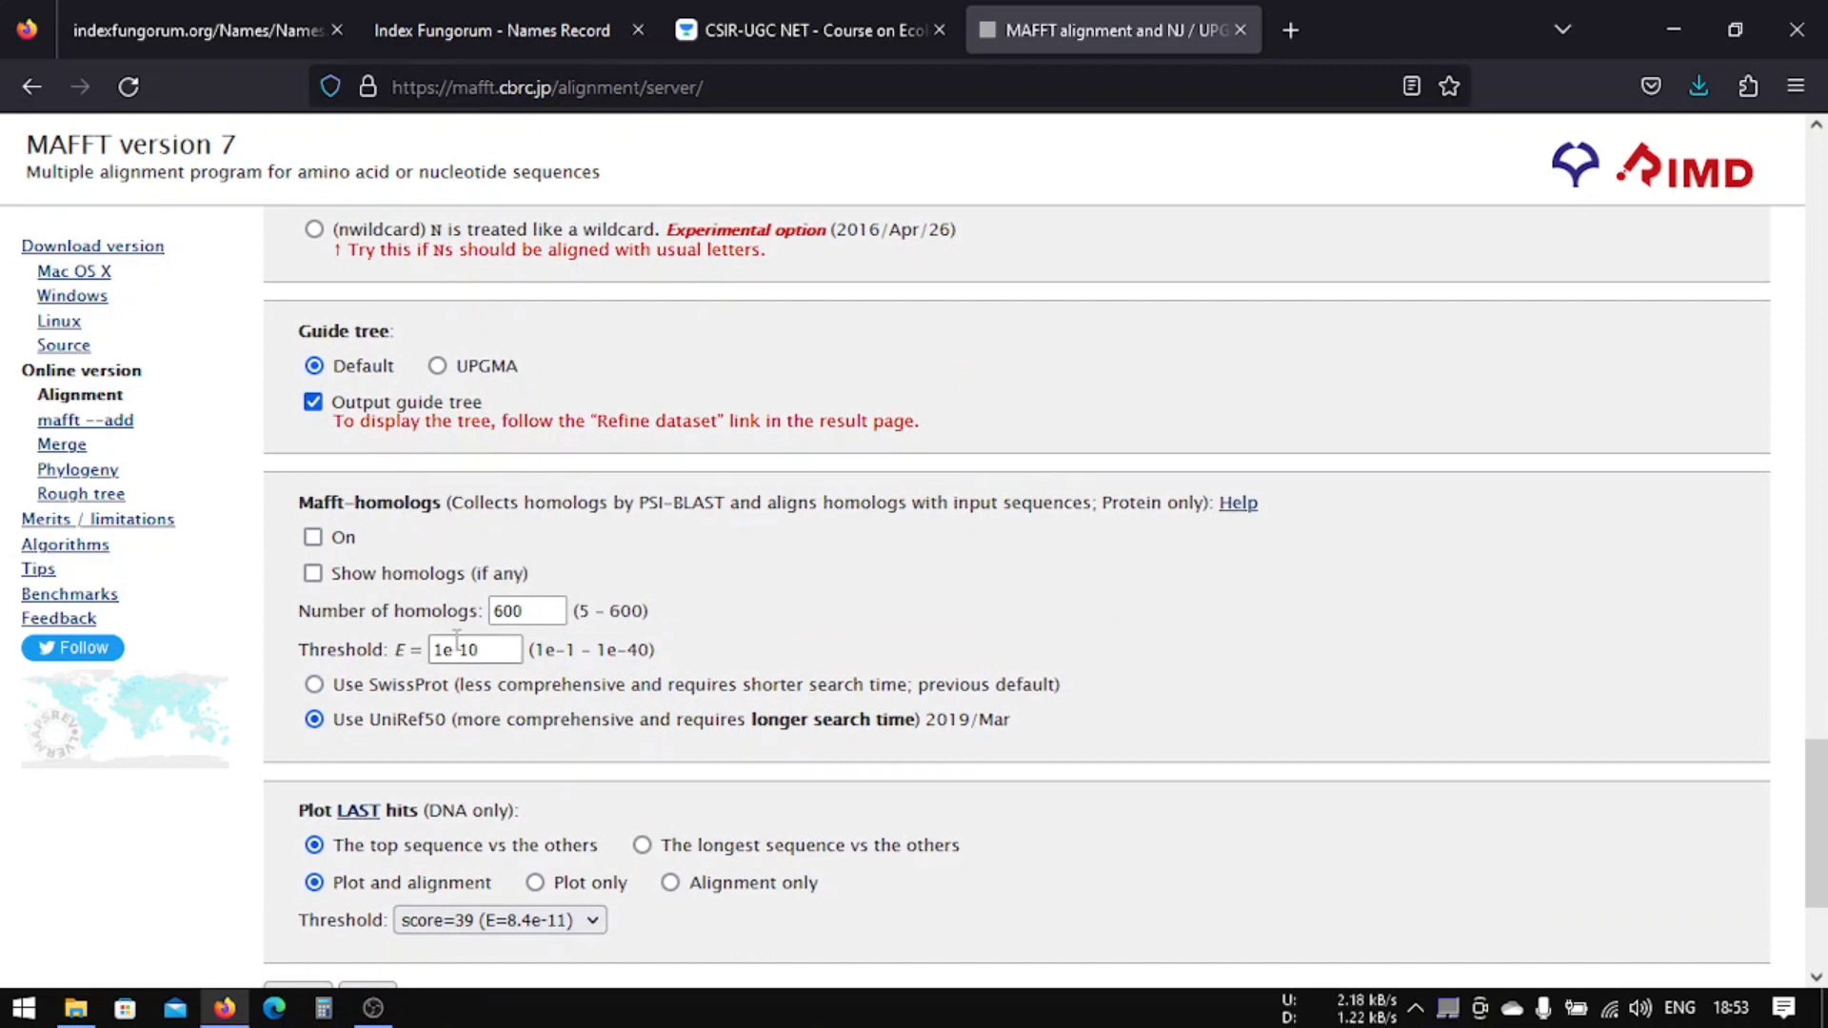
{"action": "scroll", "scroll_direction": "down", "scroll_amount": 3}
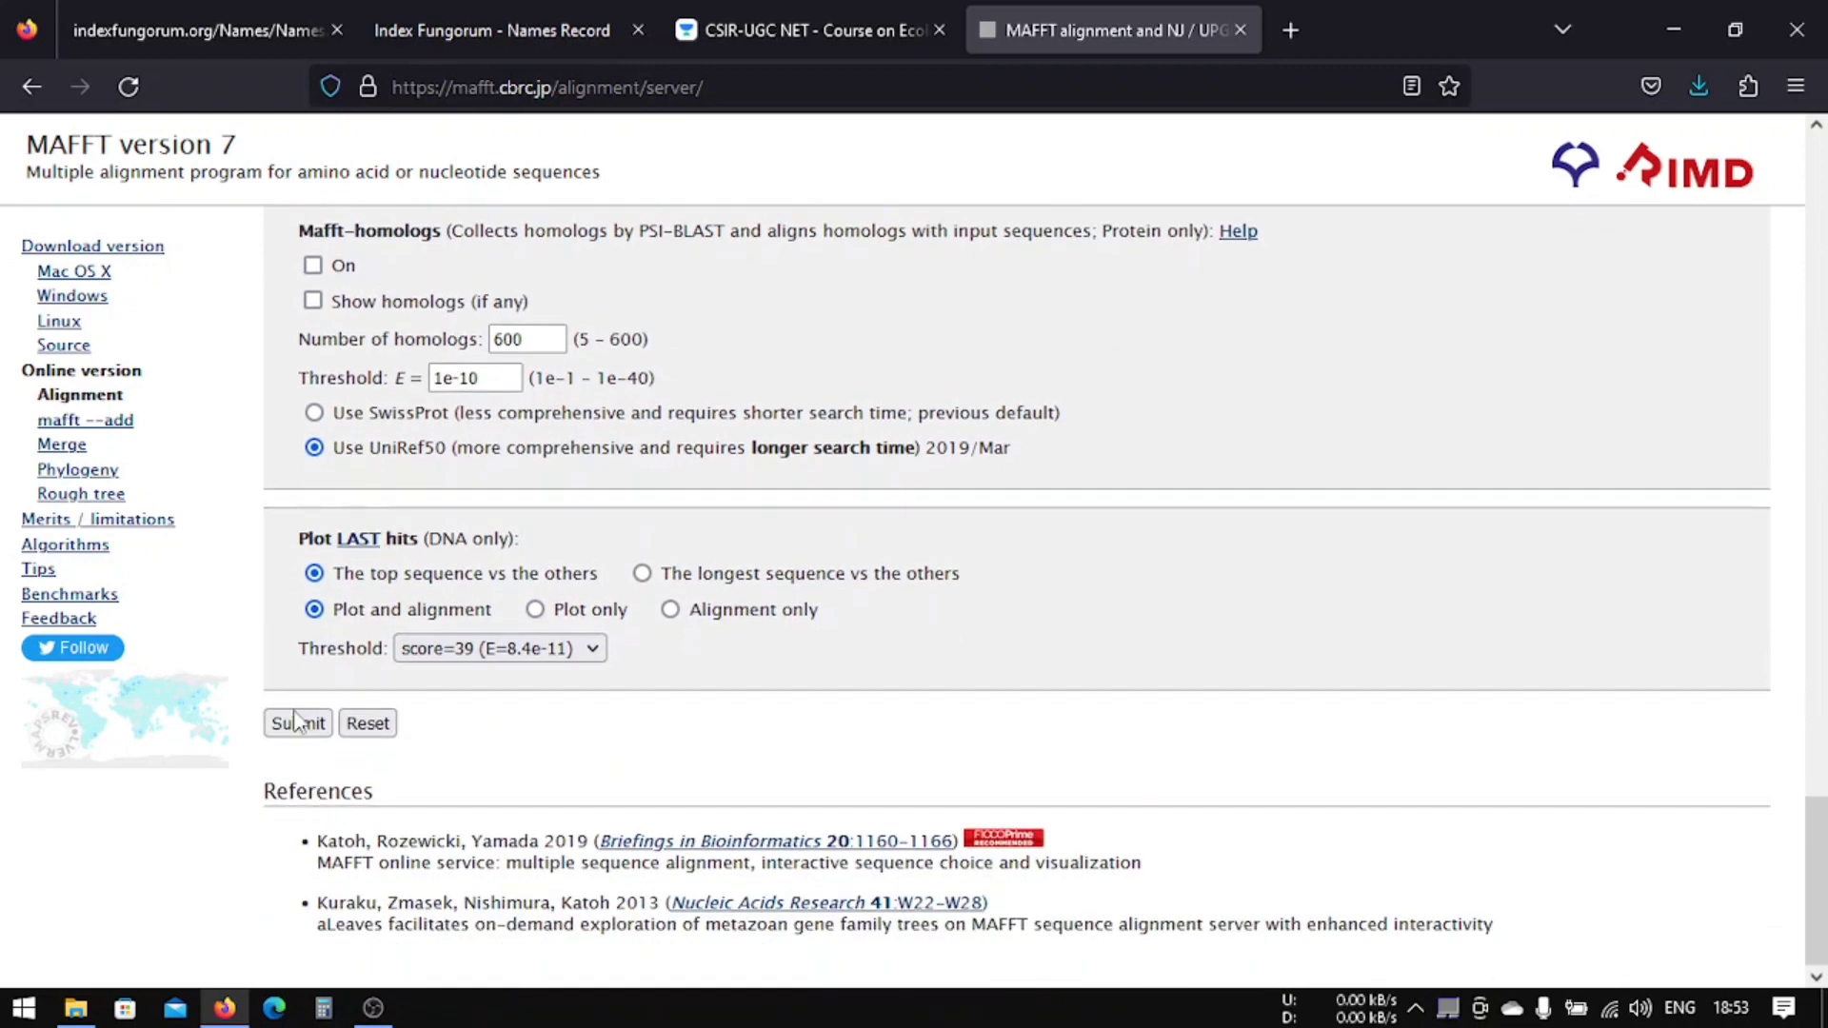
{"action": "left_click", "coordinate": [297, 724]}
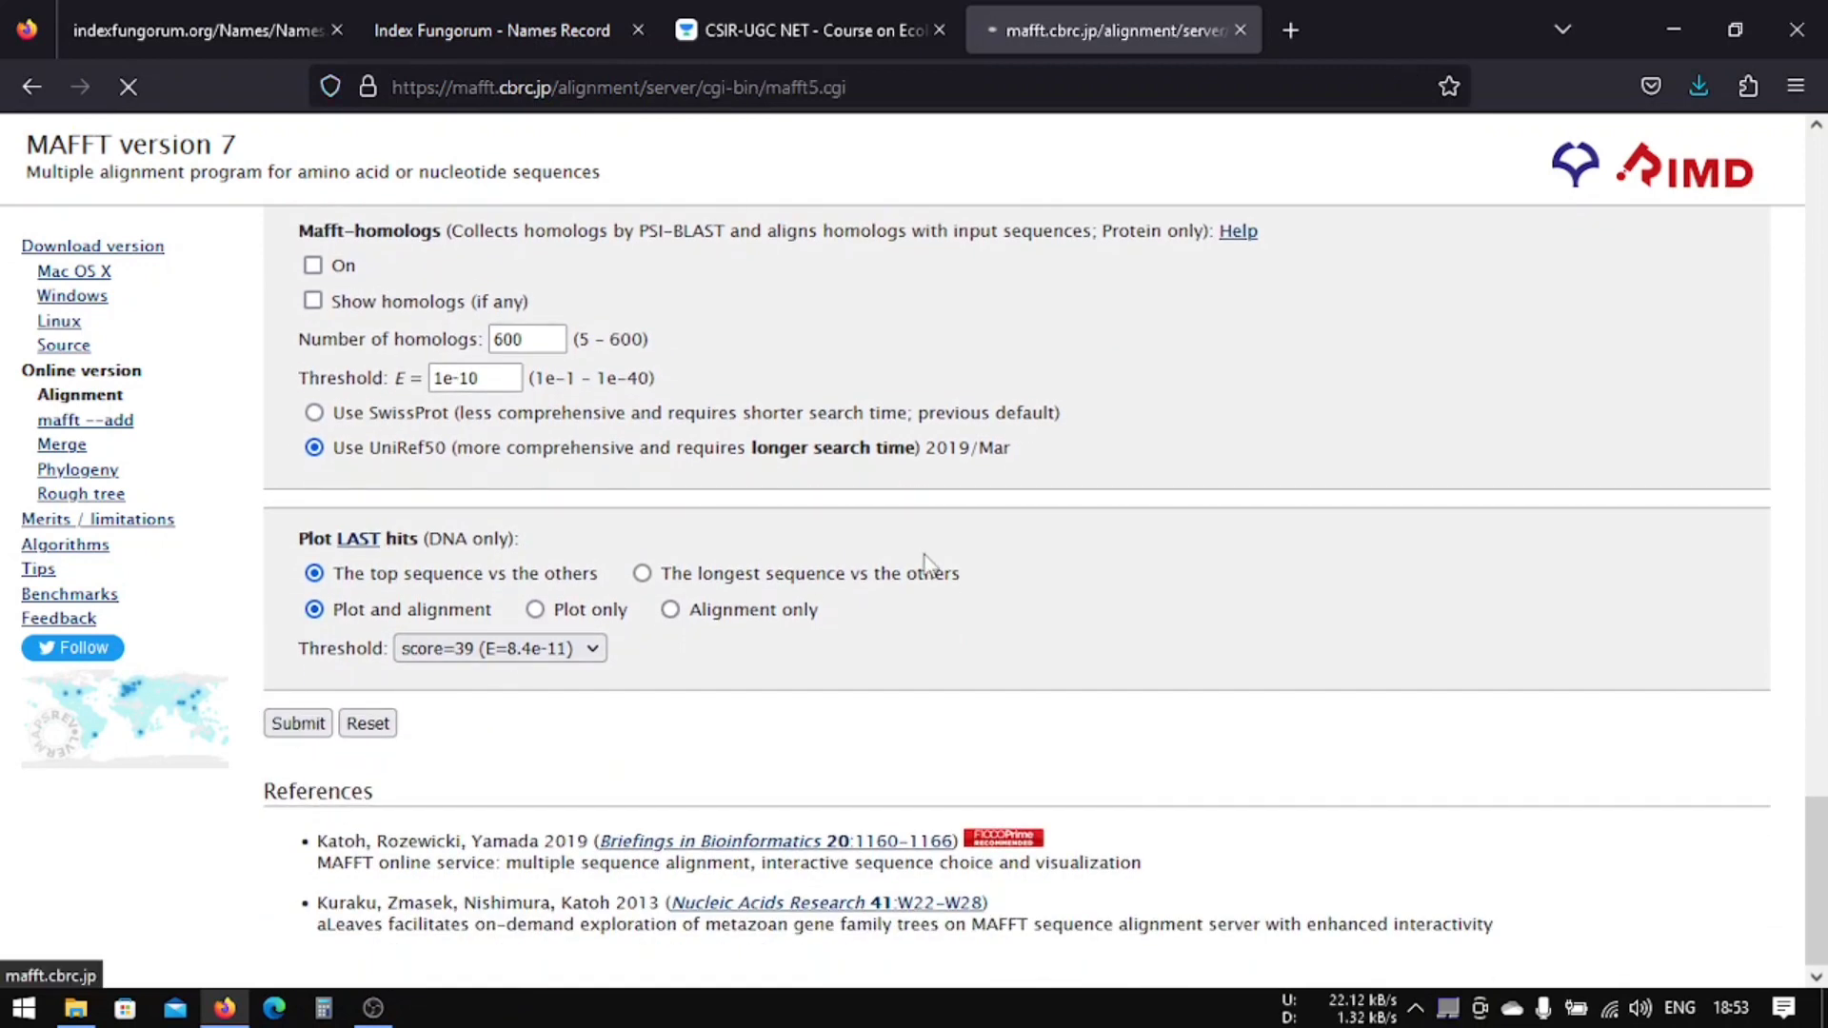
Step: Open all LAST hit plots as a PDF and scroll through its 20 dot-plot pages
{"action": "left_click", "coordinate": [297, 724]}
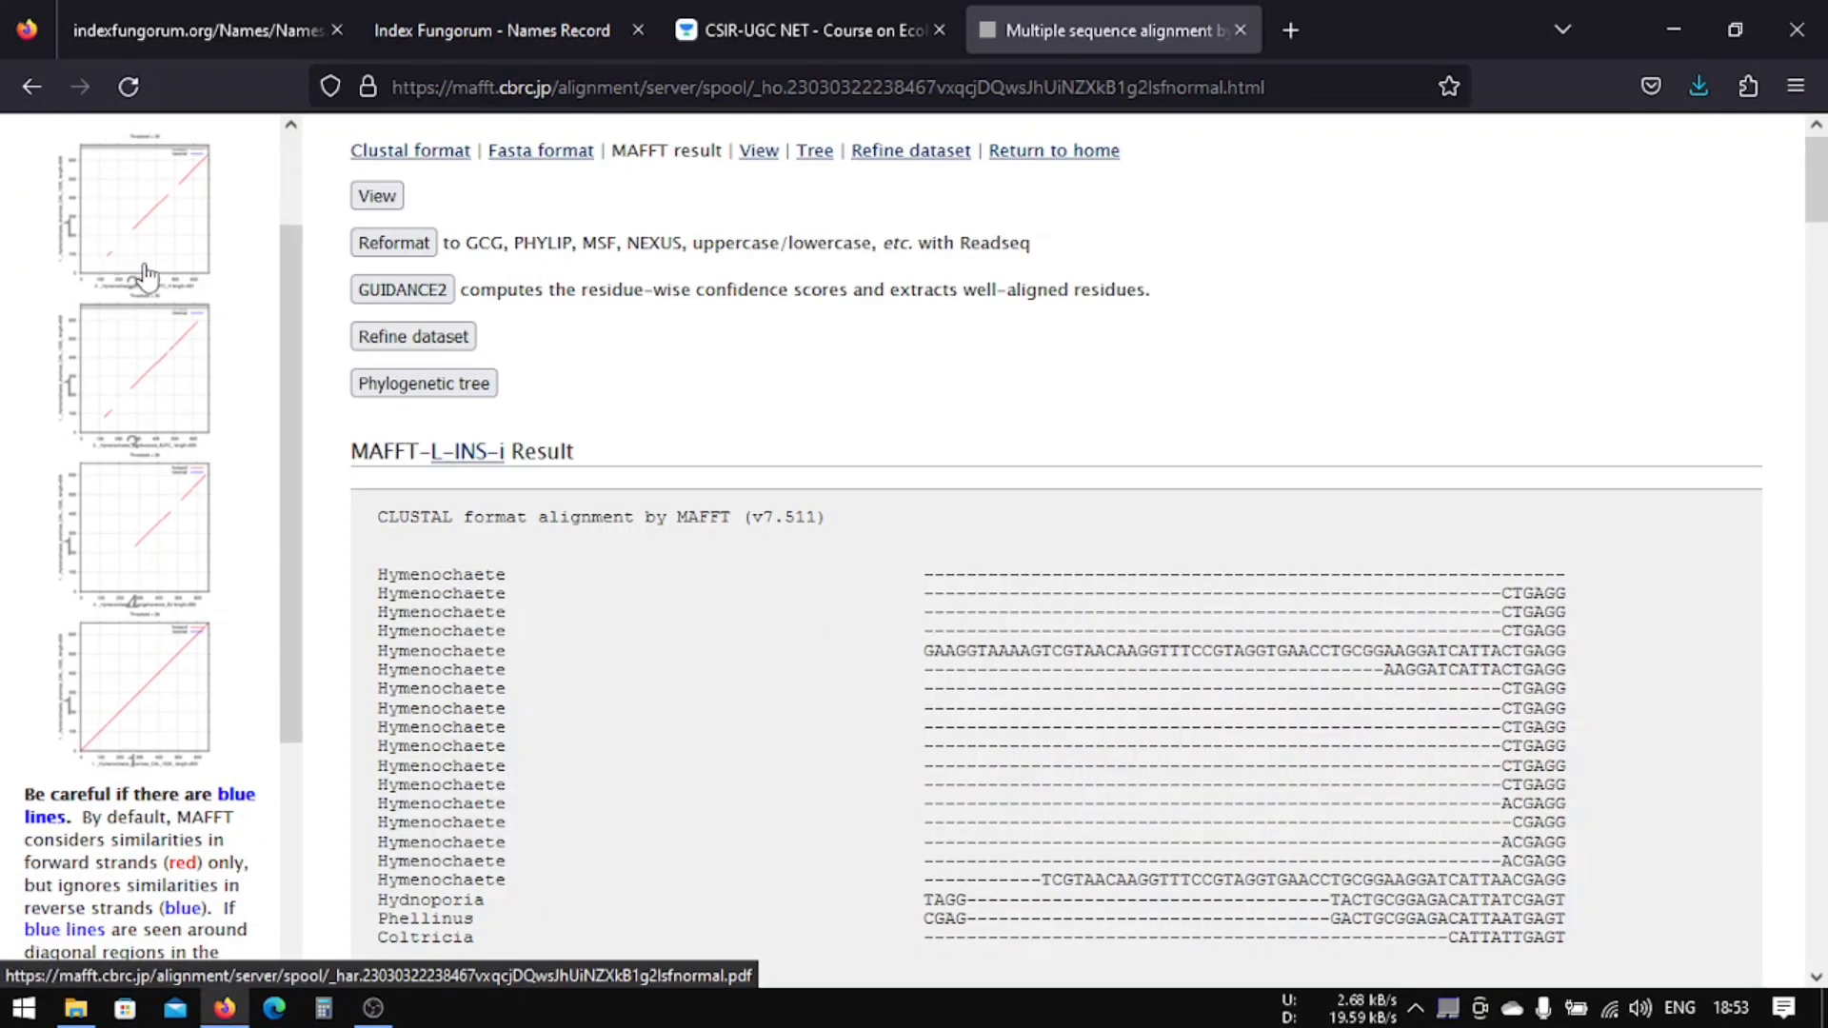
{"action": "left_click", "coordinate": [139, 274]}
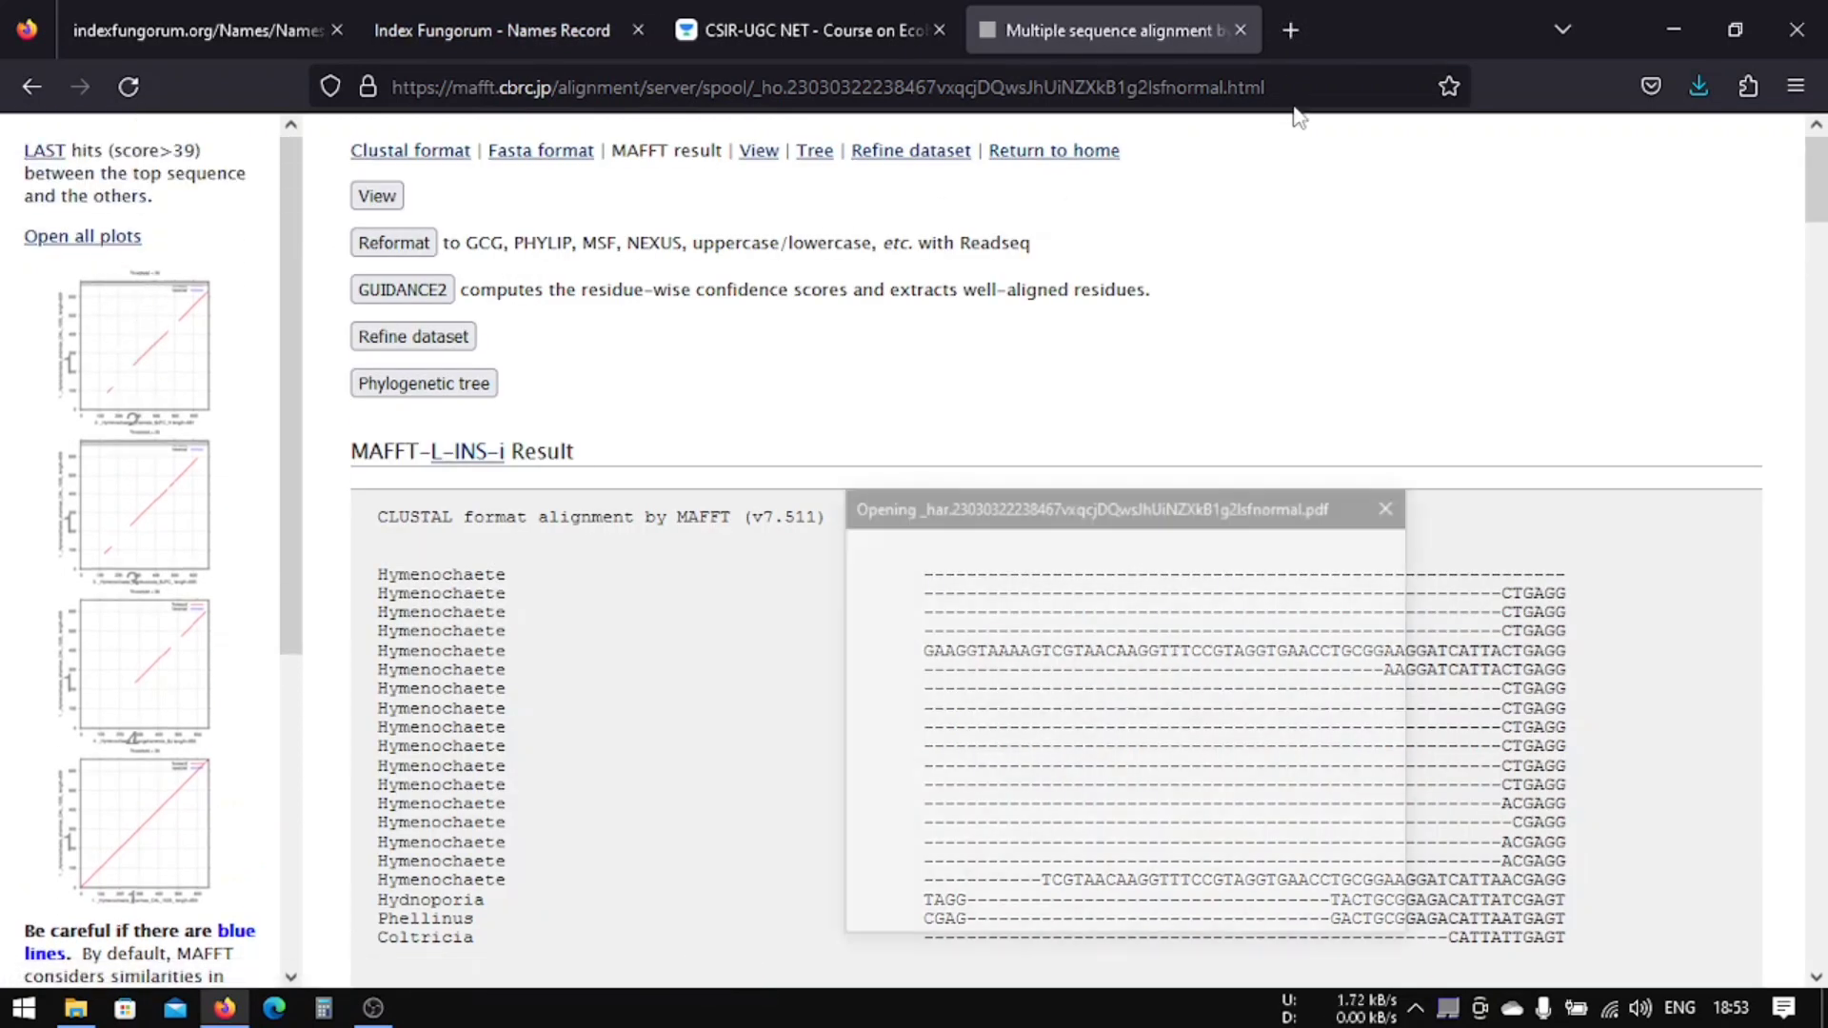
{"action": "left_click", "coordinate": [1384, 510]}
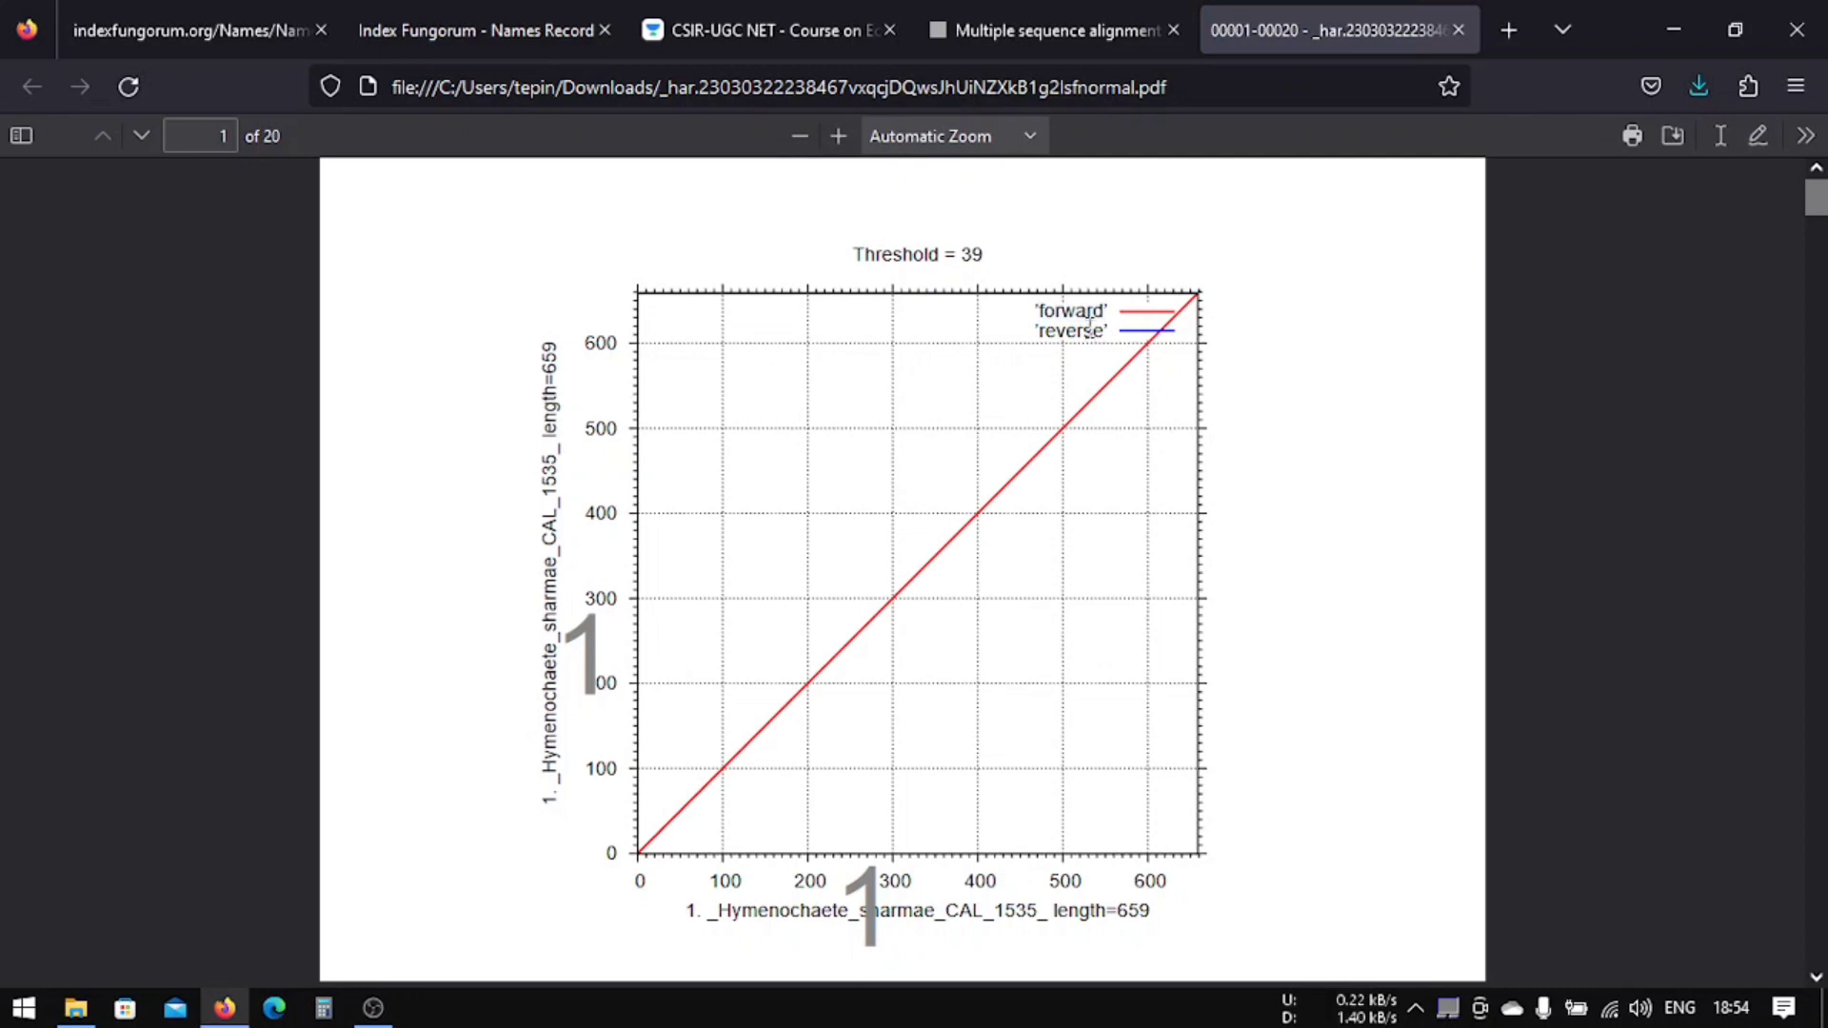
{"action": "mouse_move", "coordinate": [1166, 302]}
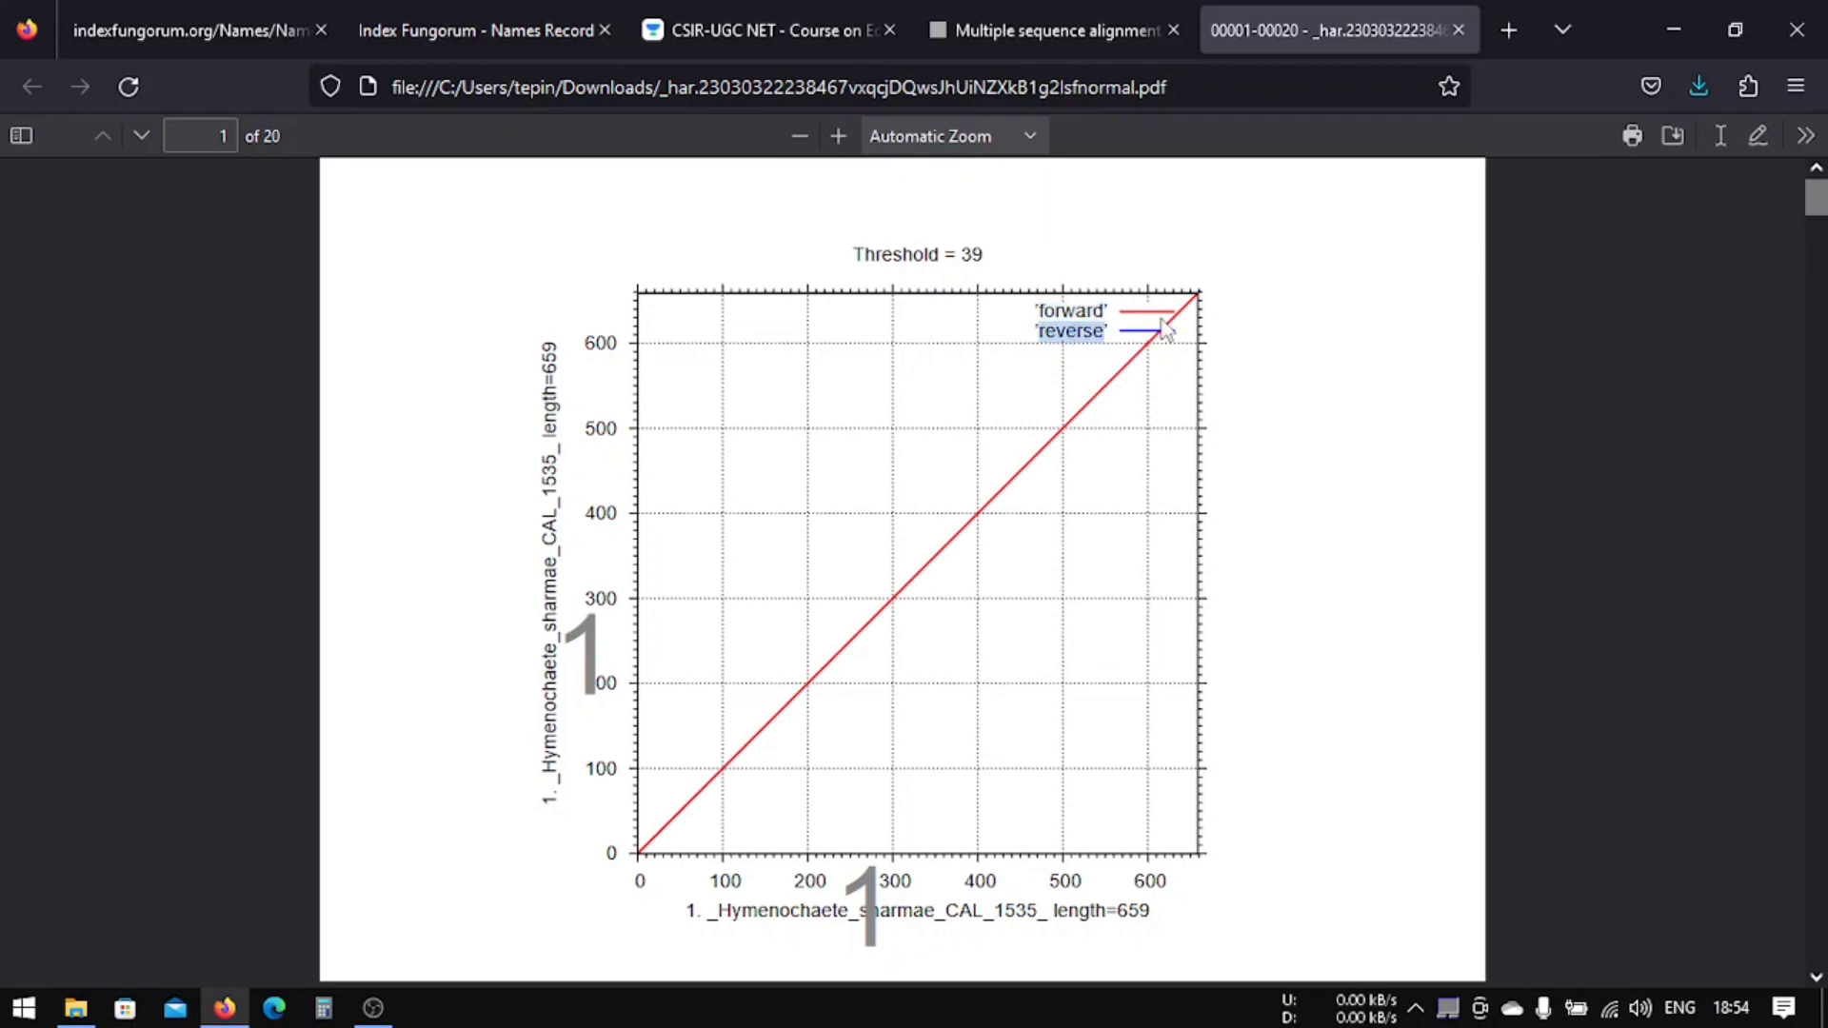
{"action": "scroll", "scroll_direction": "down", "scroll_amount": 3}
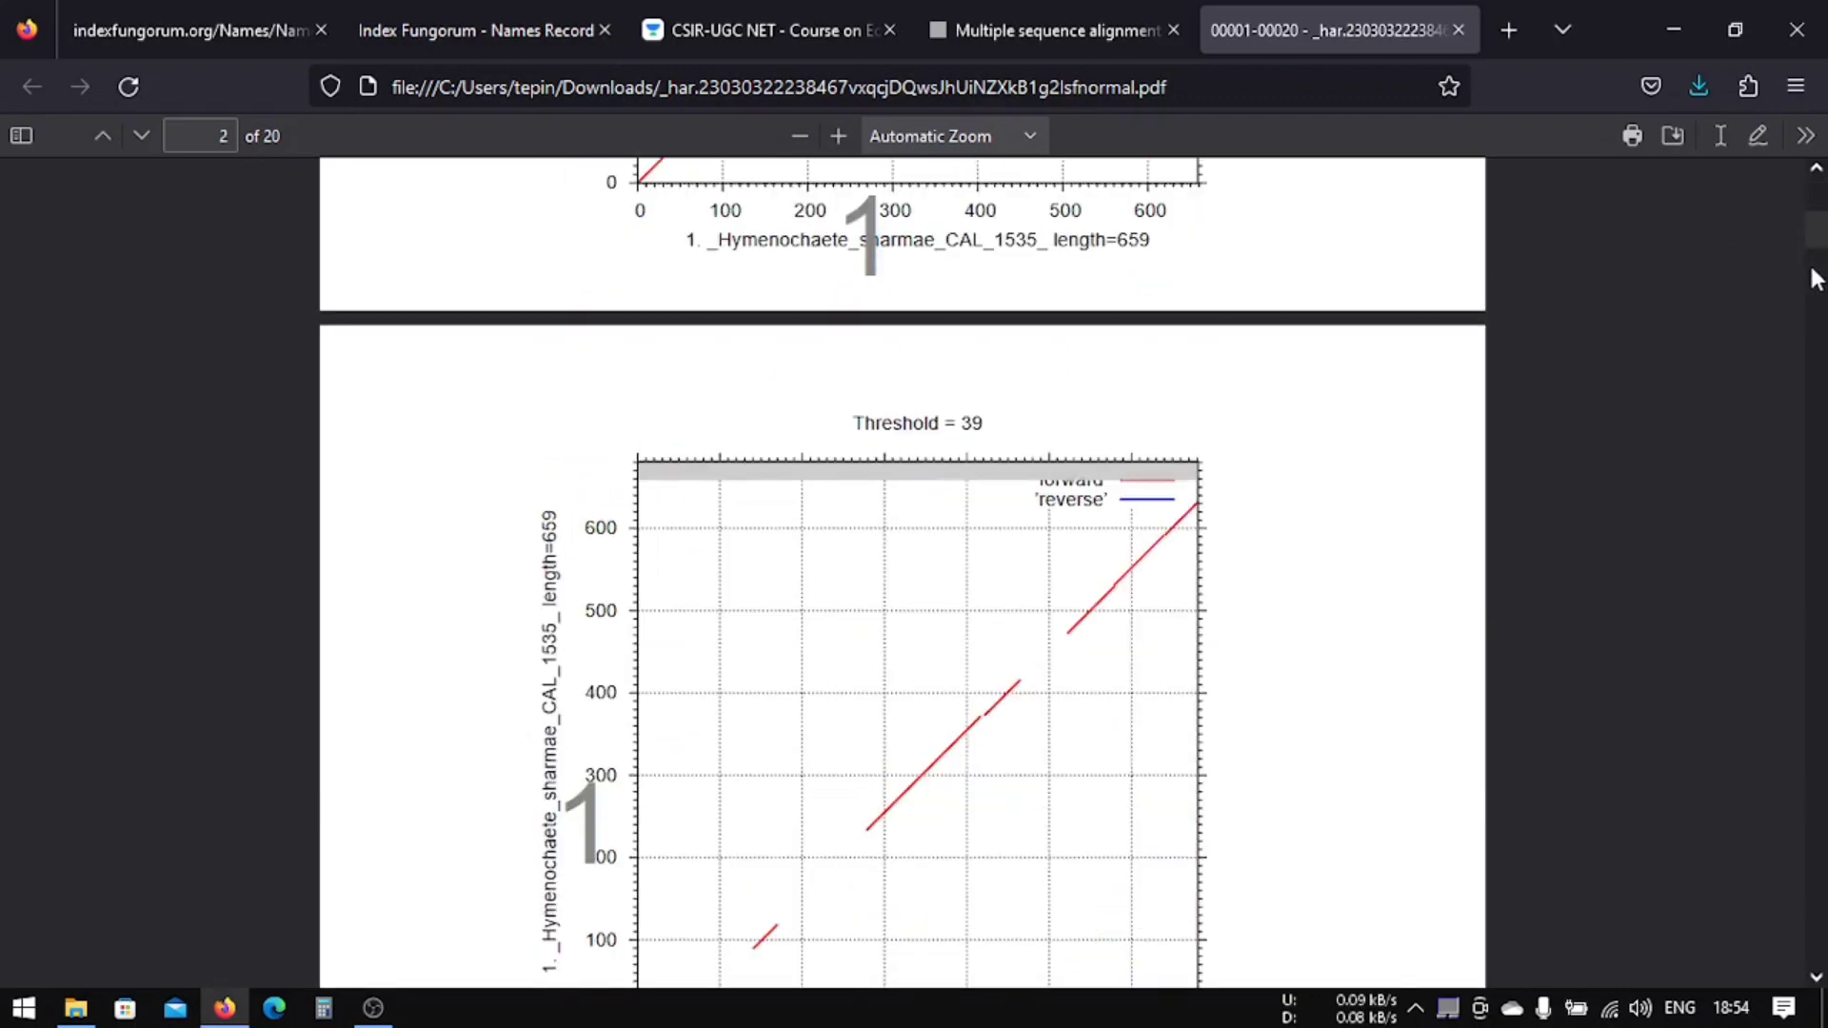
{"action": "scroll", "scroll_direction": "down", "scroll_amount": 3}
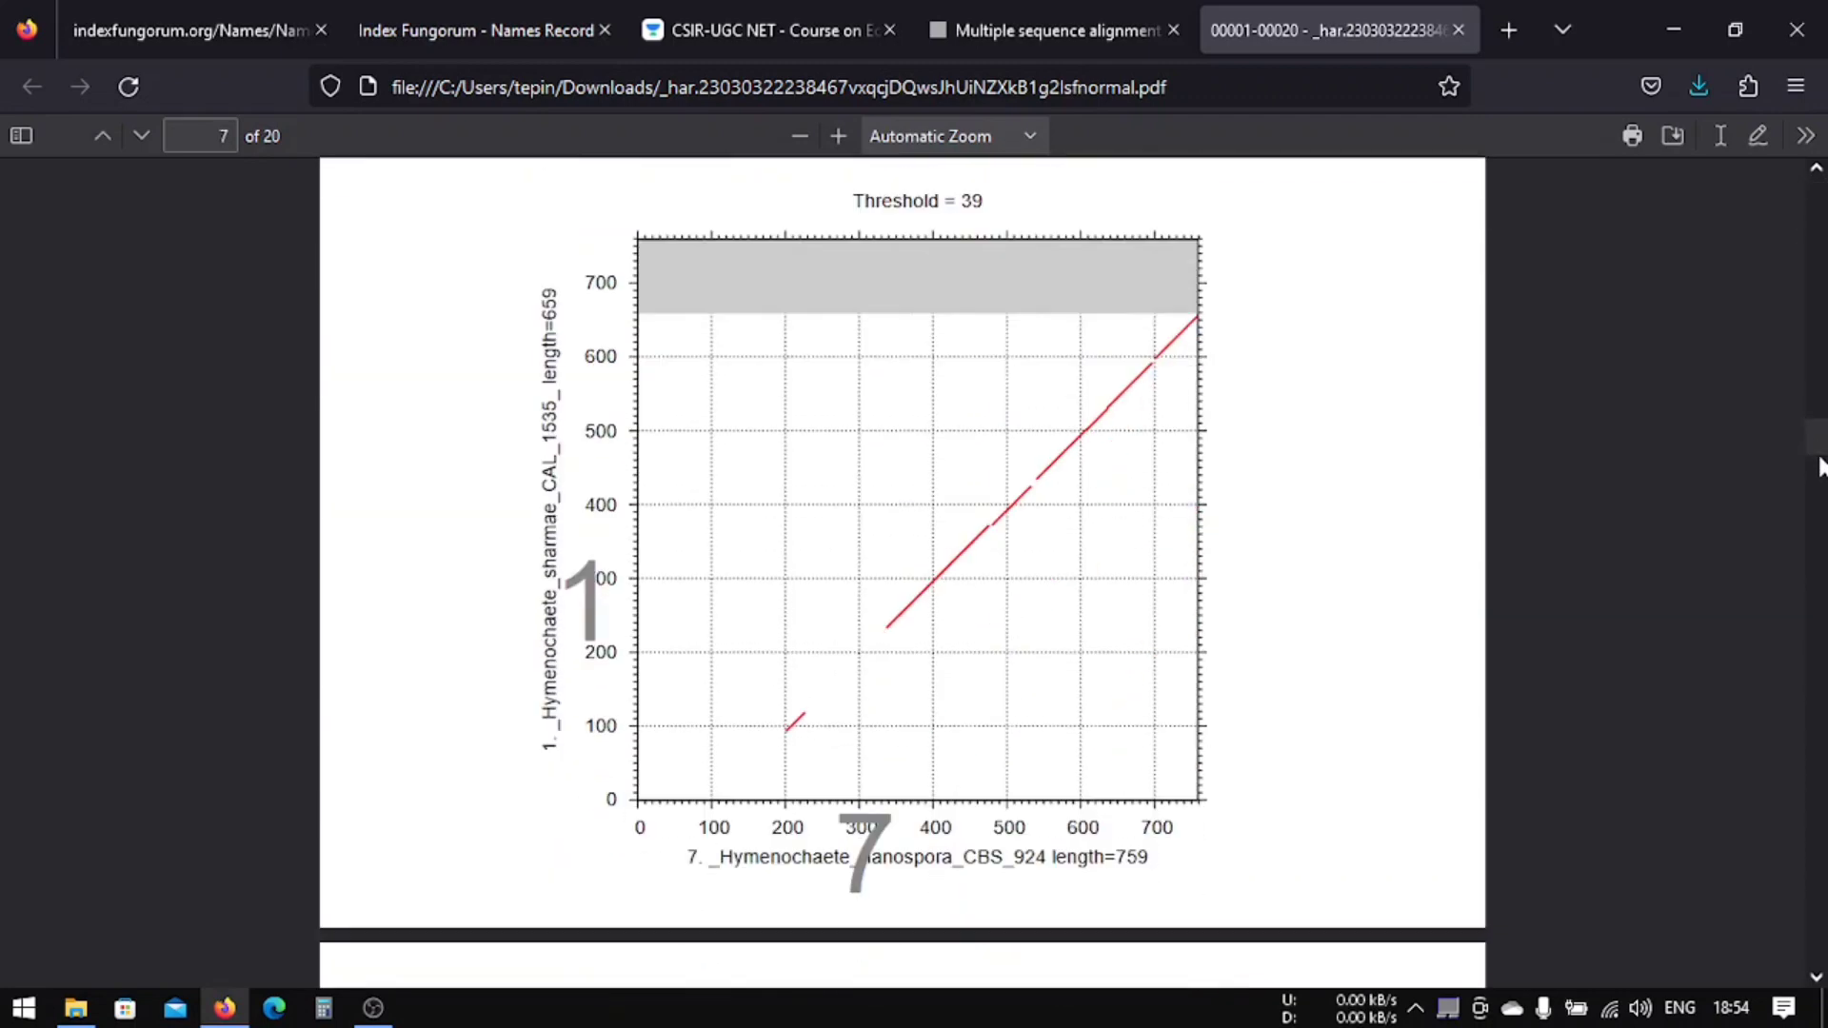
{"action": "scroll", "scroll_direction": "down", "scroll_amount": 3}
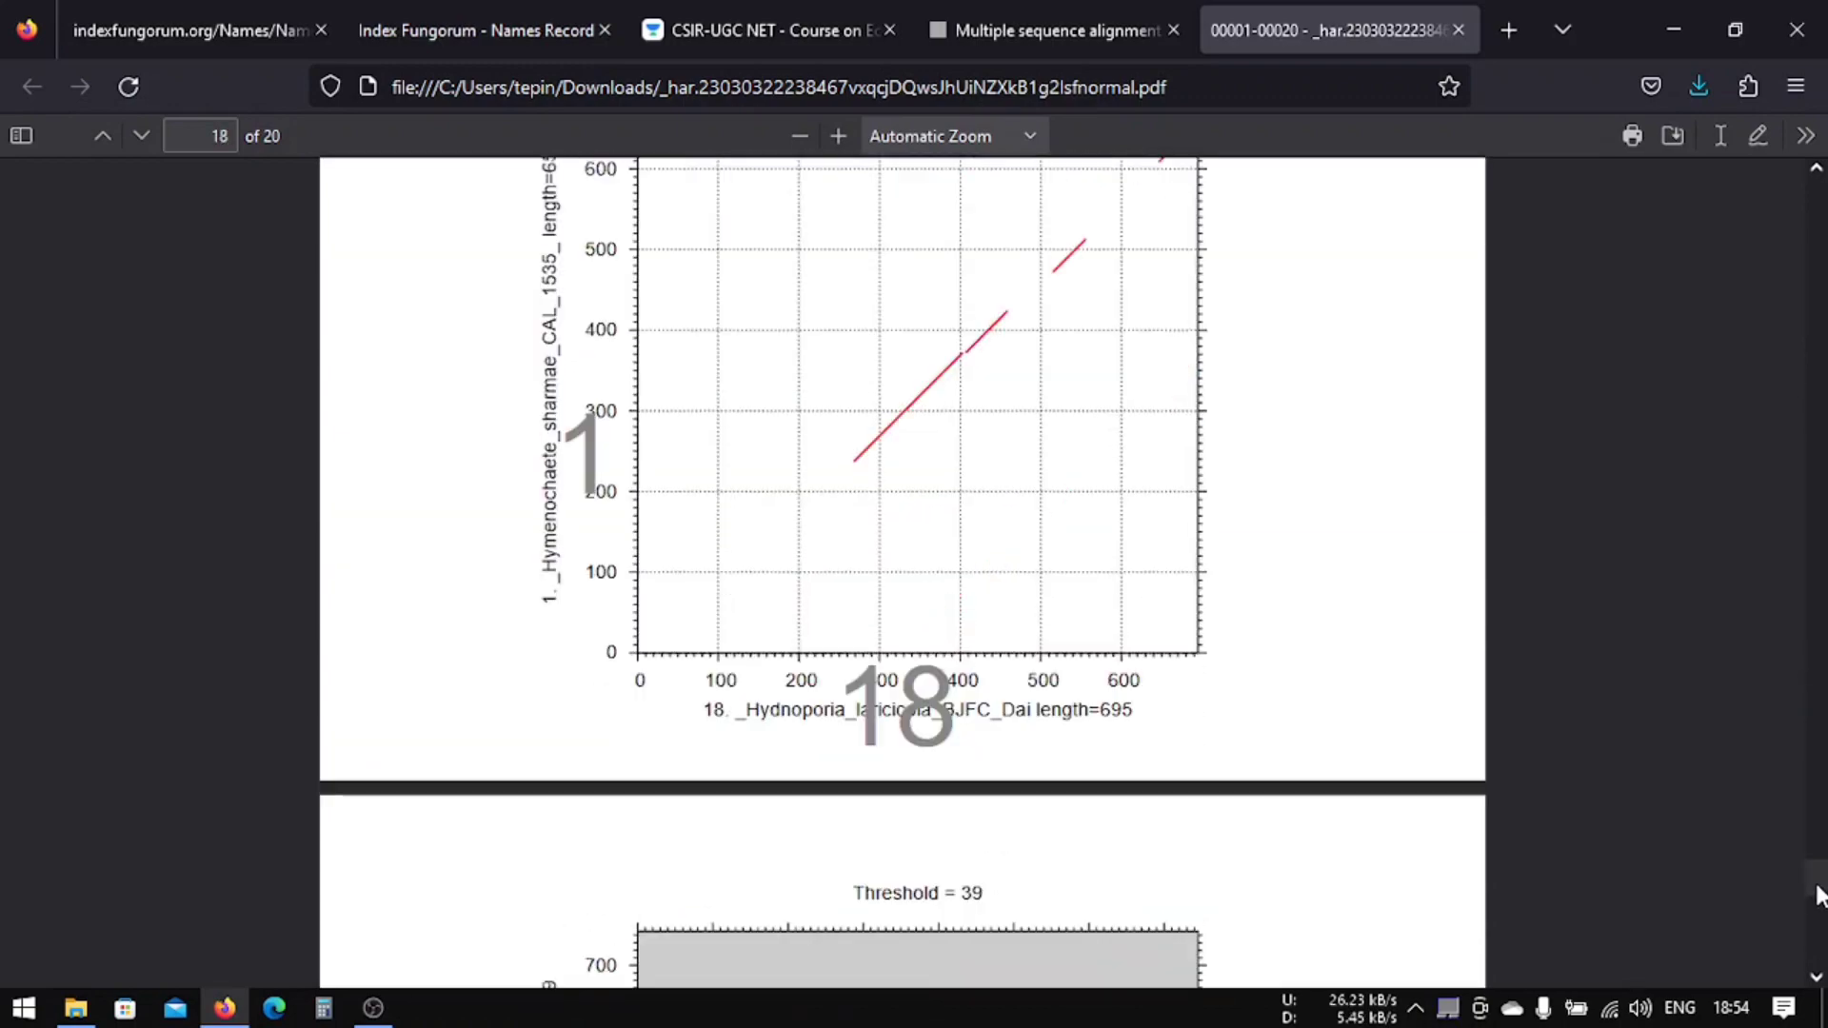
{"action": "scroll", "scroll_direction": "down", "scroll_amount": 3}
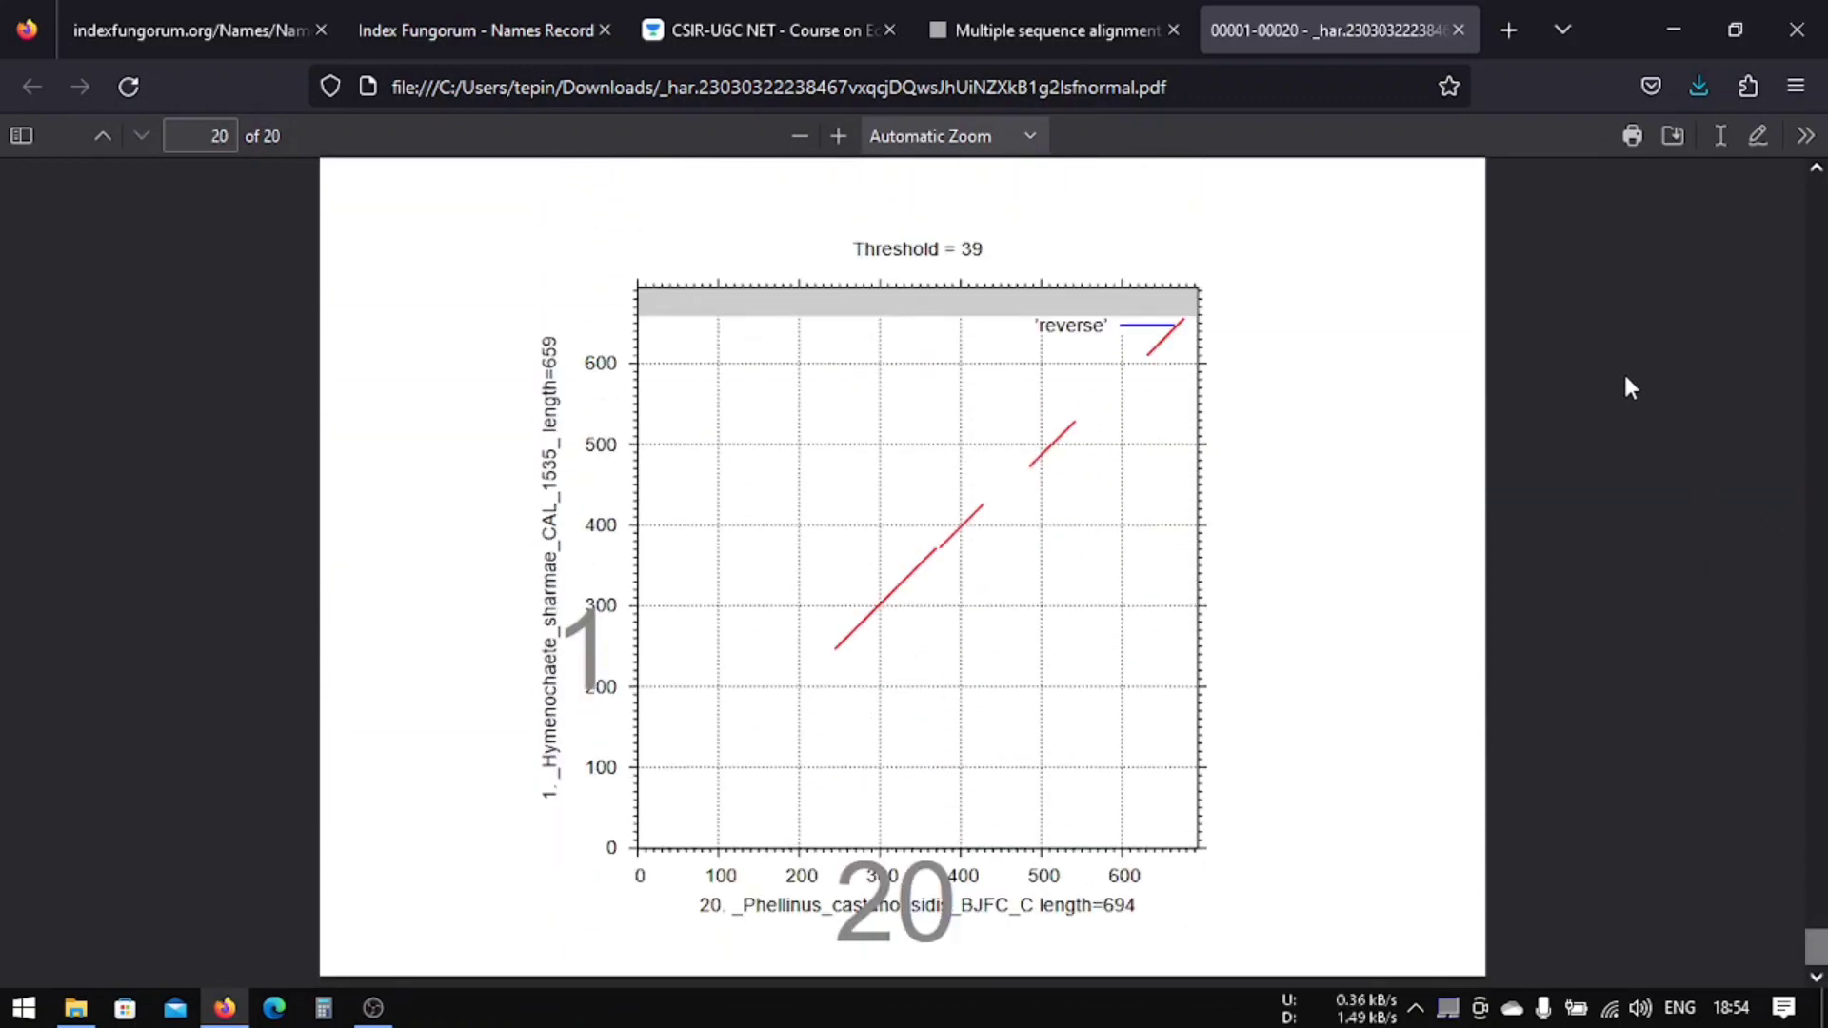
{"action": "mouse_move", "coordinate": [1415, 148]}
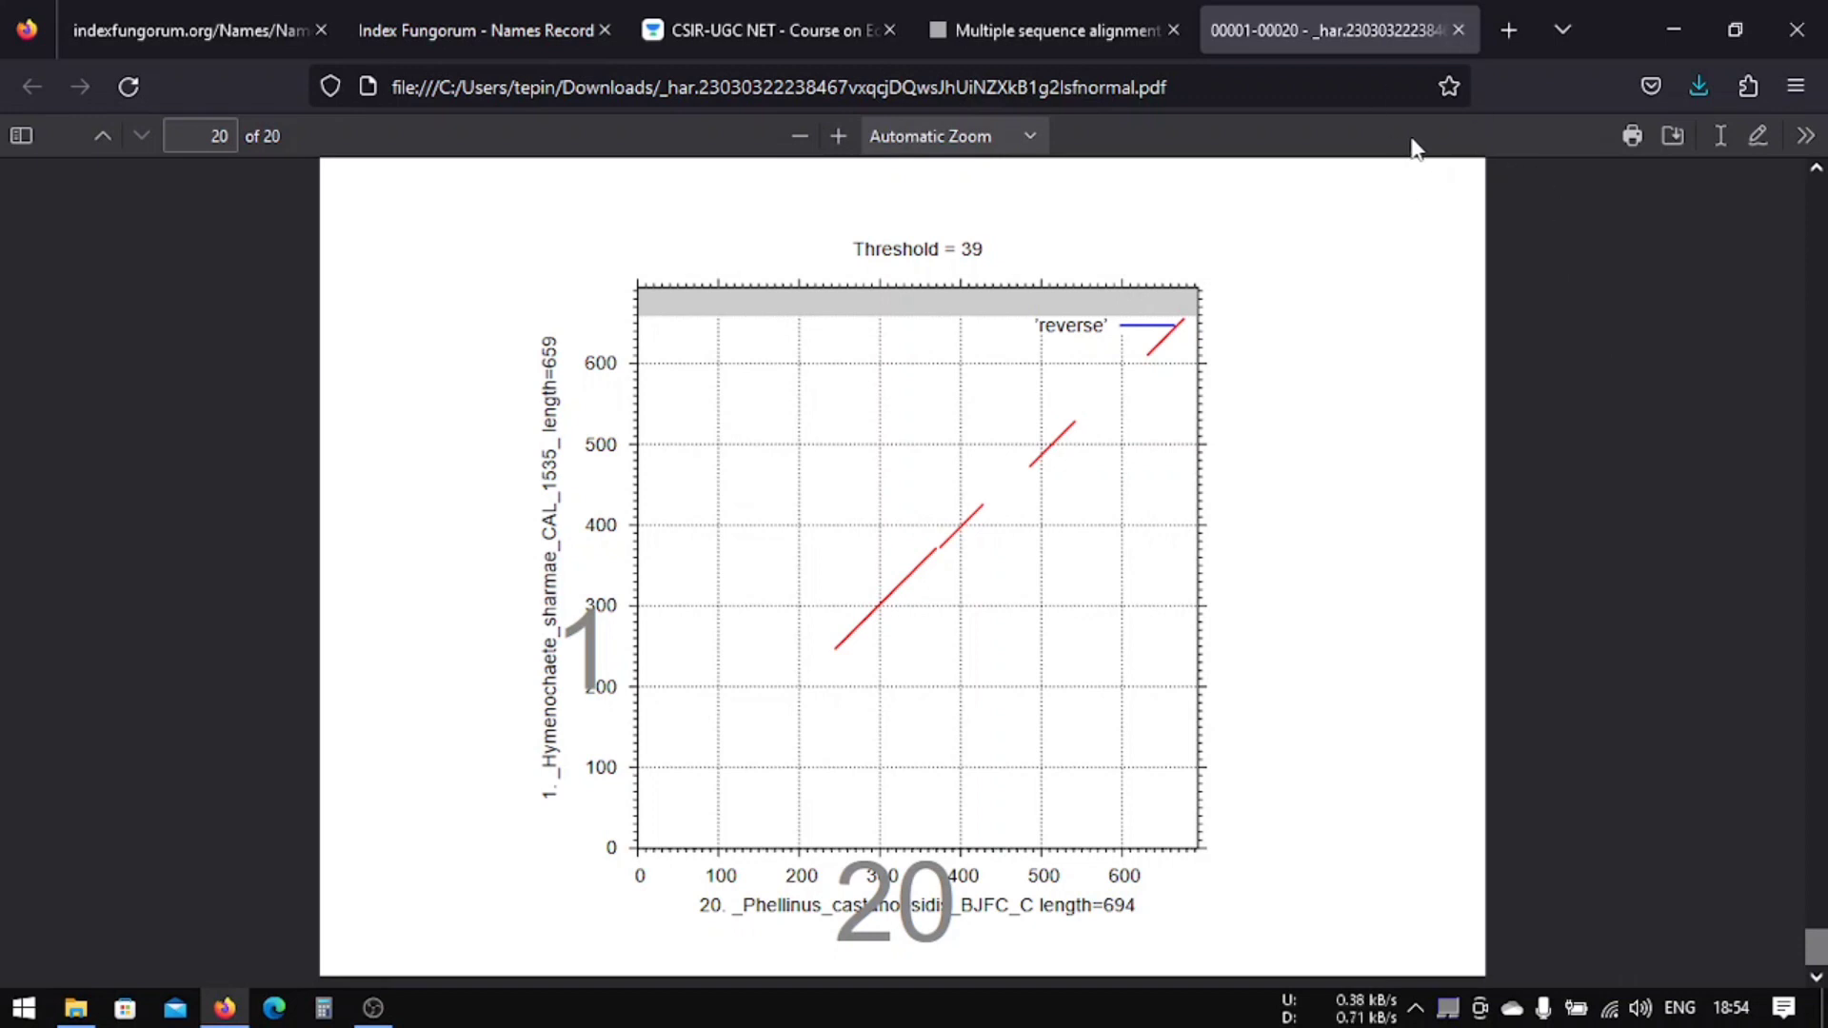
{"action": "mouse_move", "coordinate": [1459, 31]}
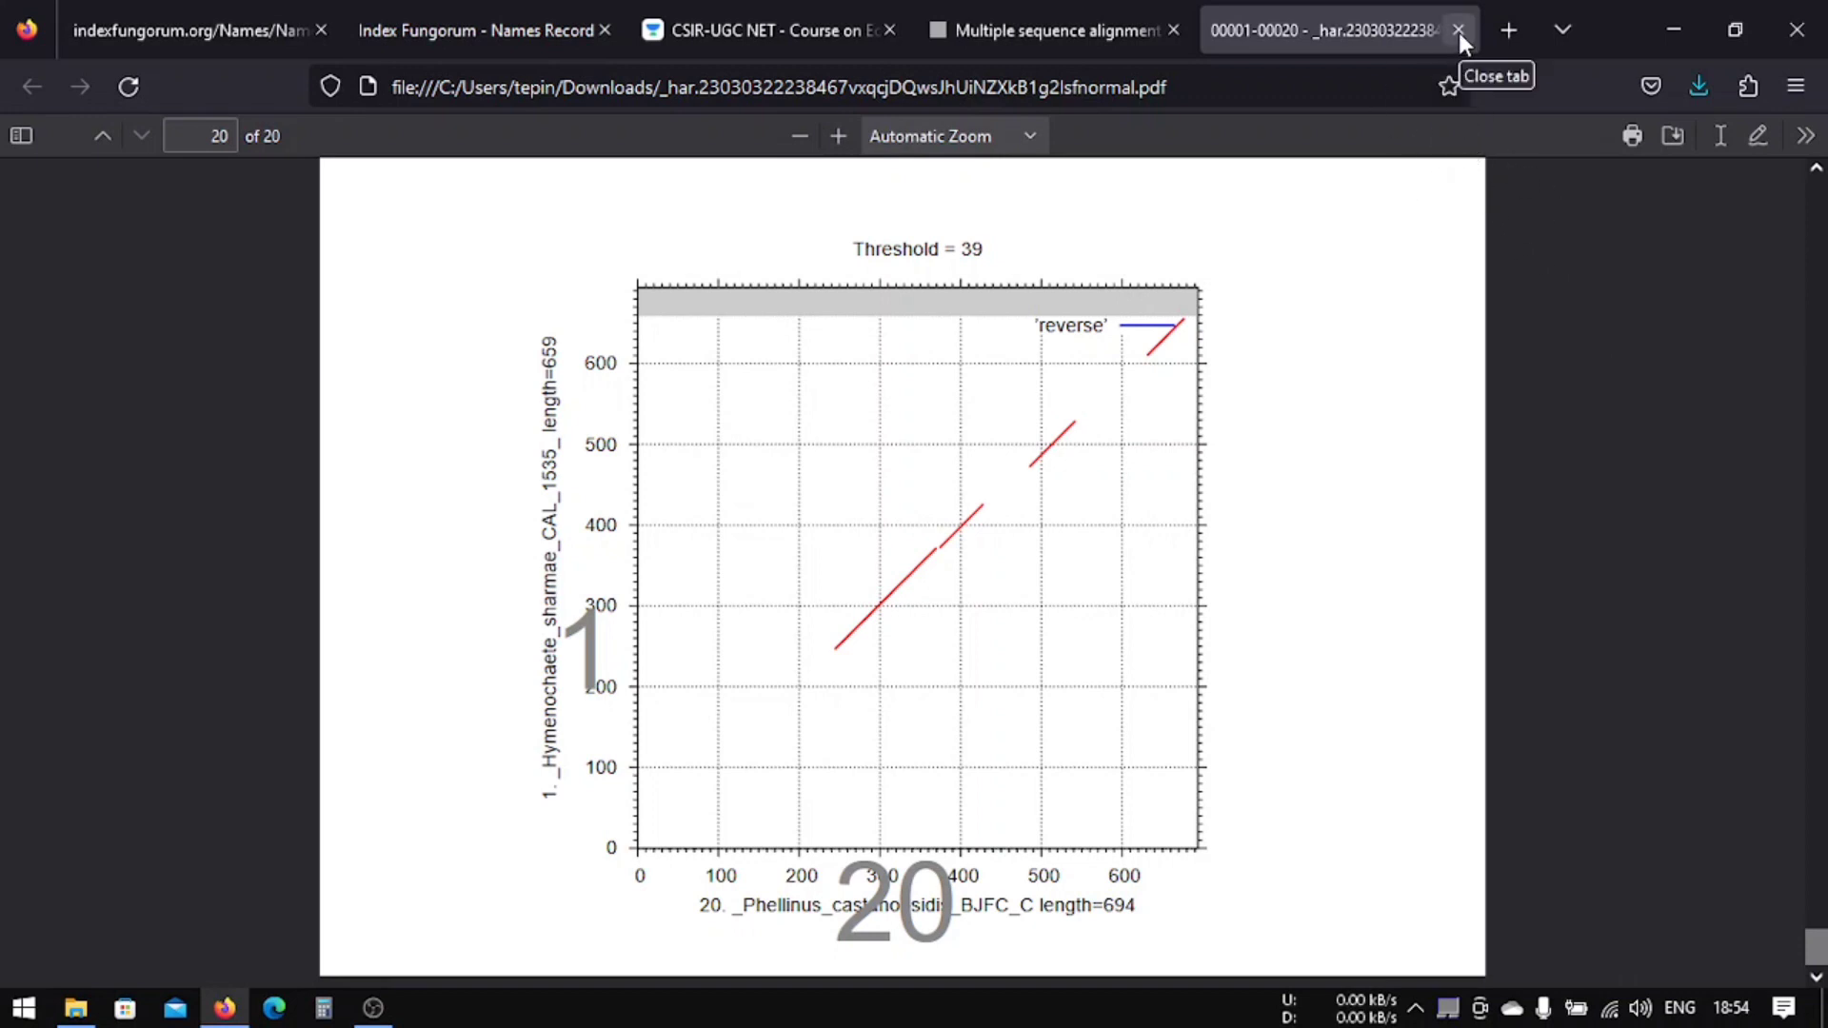
{"action": "mouse_move", "coordinate": [1446, 49]}
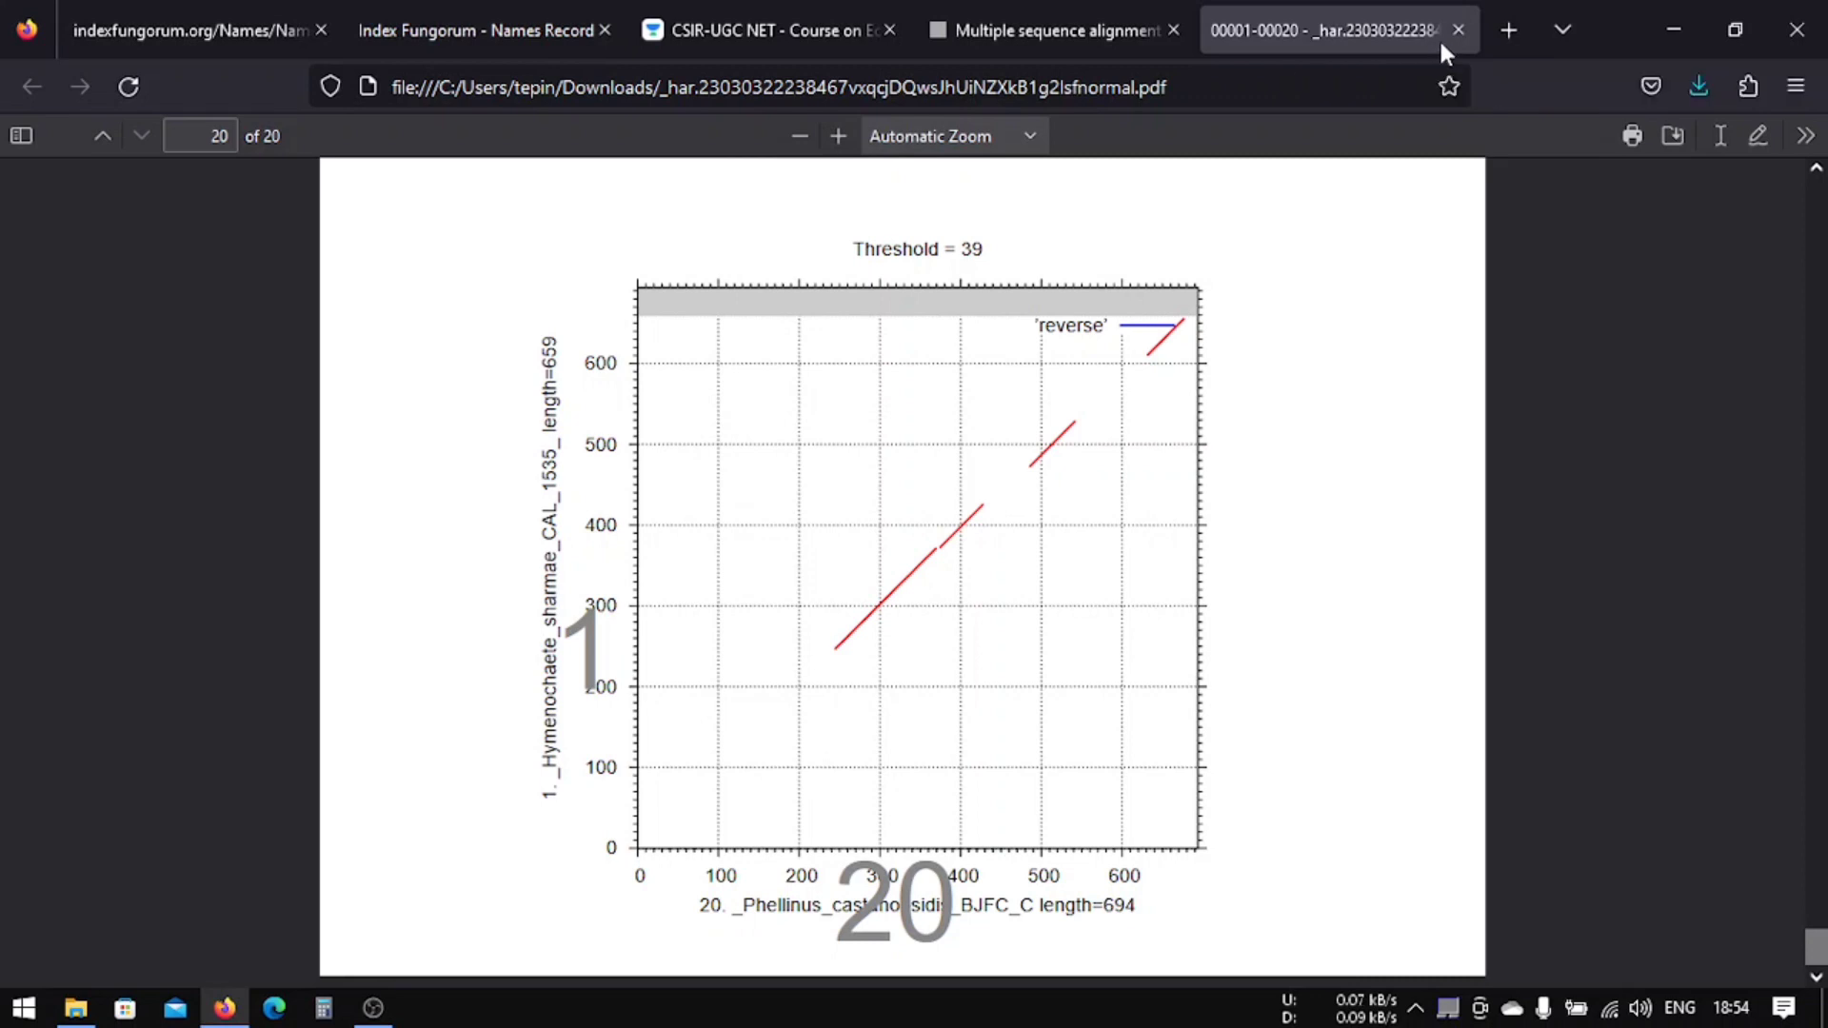
{"action": "mouse_move", "coordinate": [1457, 30]}
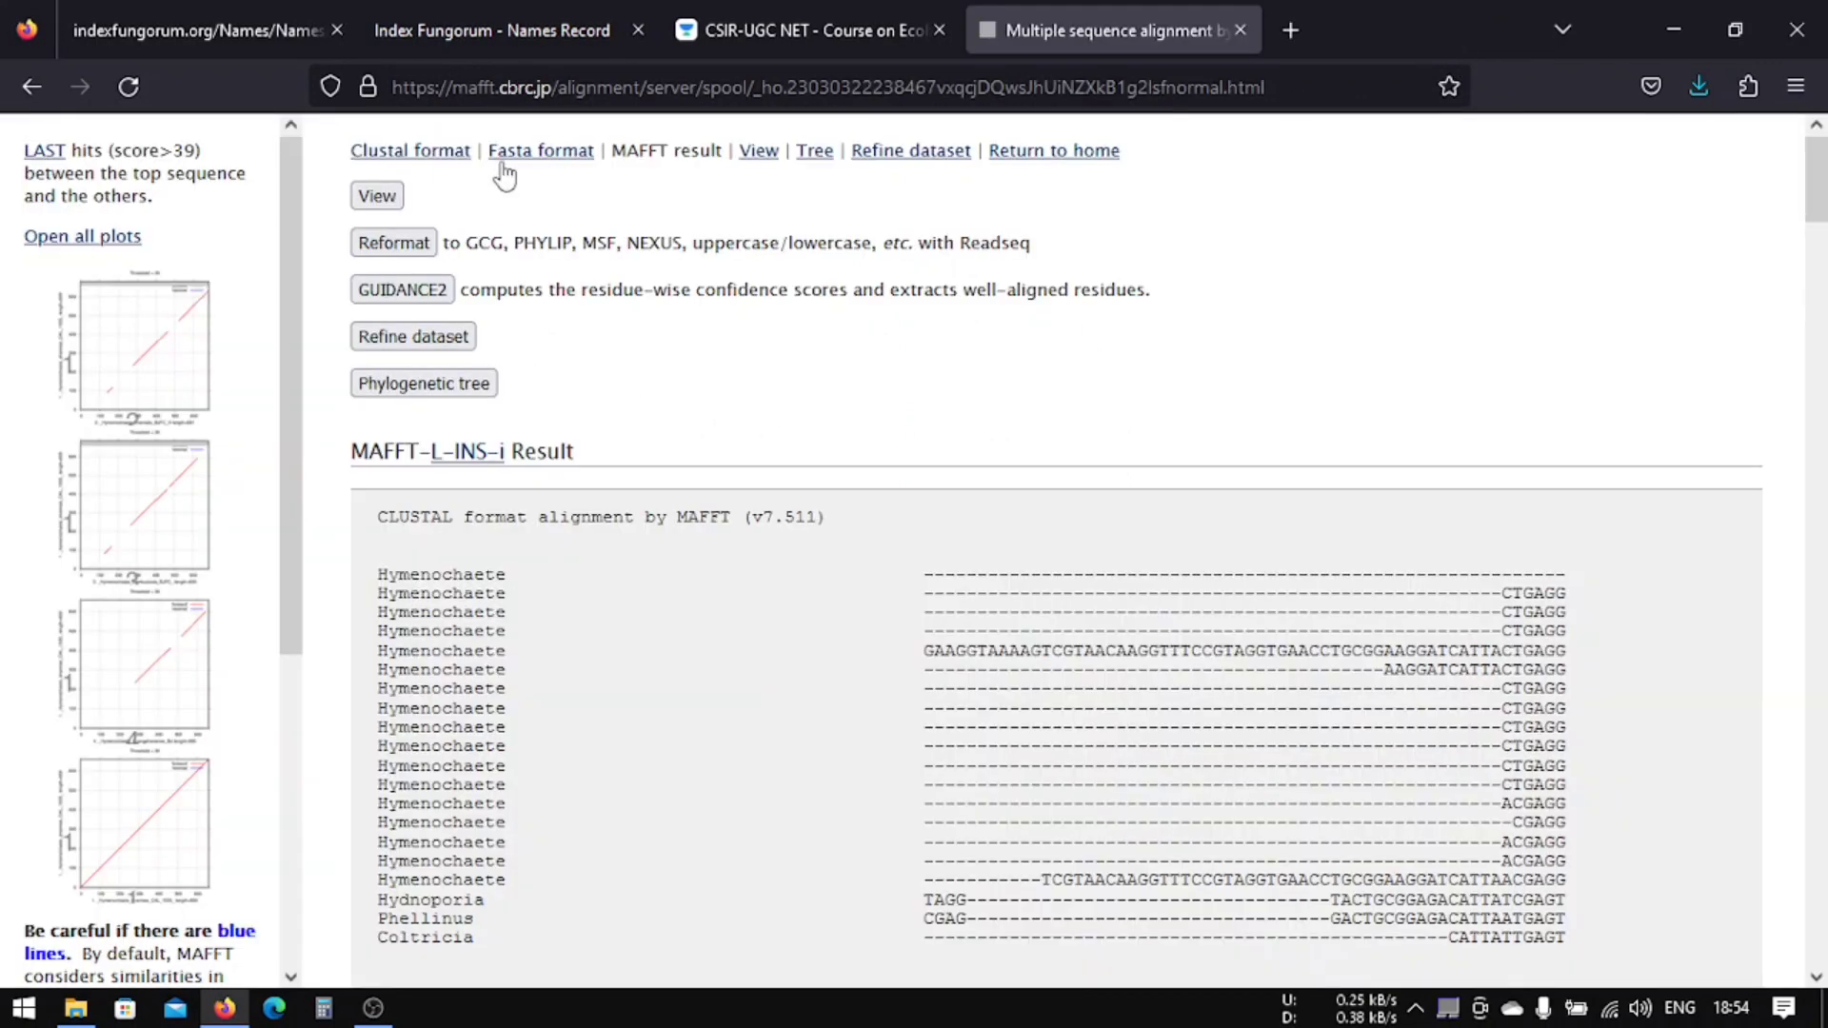
{"action": "mouse_move", "coordinate": [539, 151]}
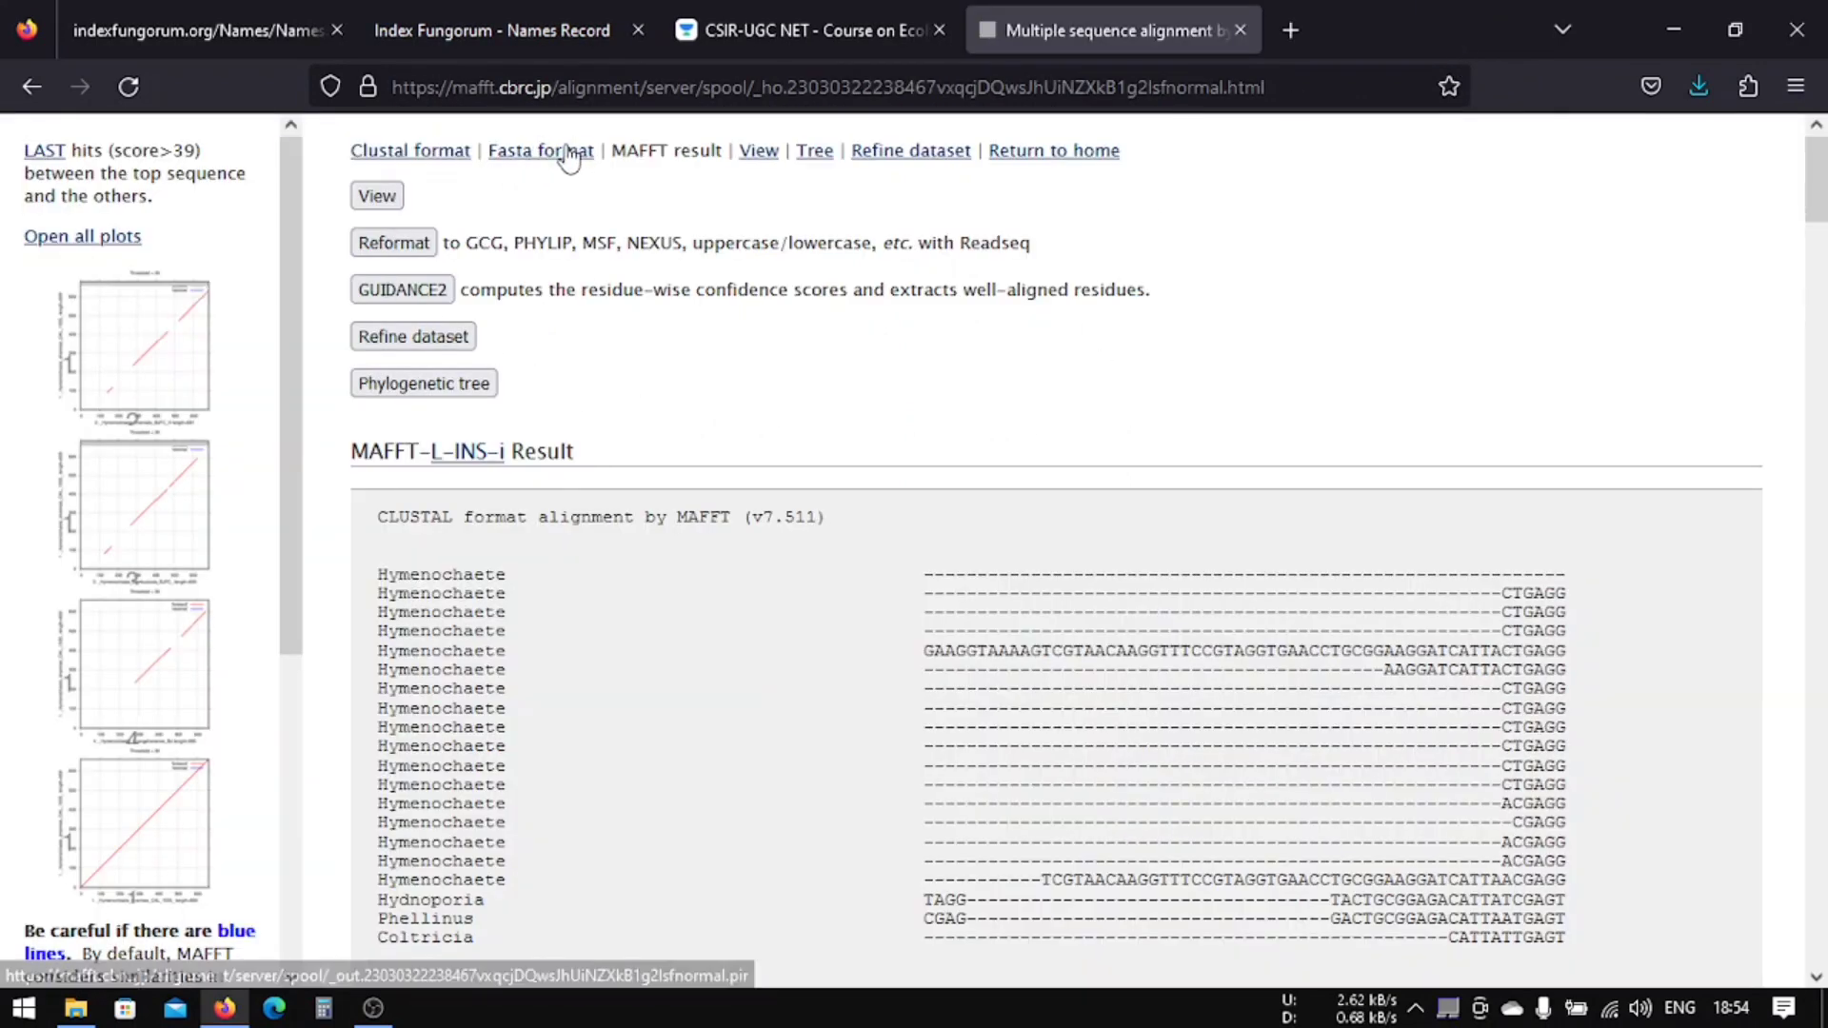
Step: Download the ITS alignment in FASTA format to Desktop > Hymenochaete_Sequences > Aligned
{"action": "left_click", "coordinate": [538, 150]}
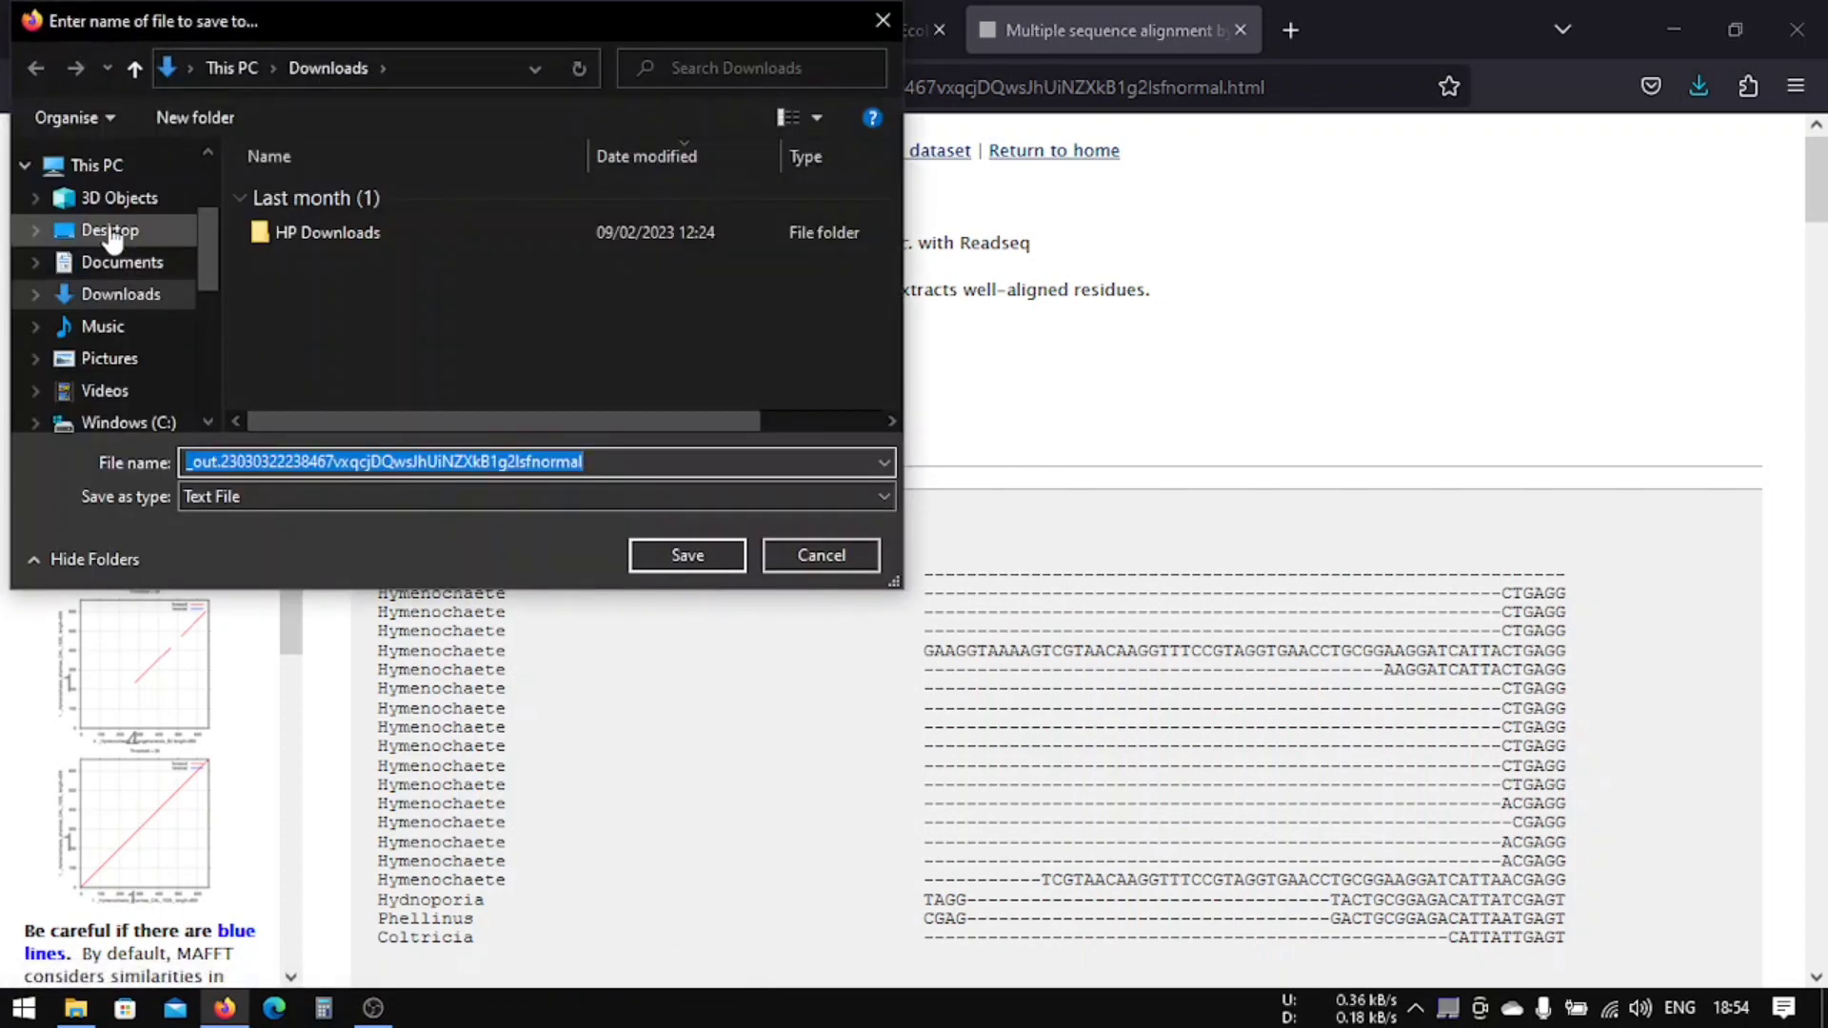
{"action": "left_click", "coordinate": [111, 230]}
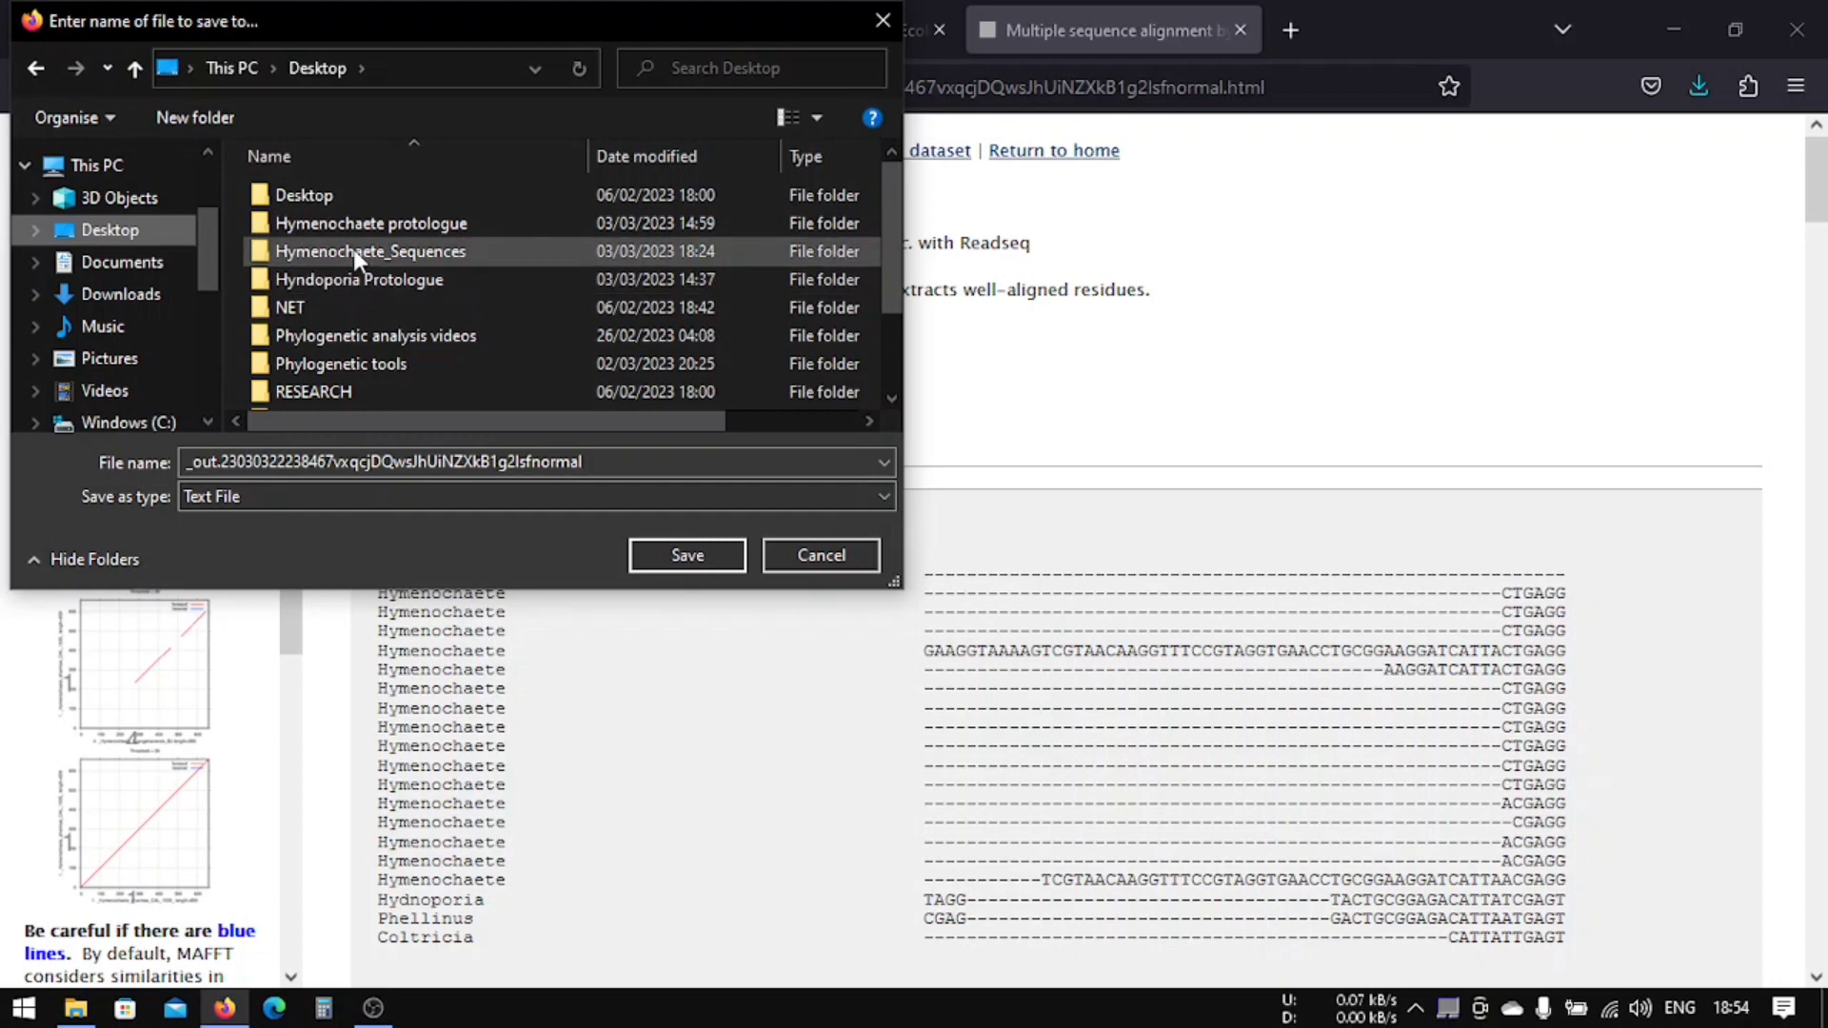
{"action": "double_click", "coordinate": [371, 251]}
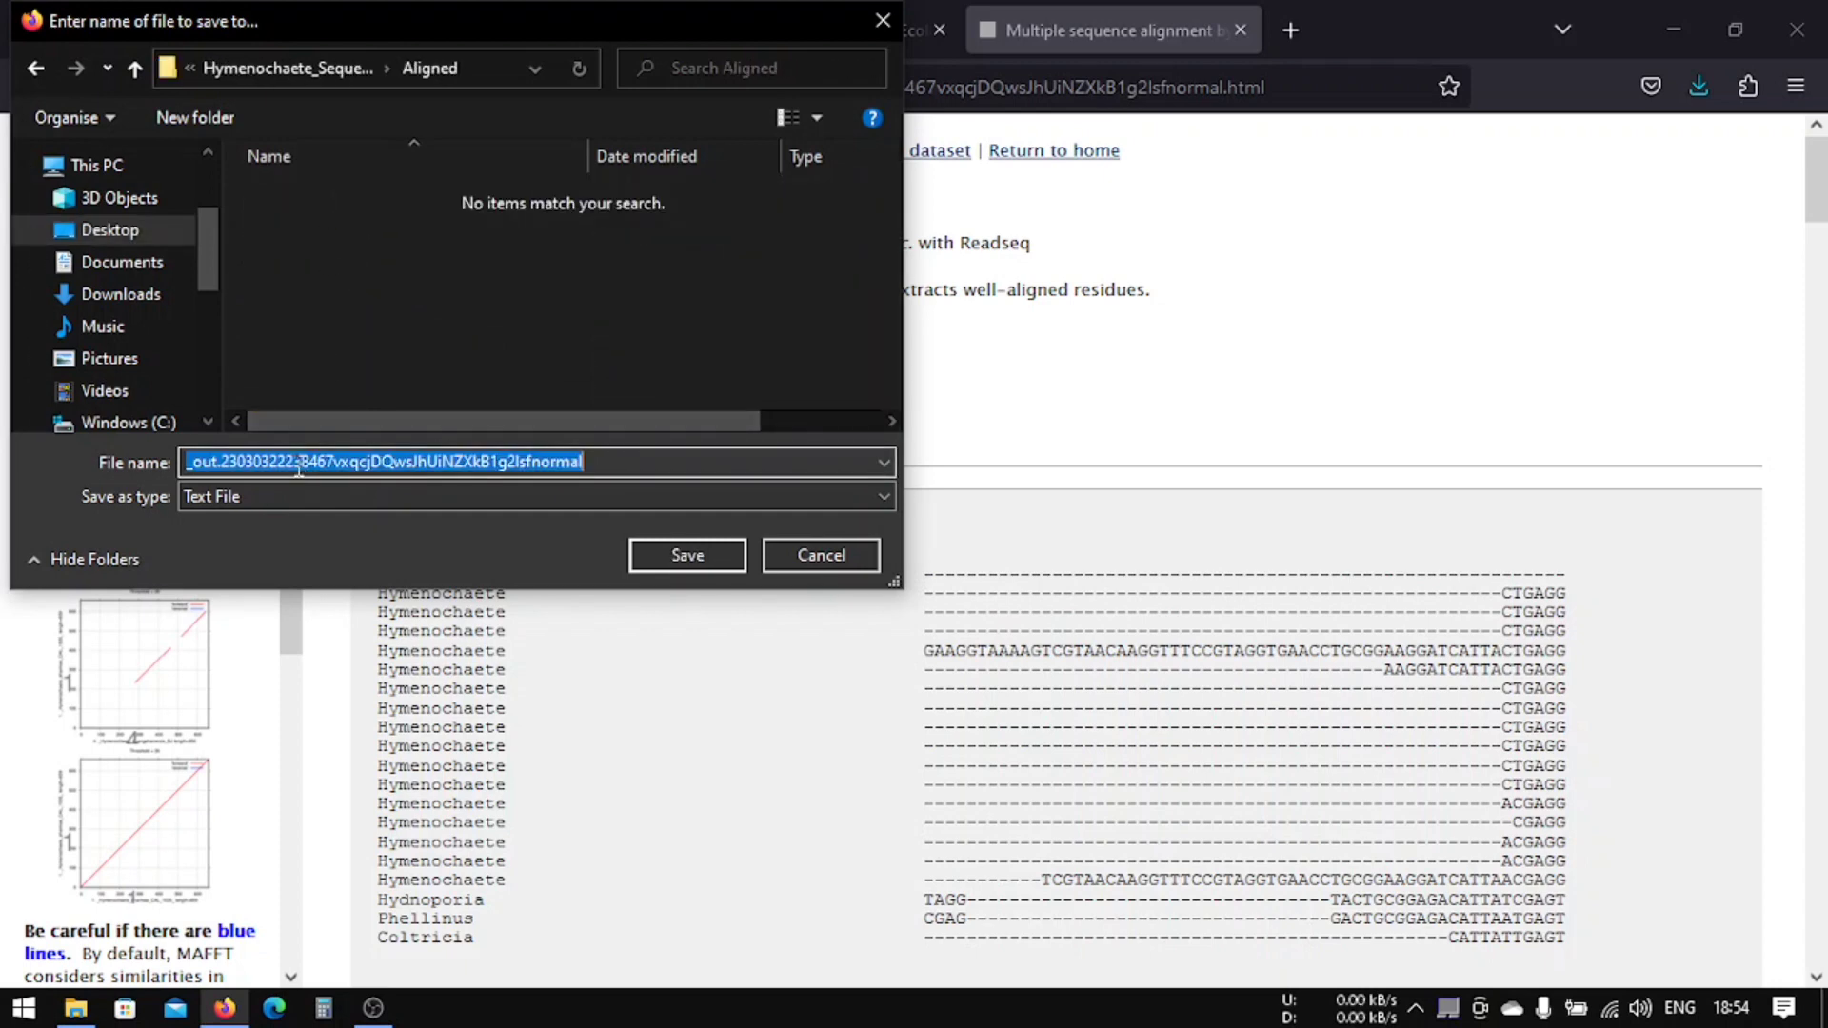
{"action": "left_click", "coordinate": [535, 495]}
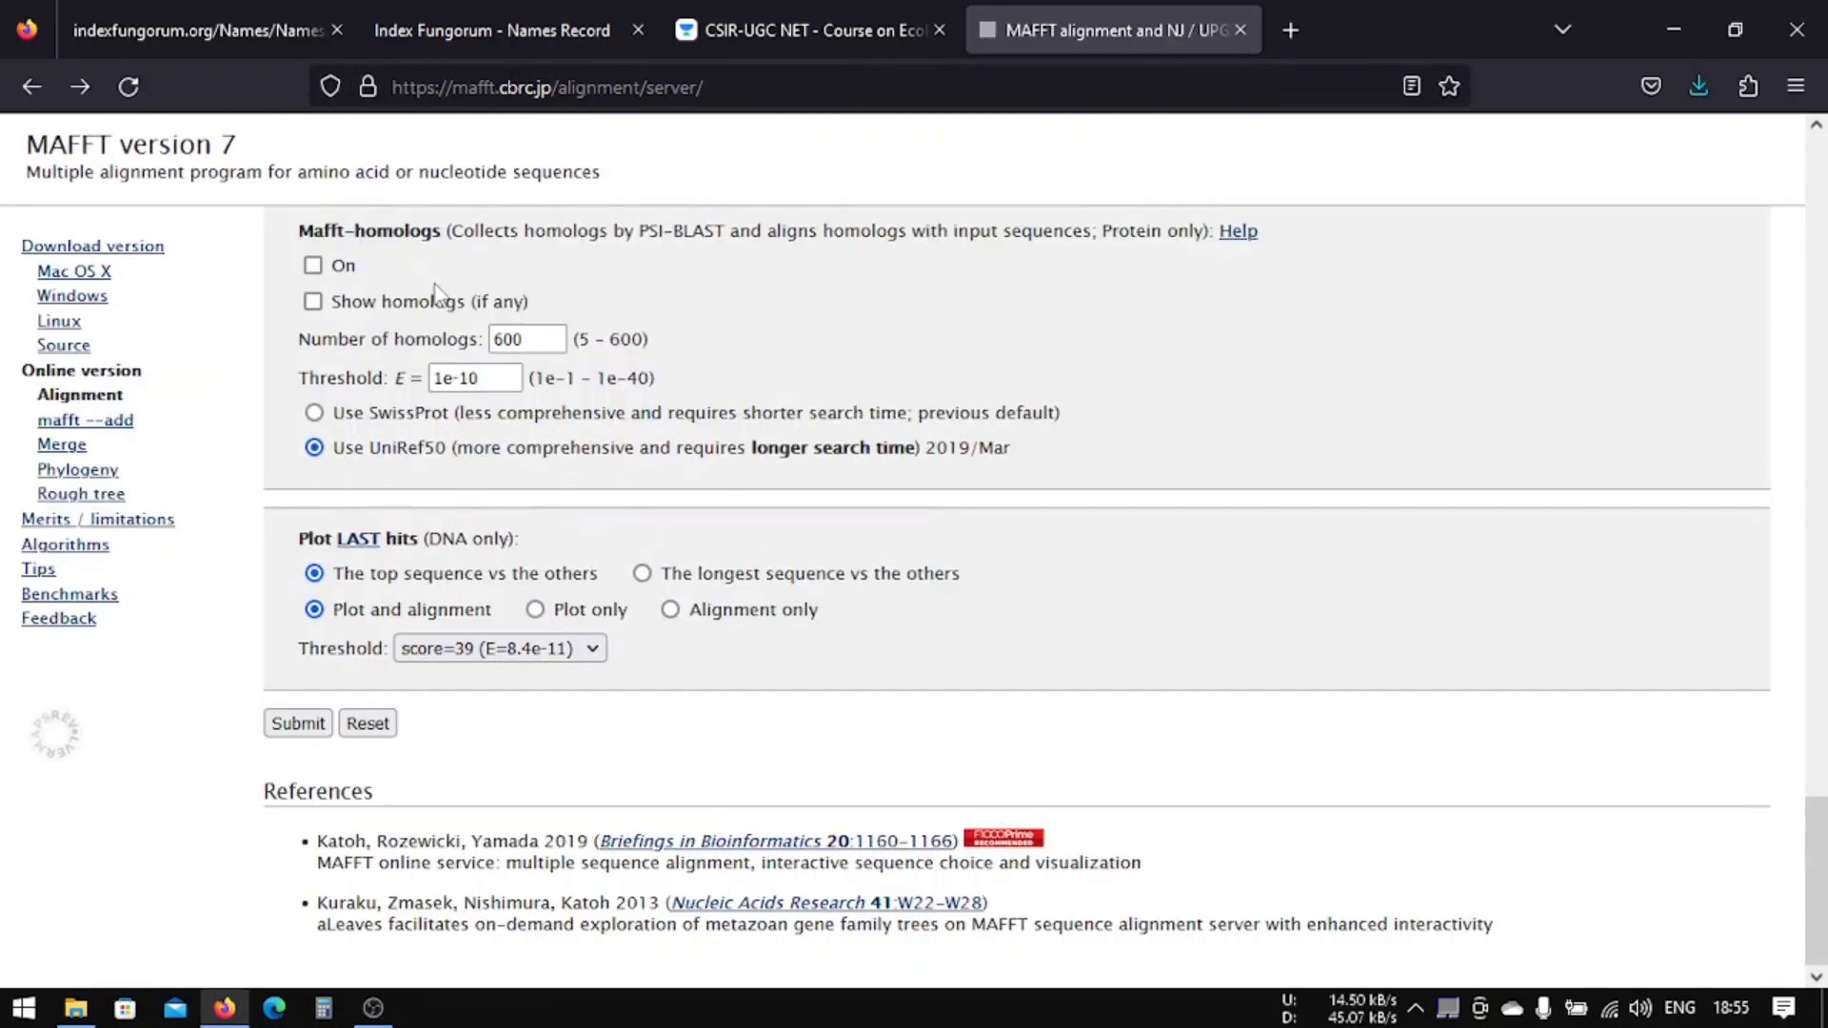
Step: Scroll the MAFFT form with LAST plot settings kept and await the LSU L-INS-i result
{"action": "scroll", "scroll_direction": "down", "scroll_amount": 3}
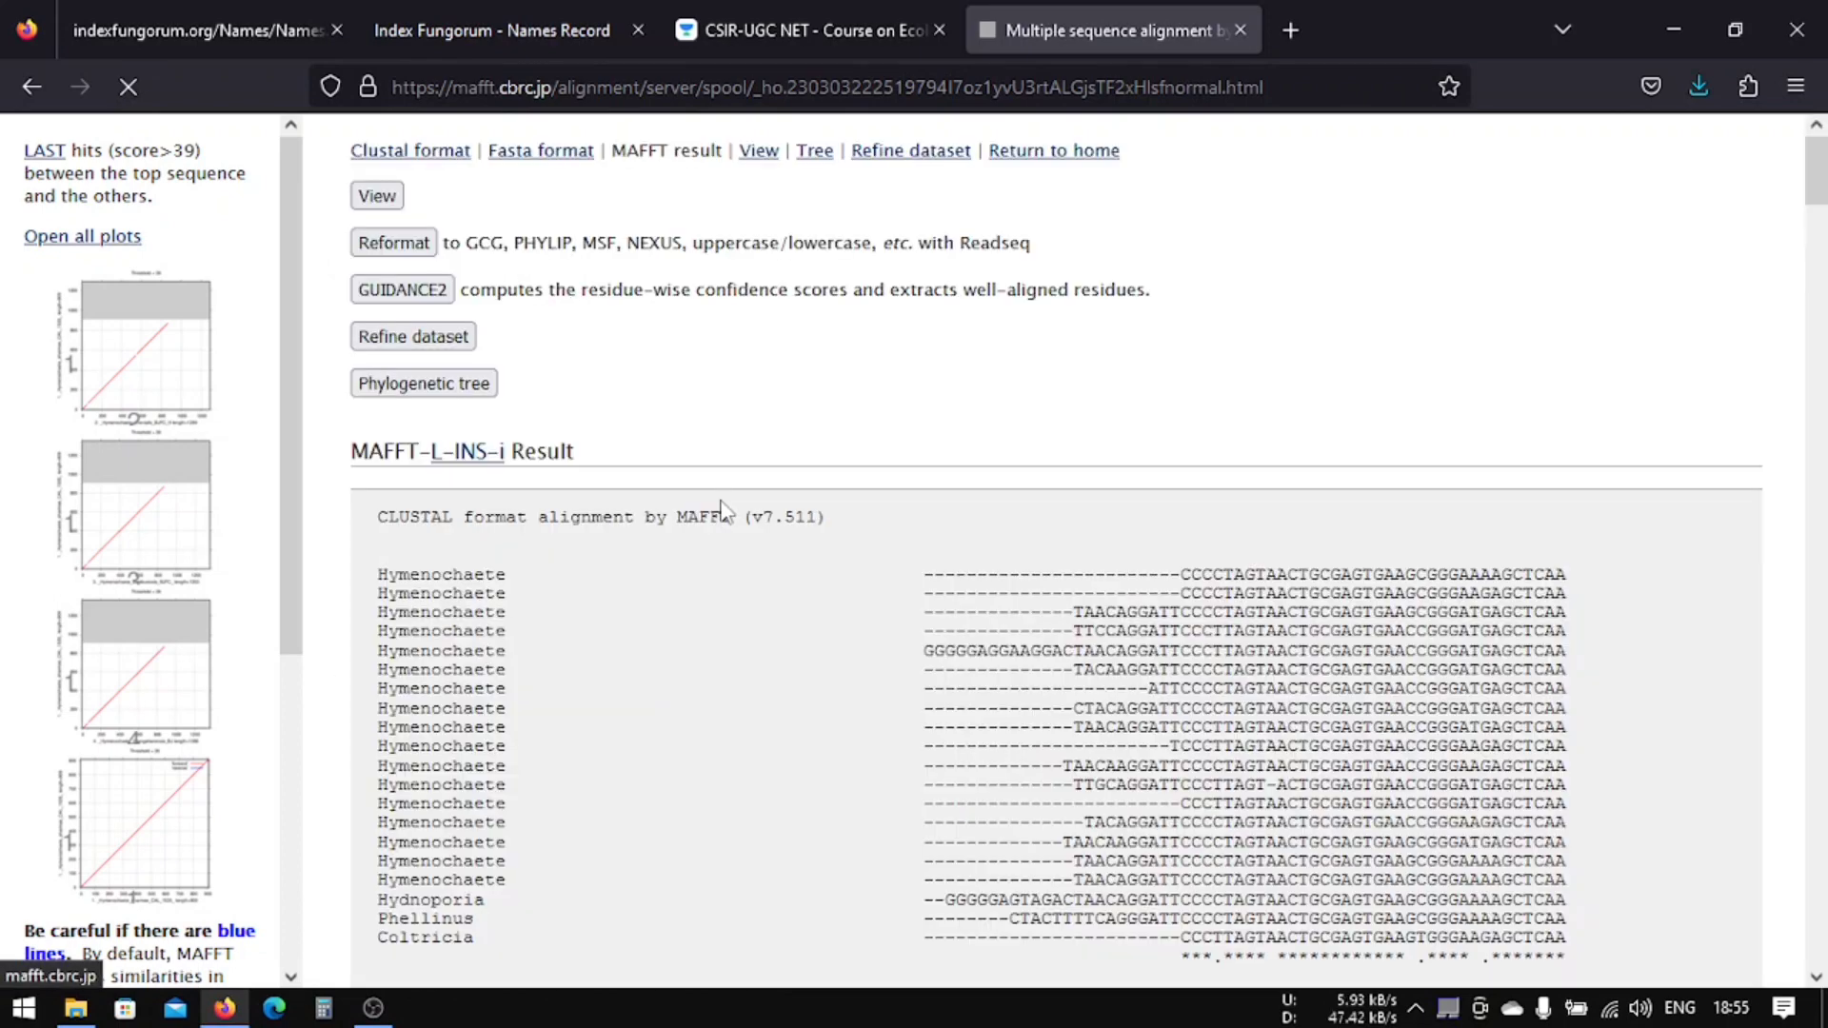
{"action": "scroll", "scroll_direction": "down", "scroll_amount": 3}
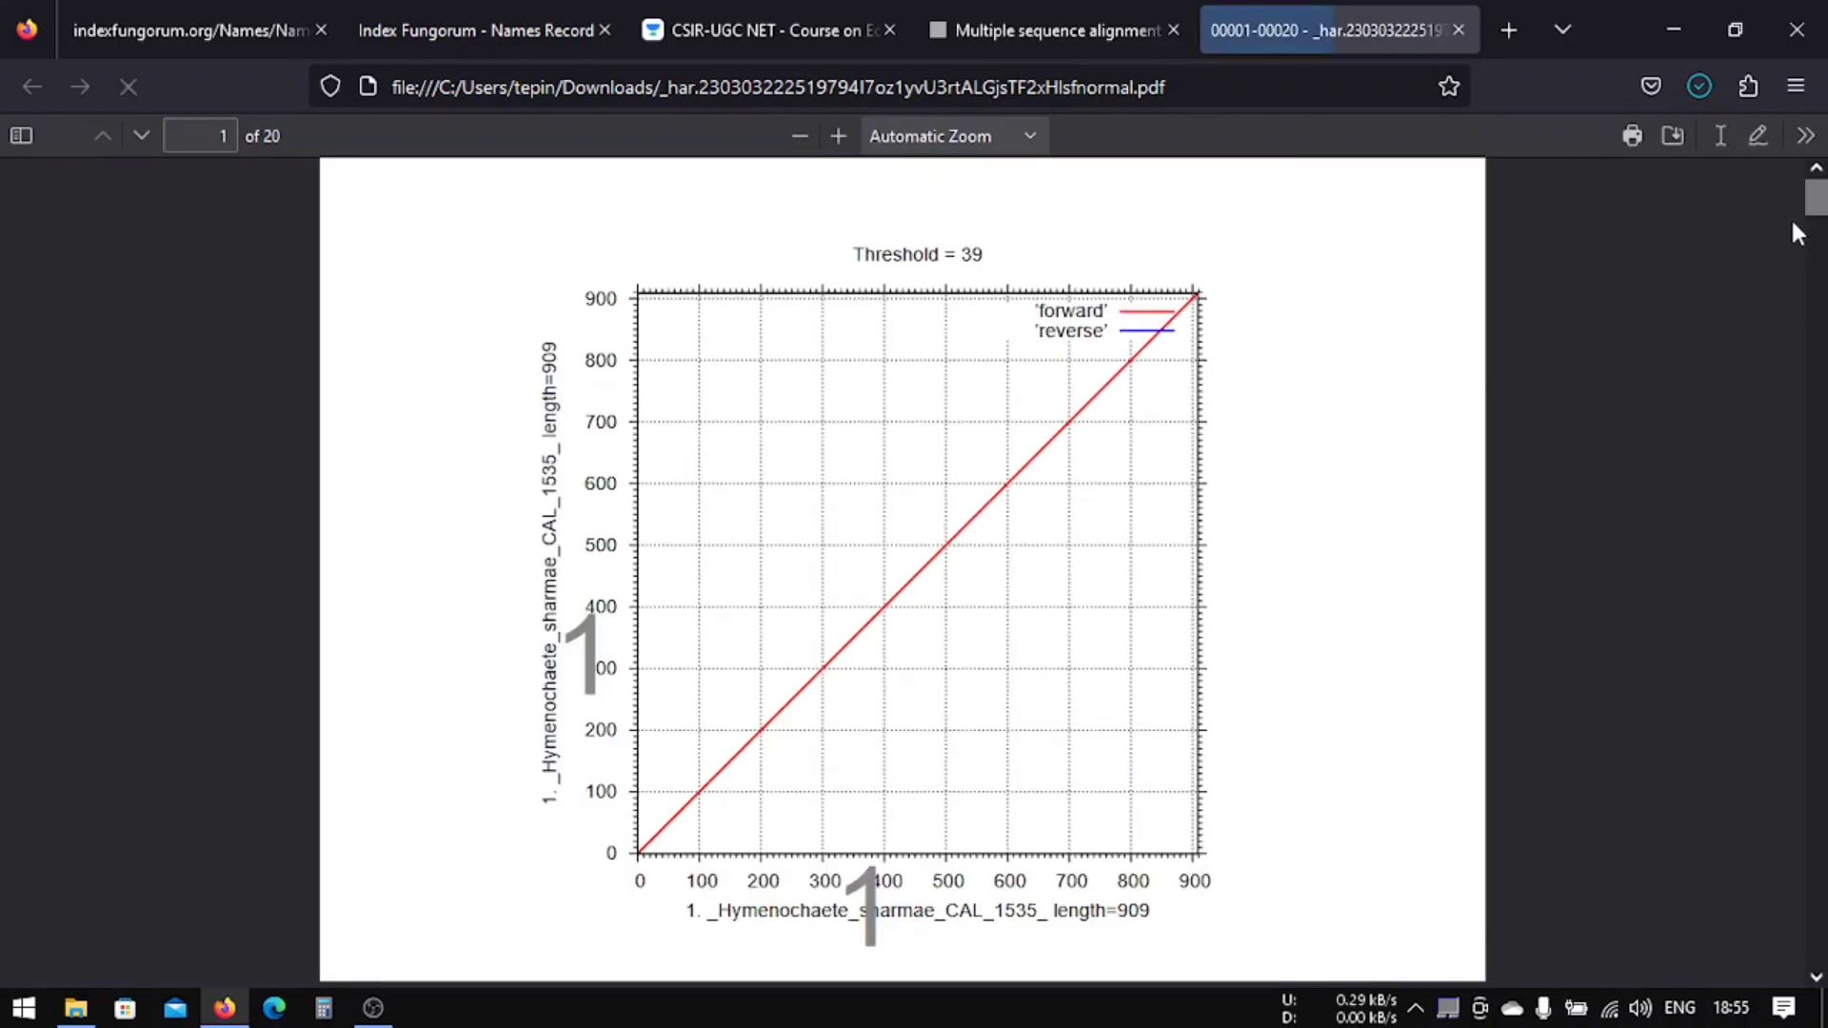
{"action": "scroll", "scroll_direction": "down", "scroll_amount": 3}
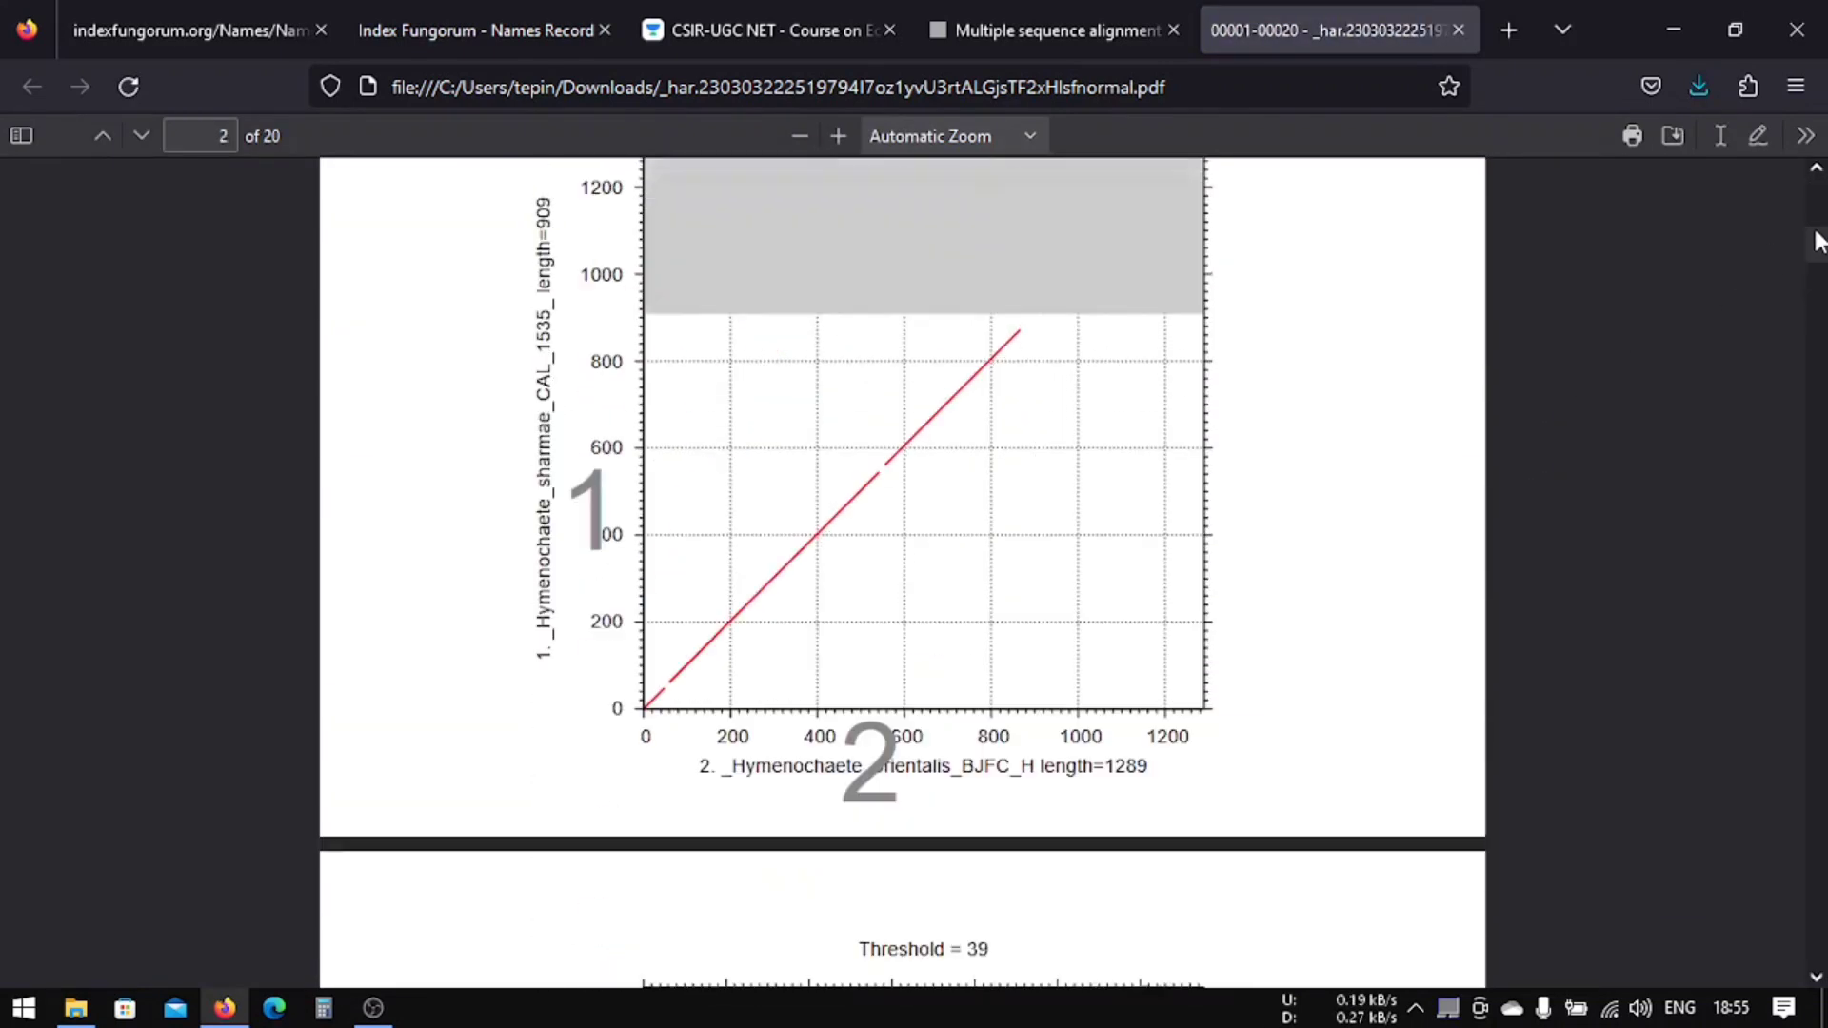
{"action": "scroll", "scroll_direction": "down", "scroll_amount": 3}
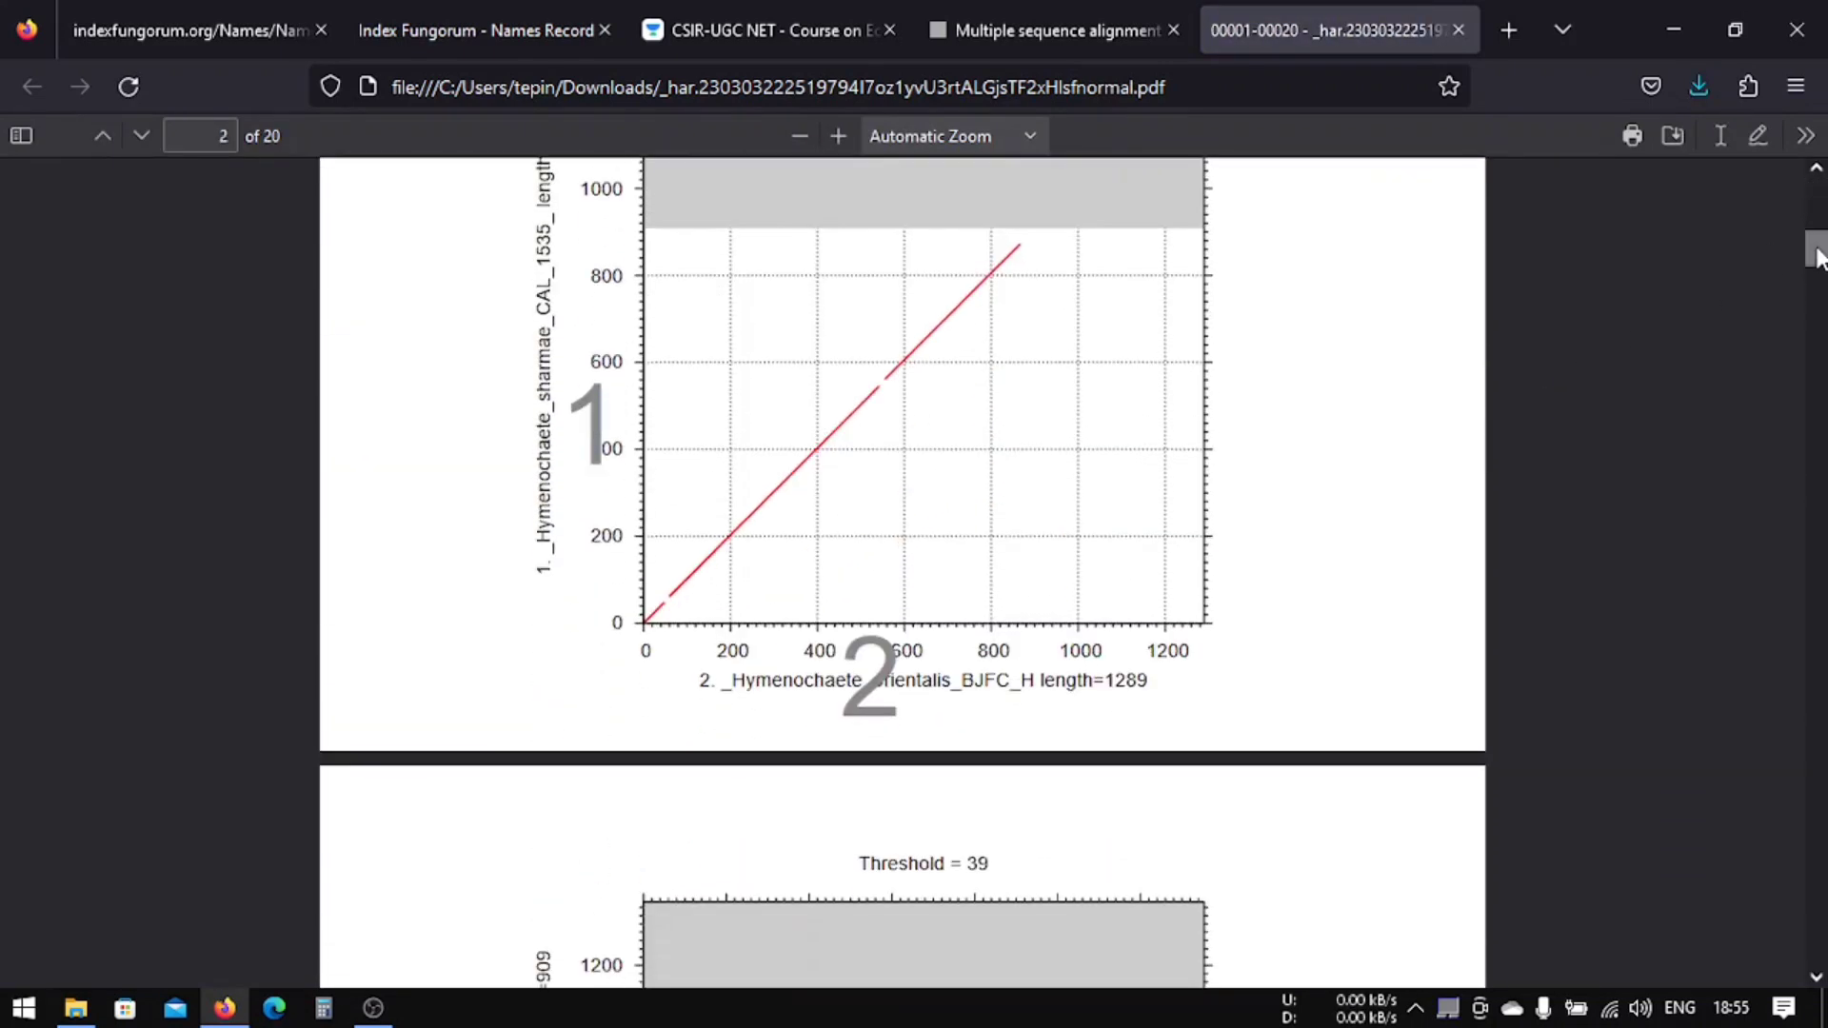
{"action": "scroll", "scroll_direction": "down", "scroll_amount": 3}
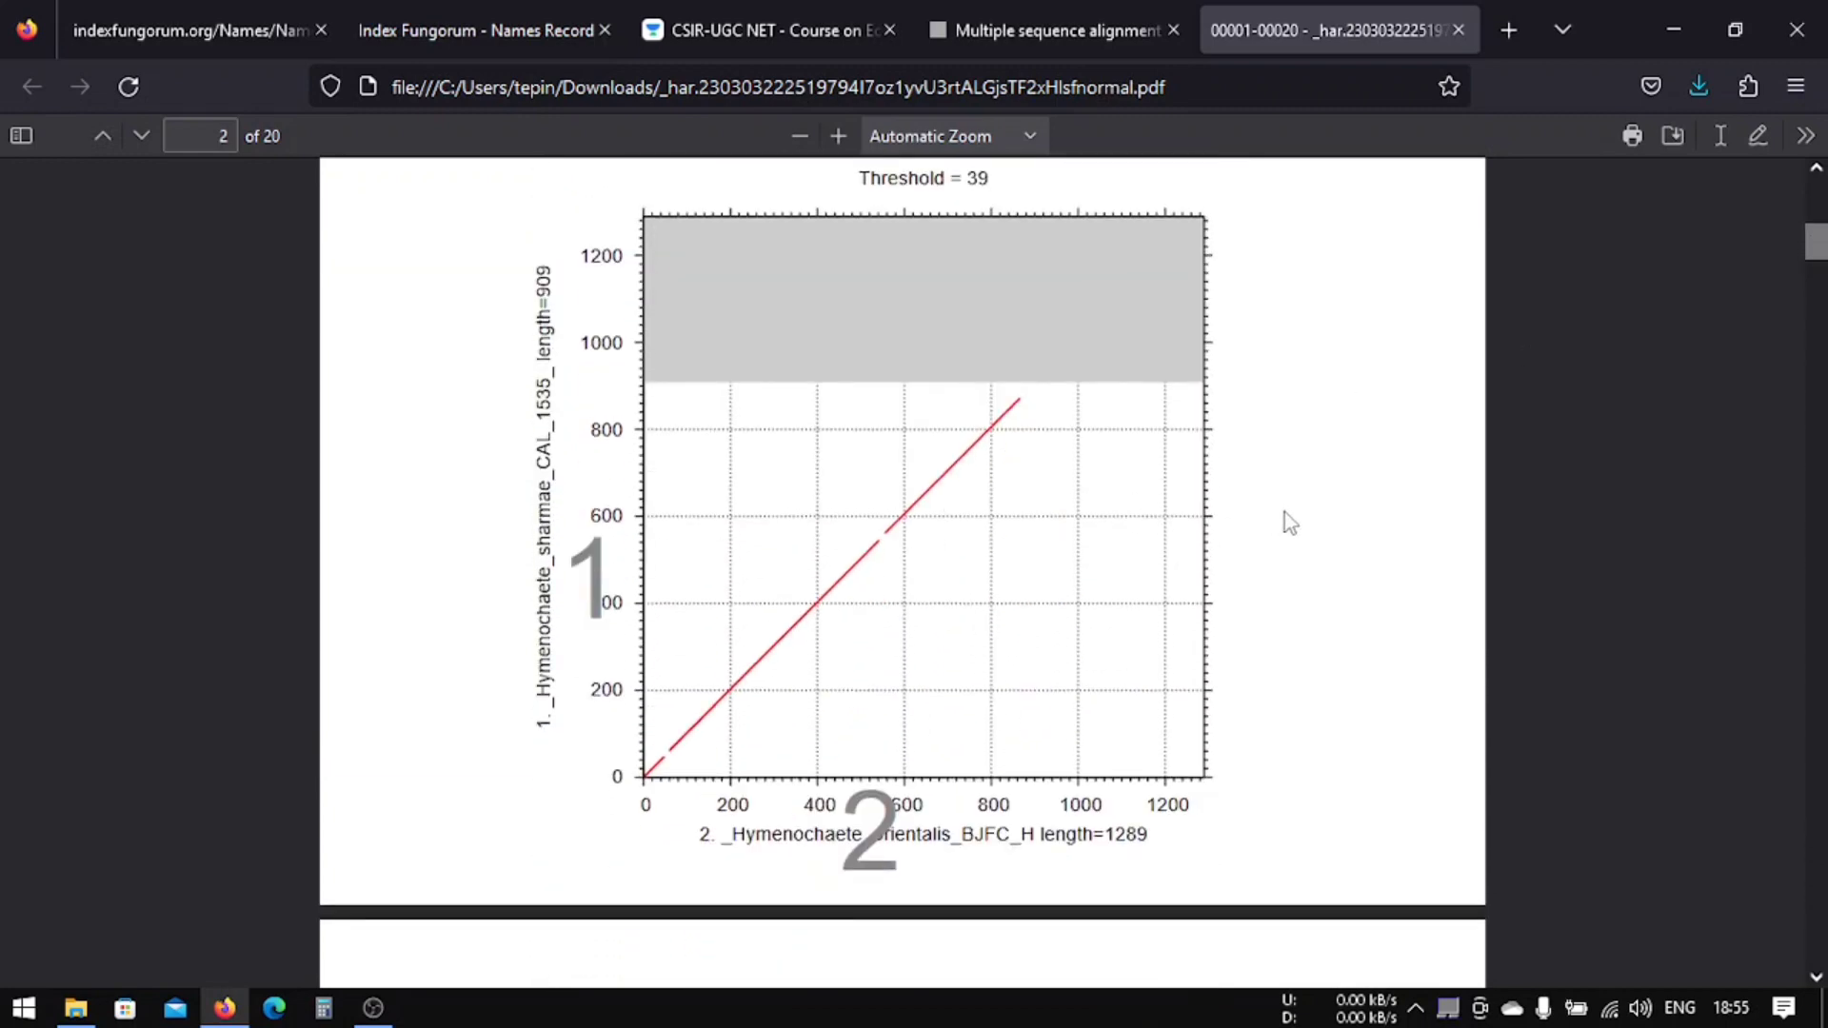
{"action": "scroll", "scroll_direction": "down", "scroll_amount": 3}
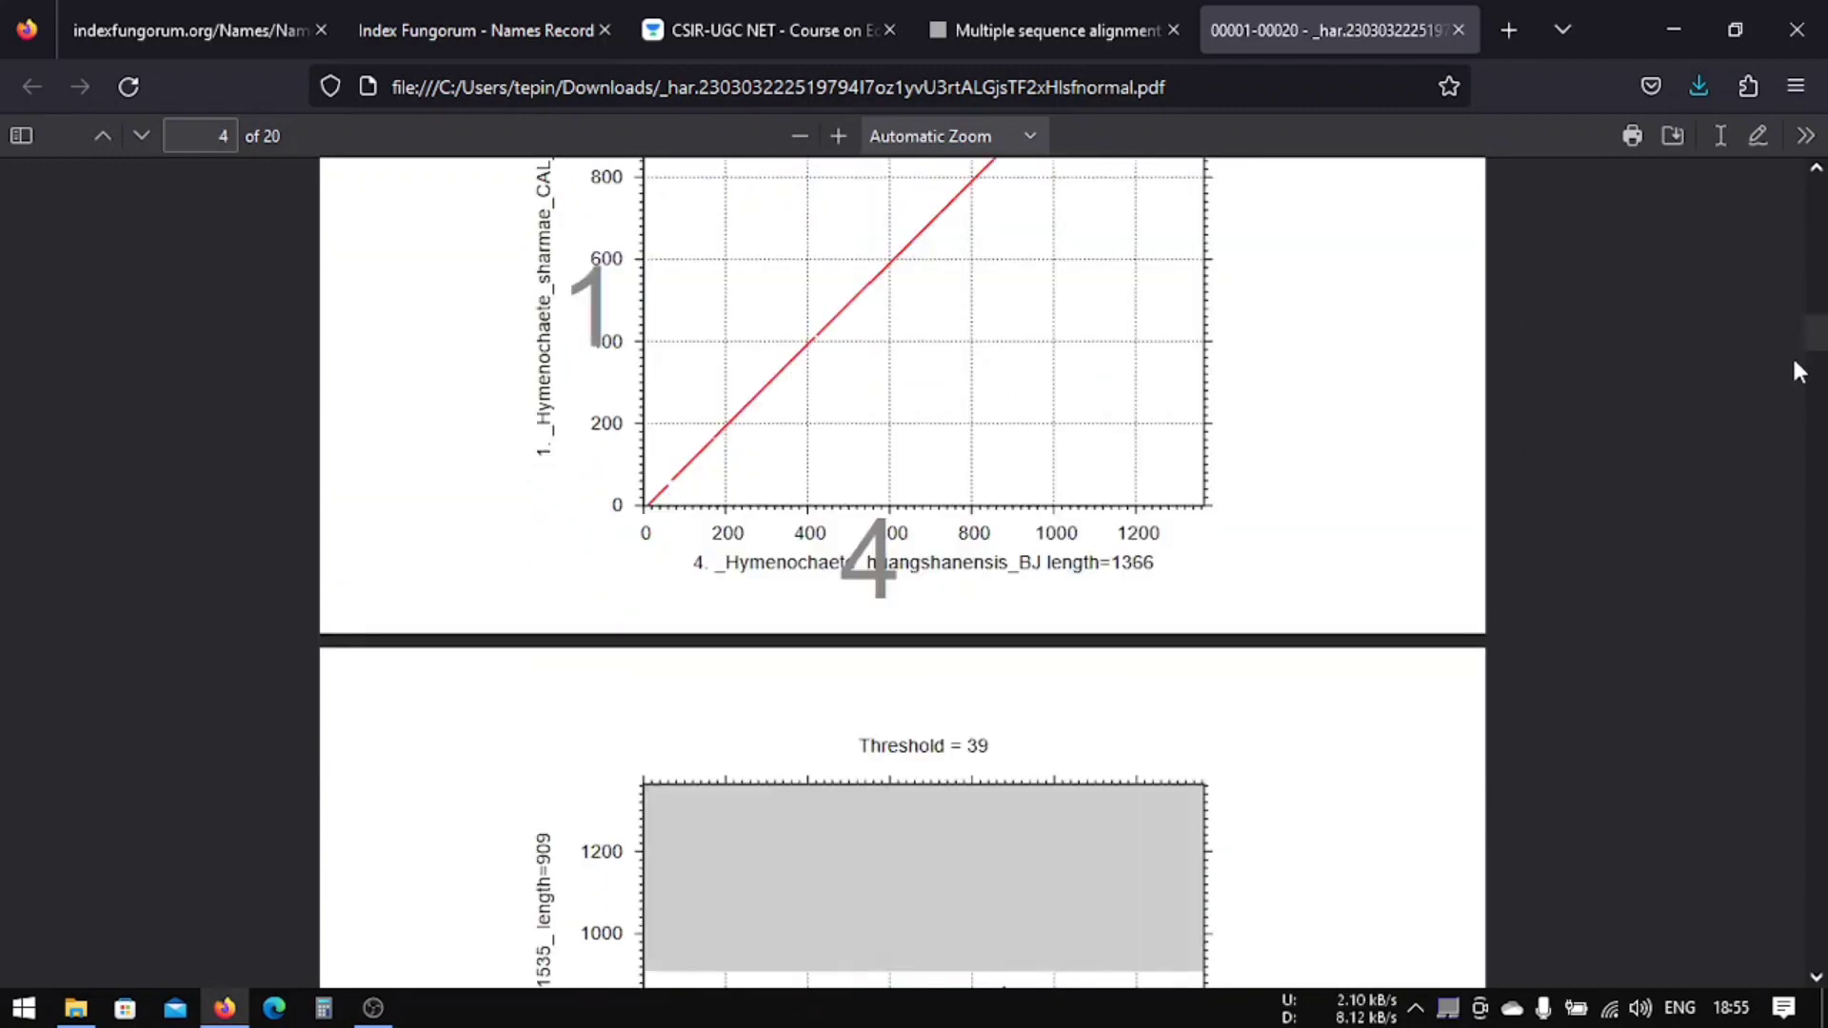
{"action": "scroll", "scroll_direction": "down", "scroll_amount": 3}
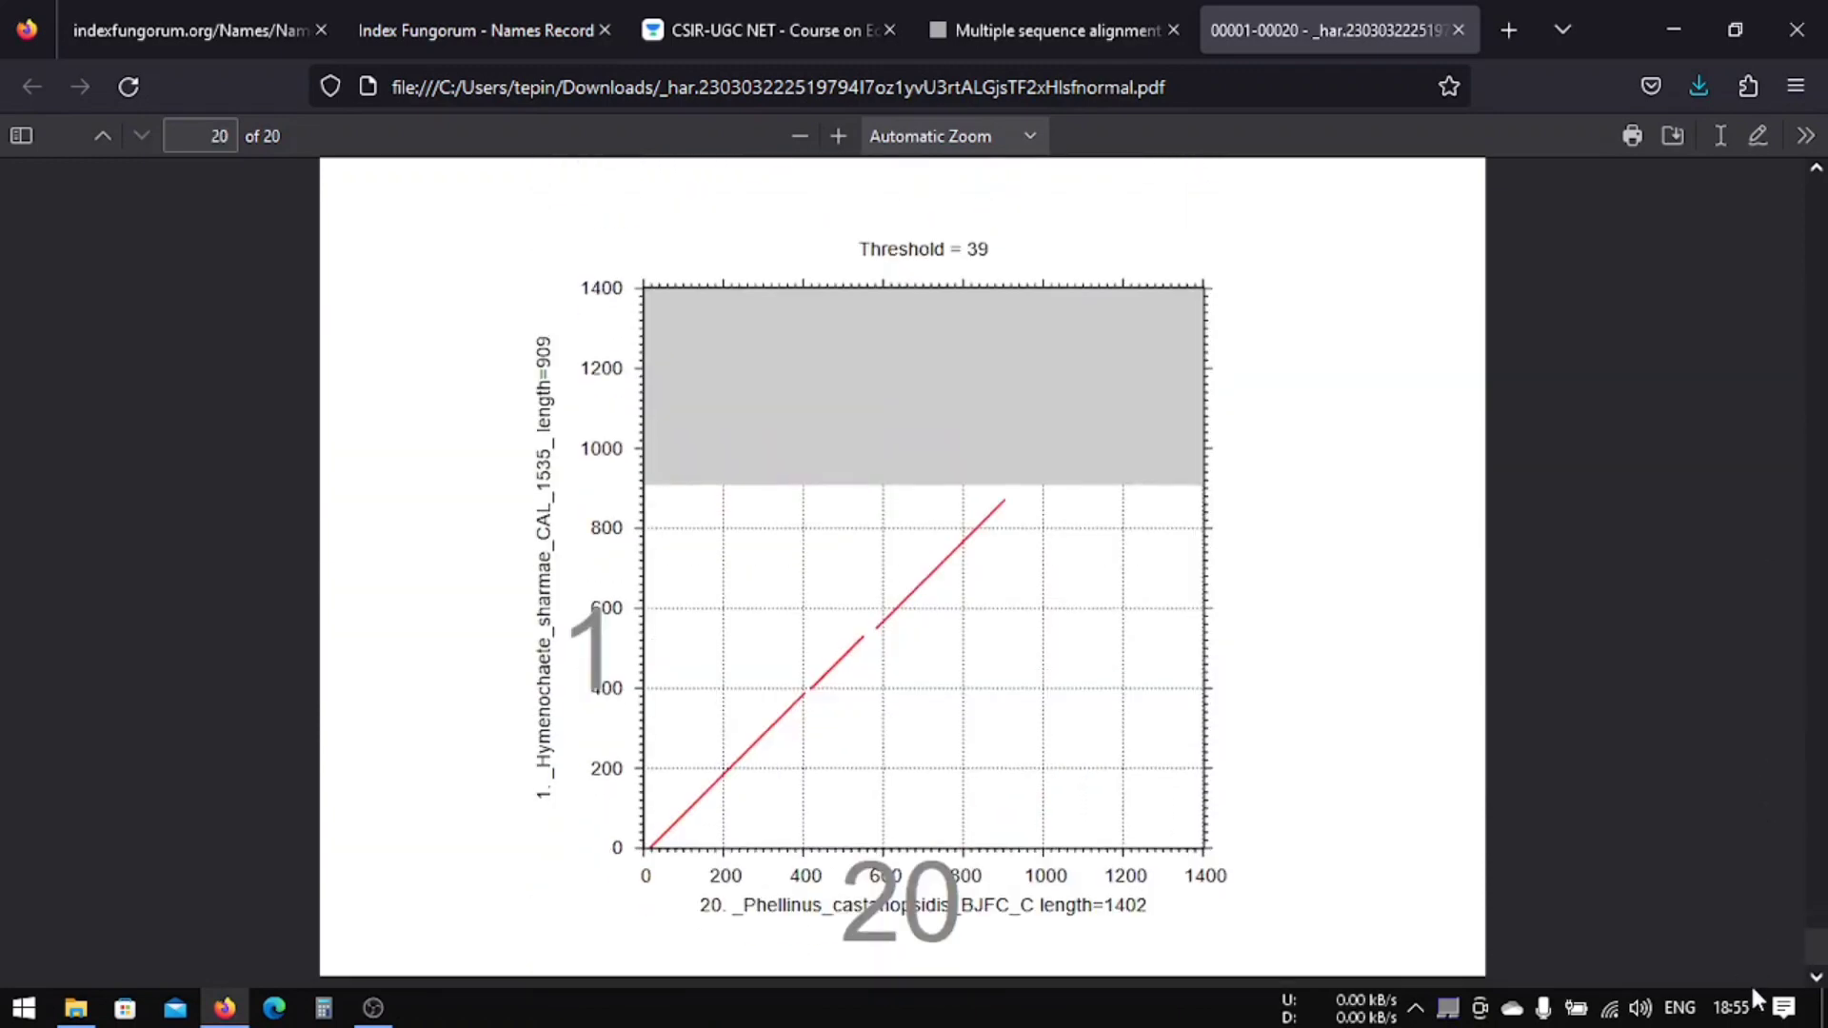
{"action": "mouse_move", "coordinate": [1459, 28]}
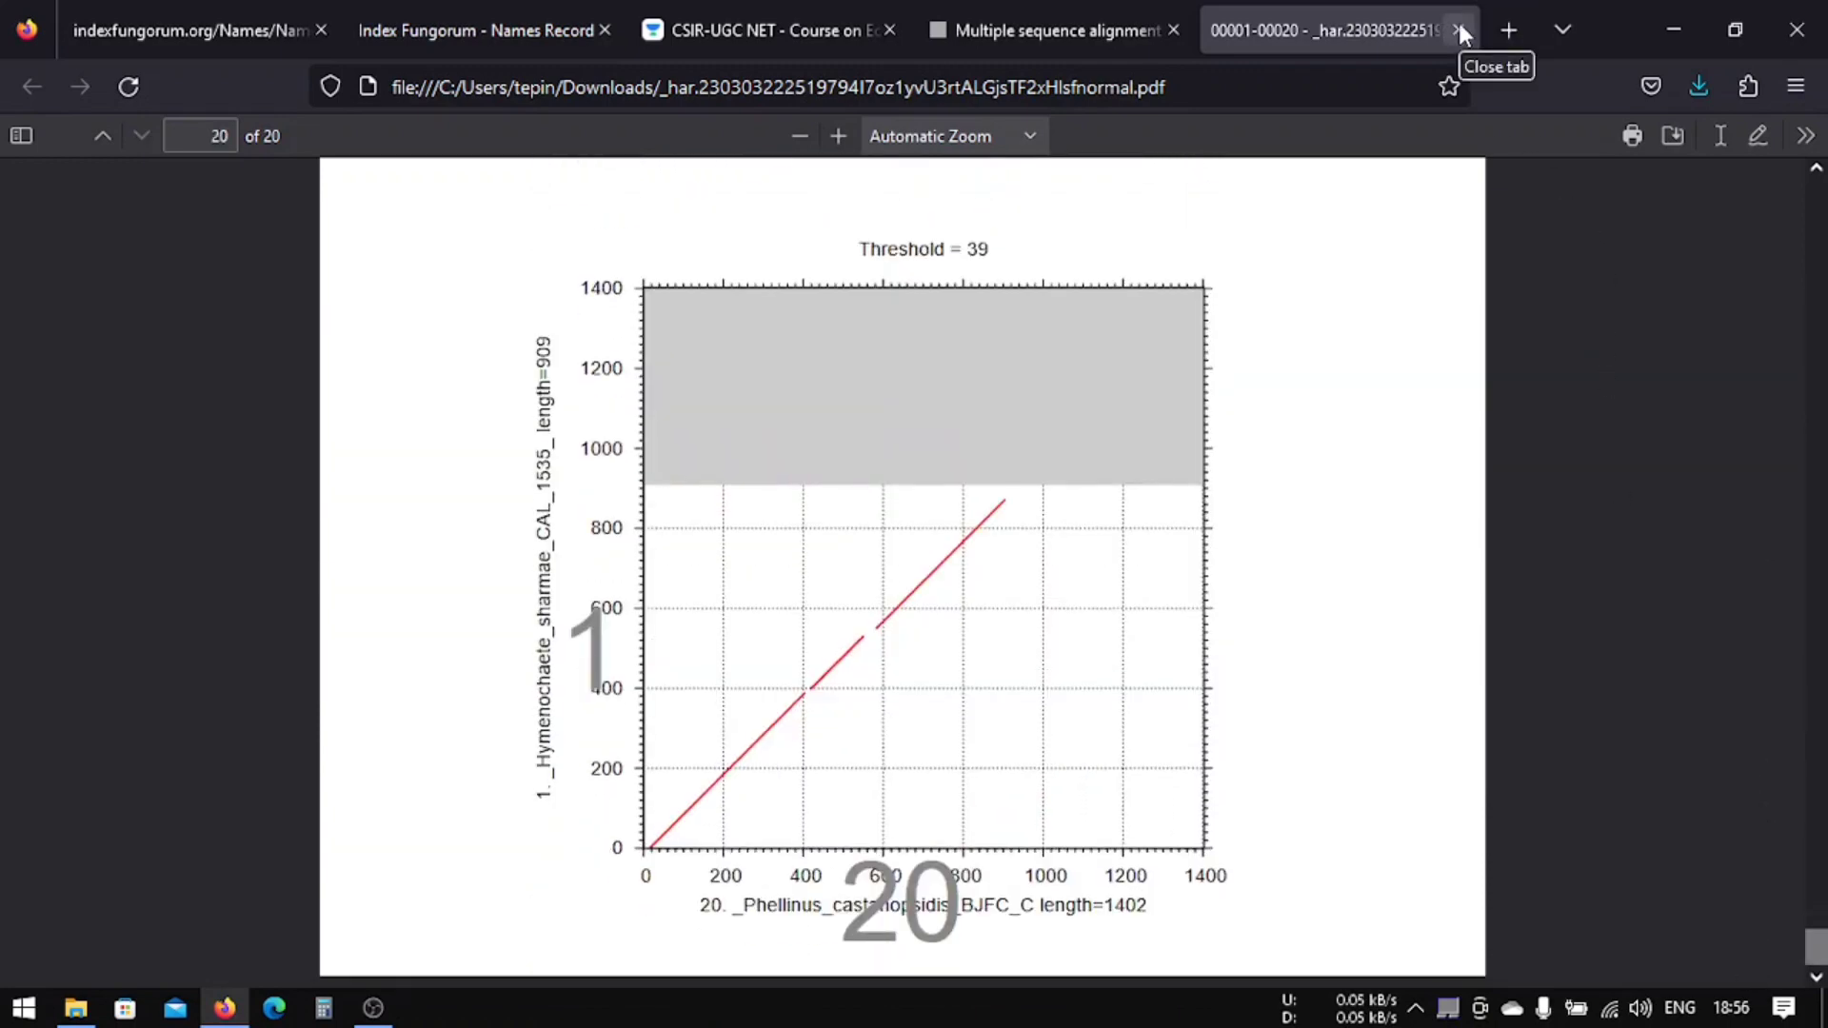
{"action": "left_click", "coordinate": [1459, 29]}
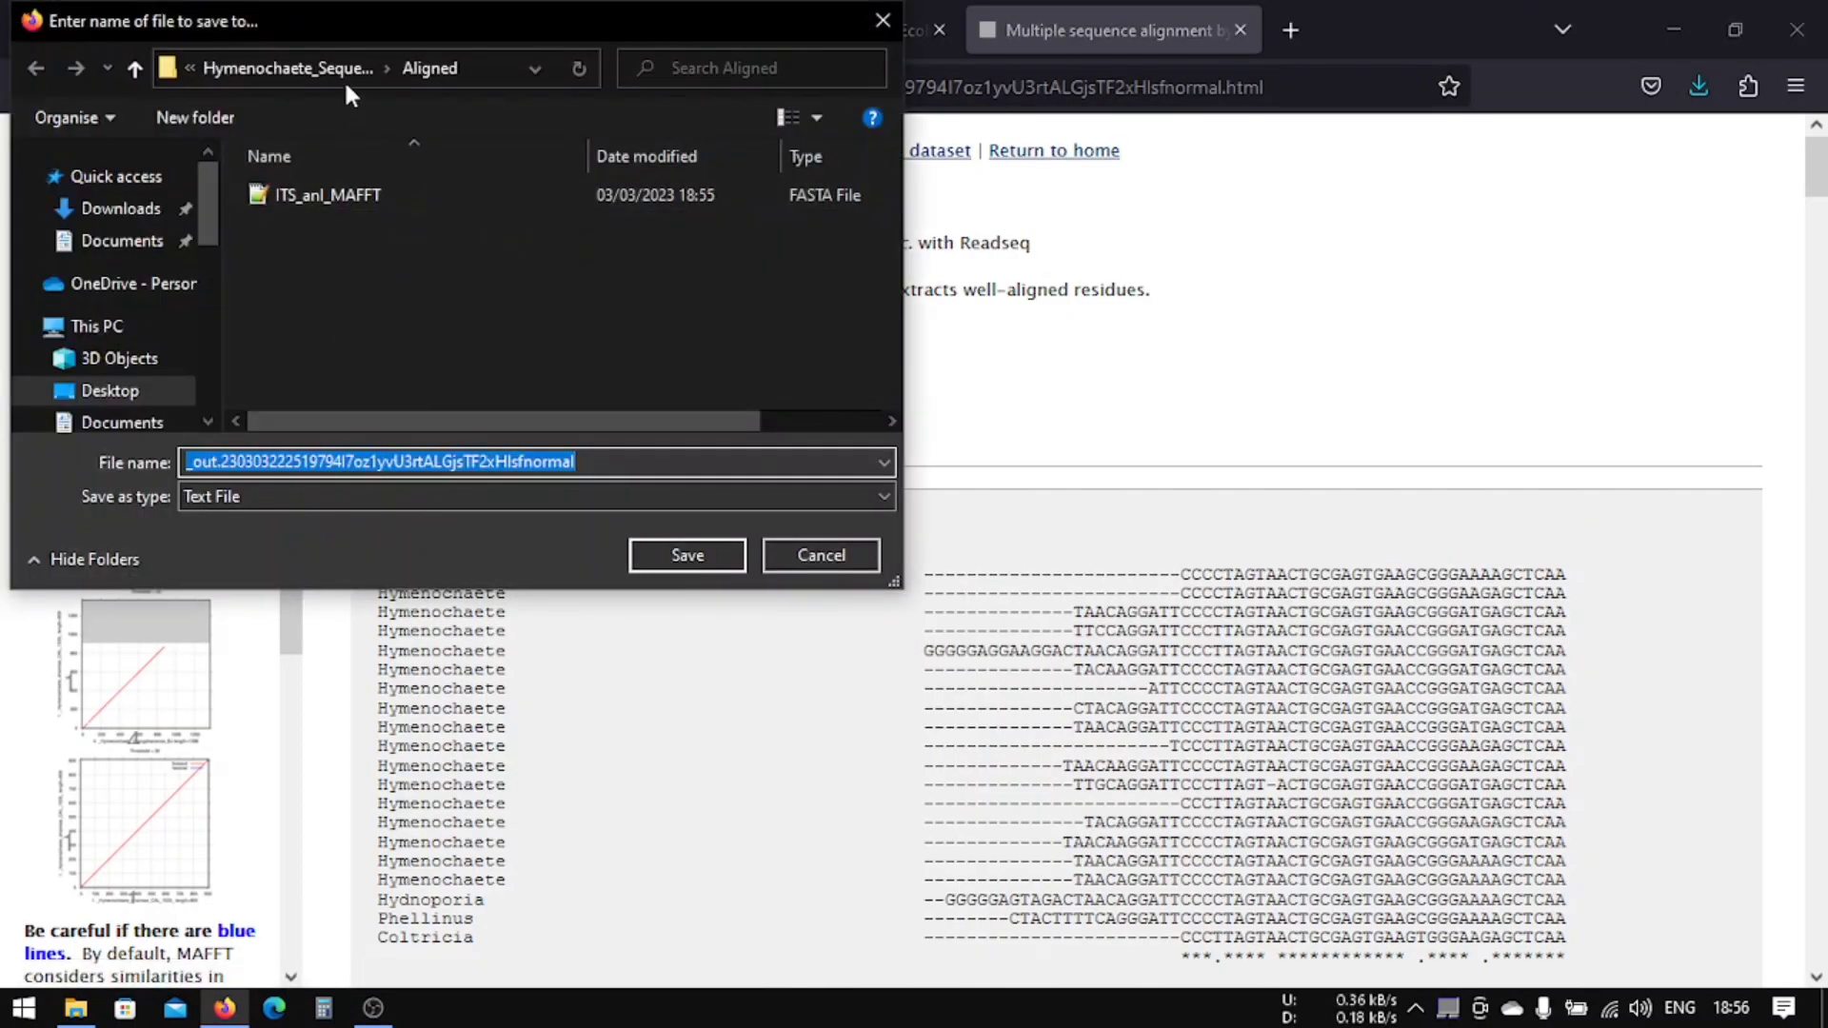
Step: Save the LSU alignment as an LSU_aln-based name in the Aligned folder with All Files type
{"action": "left_click", "coordinate": [533, 495]}
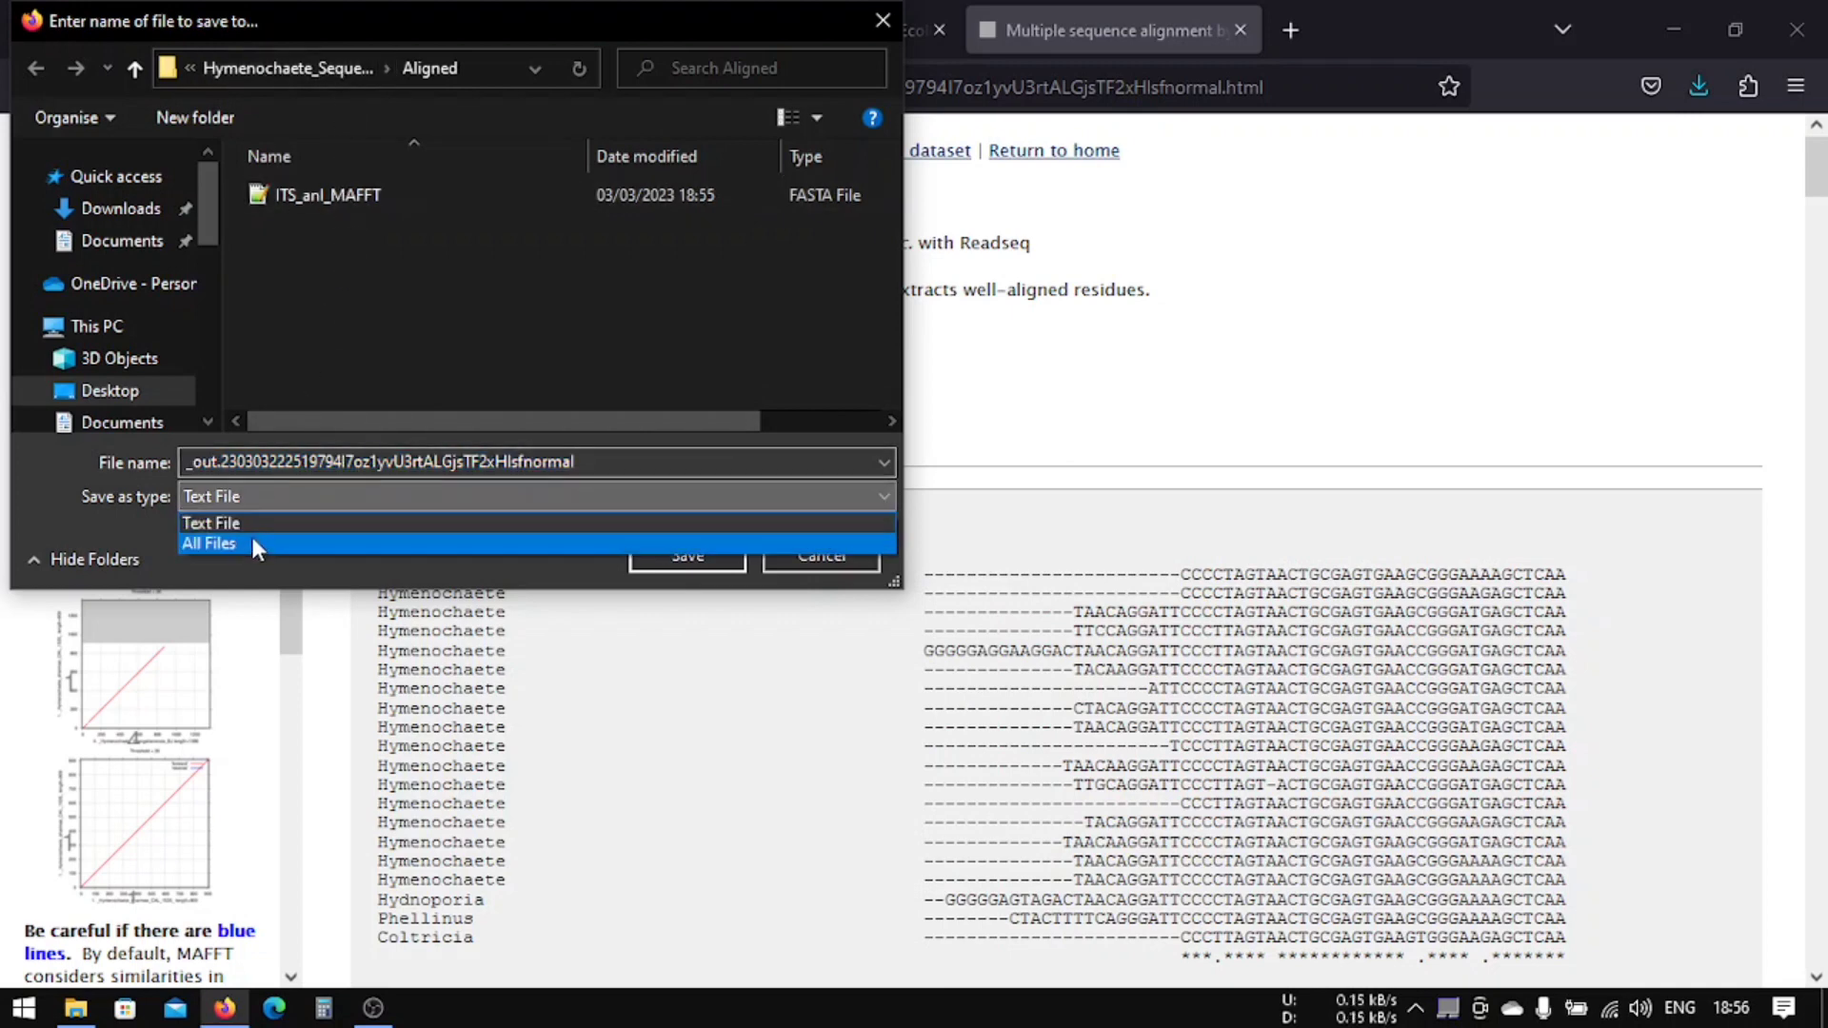
{"action": "left_click", "coordinate": [210, 543]}
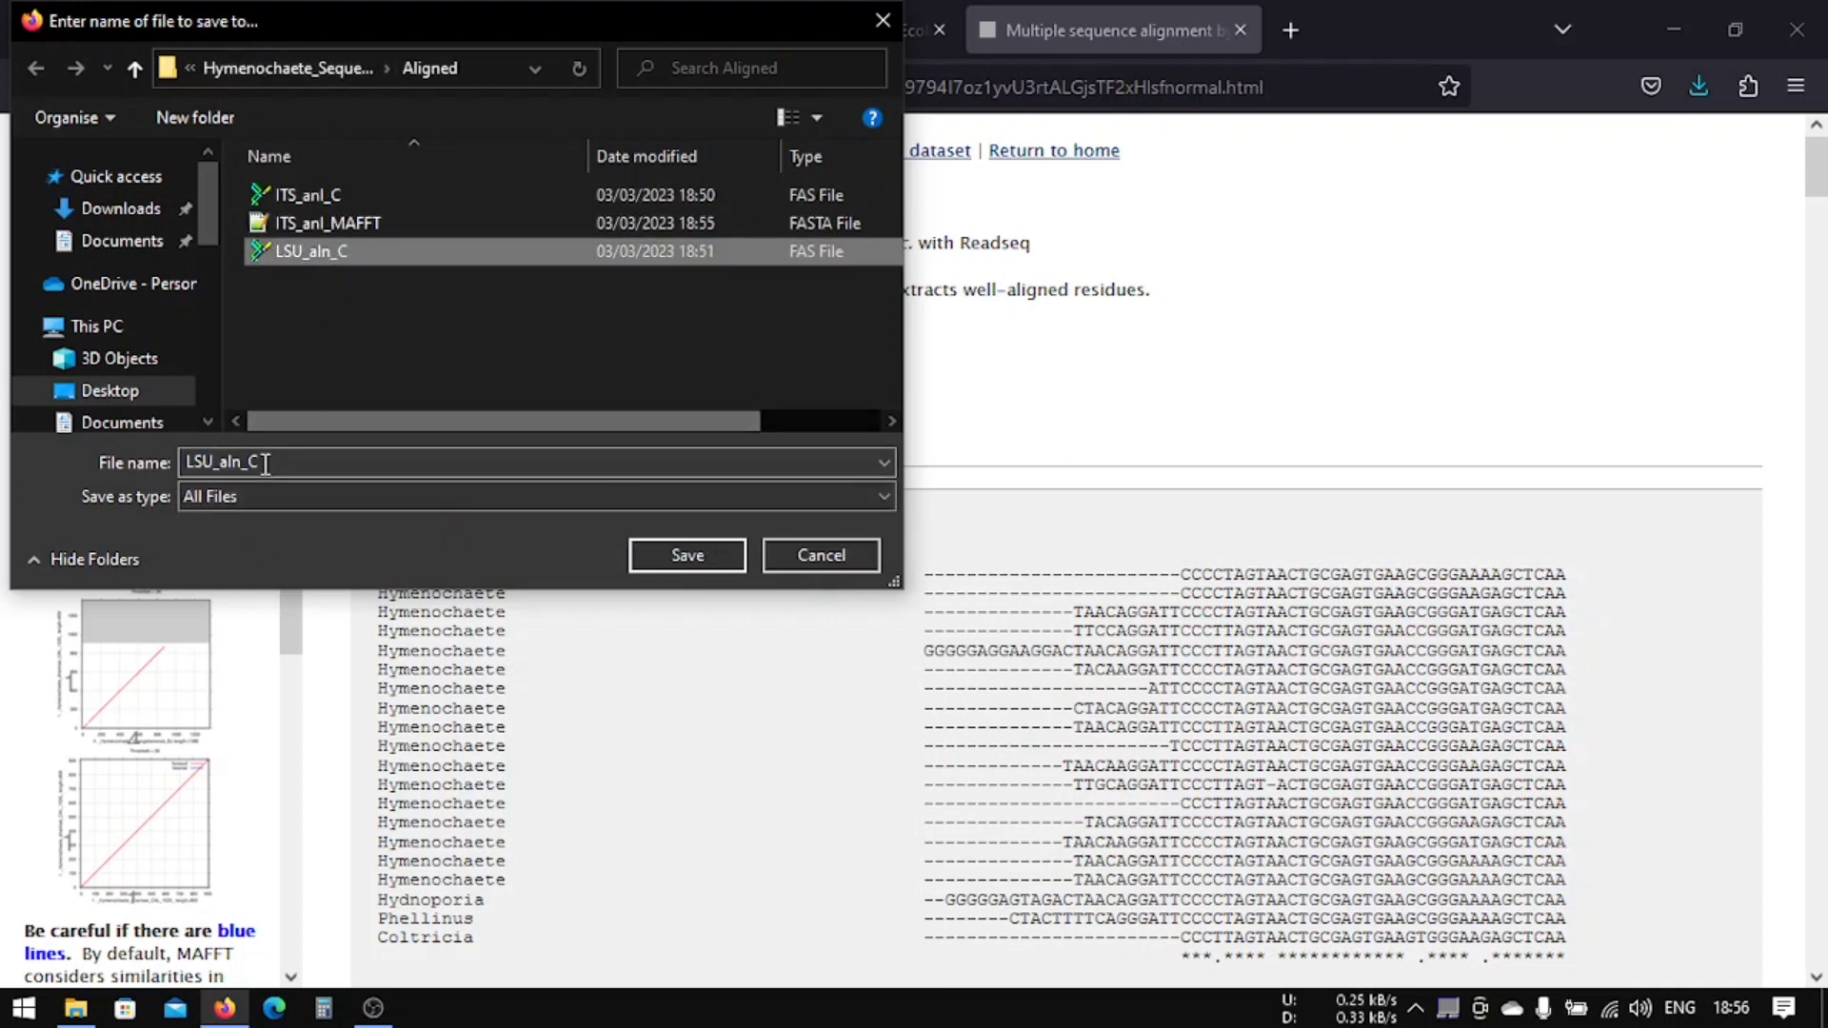
{"action": "key", "text": "Backspace"}
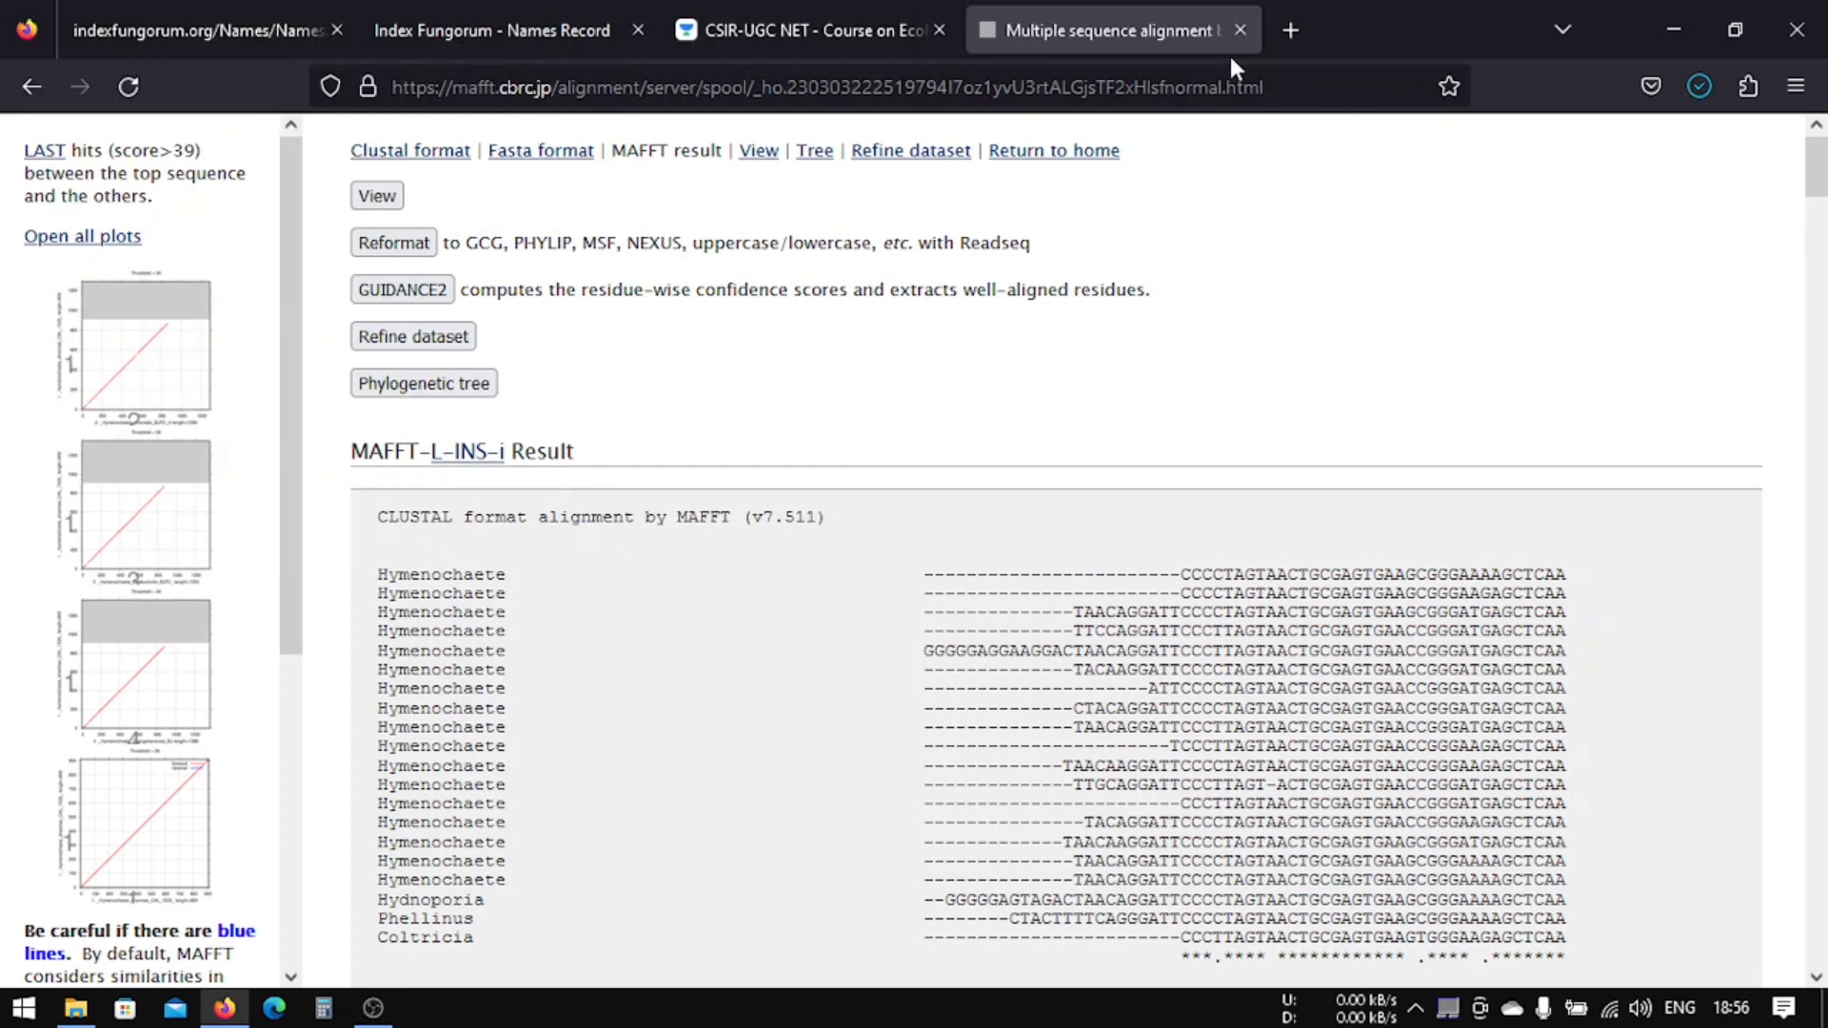
{"action": "mouse_move", "coordinate": [1237, 30]}
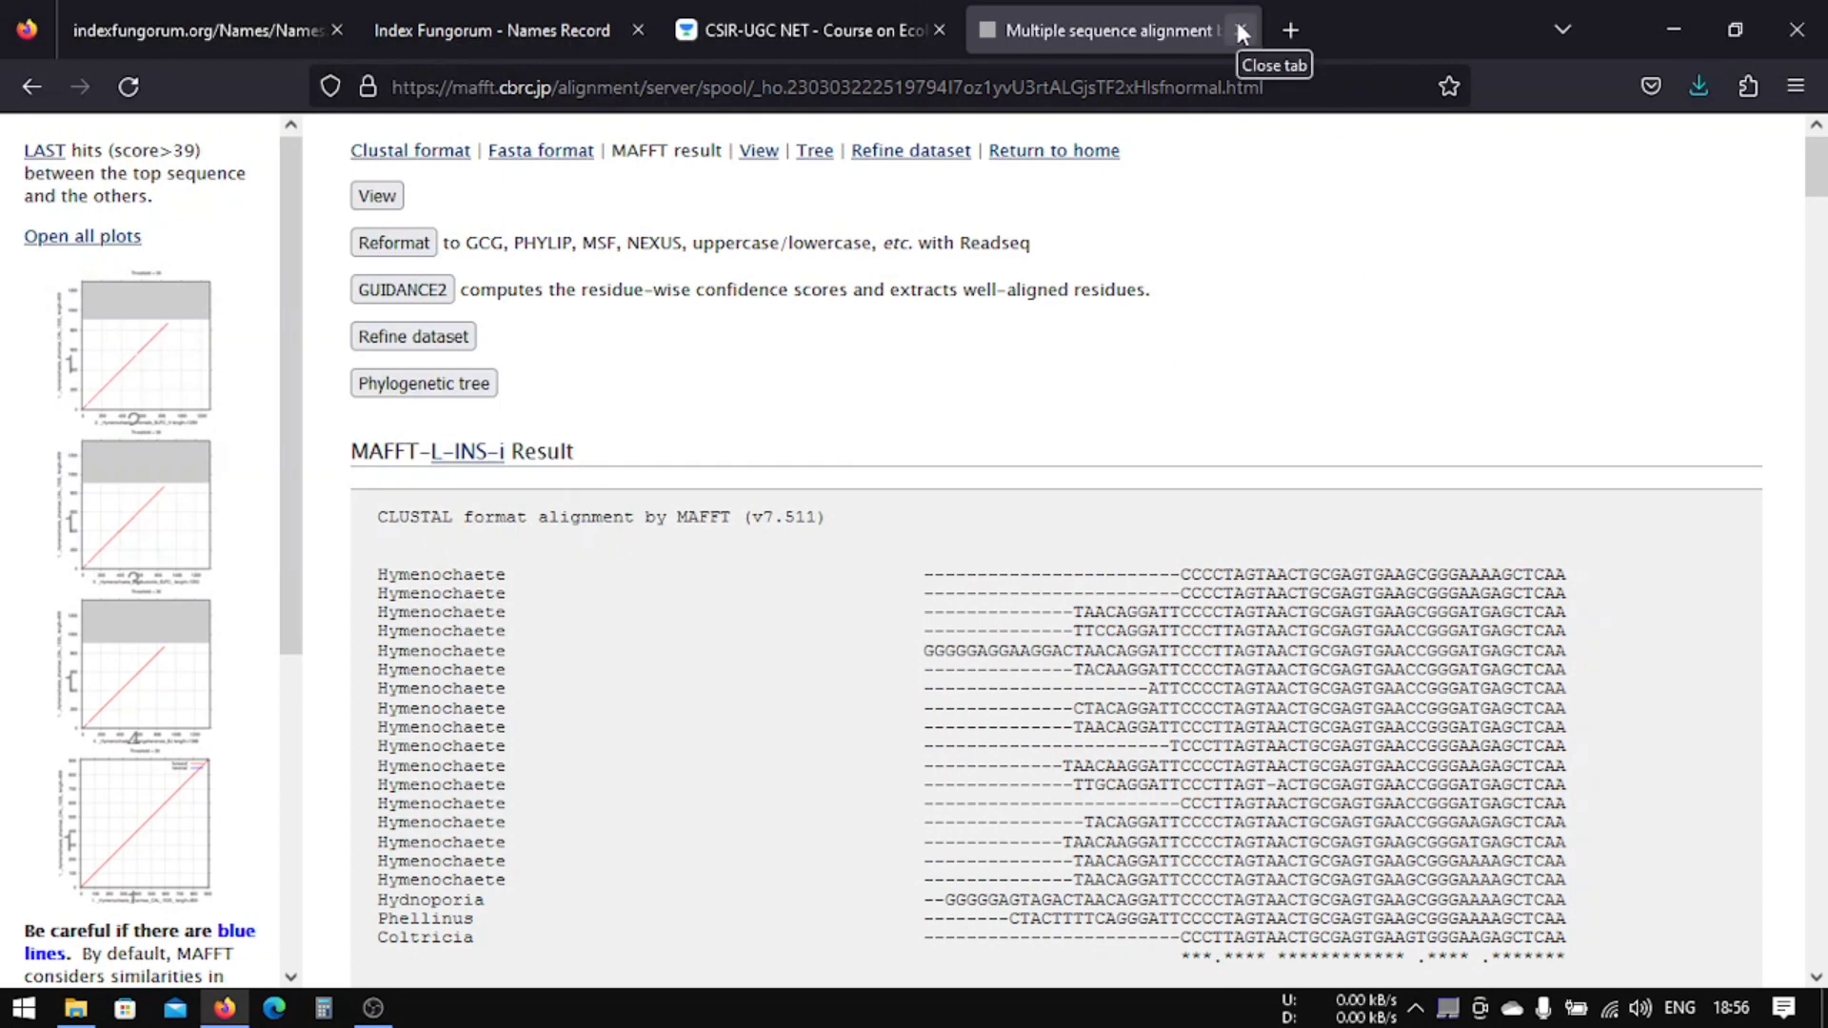
Step: Close the MAFFT results tab, leaving the Unacademy course video tab showing
{"action": "left_click", "coordinate": [1238, 31]}
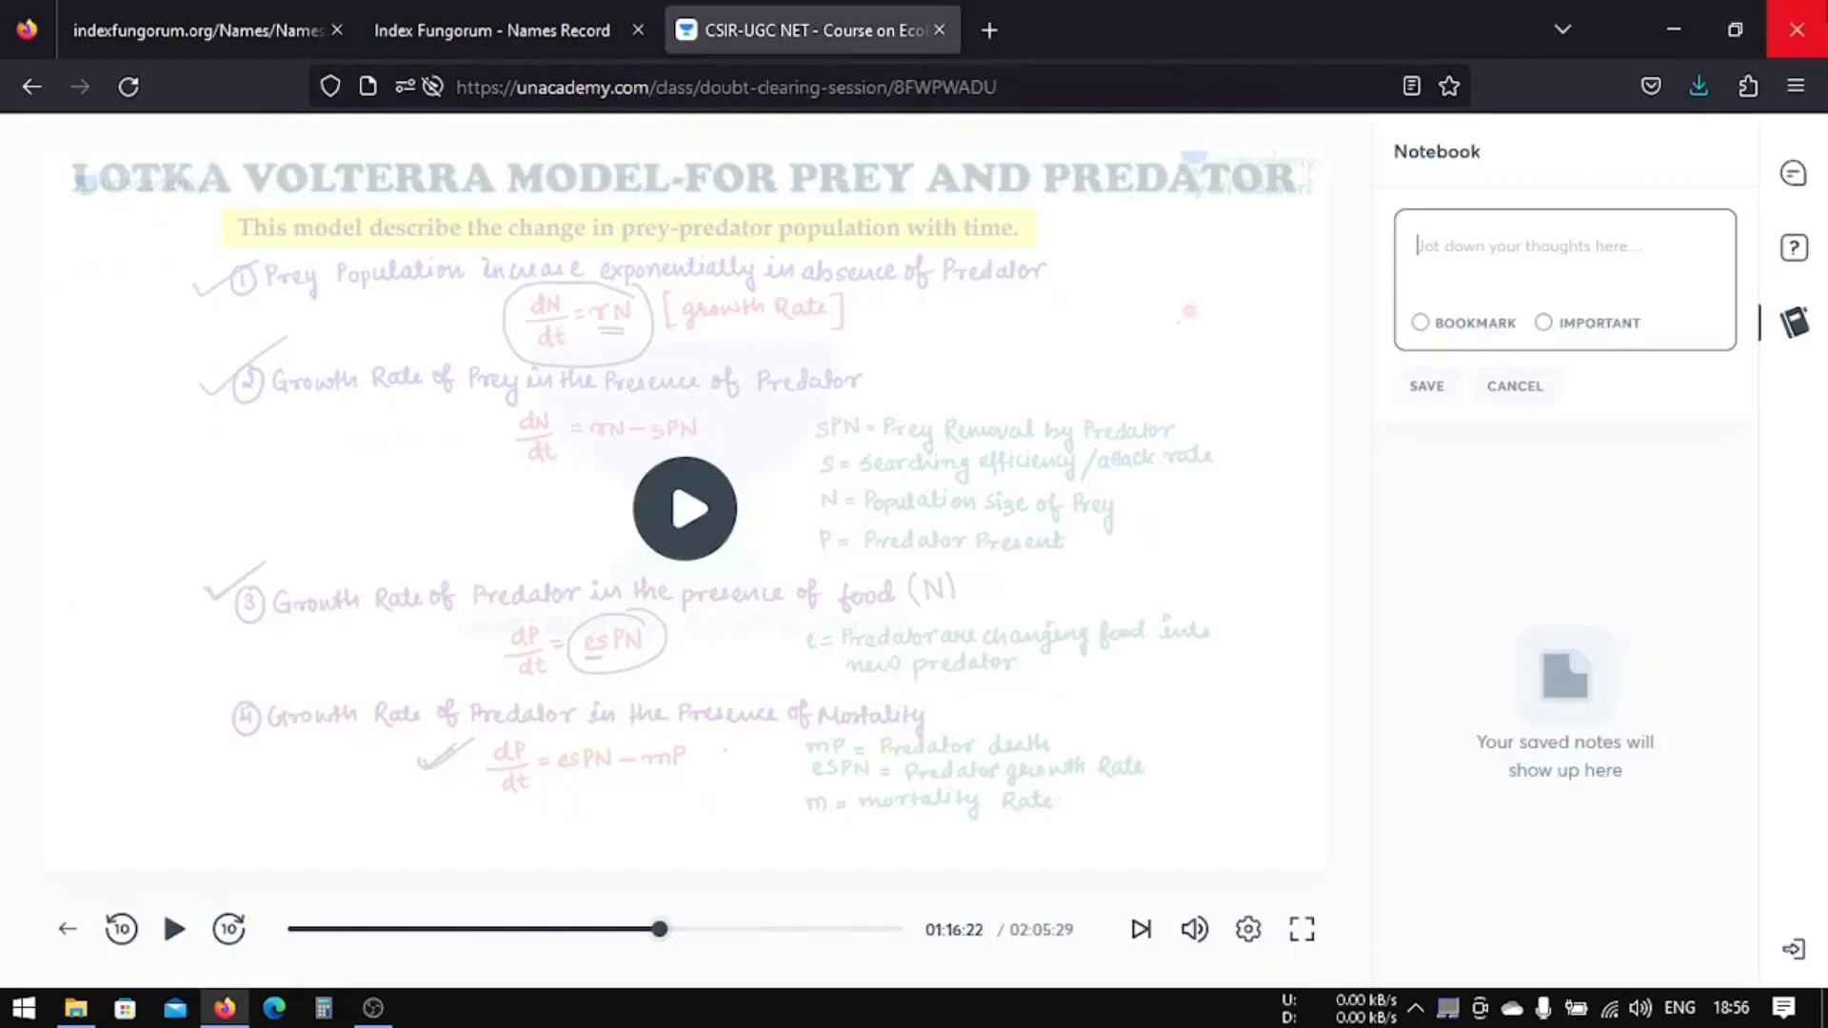